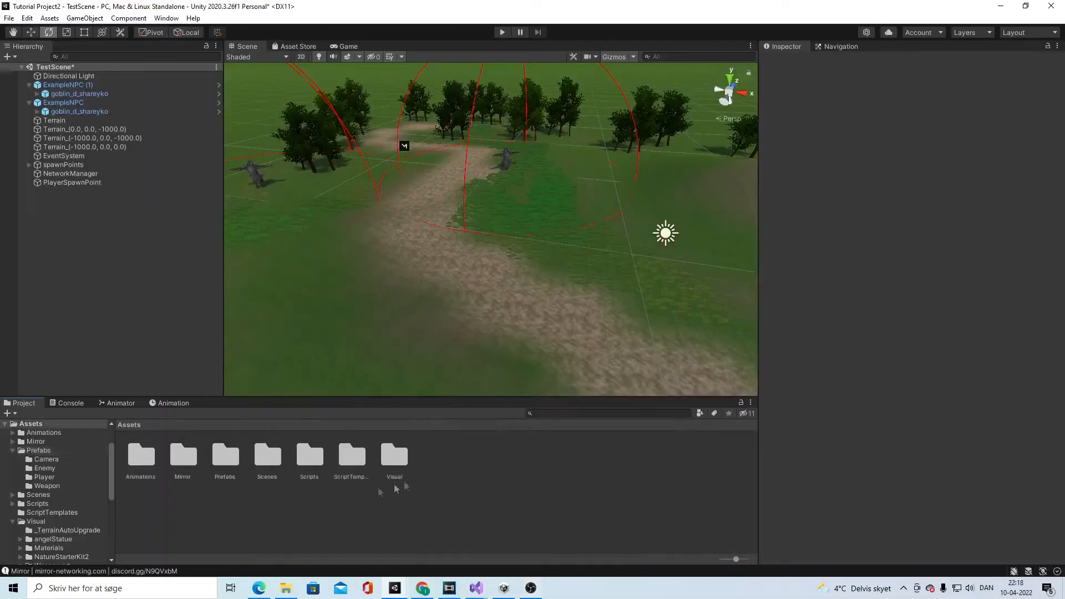
Create a Weapon folder under Scripts/Combat and start a new C# script inside it
right_click(308, 458)
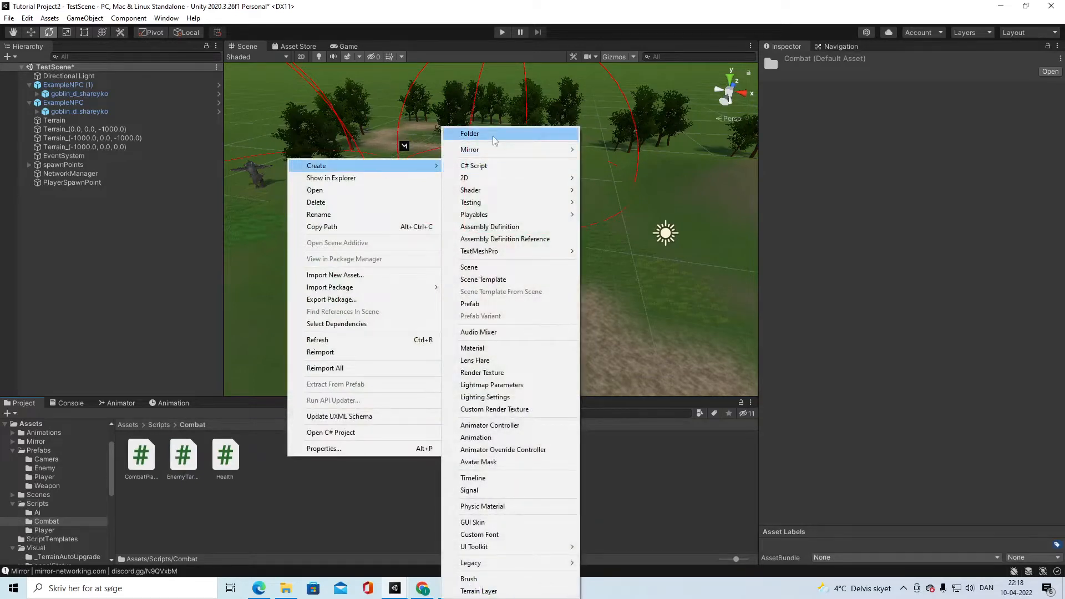
left_click(469, 133)
type("Weapon")
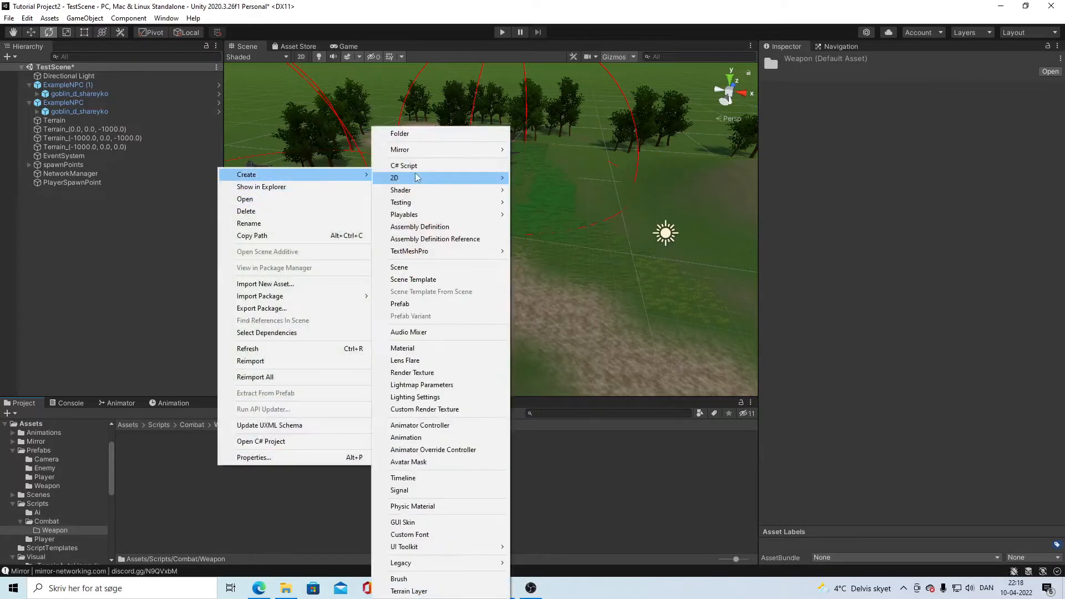
left_click(404, 166)
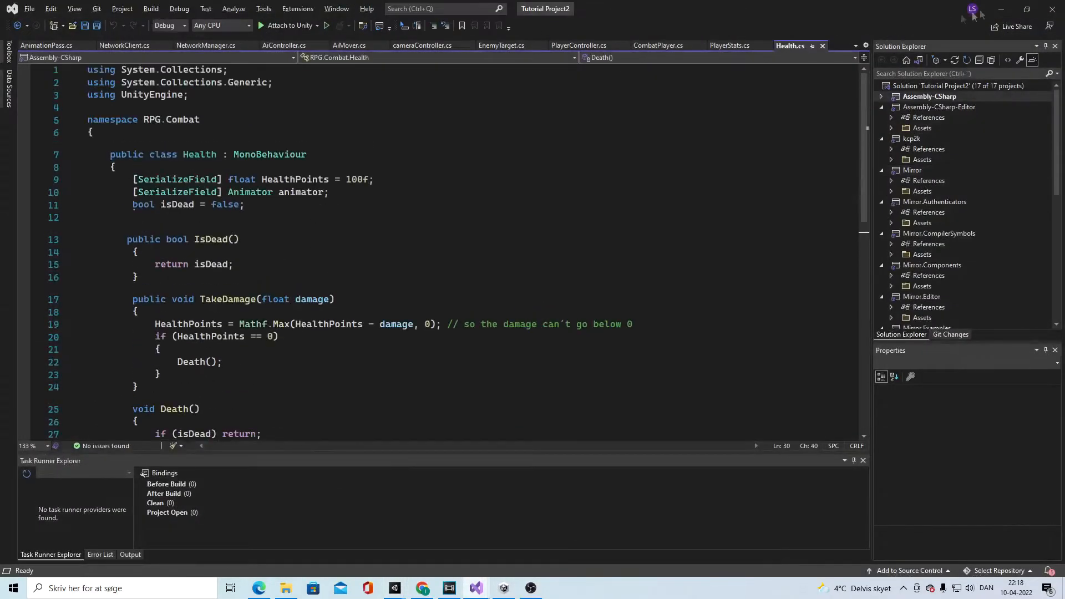
Write 'using UnityEngine;' and an empty 'namespace RPG.Combat' block in Weapon.cs
left_click(475, 588)
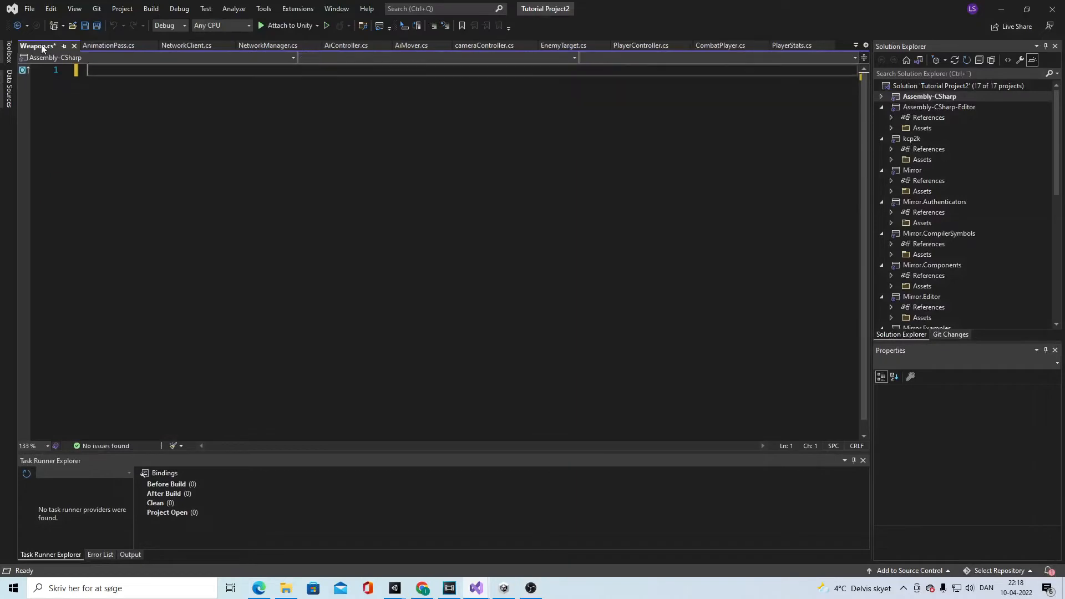
type("using")
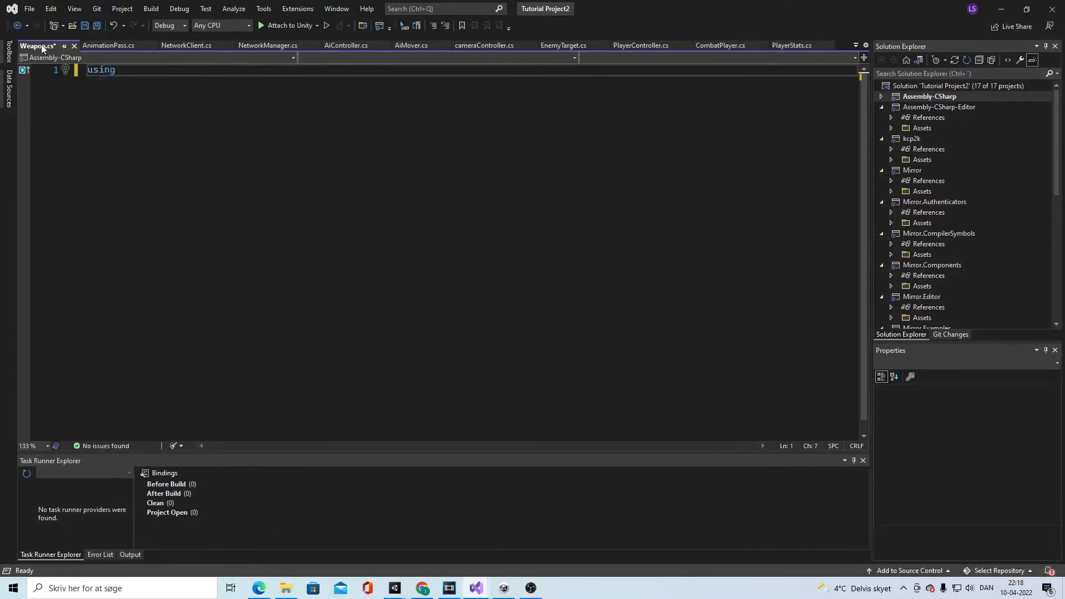
type("Unity")
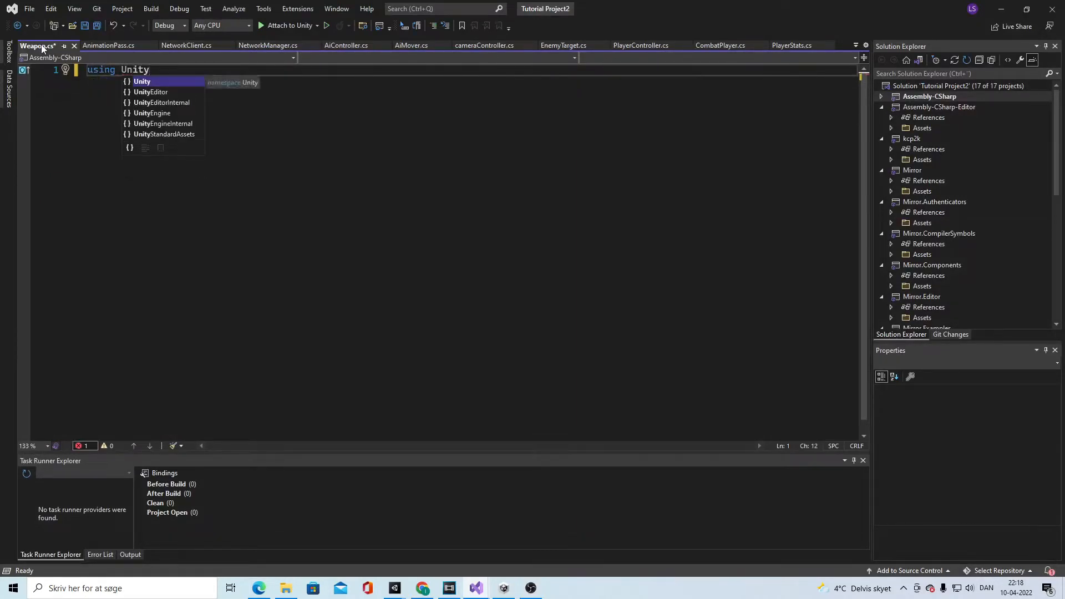
type("Engine;")
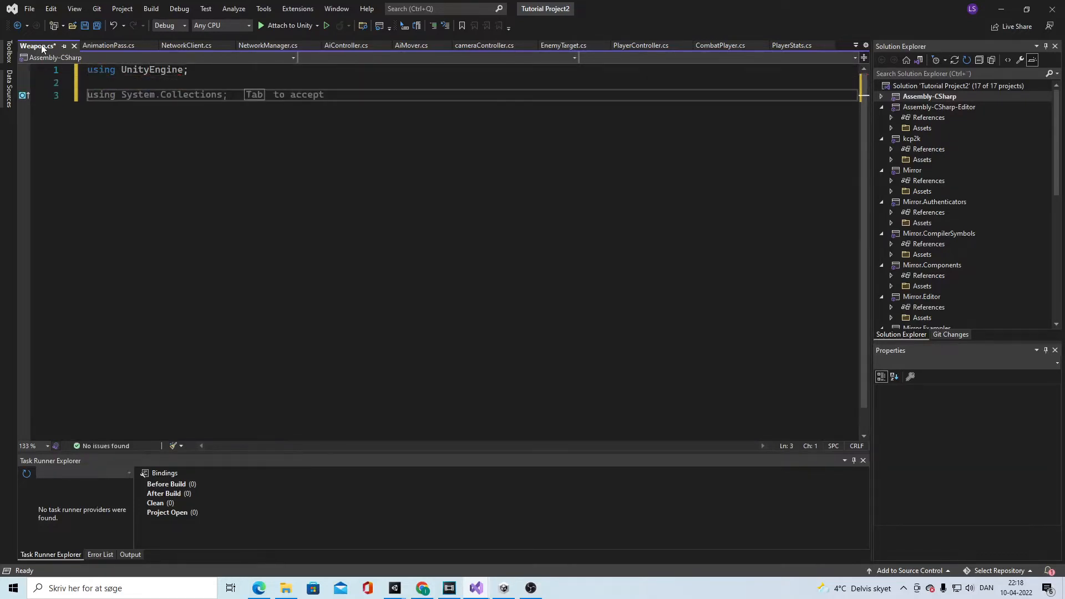
type("namespace RPG.Co")
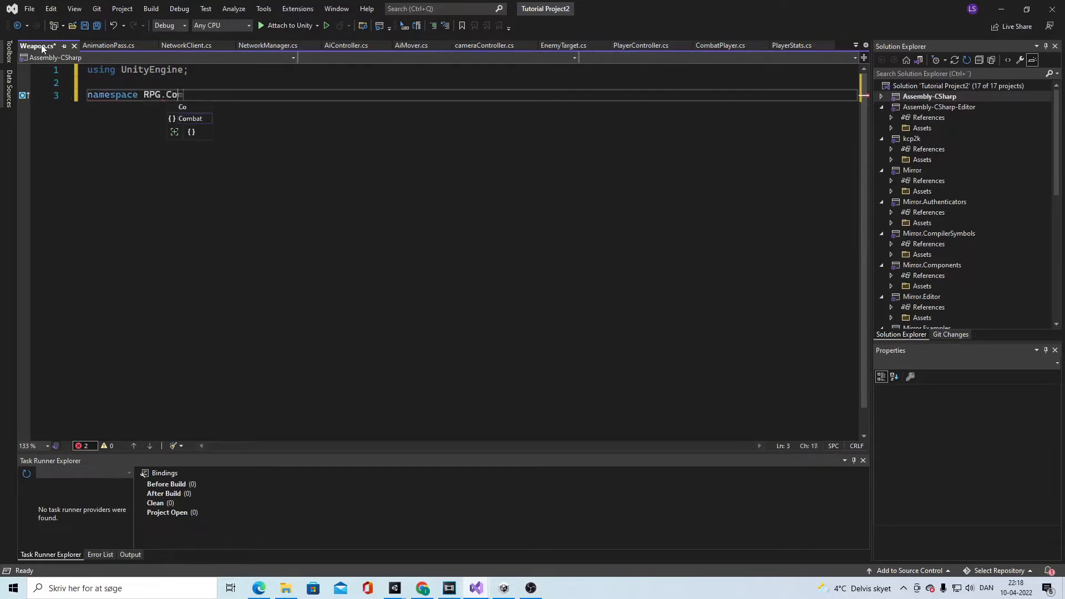
key("Backspace")
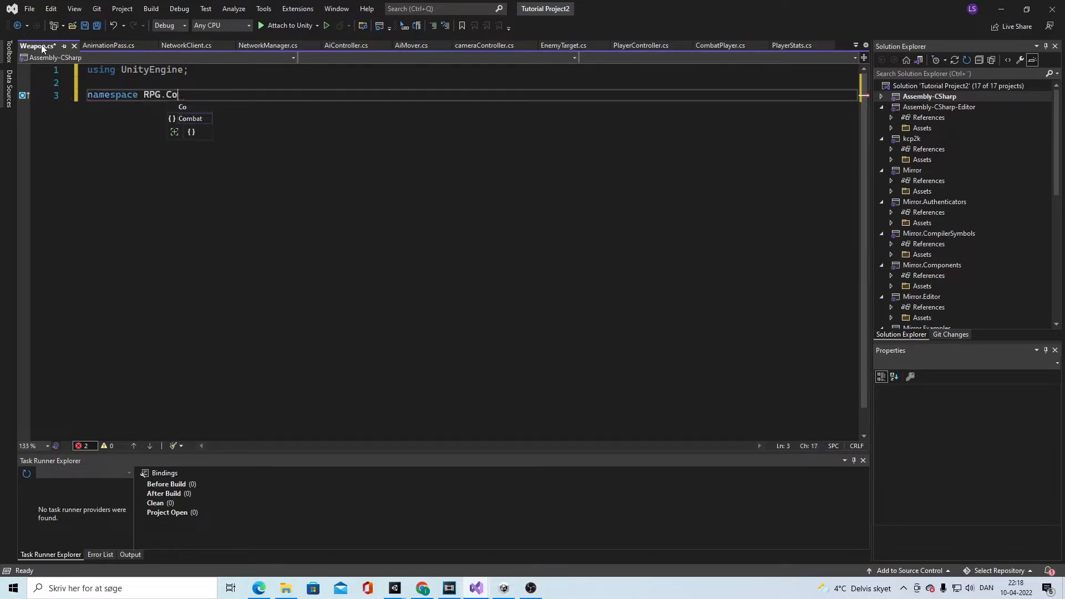
type("mbat")
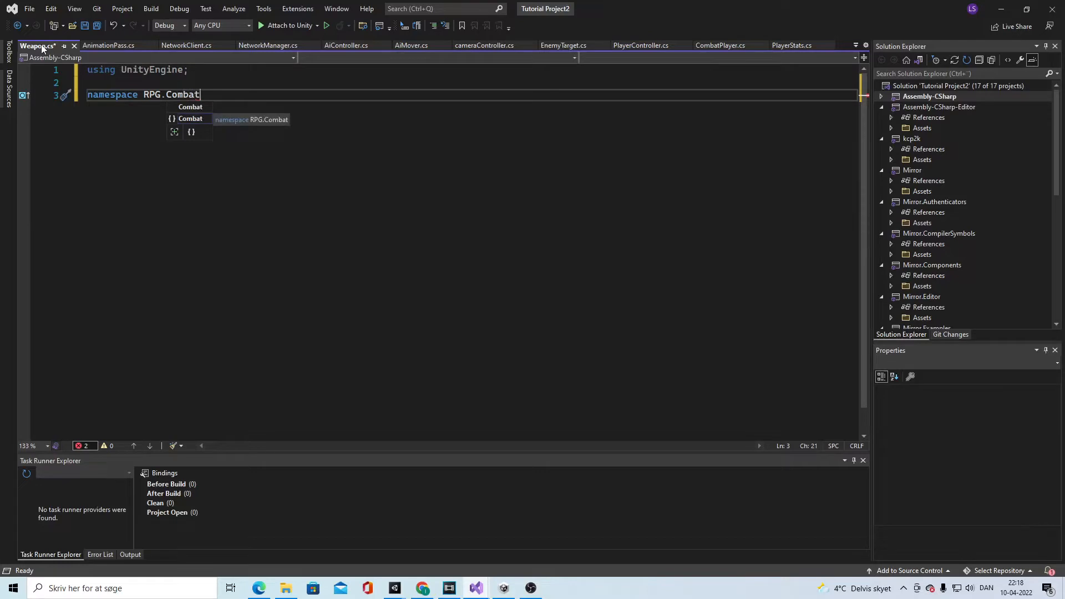
key("enter")
type("{")
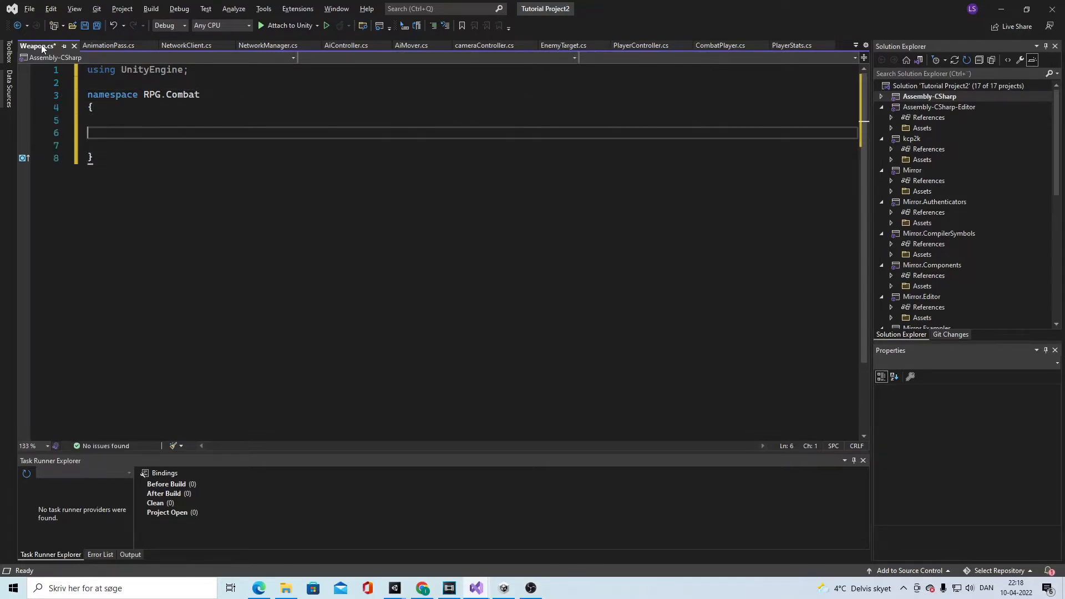
Add [CreateAssetMenu(fileName = "Weapon", menuName = "Weapon / Make New Weapon", order = 0)]
type("[c")
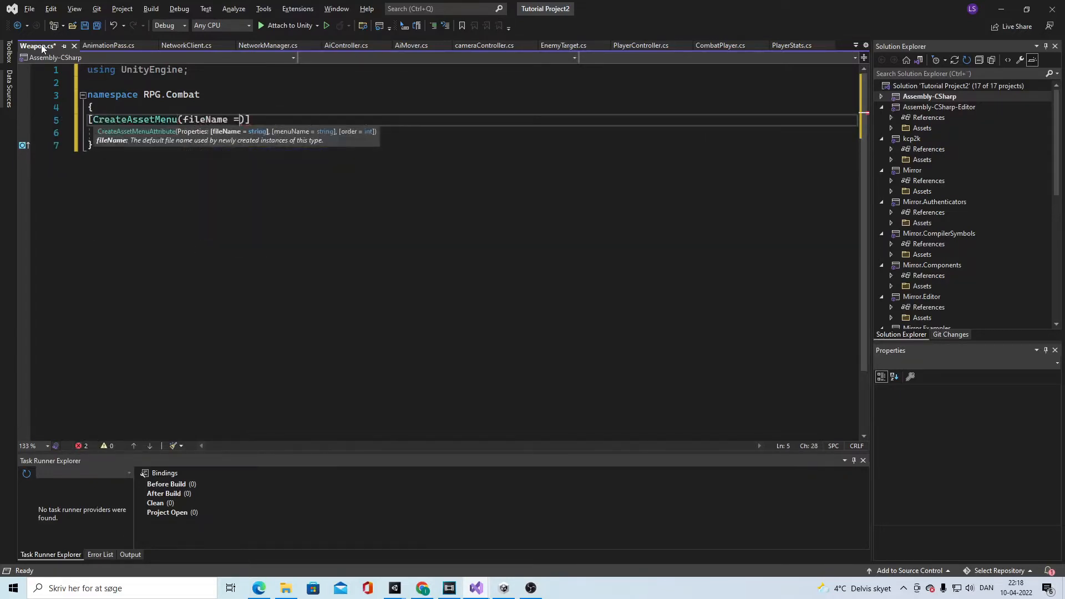
type("\"W")
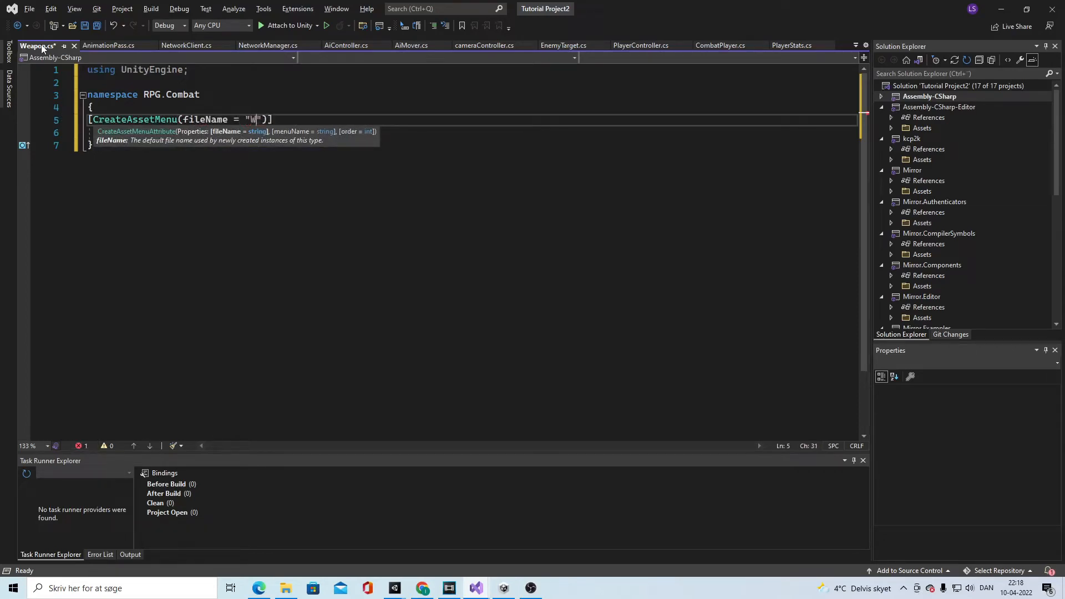
type("eapon\", menuName = \"")
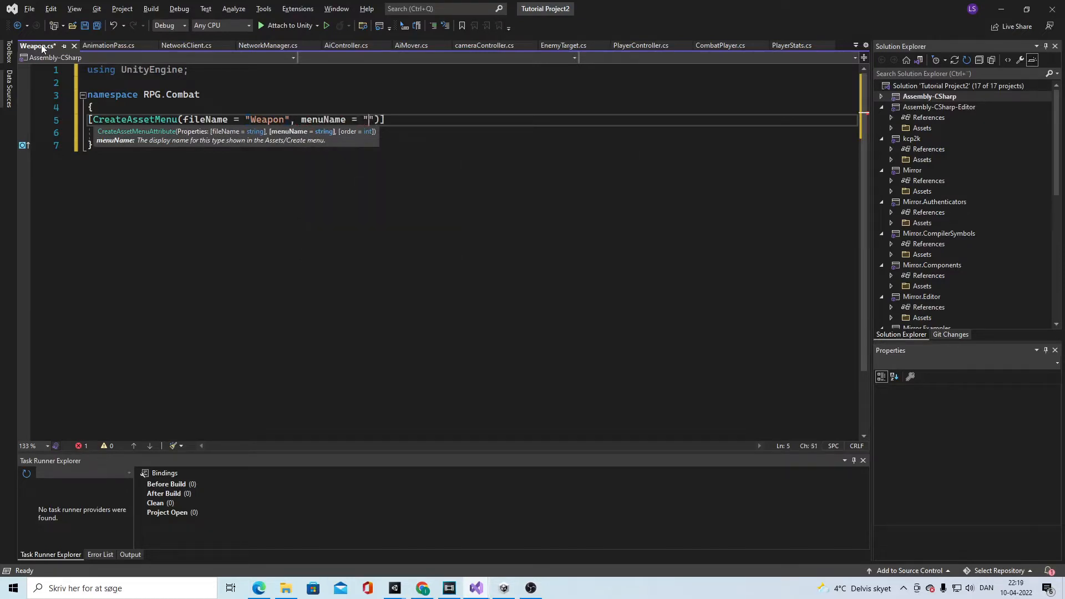
type("Weapon")
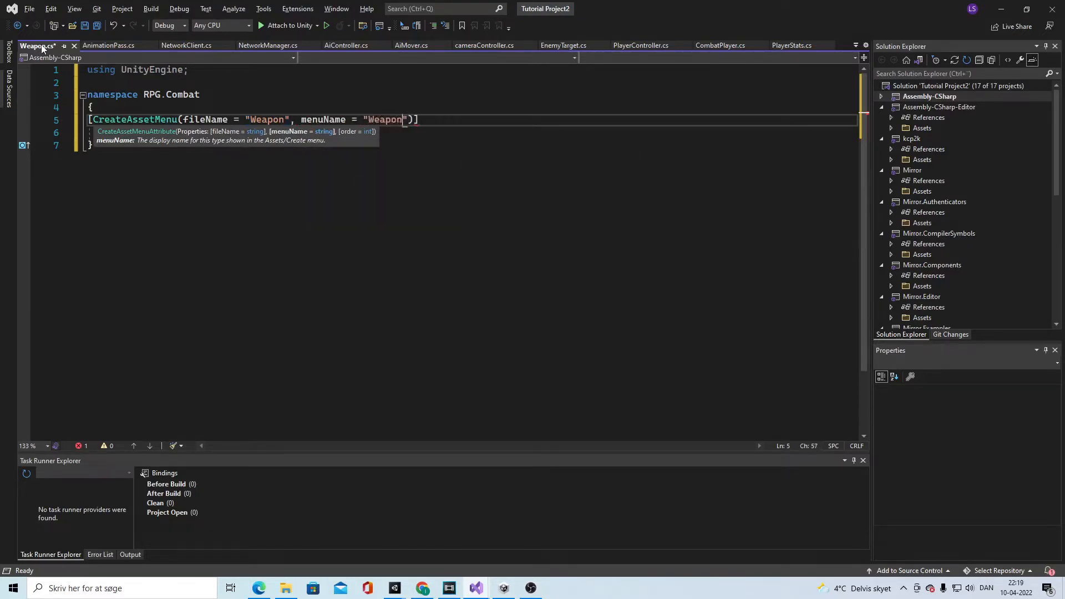
type("/ Mae")
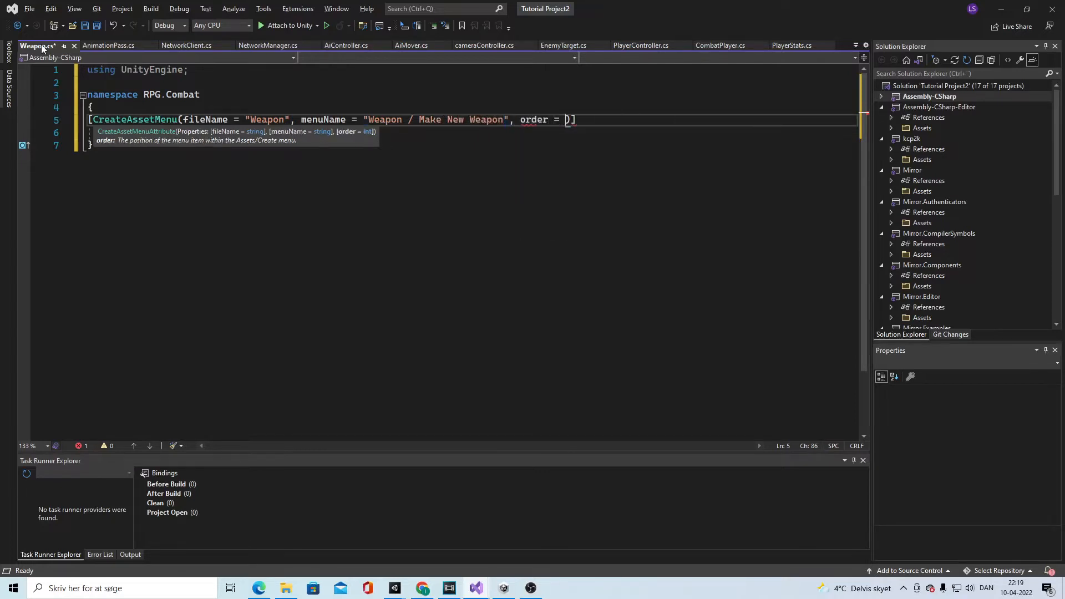
type("0")
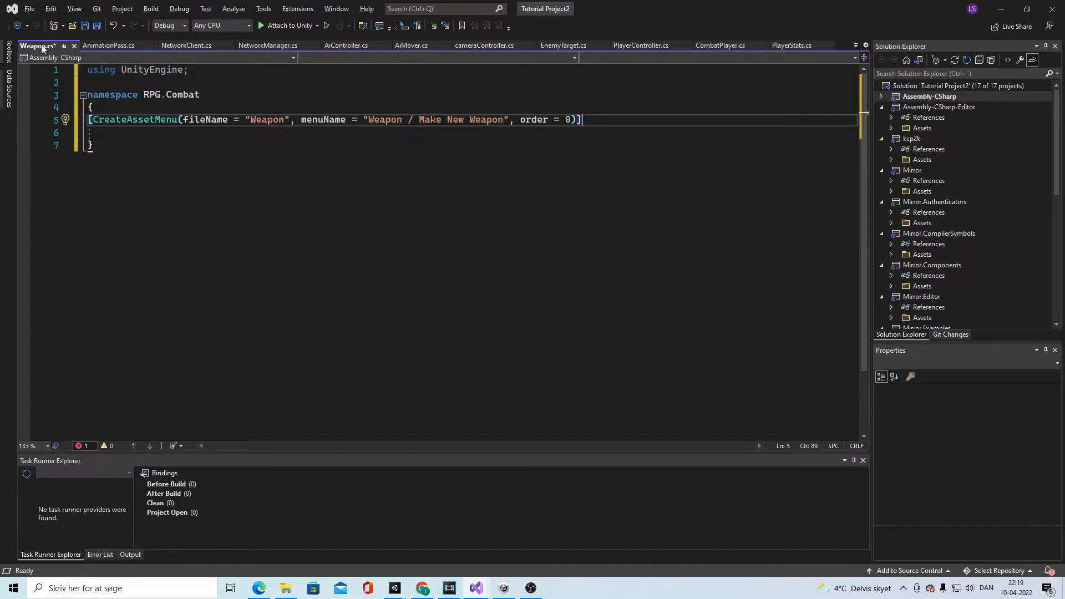
Declare 'public class Weapon : ScriptableObject'
type("pub")
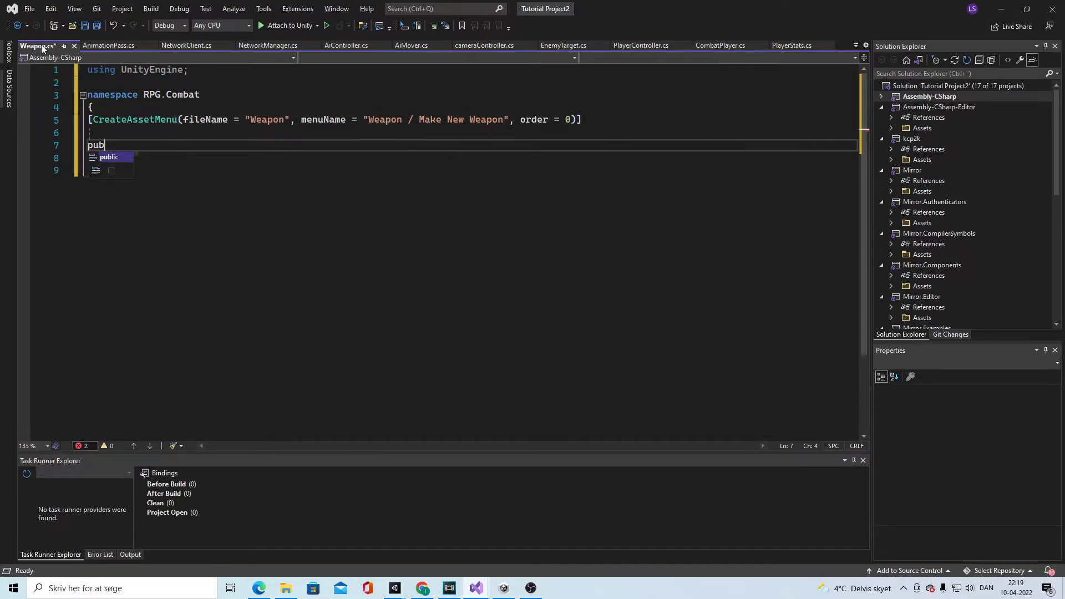
type("lic")
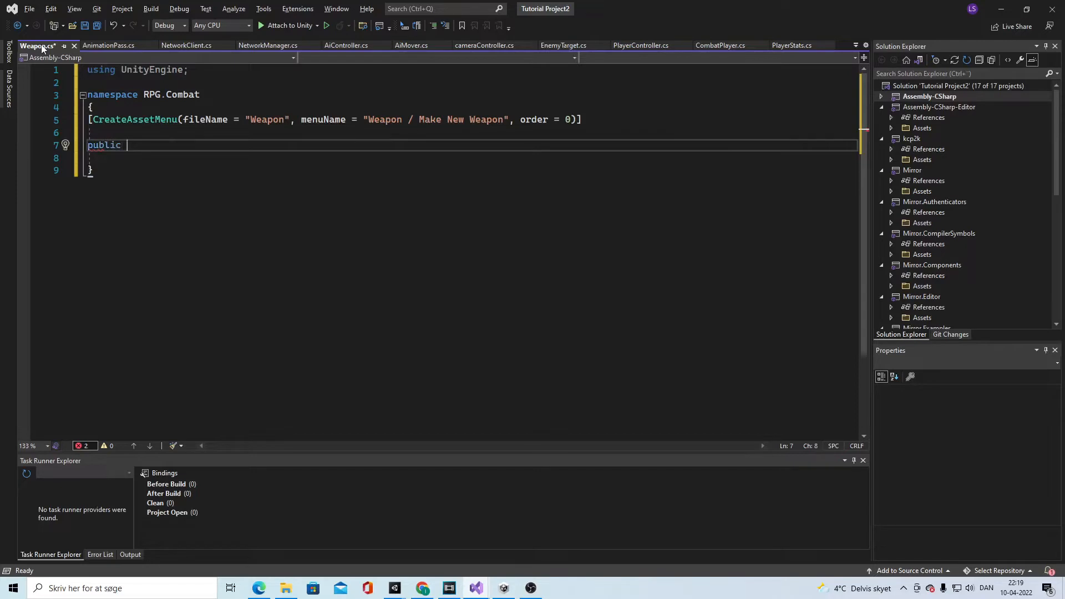
type("clas")
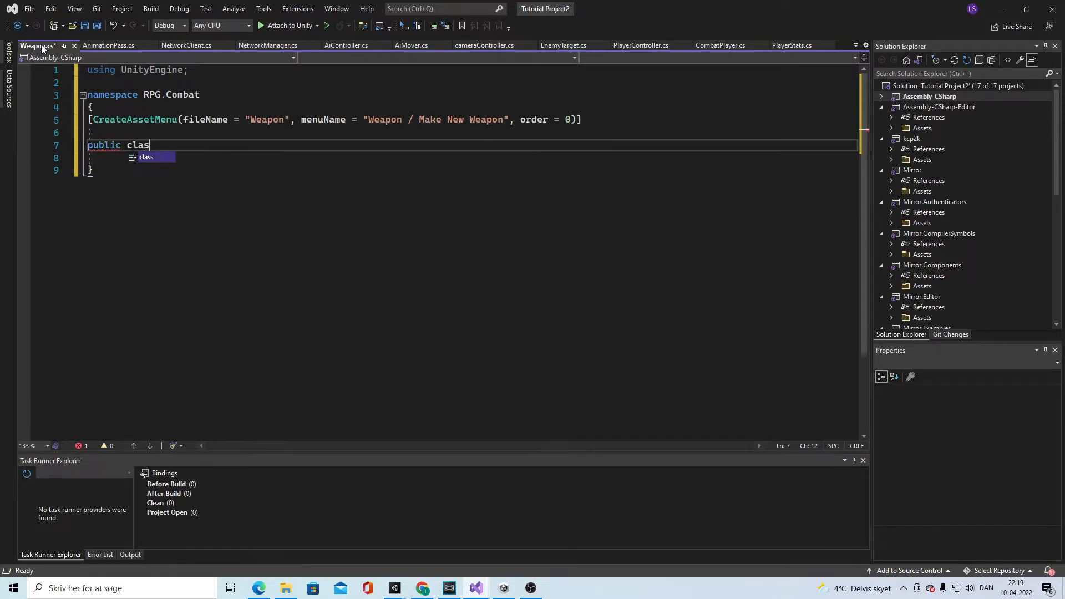
type("s")
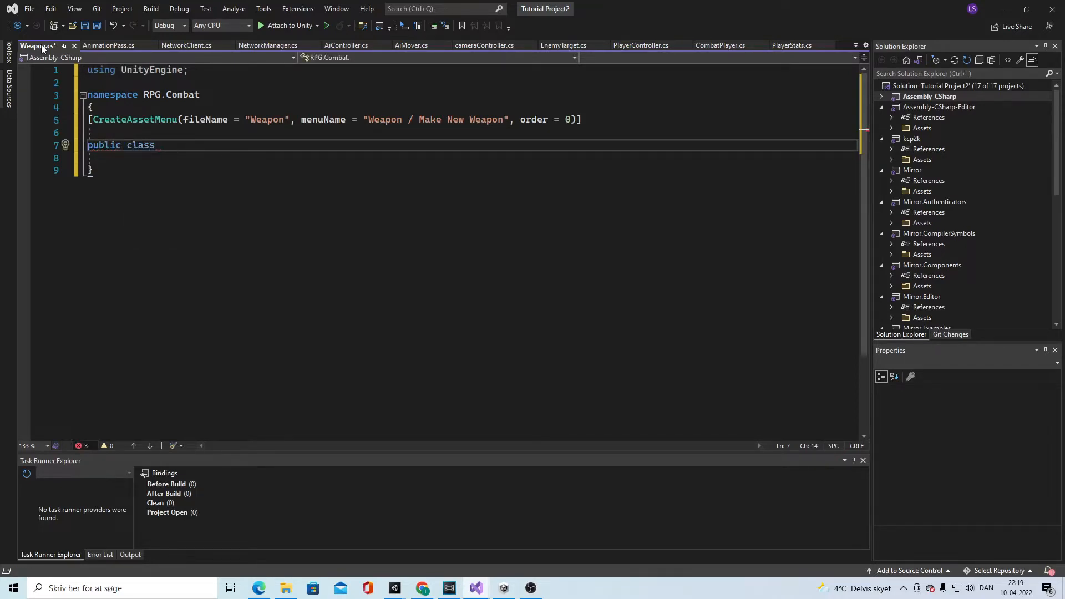
type("Weapon : S")
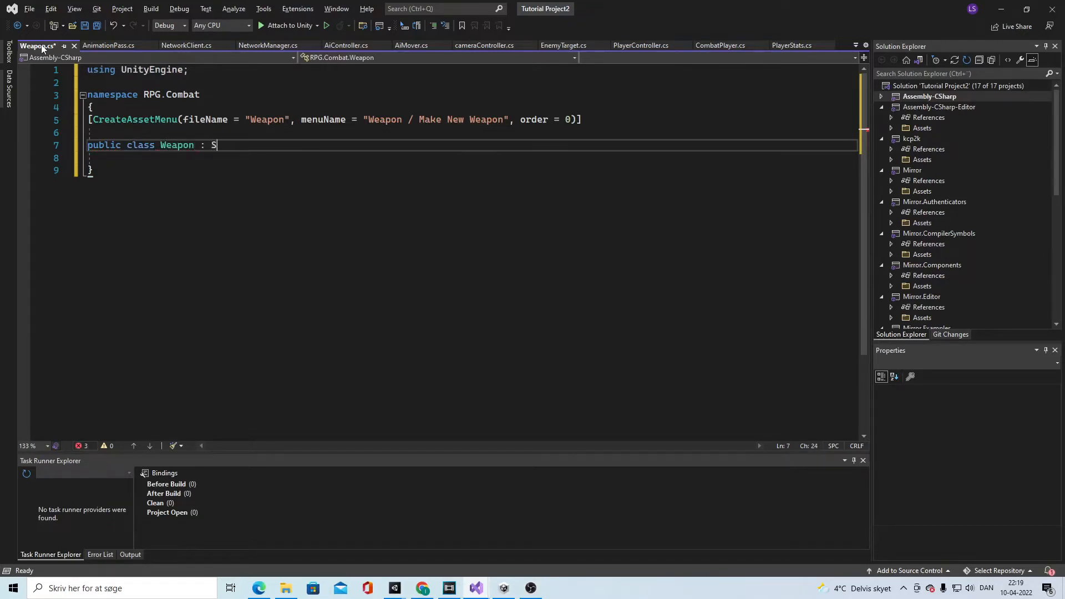
type("criptableObject")
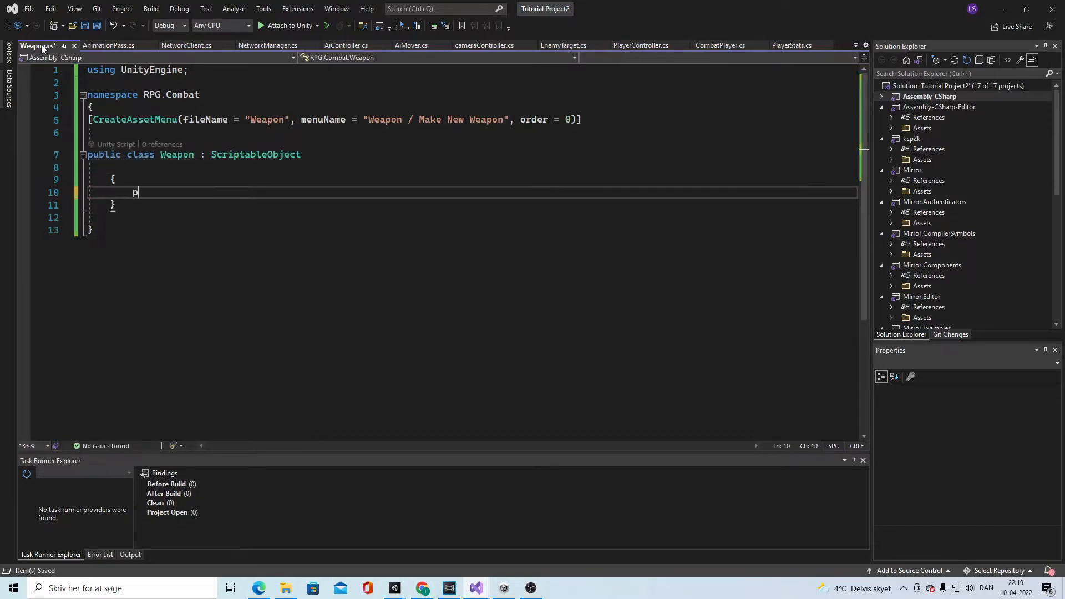
Add a public AnimatorOverrideController field named My_WeaponOveride
type("ublic Anim")
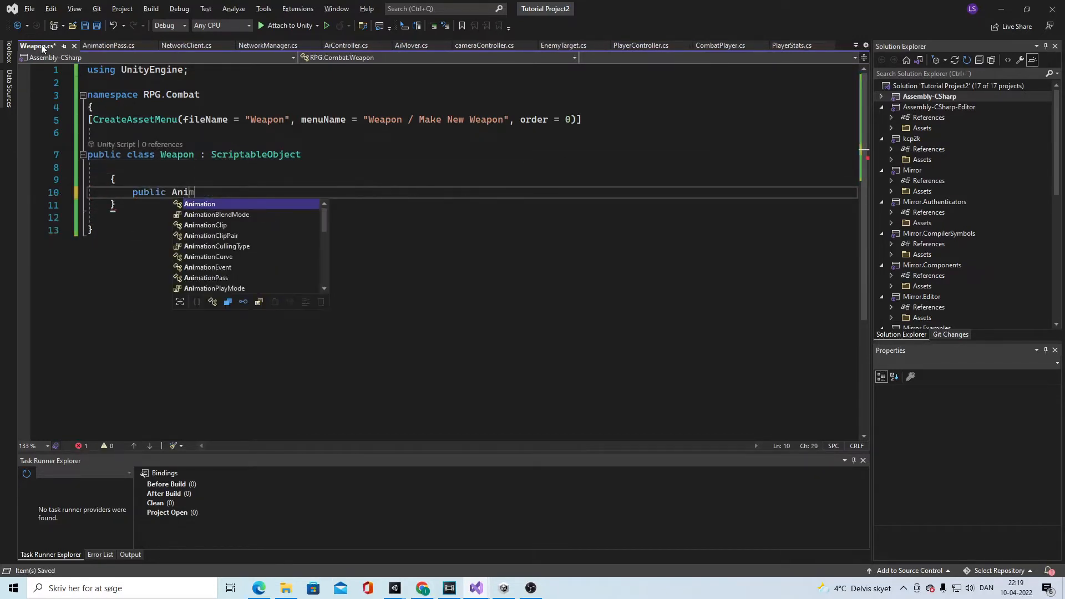
type("ma")
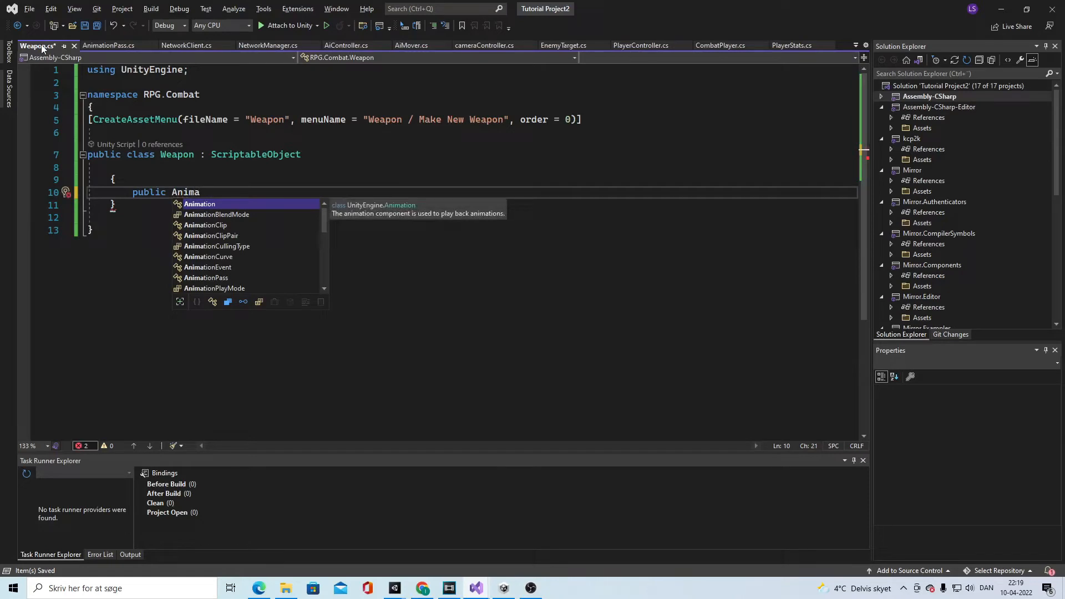
type("tor")
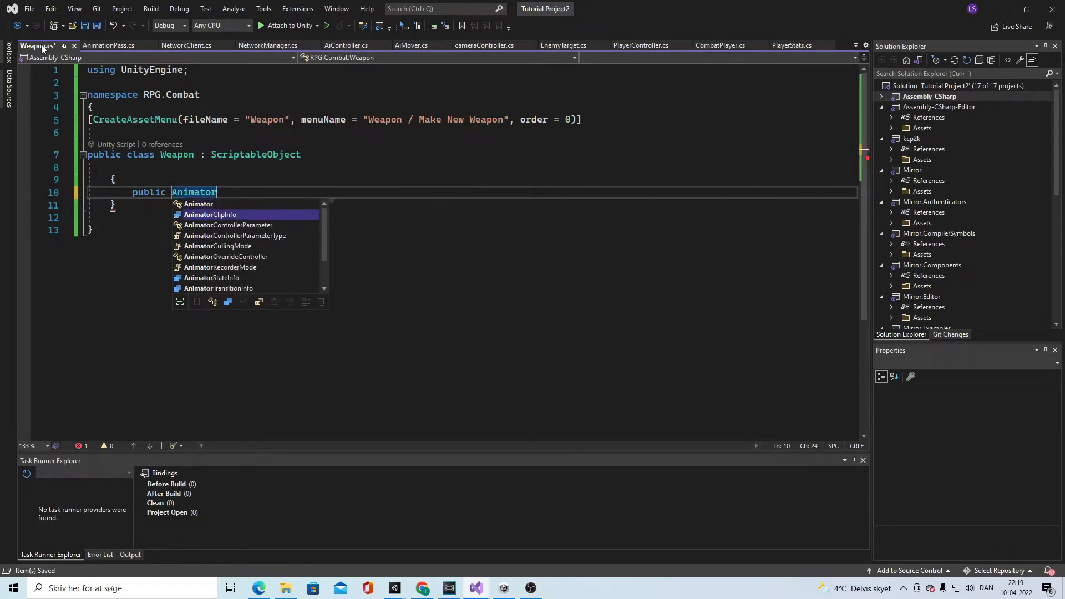
type("OverrideController controller;")
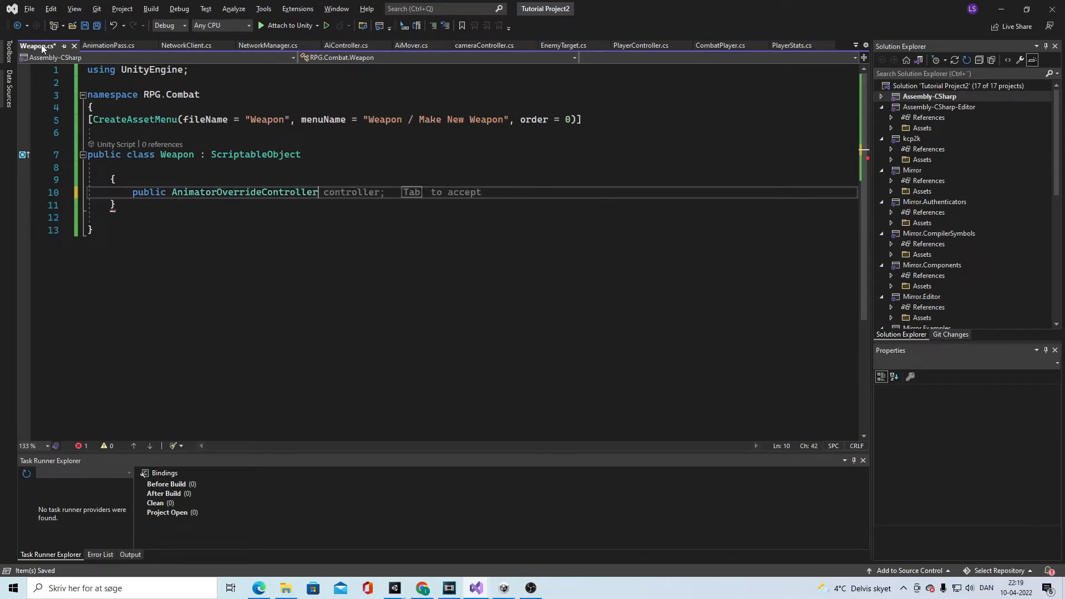
type("My")
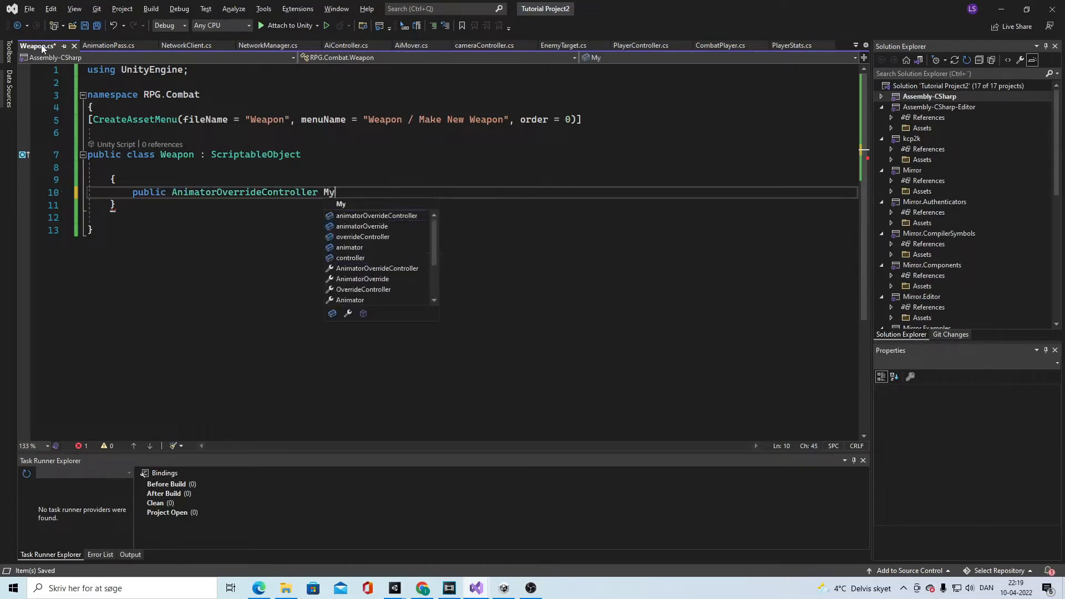
type("_We")
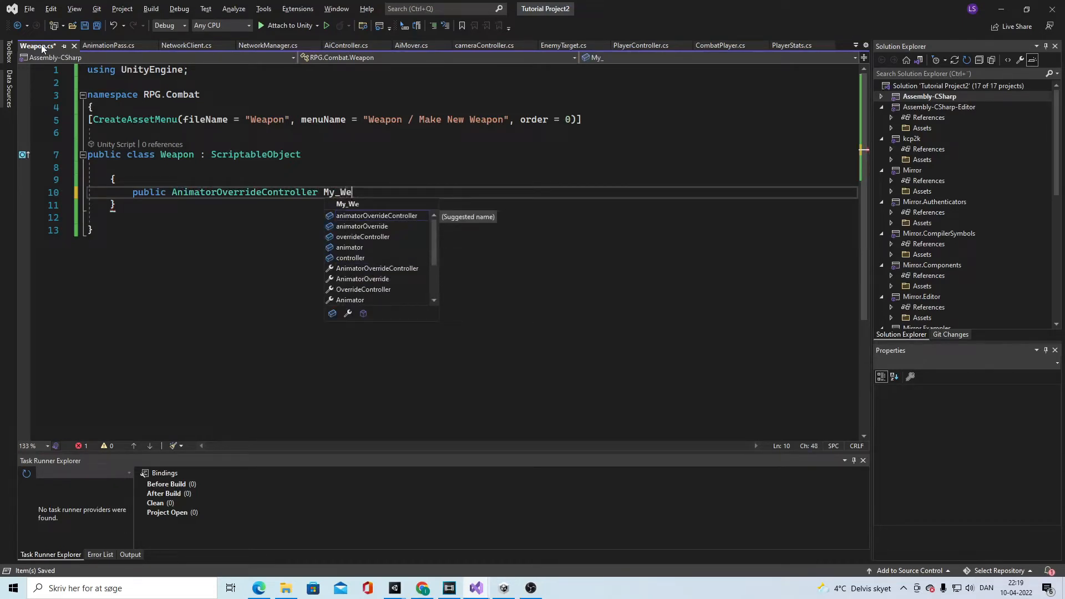
type("aponOver")
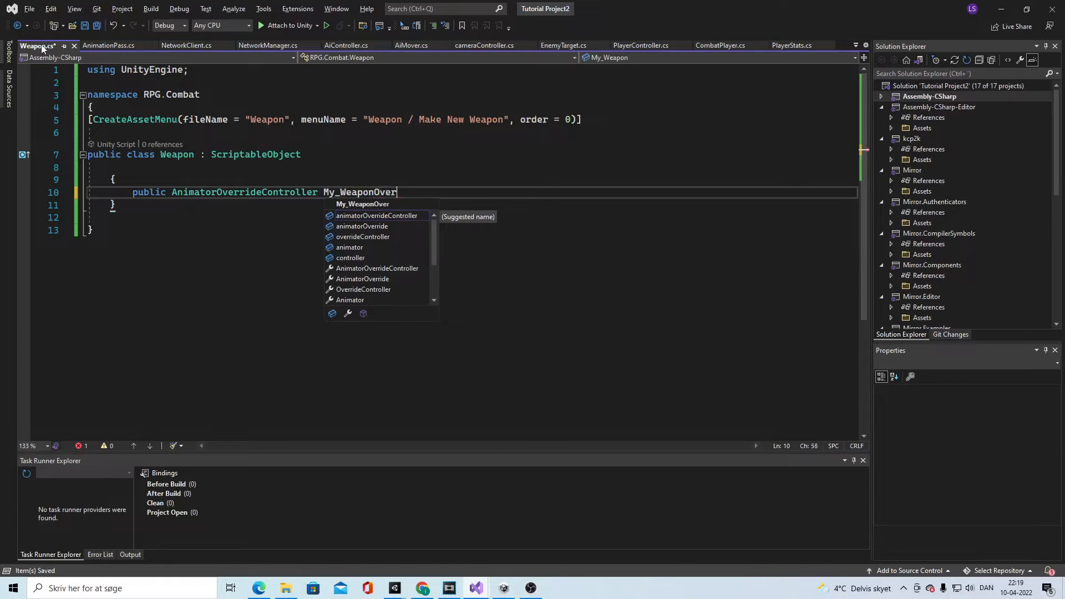
Default My_WeaponOveride to null and add 'public GameObject weaponPrefab = null;'
type("ide")
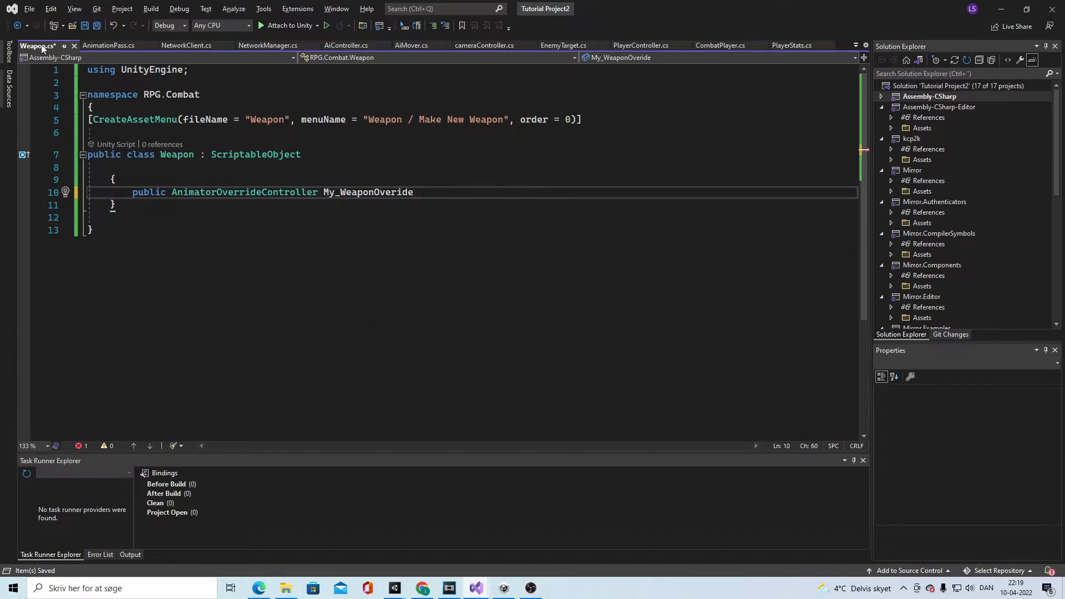
type("= null;")
type("publ")
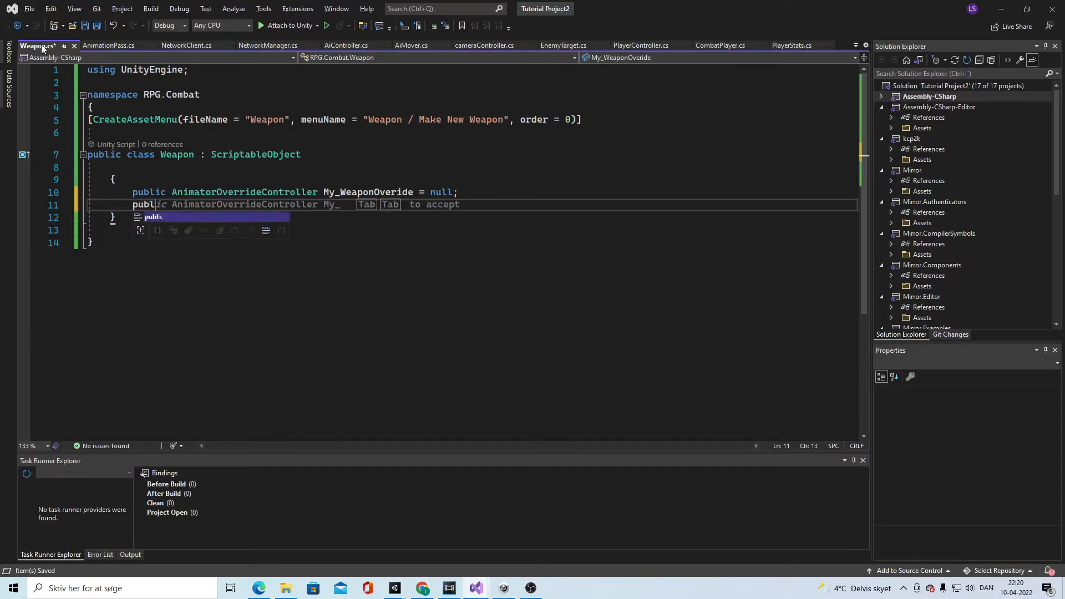
type("GameObject My_WeaponOverridePrefab = null;")
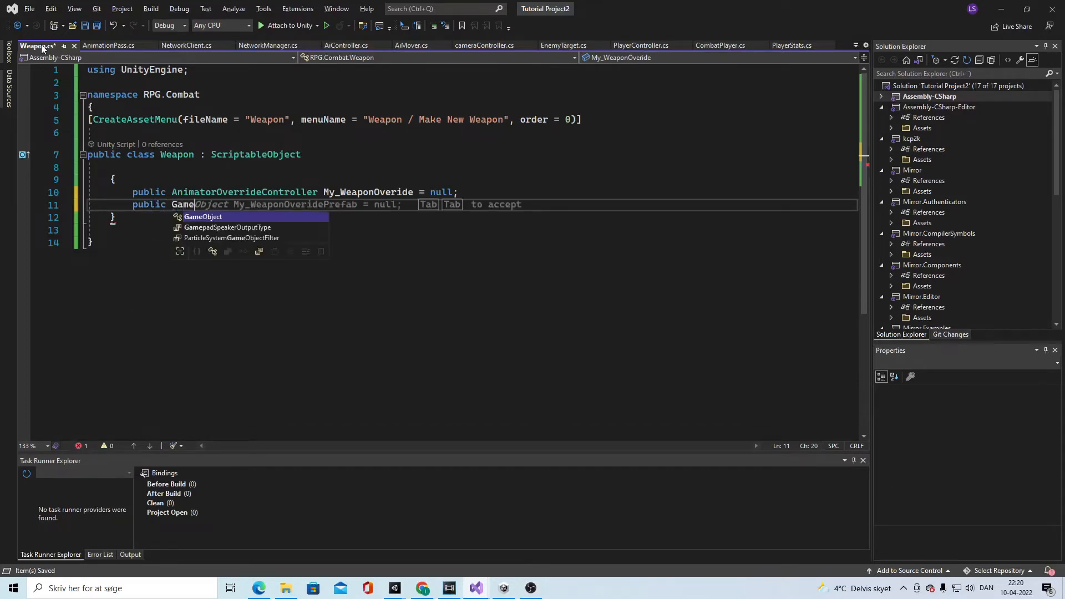
key("Tab")
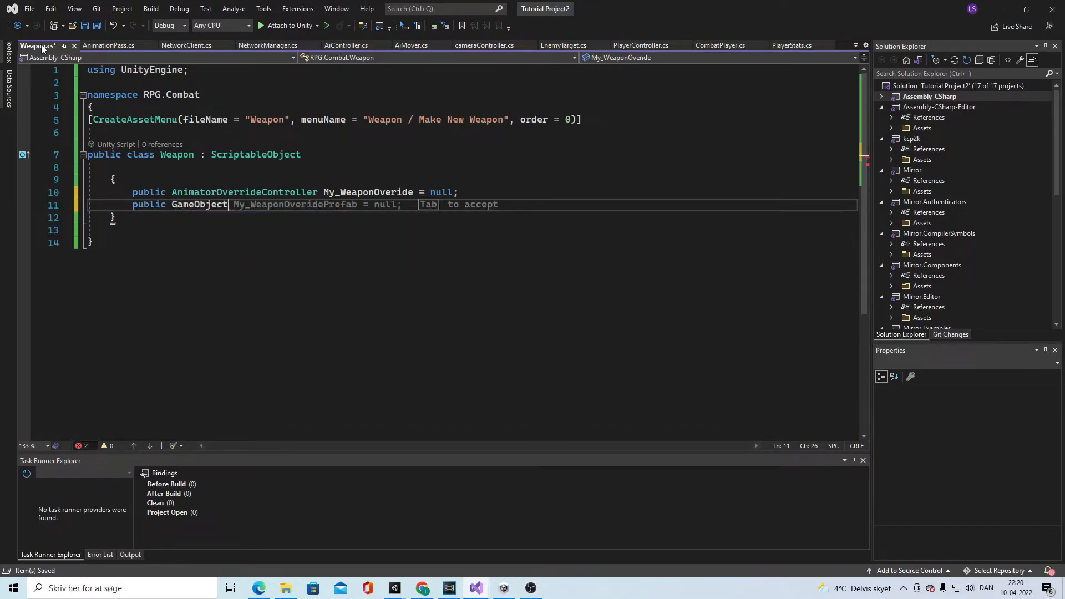
type("weaponPrefab = nu")
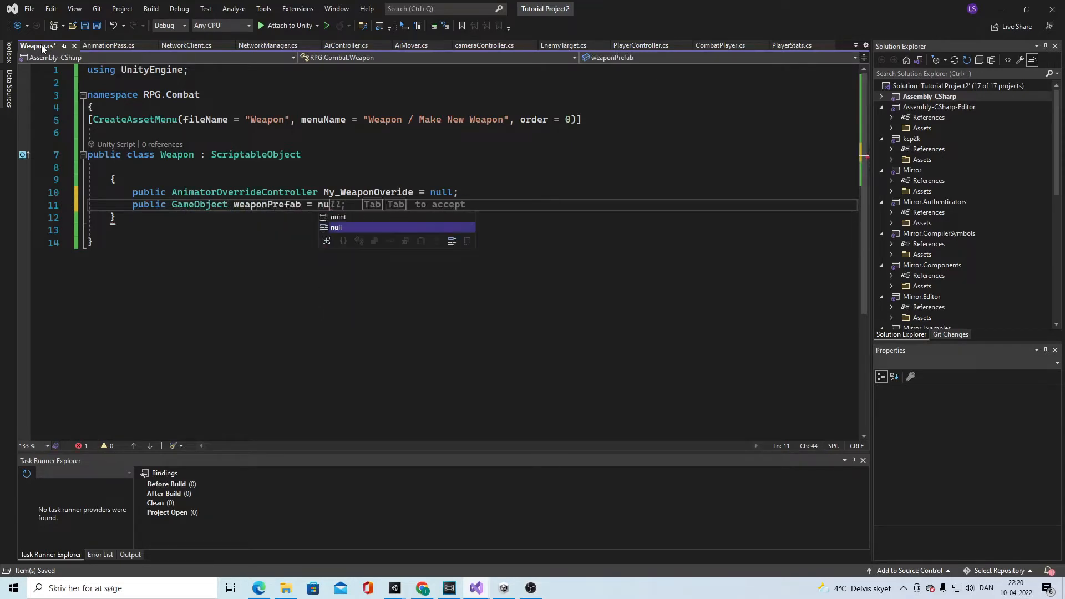
key("Tab")
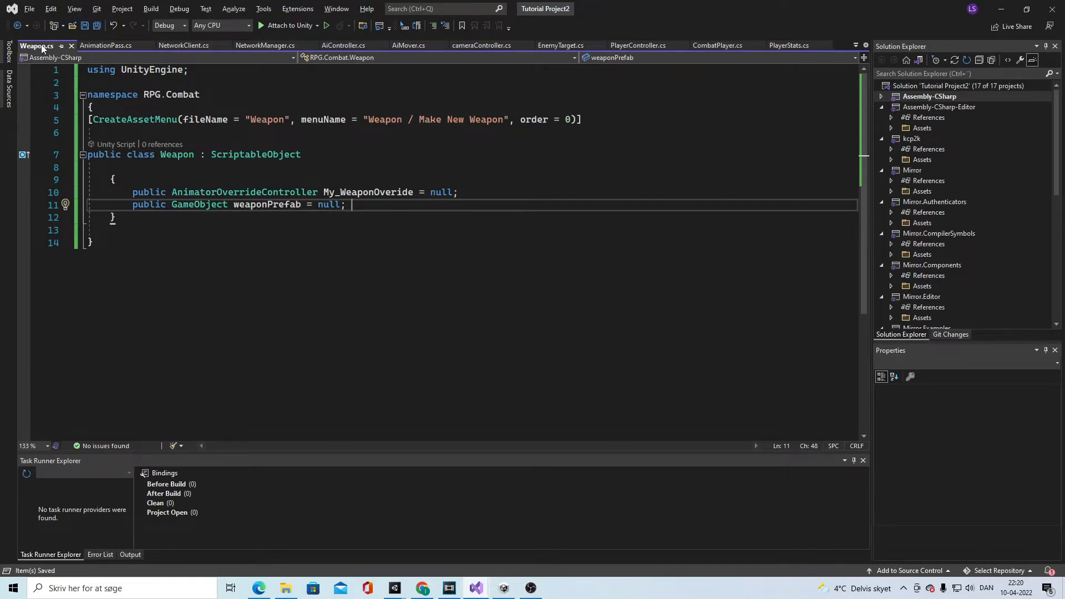
Declare 'public void Spawn(Transform handtransform, Animator animator)' with an empty body
type("public void")
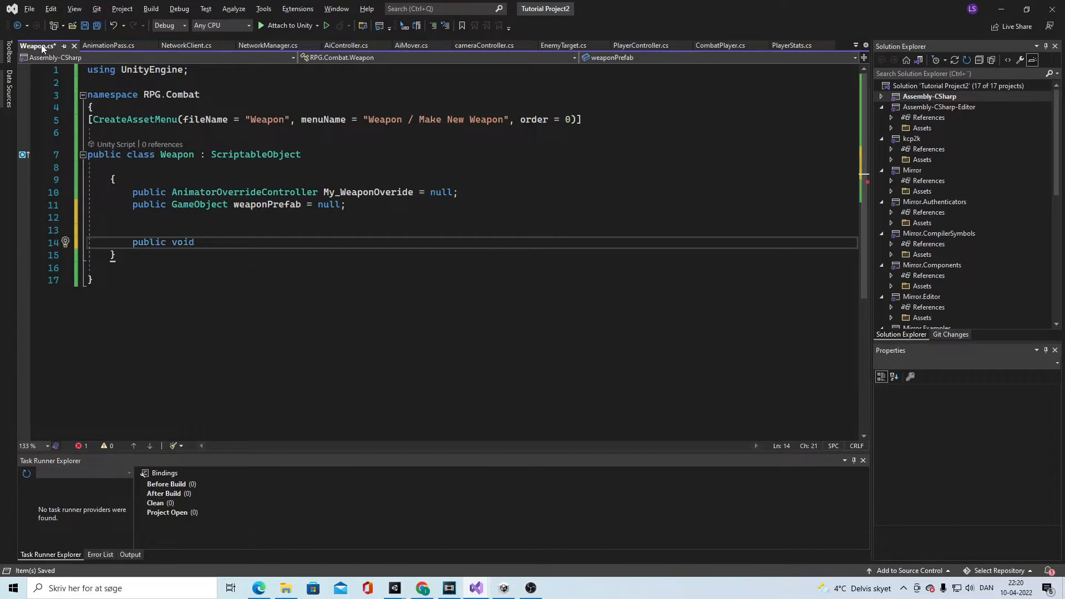
type("Spawn(tran")
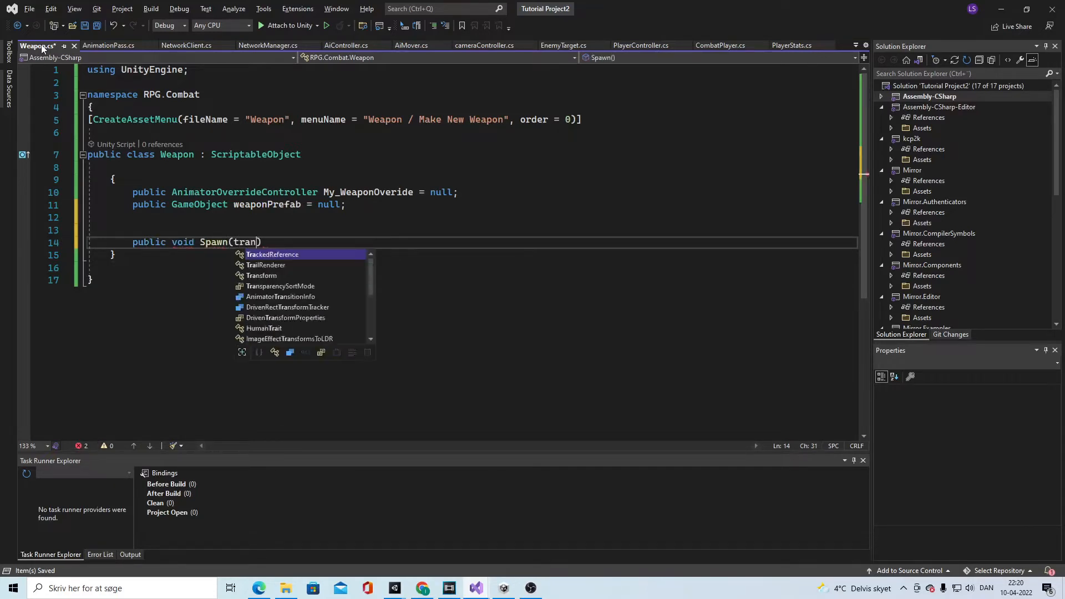
type("Transform")
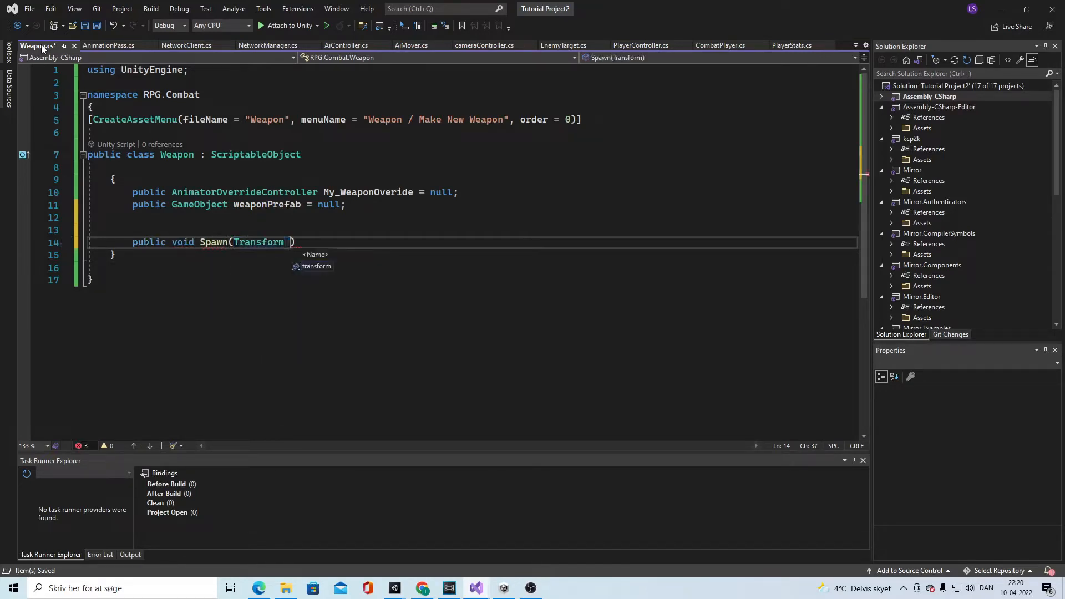
type("handtra")
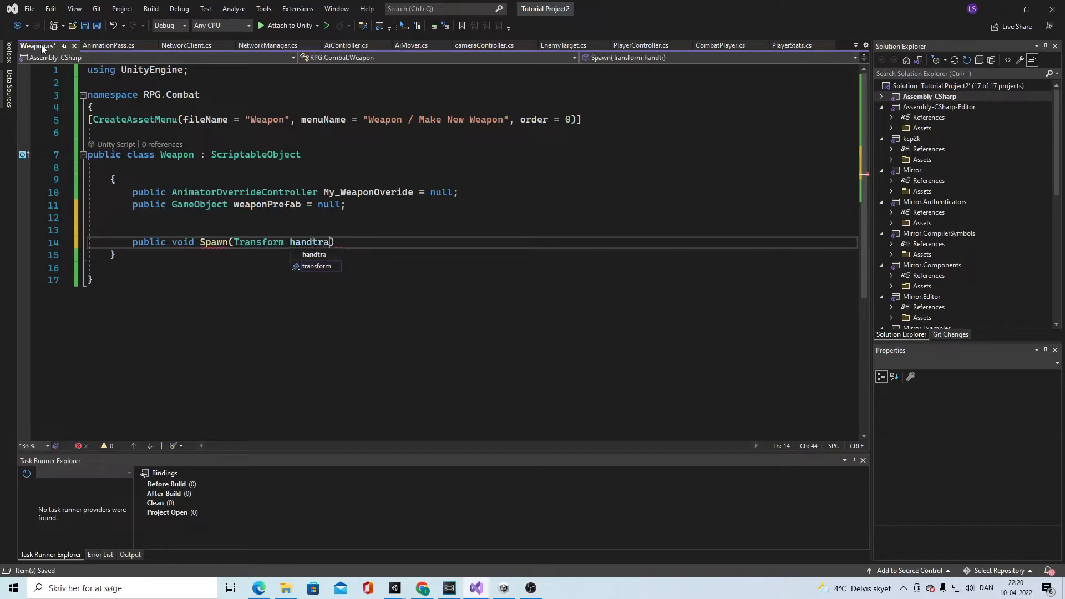
type("nsform")
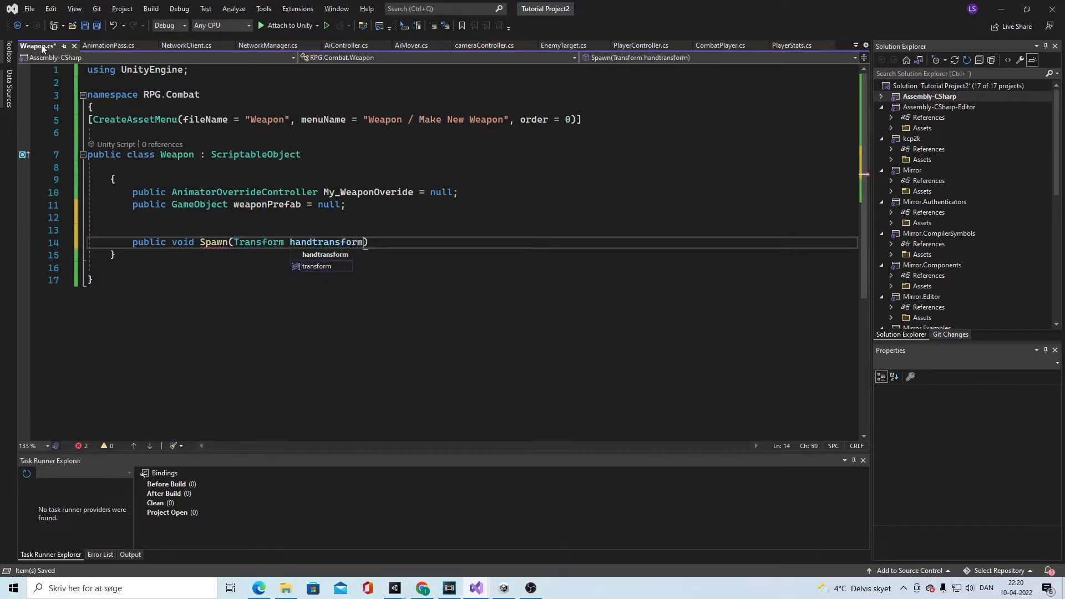
type(",")
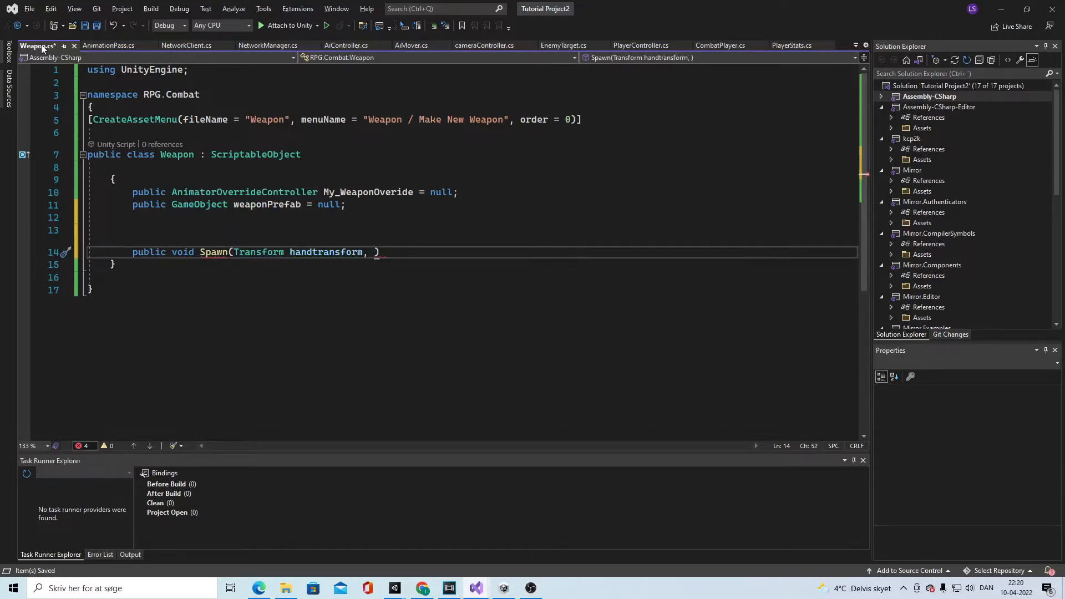
type("Animator")
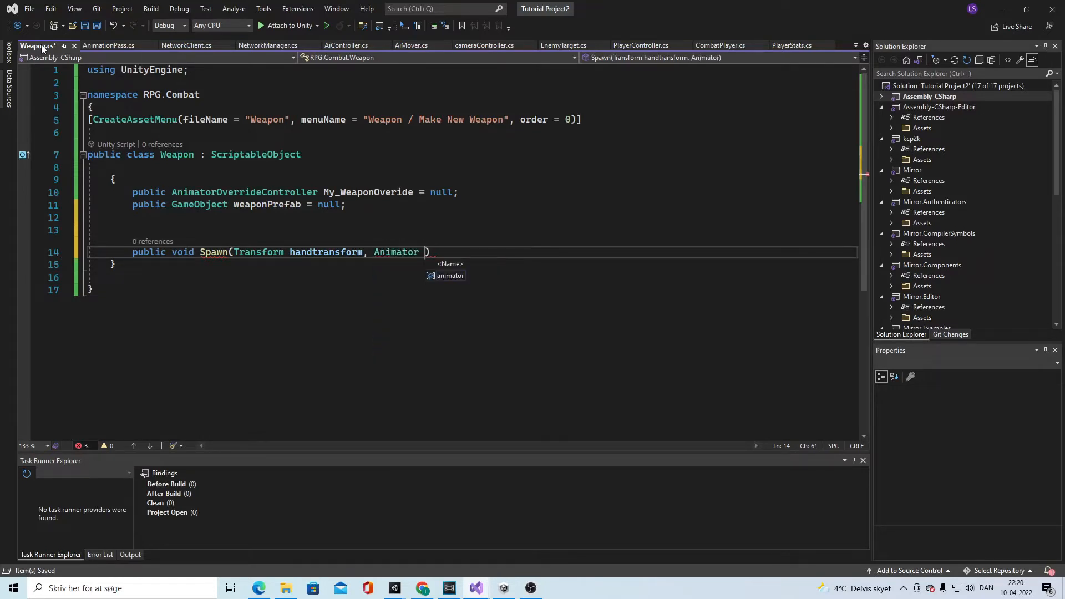
type("animator)")
type("{ }")
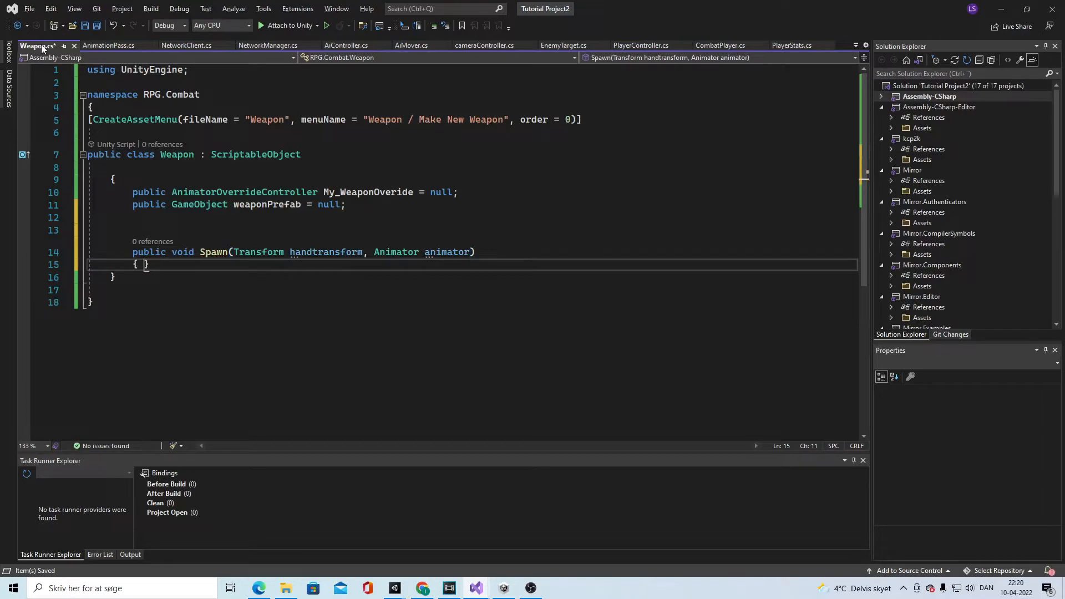
key("enter")
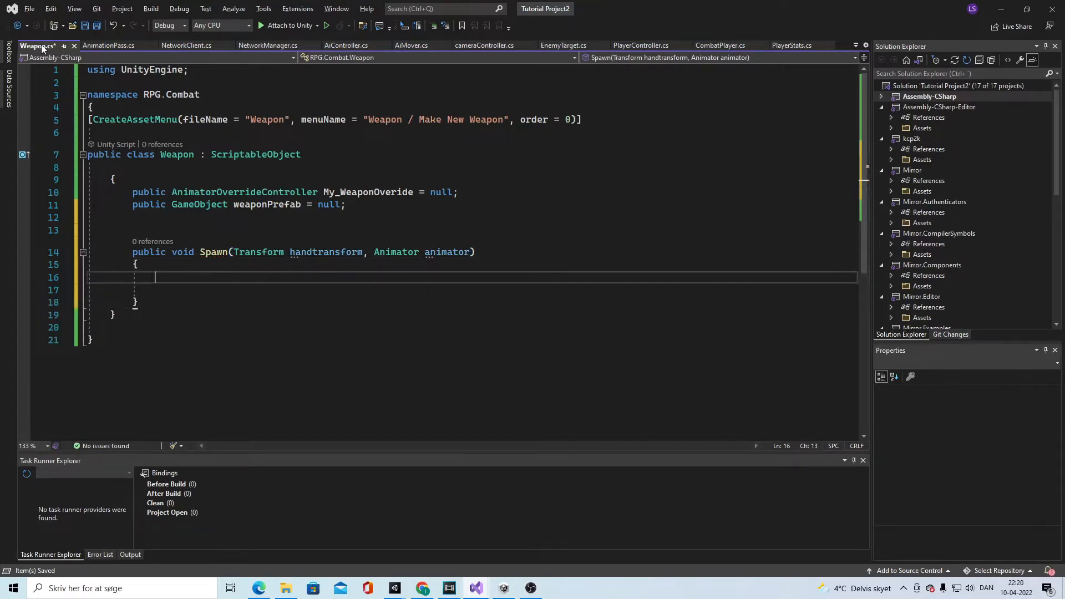
Instantiate weaponPrefab under handtransform and set animator.runtimeAnimatorController = My_WeaponOveride
type("Instantiate(weaponPrefab, handtransform);")
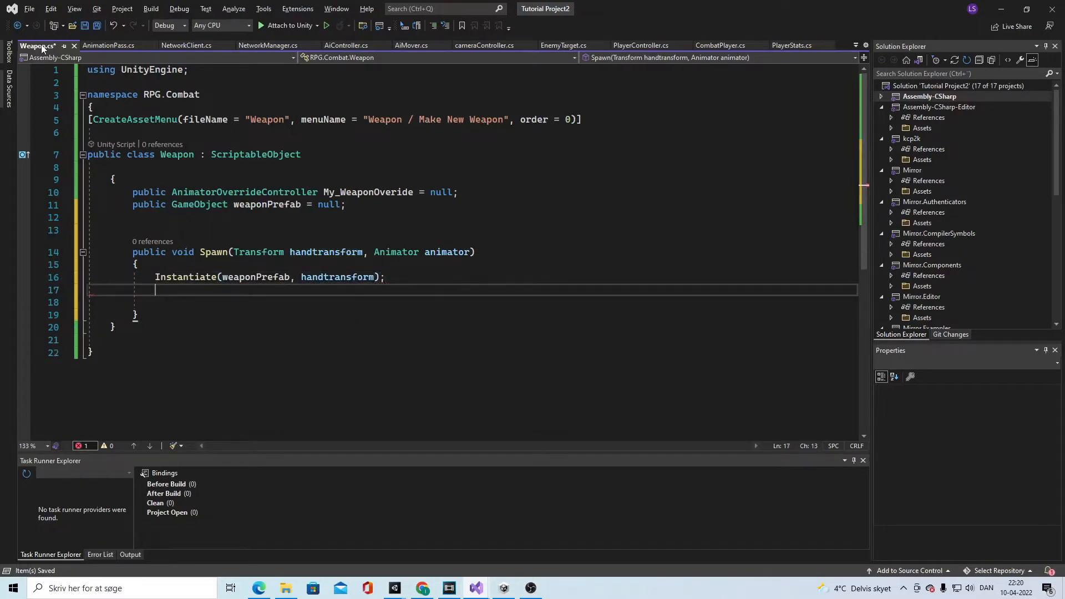
type("animator.run")
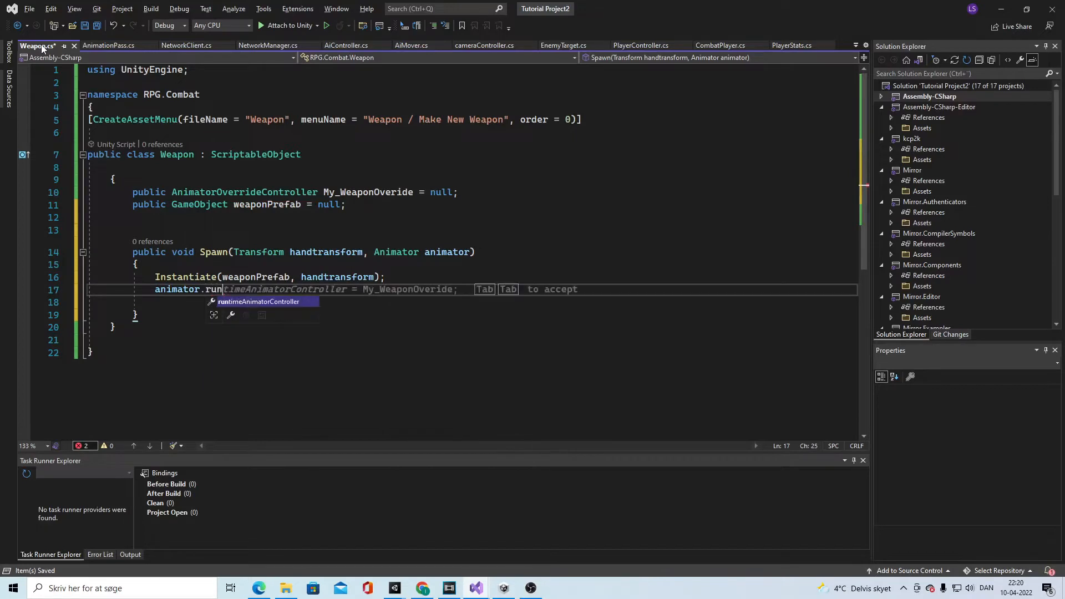
key("Tab")
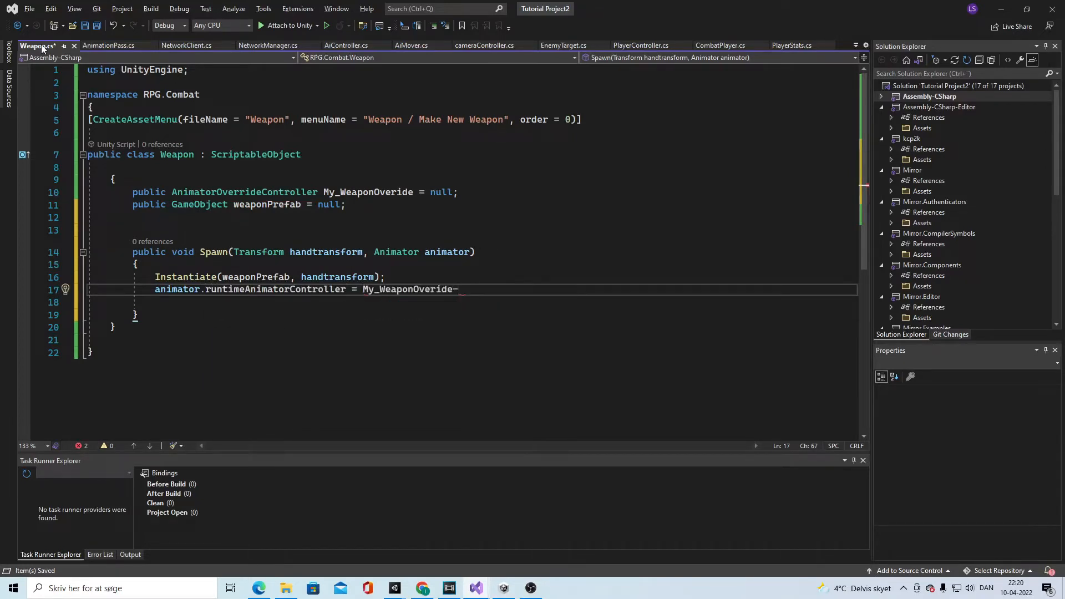
type(";")
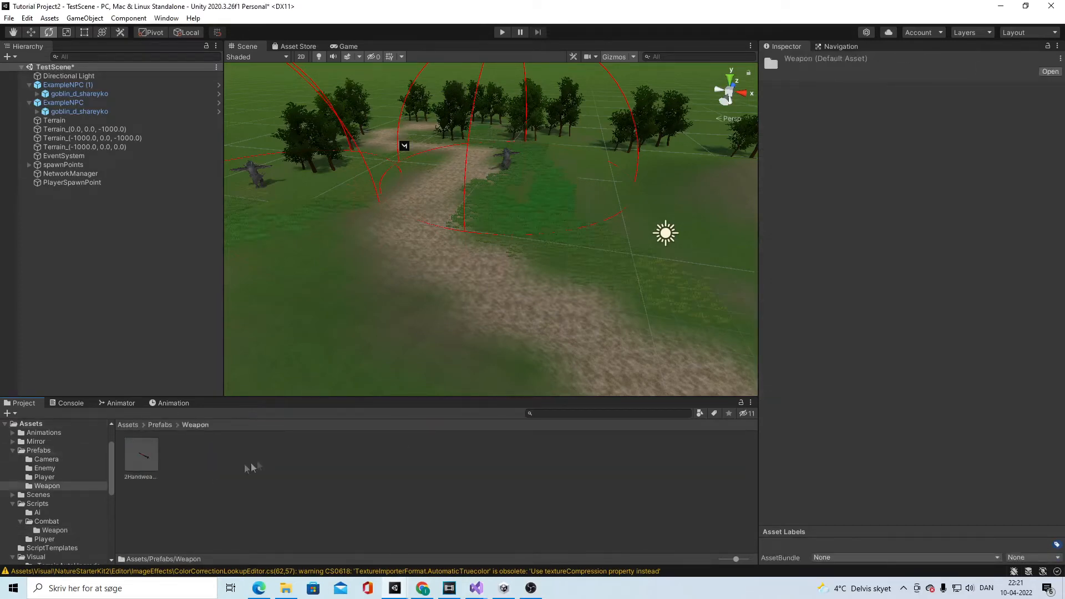
Create a new Weapon asset in Prefabs/Weapon named for the two-handed weapon
right_click(252, 466)
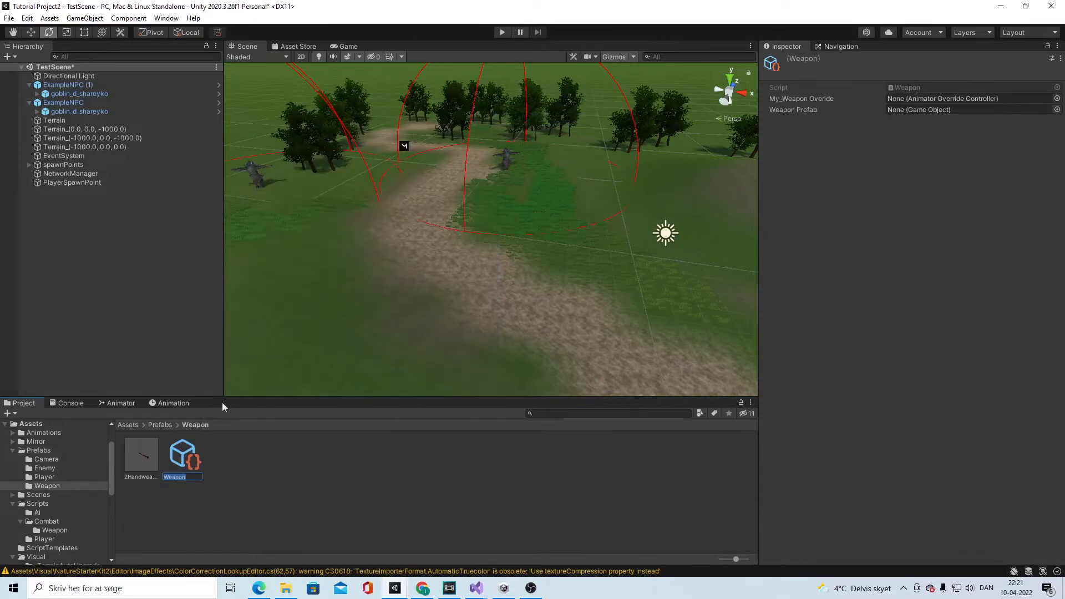
type("2hands")
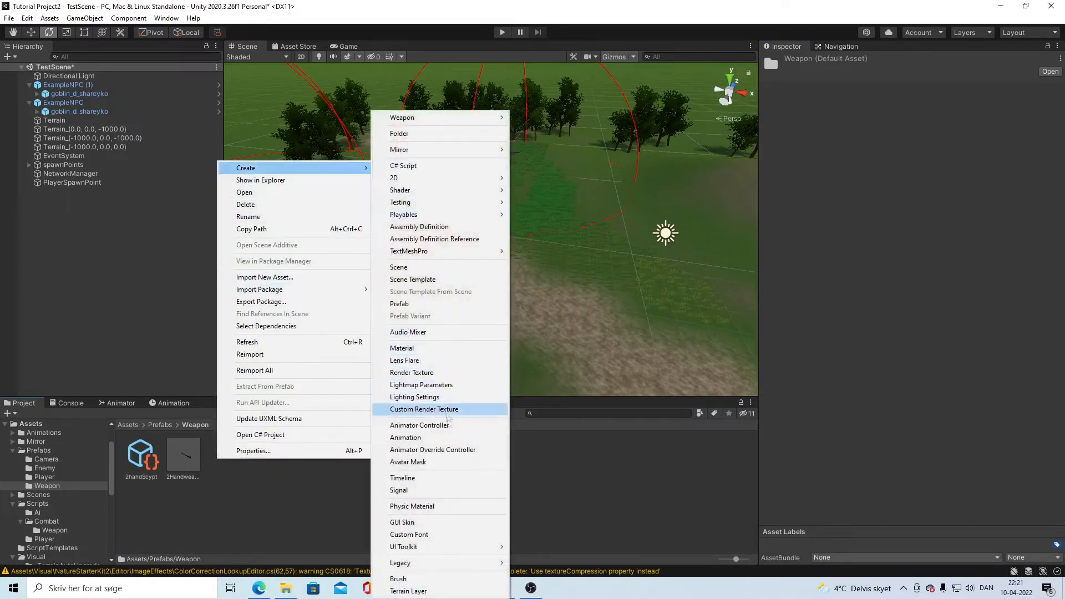
Create an Animator Override Controller based on PlayerControlAnim, then inspect the 2Handweapon prefab
left_click(431, 450)
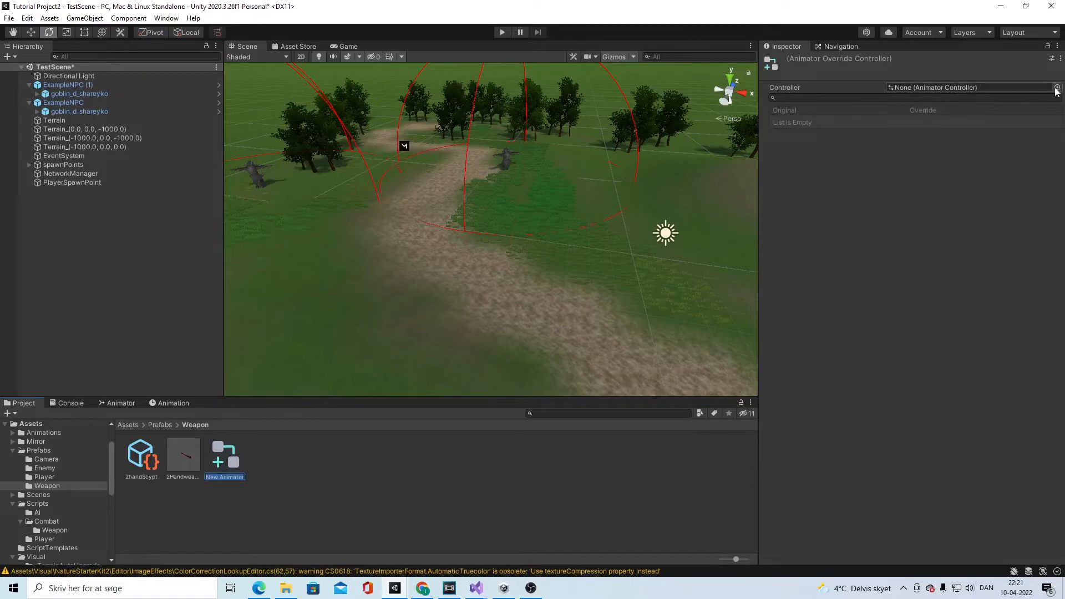
left_click(1055, 89)
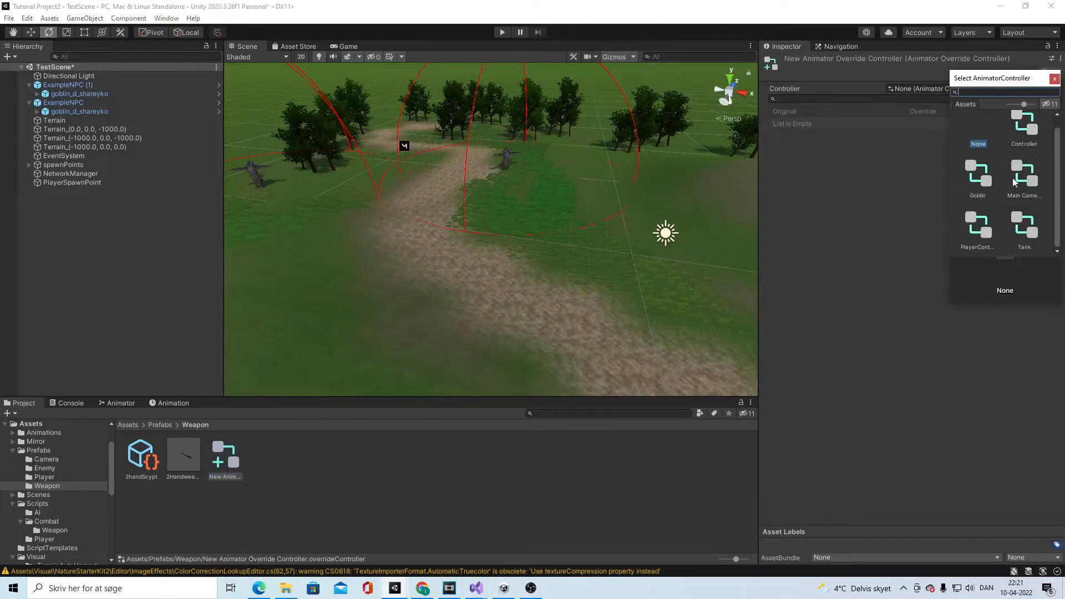
left_click(976, 231)
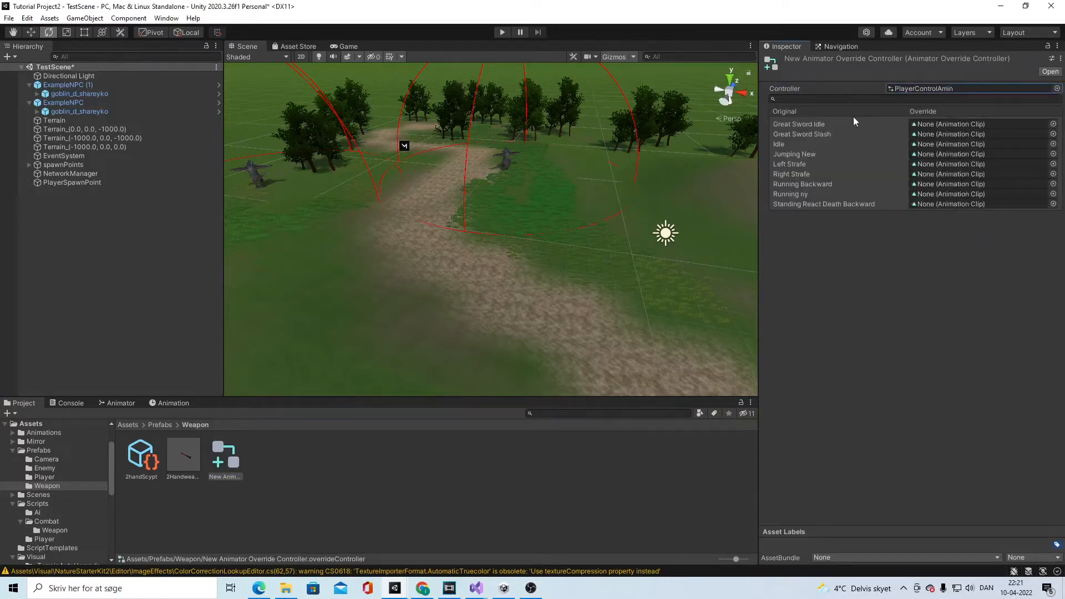
mouse_move(822, 115)
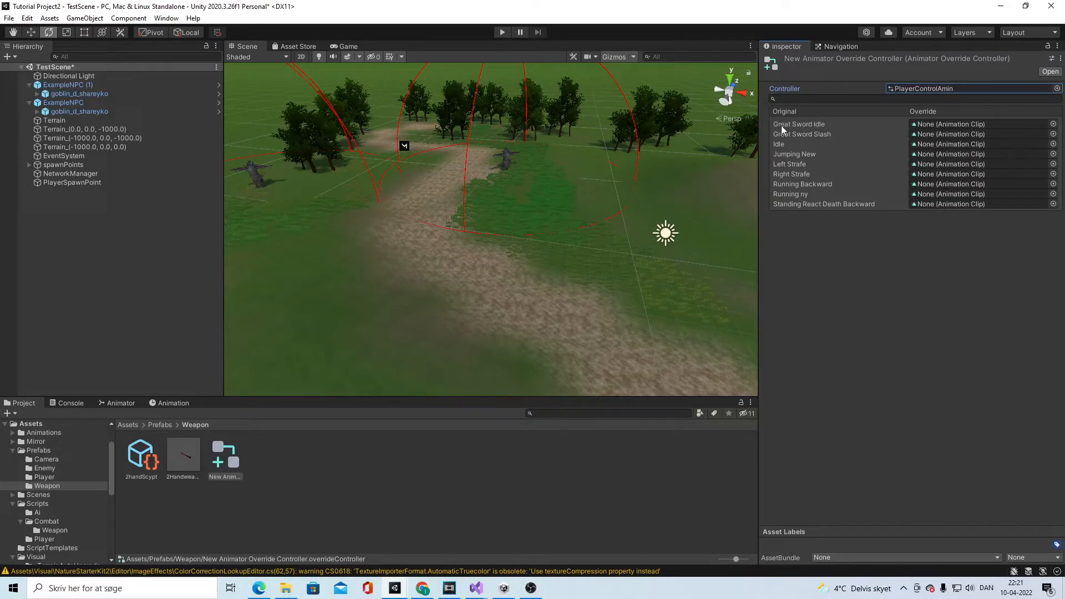
mouse_move(812, 143)
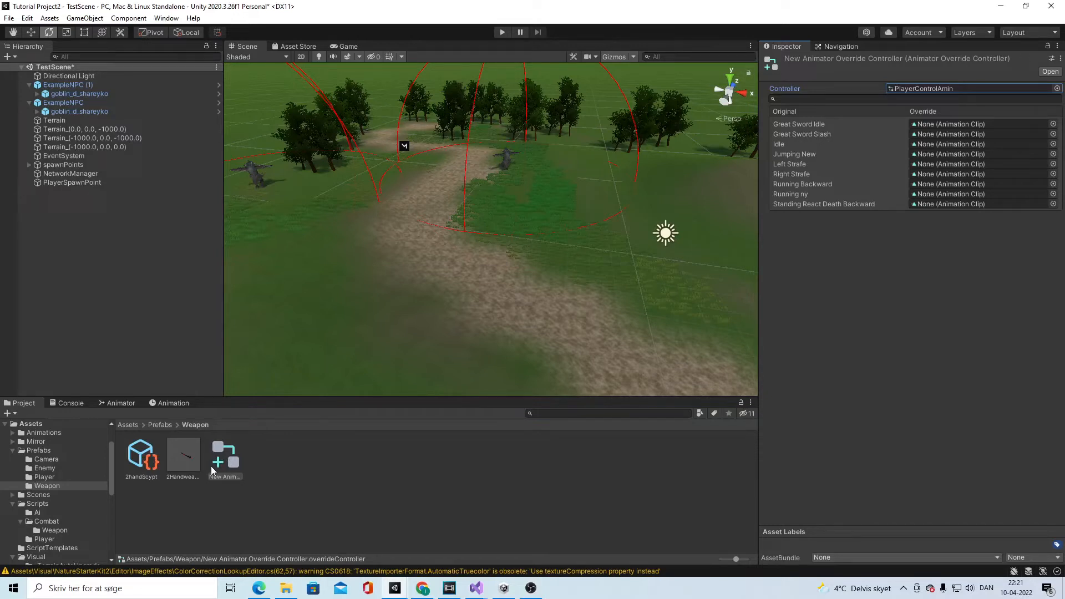
left_click(182, 454)
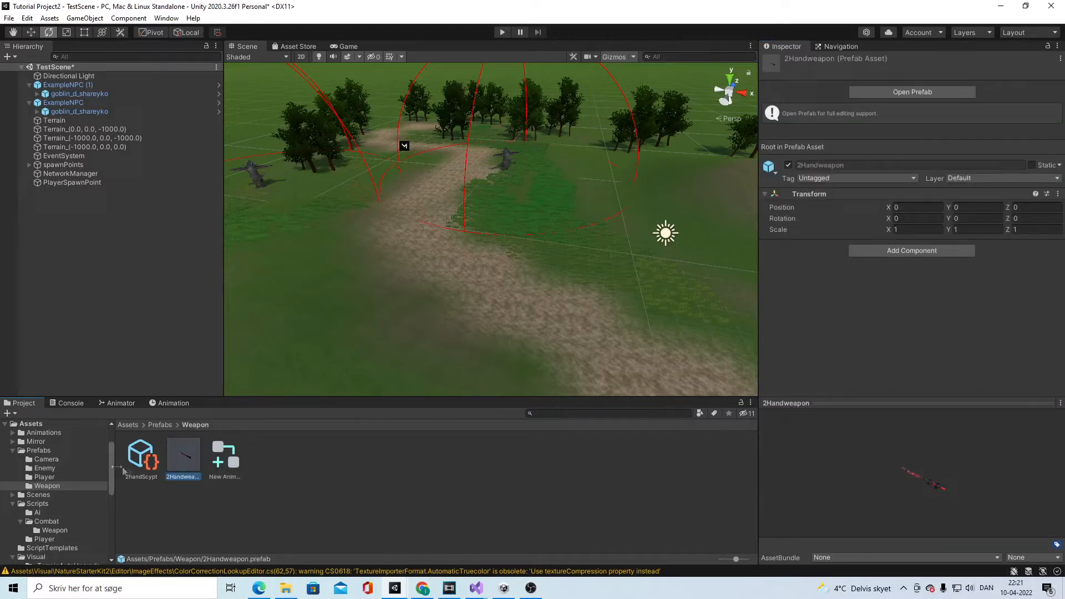
left_click(141, 453)
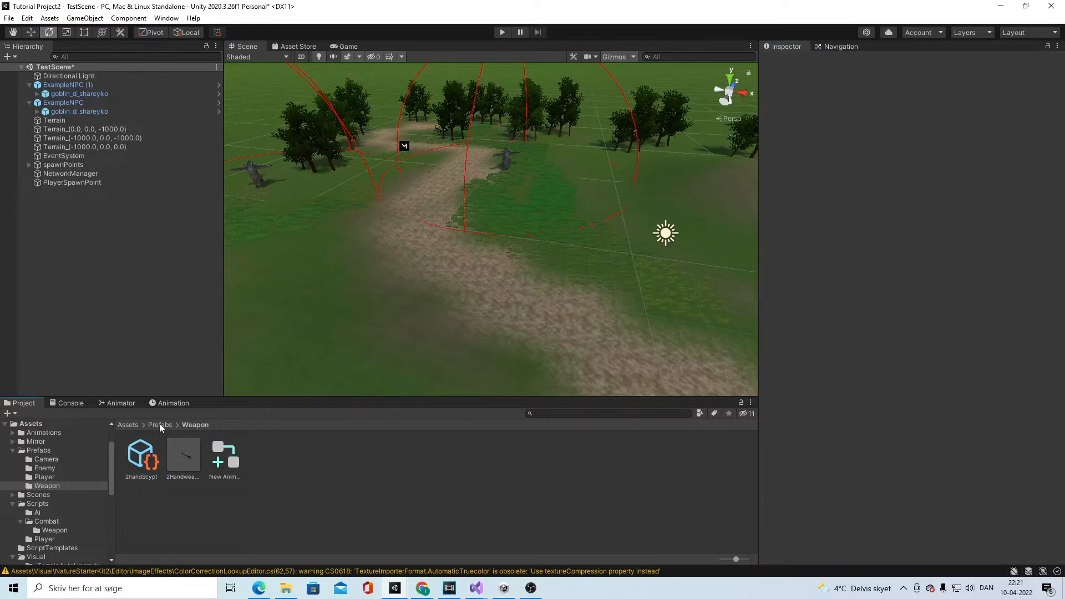
Create a new C# script named EquipmentChange in Scripts/Combat
left_click(309, 455)
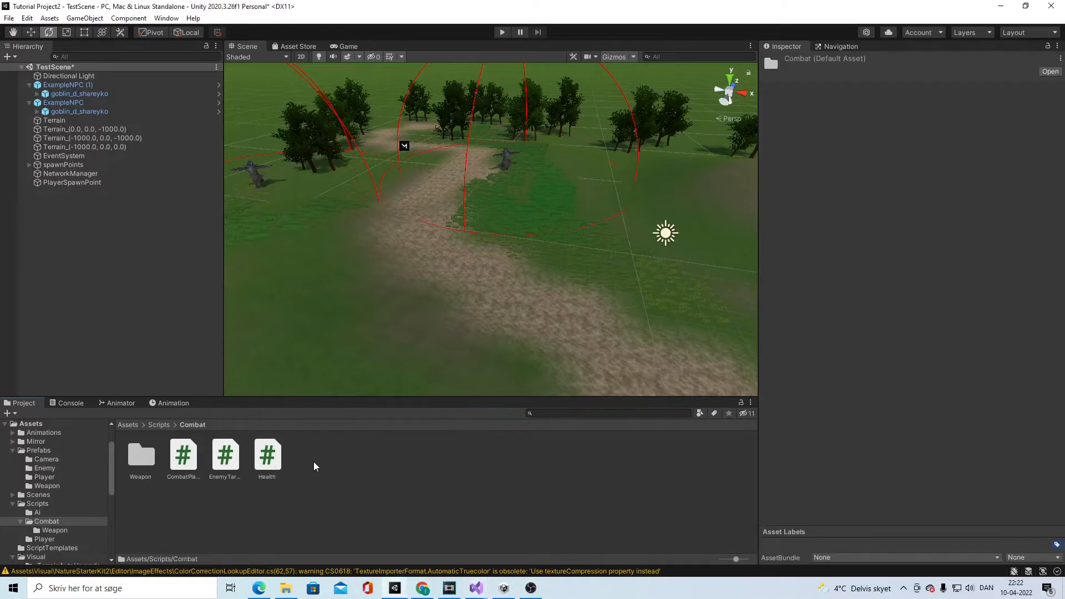
right_click(314, 467)
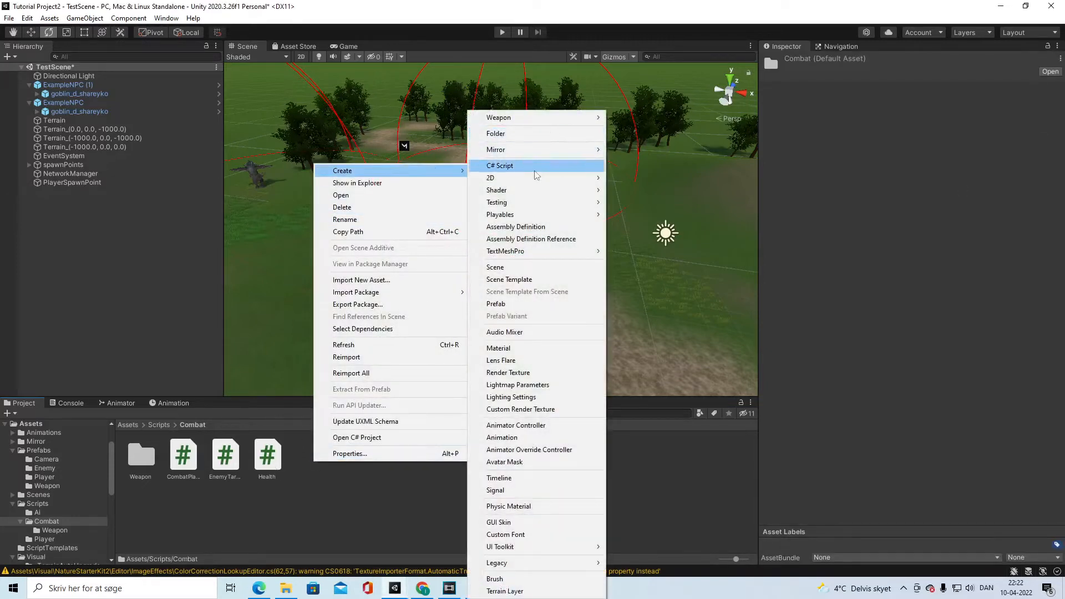
left_click(499, 165)
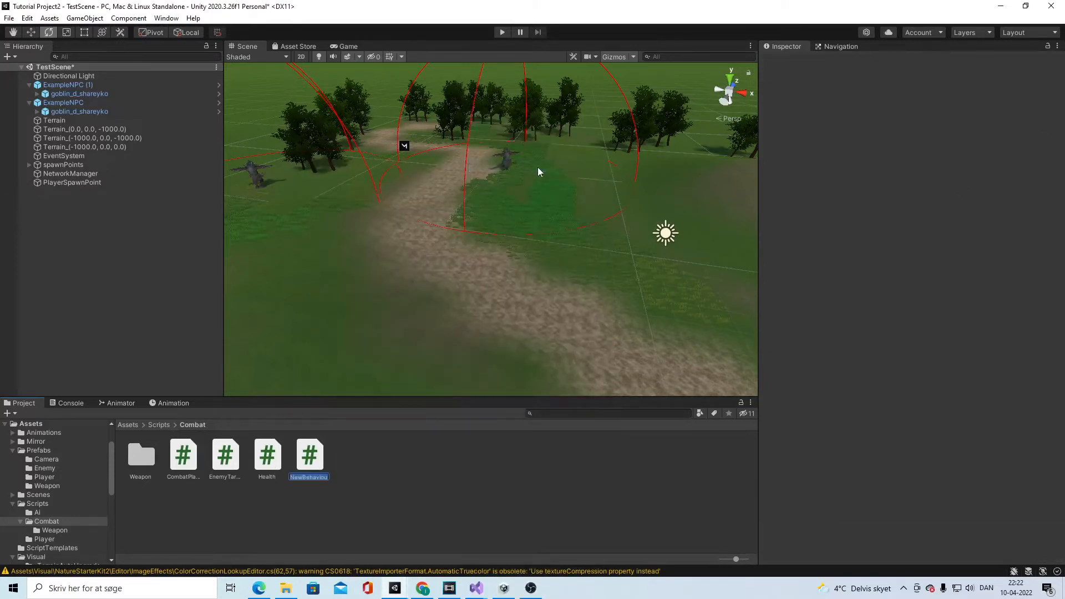
type("Equi")
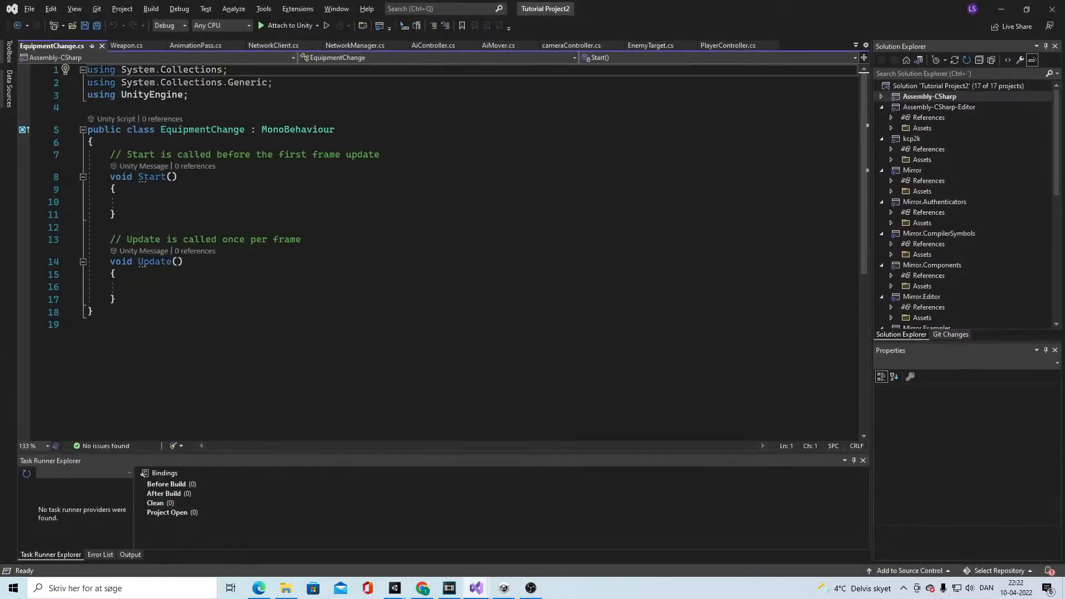
Add 'using Mirror;' and 'using RPG.Combat;' to EquipmentChange.cs and save
type("using")
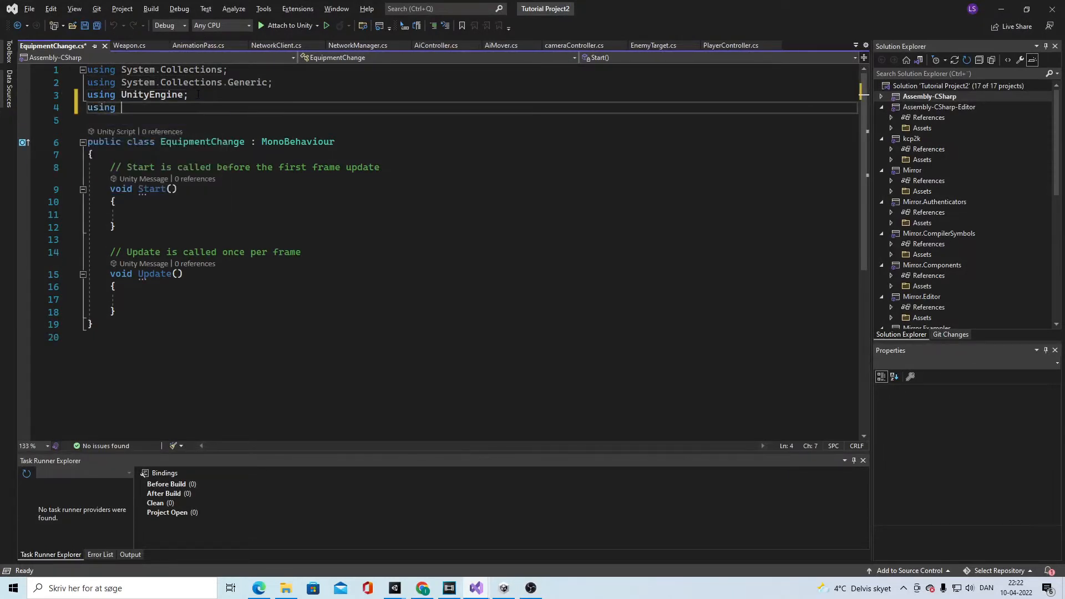
type("Mirror;")
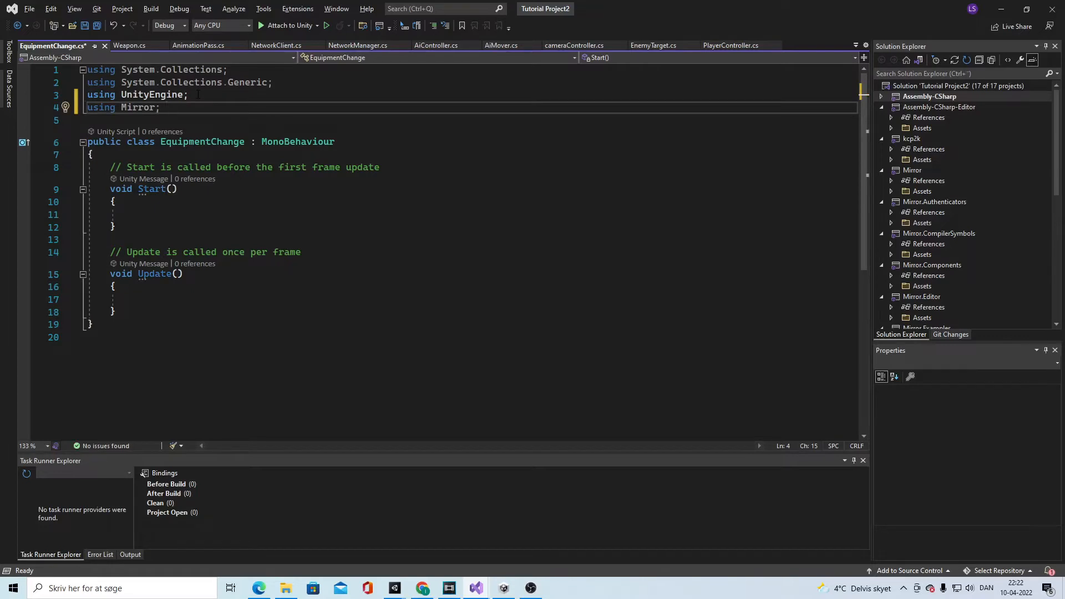
key("enter")
type("using rpg")
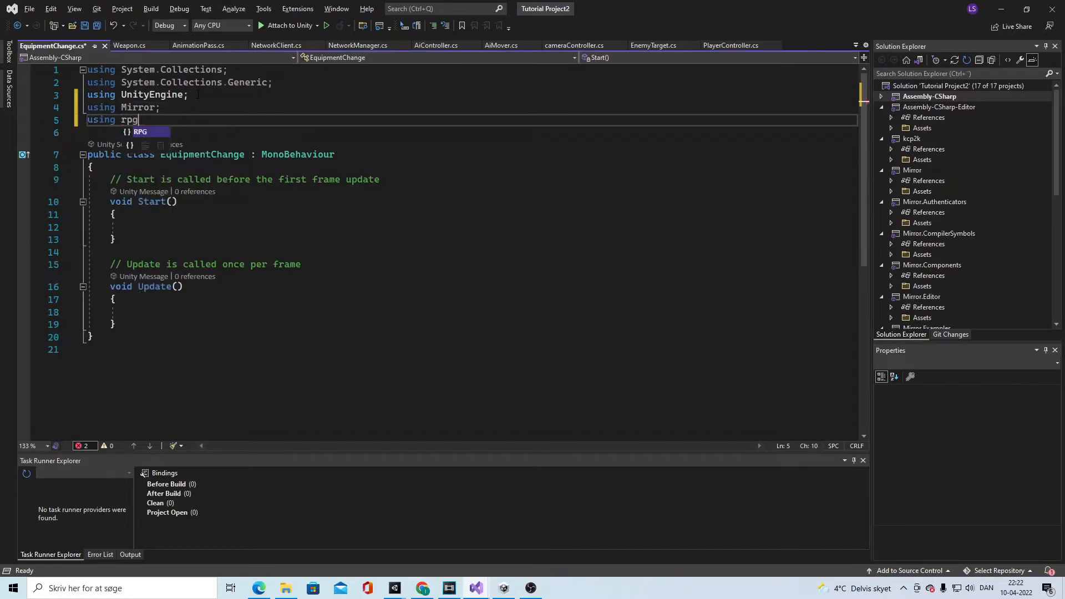
type(".comb")
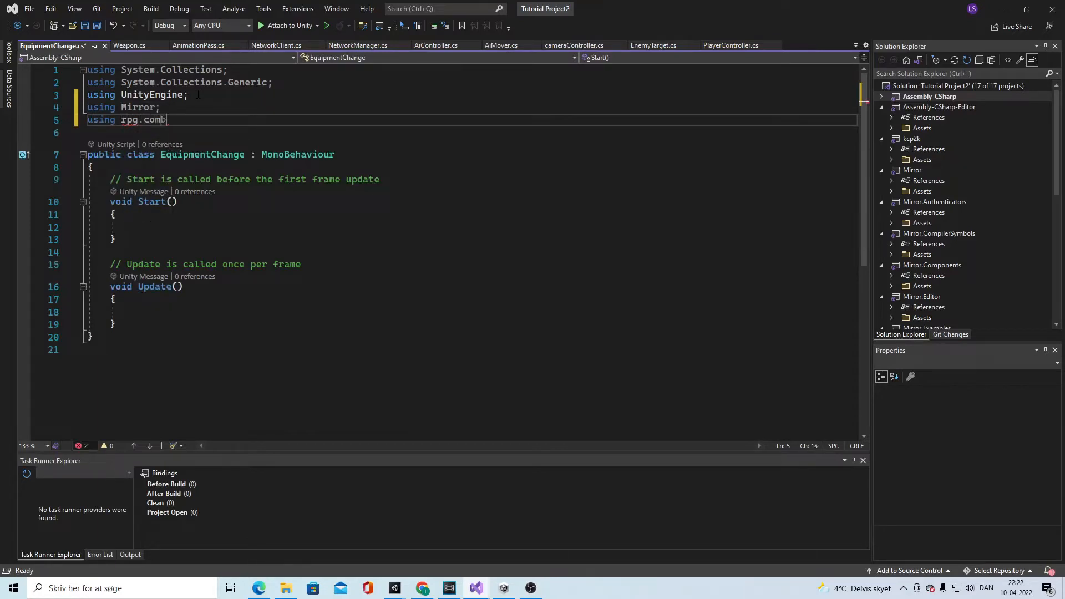
type("RPG.")
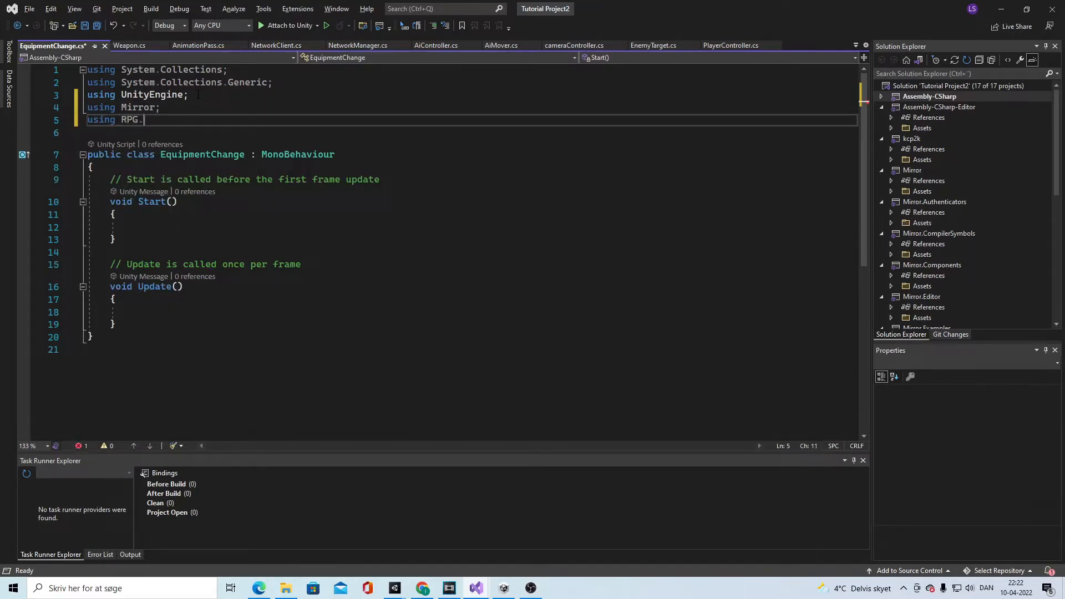
type("Combat;")
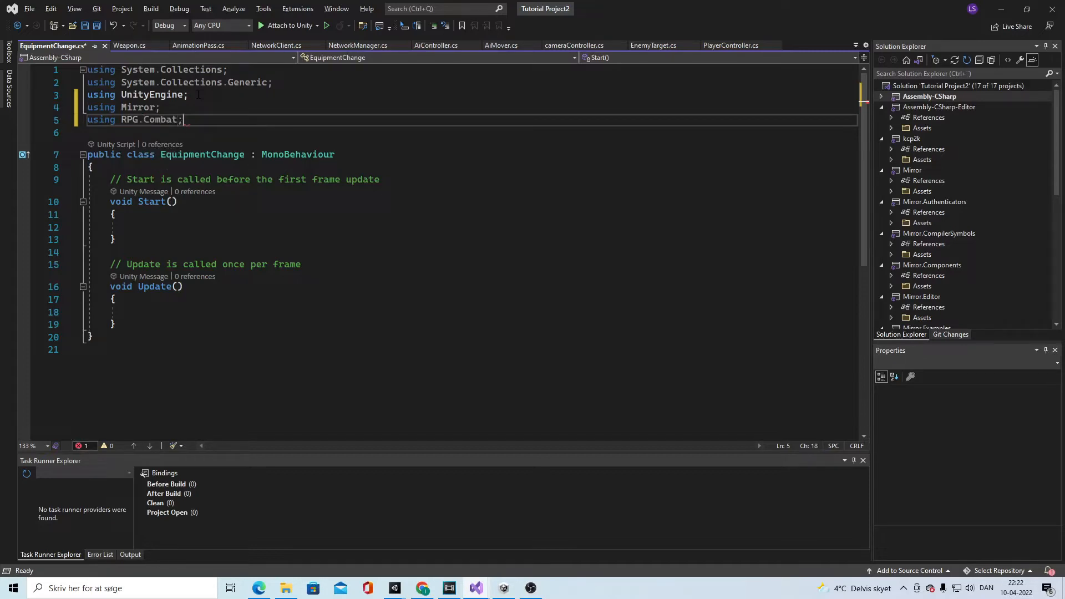
key("ctrl+s")
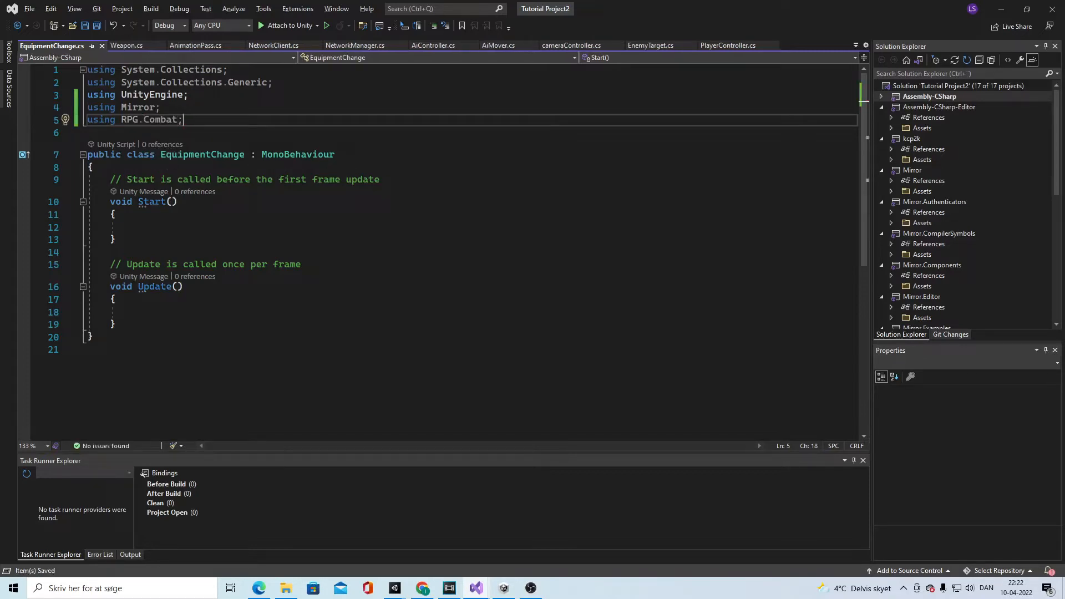
double_click(298, 155)
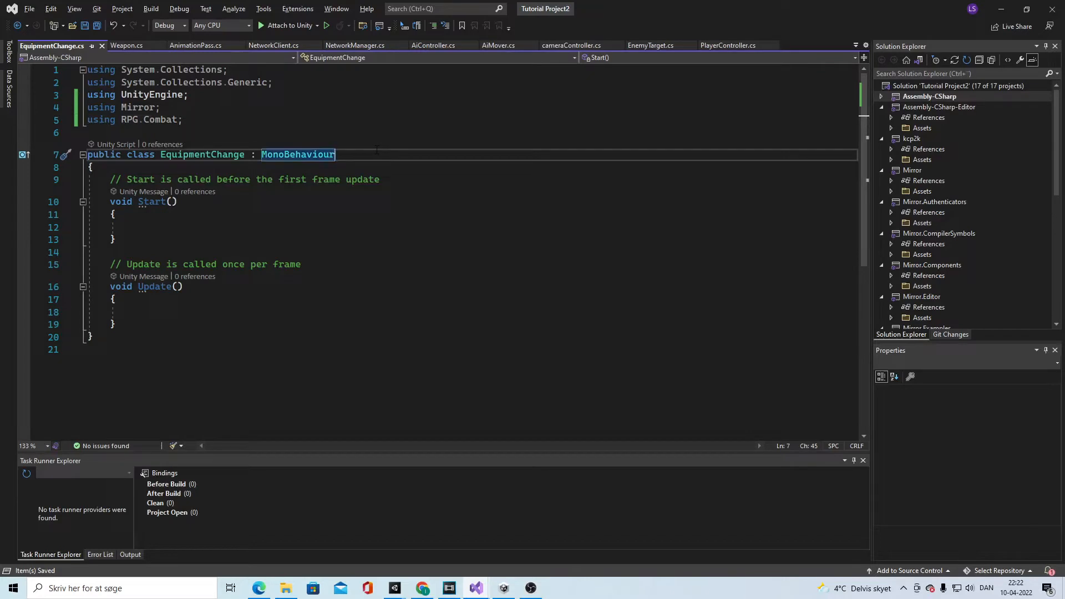
key("enter")
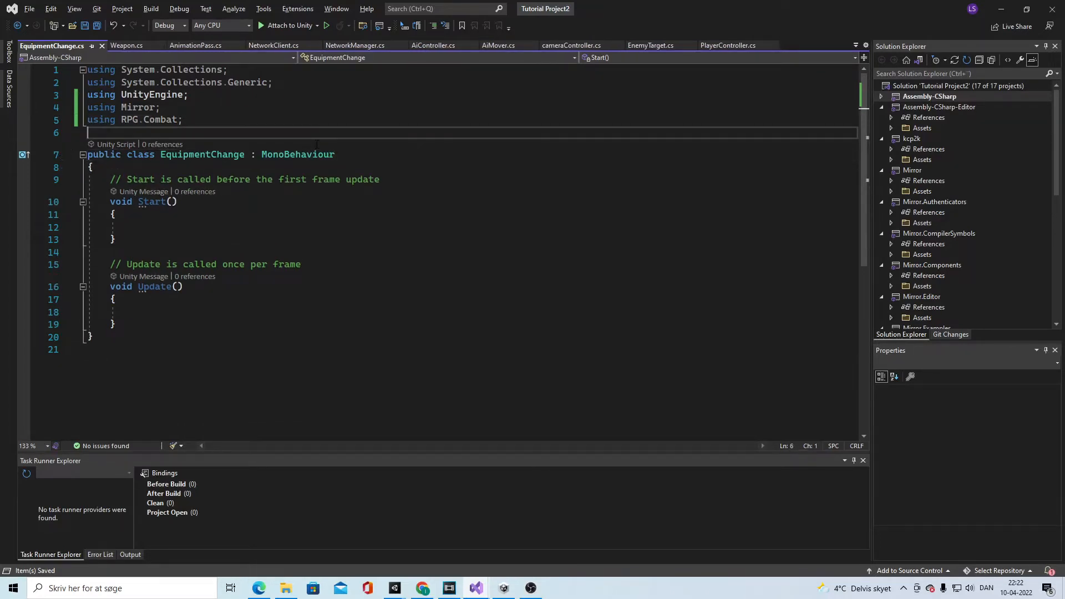
Declare 'public enum EquipptedItem : byte' above the EquipmentChange class
type("public class Combat : MonoBehaviour {")
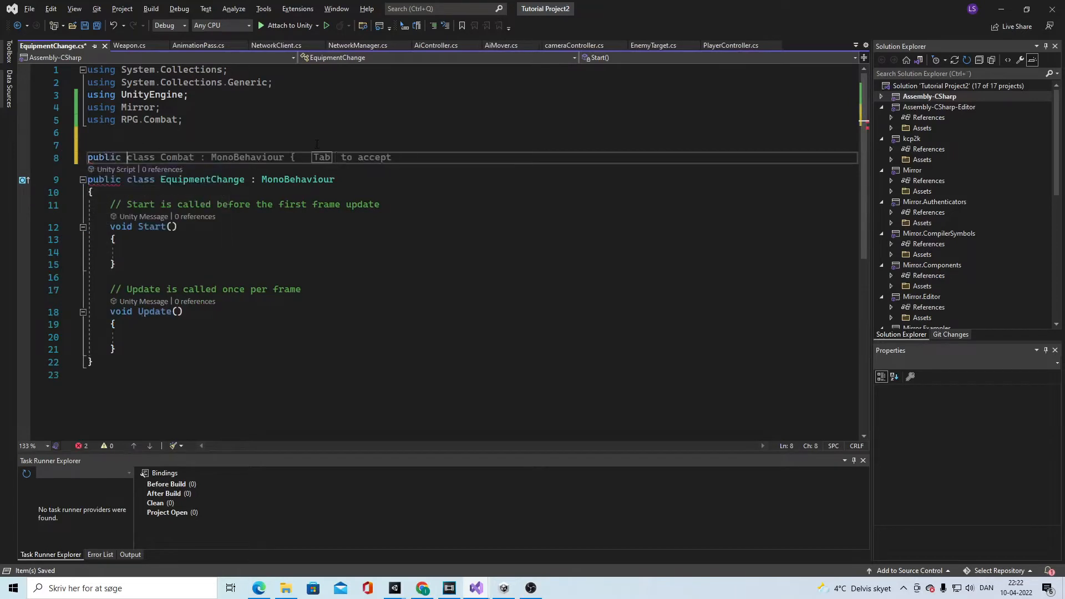
type("enum")
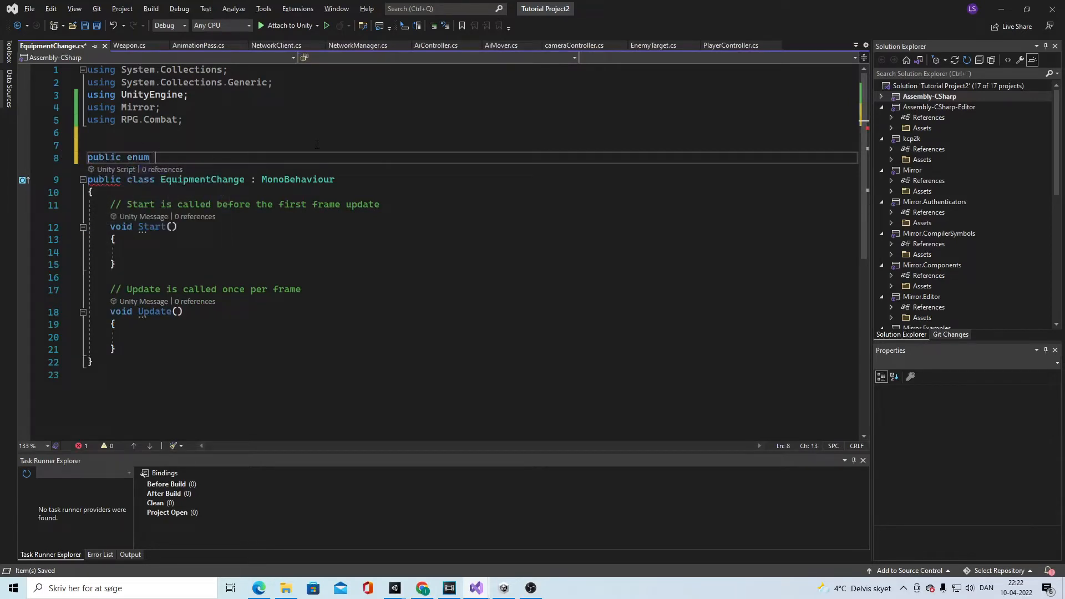
type("Equ")
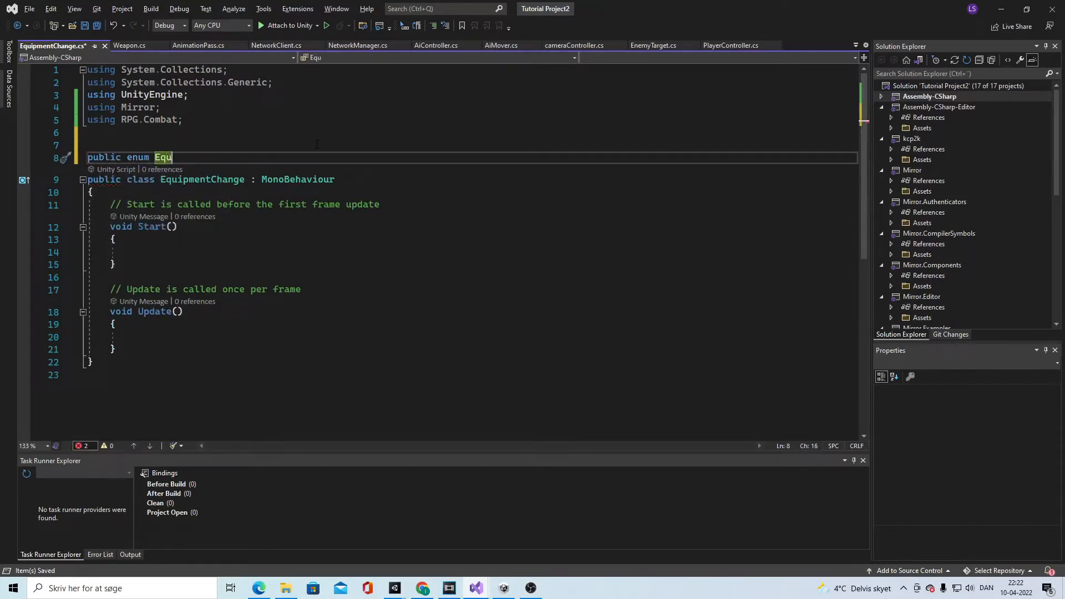
type("ipptedItem : byte")
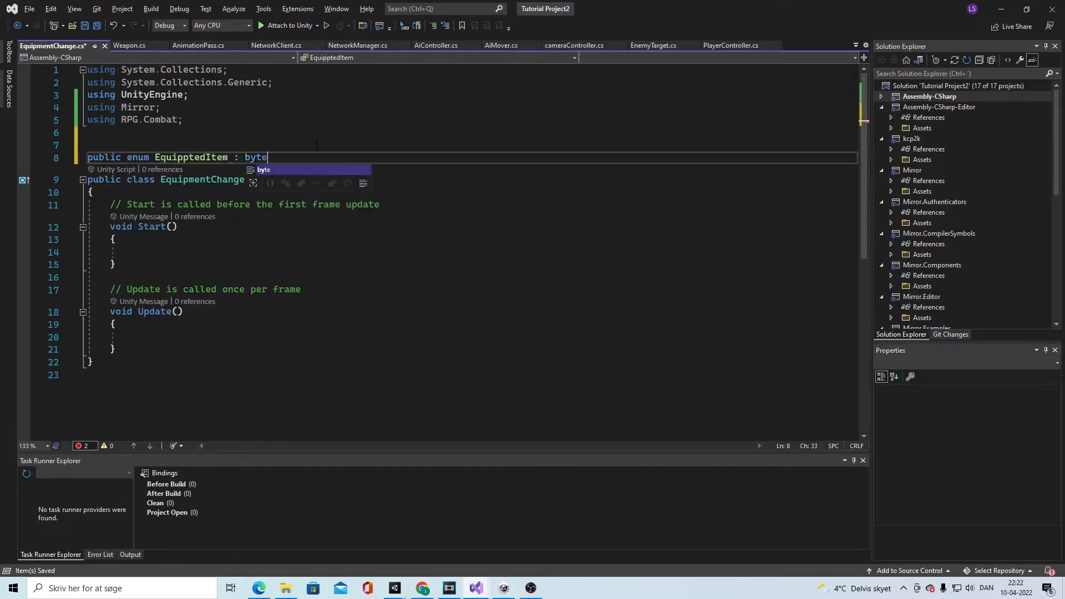
key("enter")
type("{")
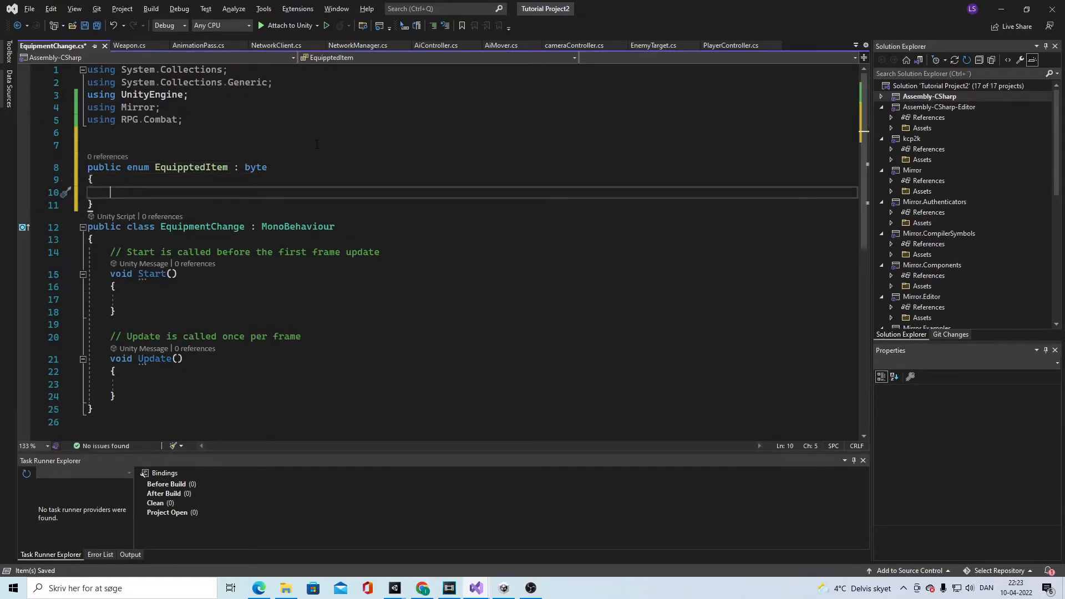
List the enum members nothing, twohandedWep, oneHandwep, dagger and staff
type("nothing,")
type("2")
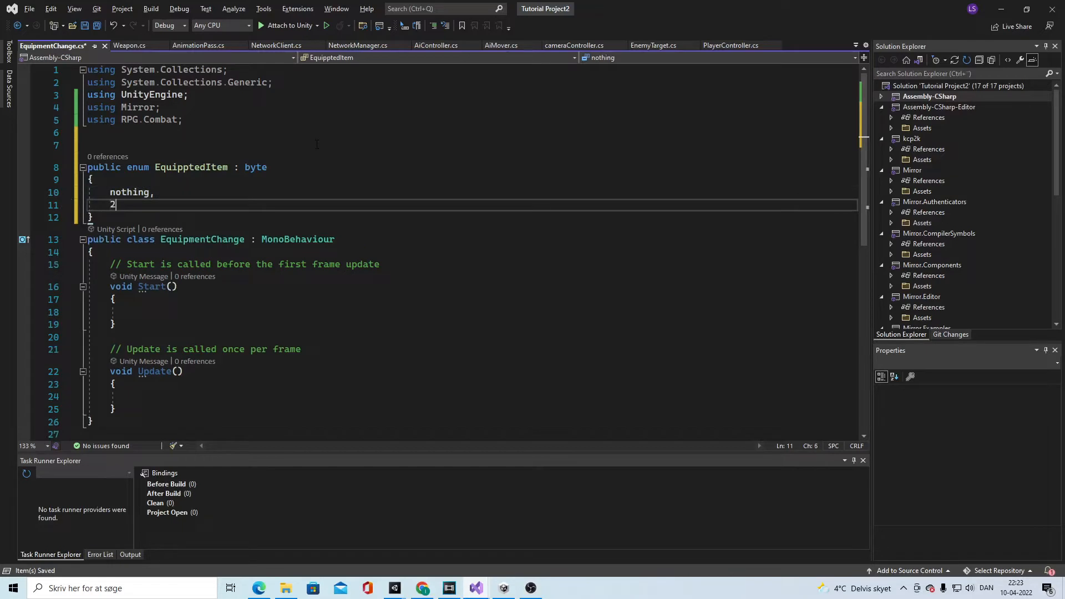
type("h")
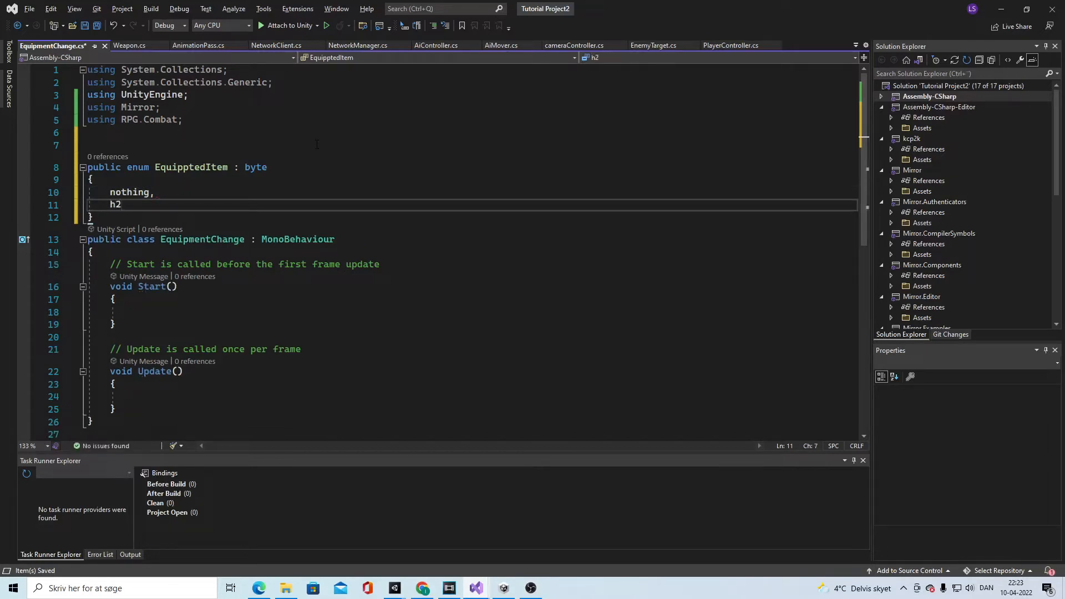
key("Backspace")
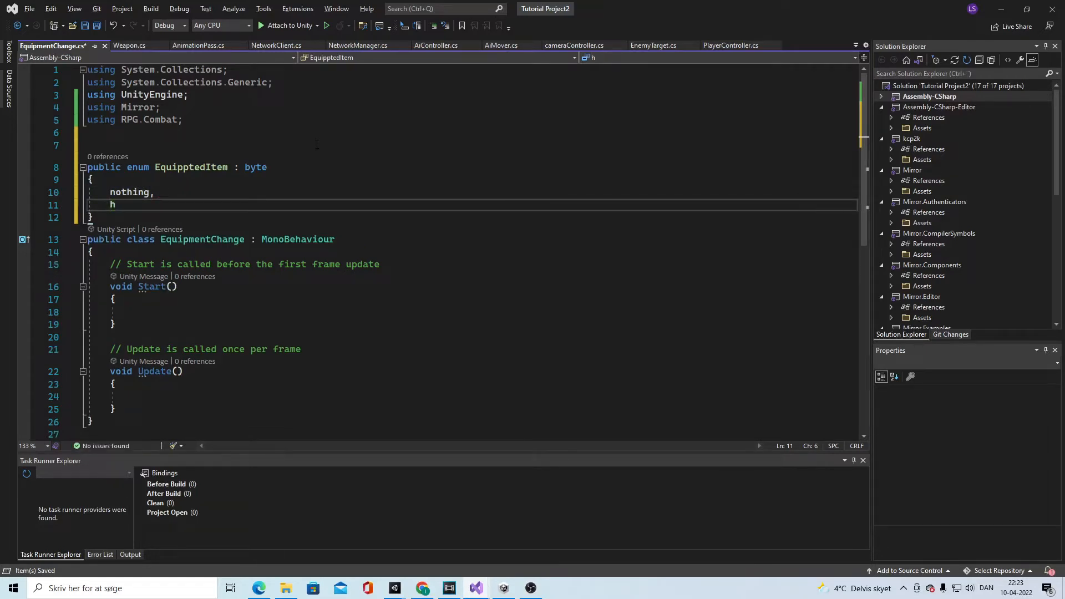
type("wohanded")
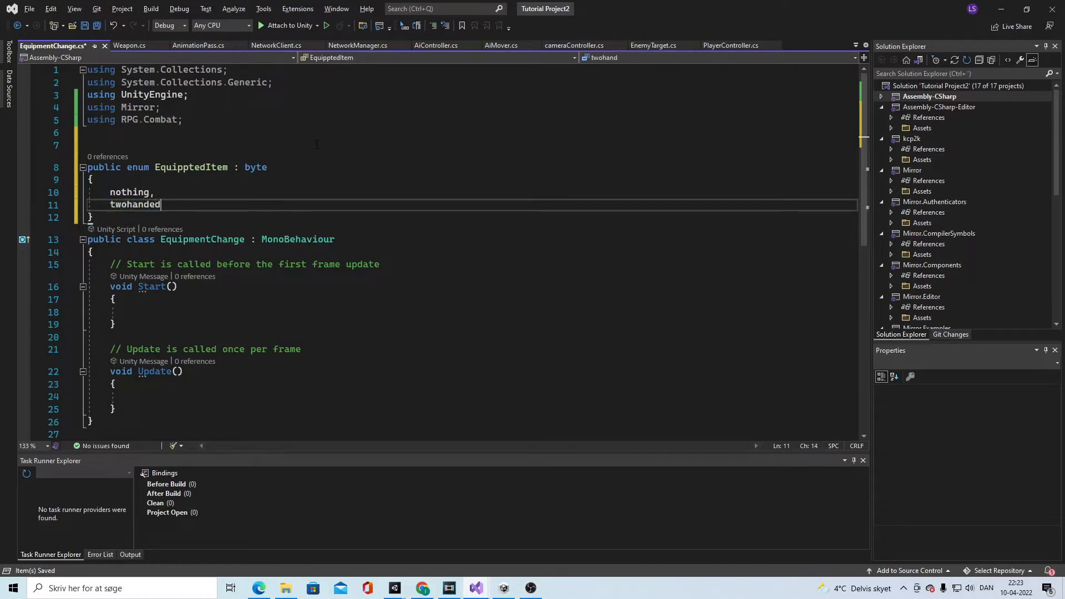
type("Wep,")
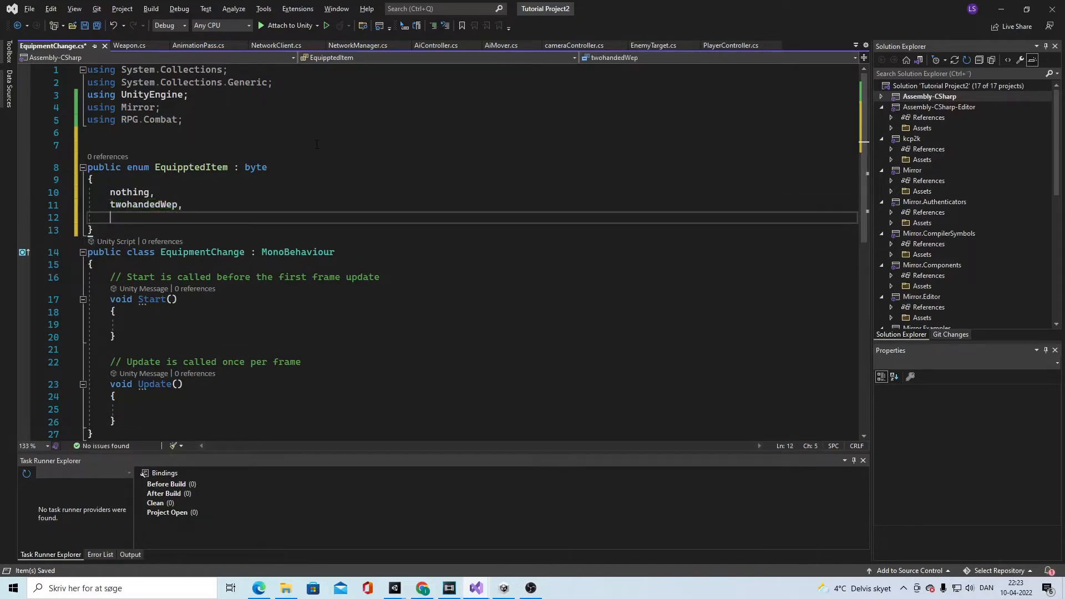
type("1")
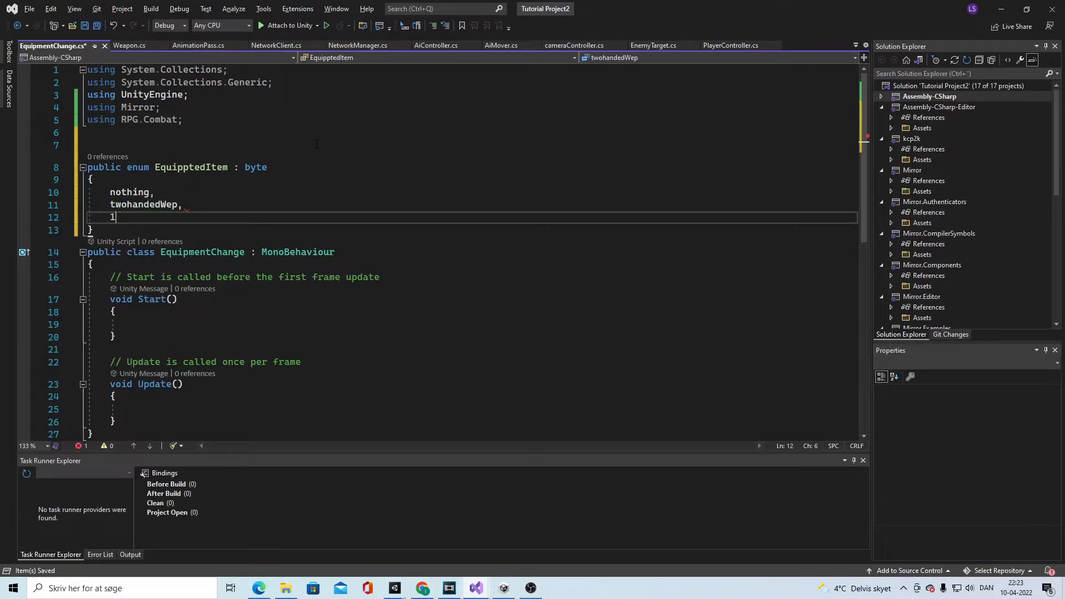
type("oneHandwep,")
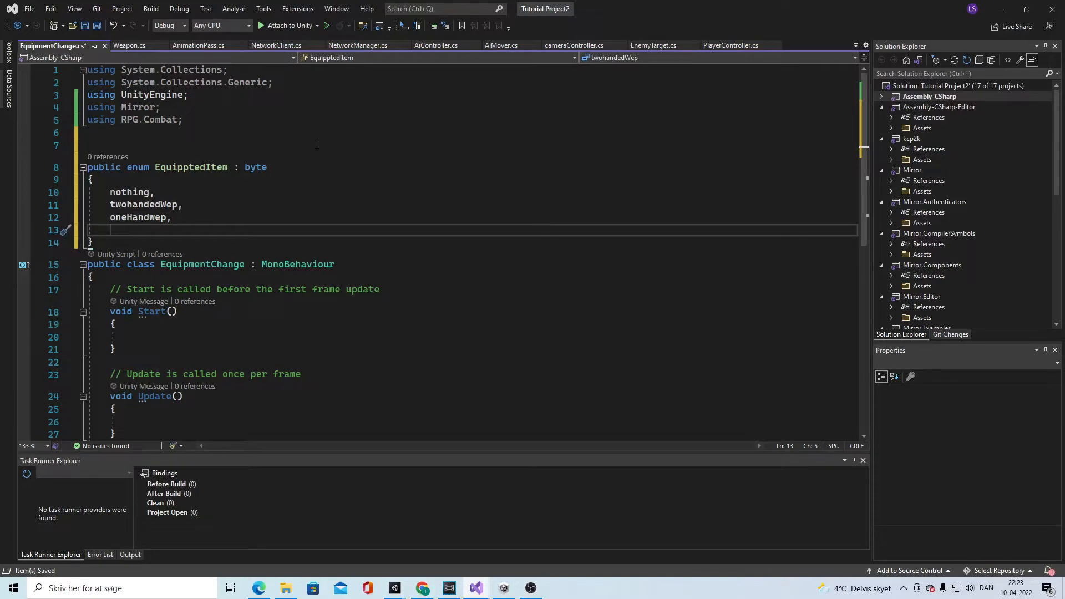
type("dagger,")
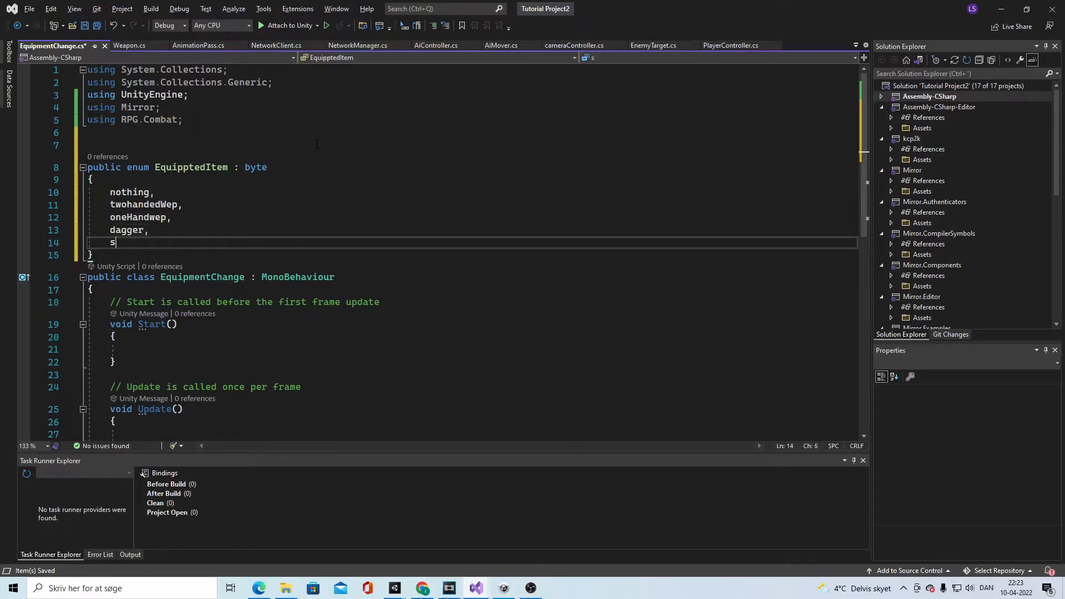
type("taff")
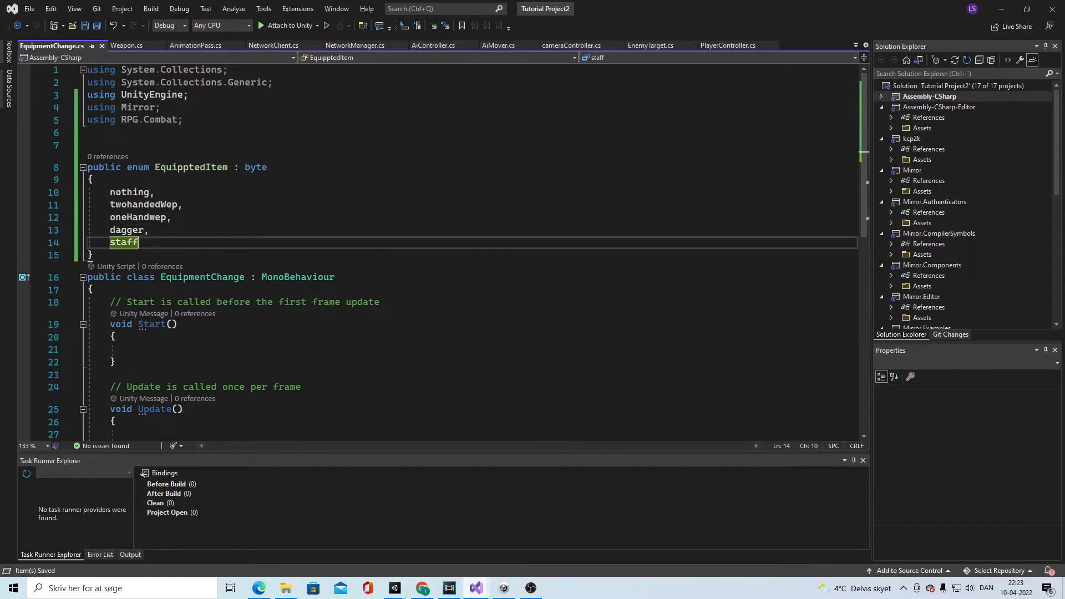
scroll("down", 3)
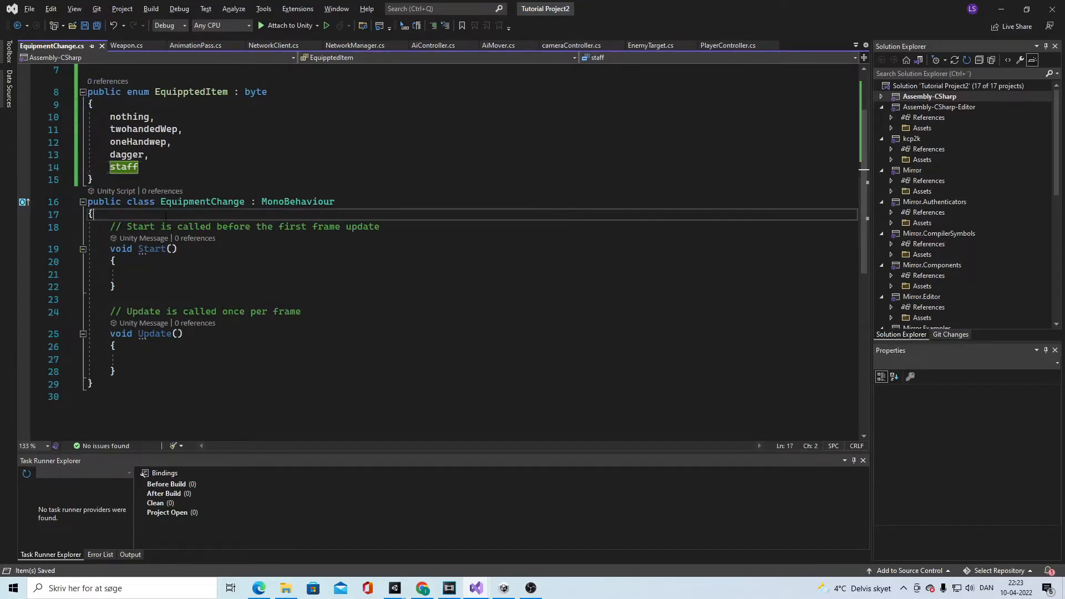
Add a serialized 'Weapon weapon = null;' field to EquipmentChange
type("[]")
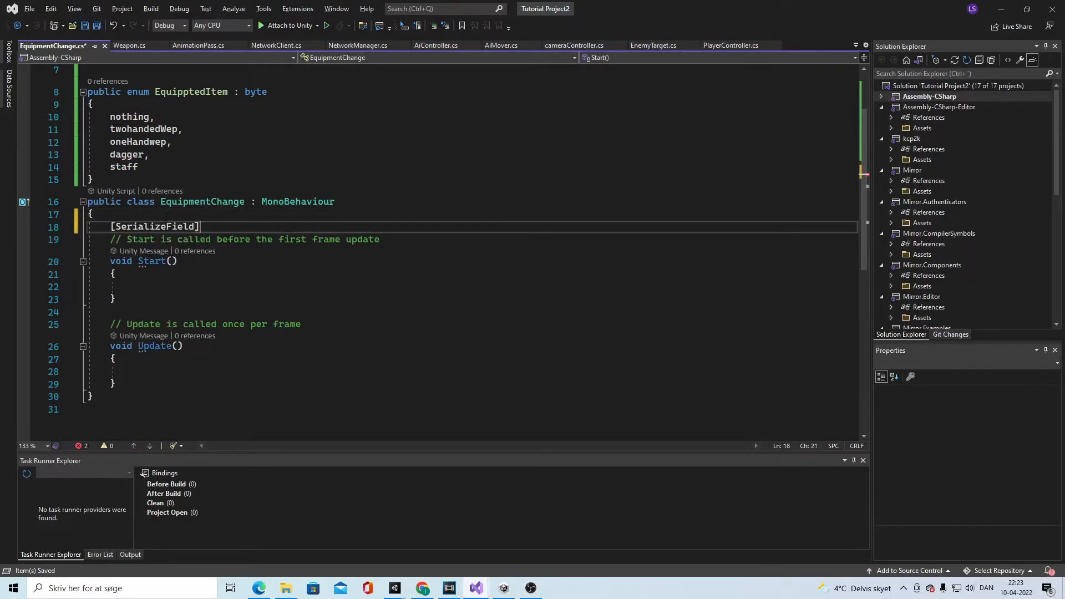
type("Weapon")
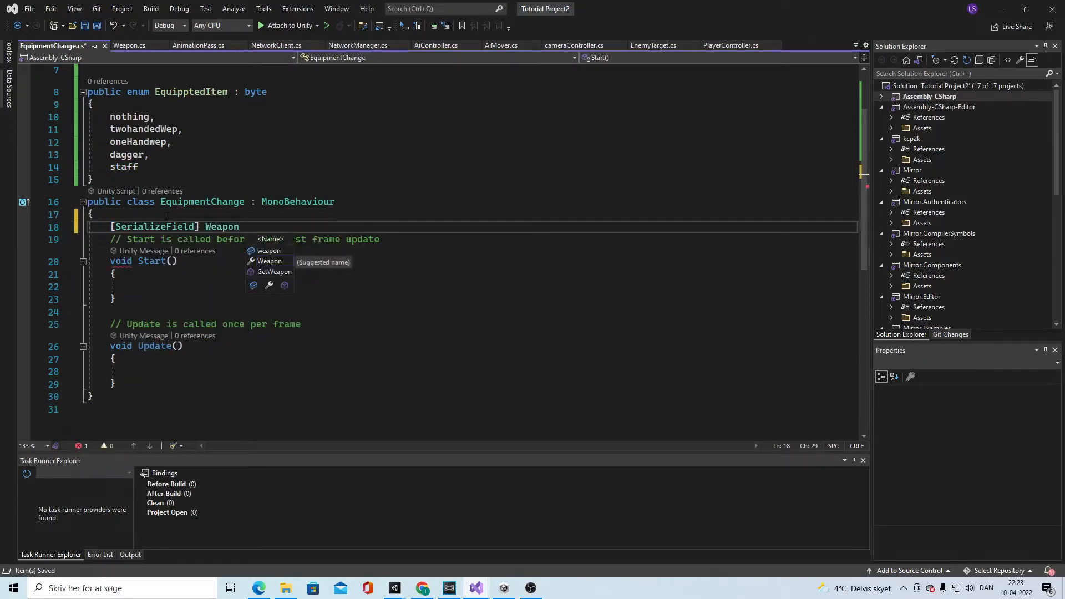
type("weapon")
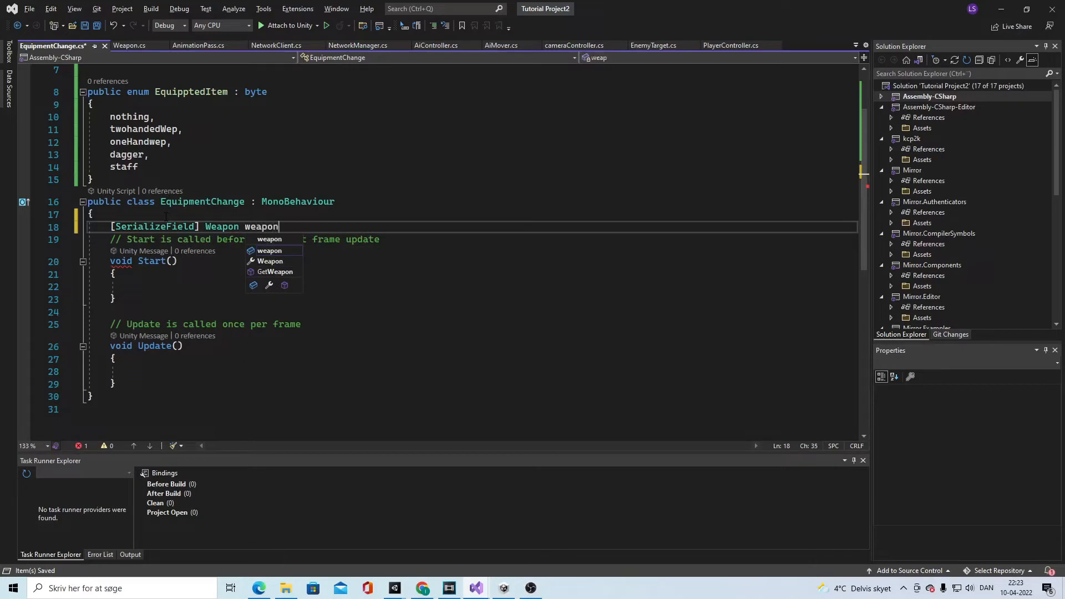
type("= null;")
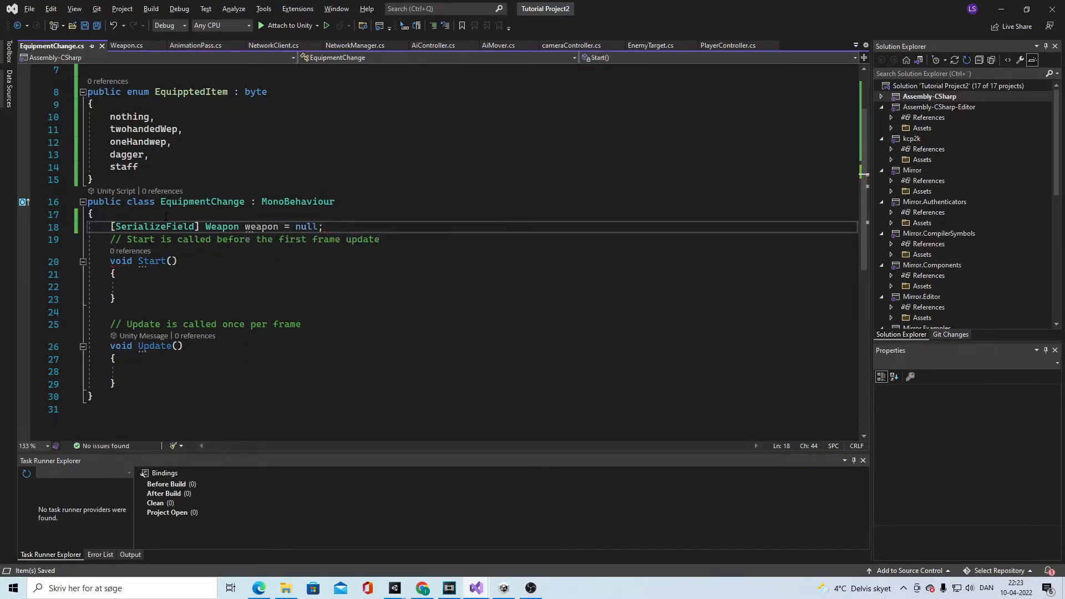
Add a serialized 'Transform handtranform = null;' field below it
type("[SerializeField]")
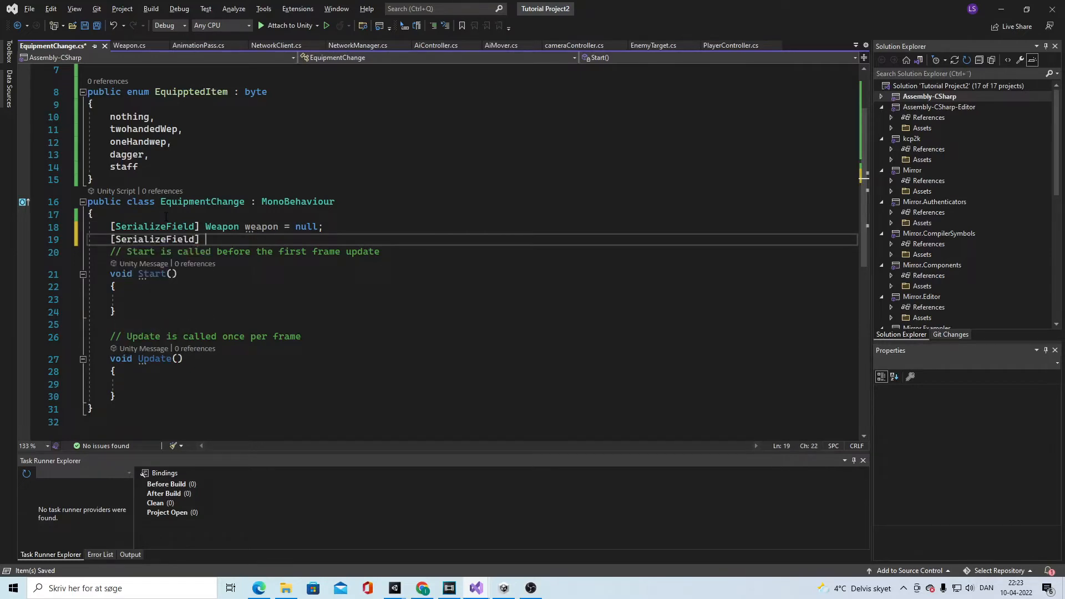
type("transform hand")
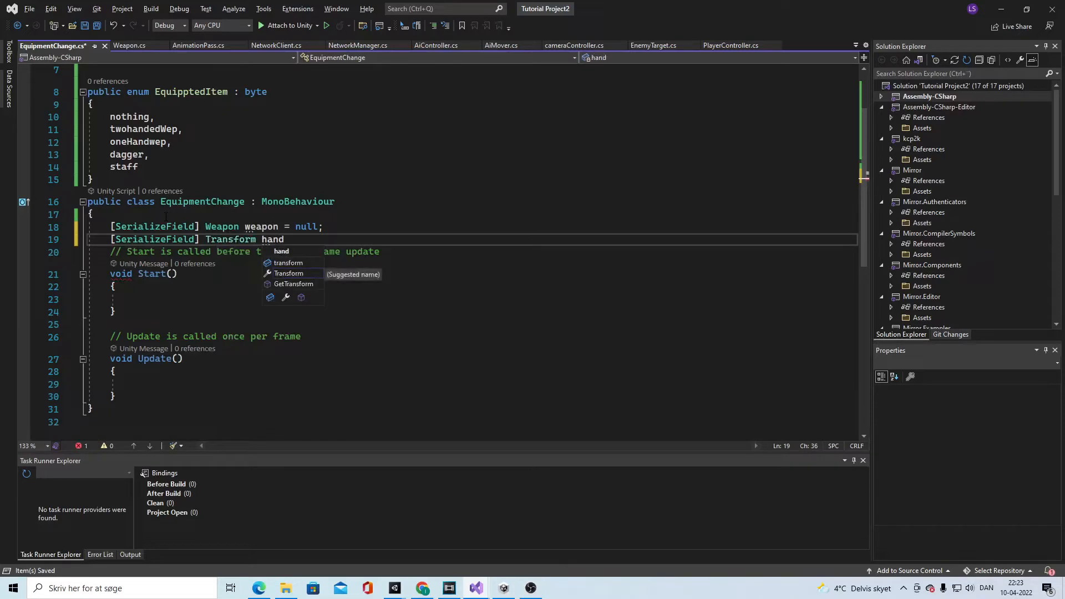
type("tra")
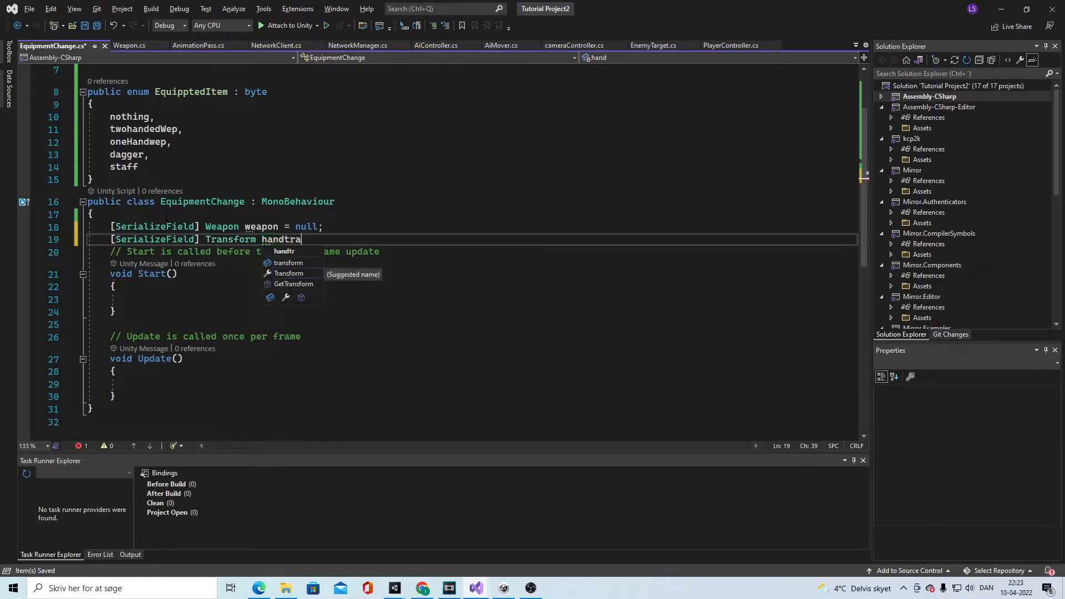
type("nform = null;")
type("{")
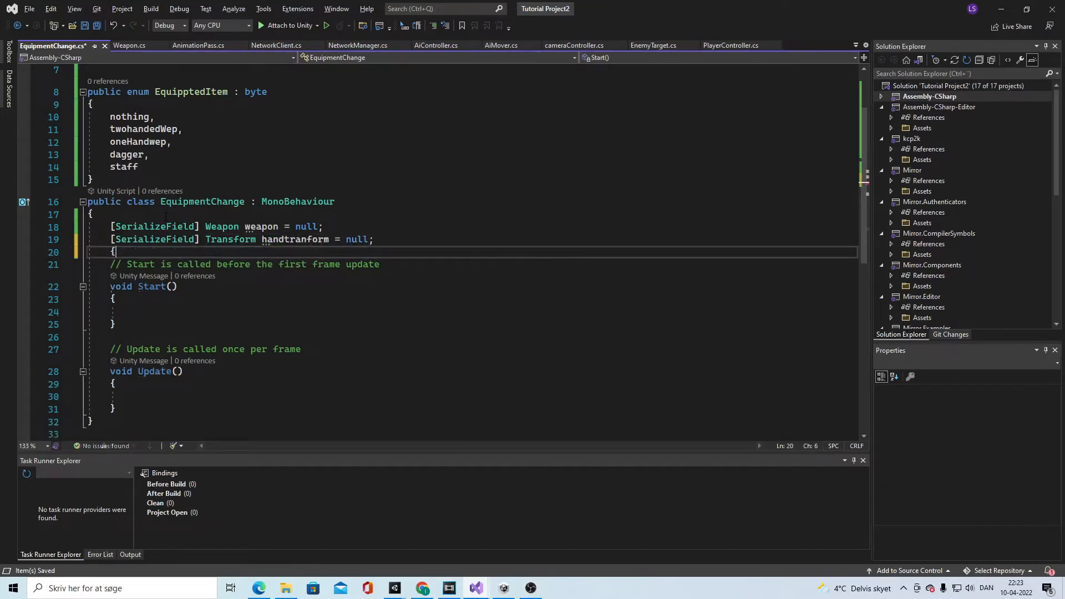
Add a serialized 'Animator My_animator;' field
type("[SerializeField]")
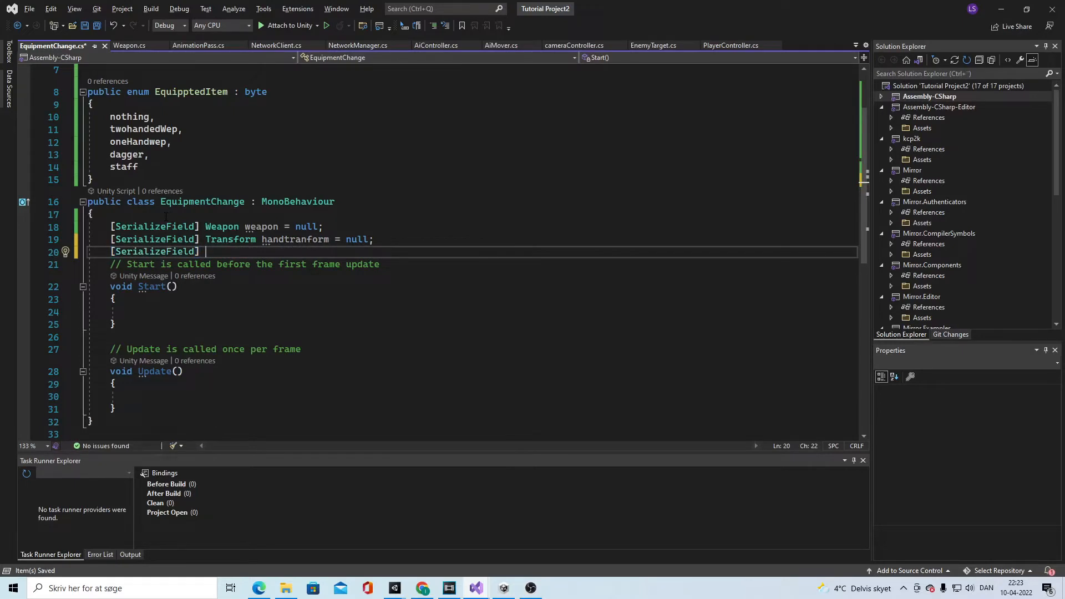
type("anim")
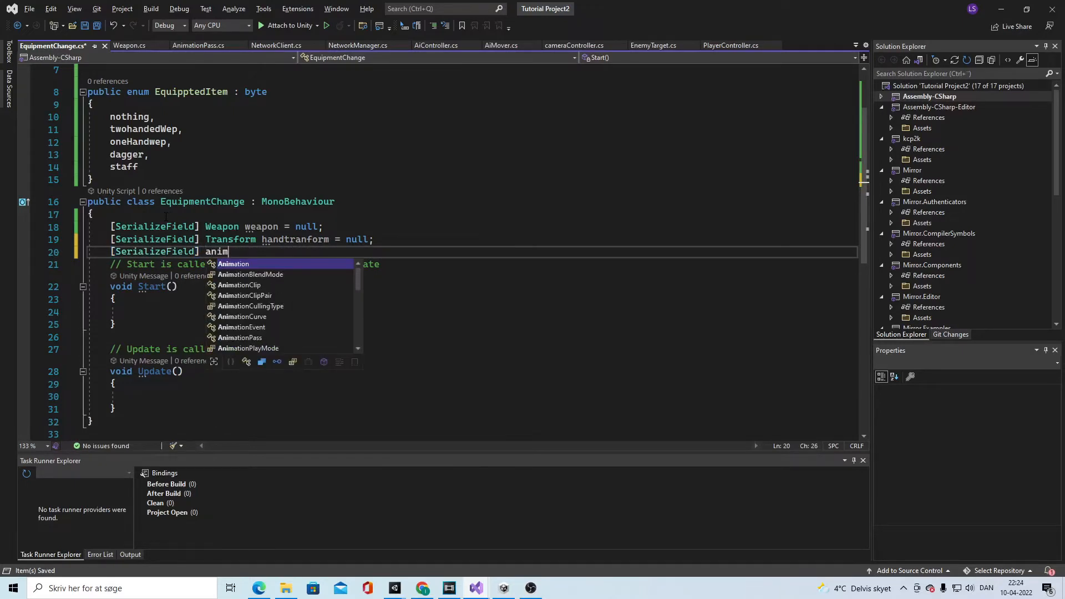
type("Animator ani")
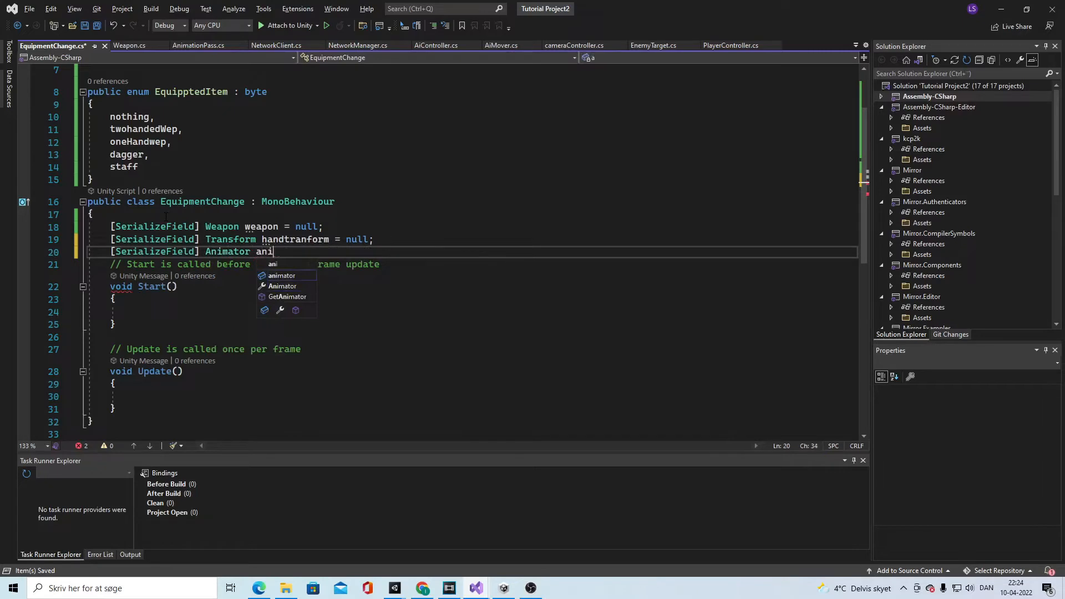
type("M")
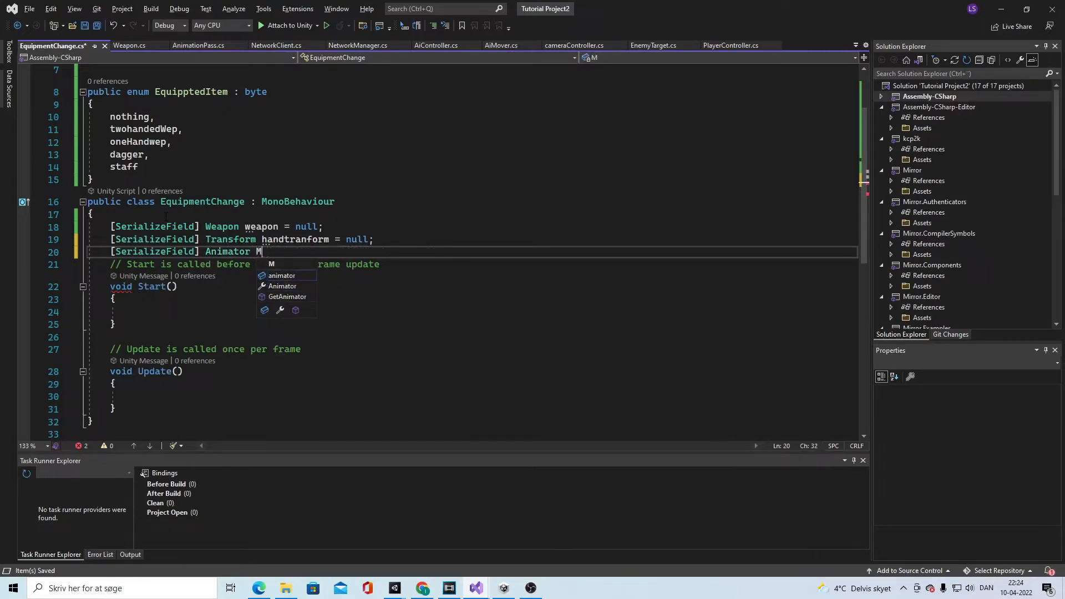
type("y_animator")
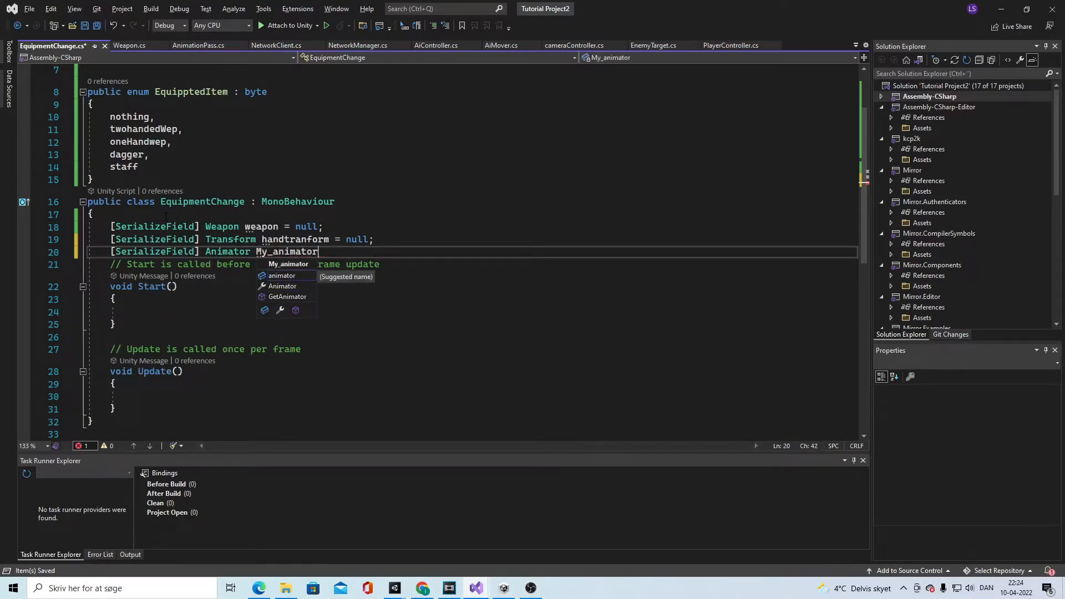
type(";")
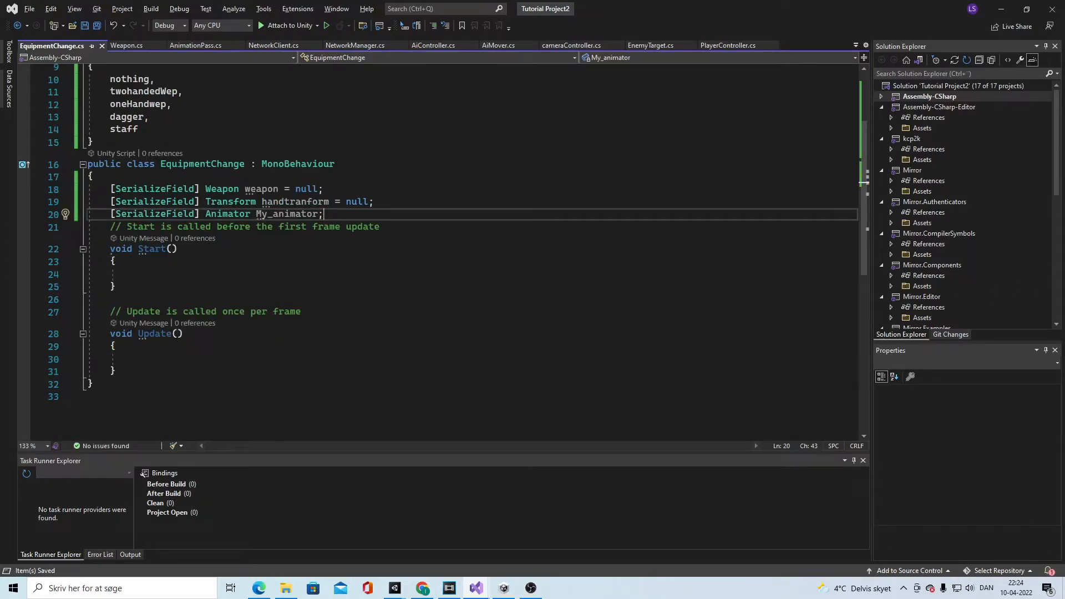
Remove the empty Start and Update template methods
left_click(380, 226)
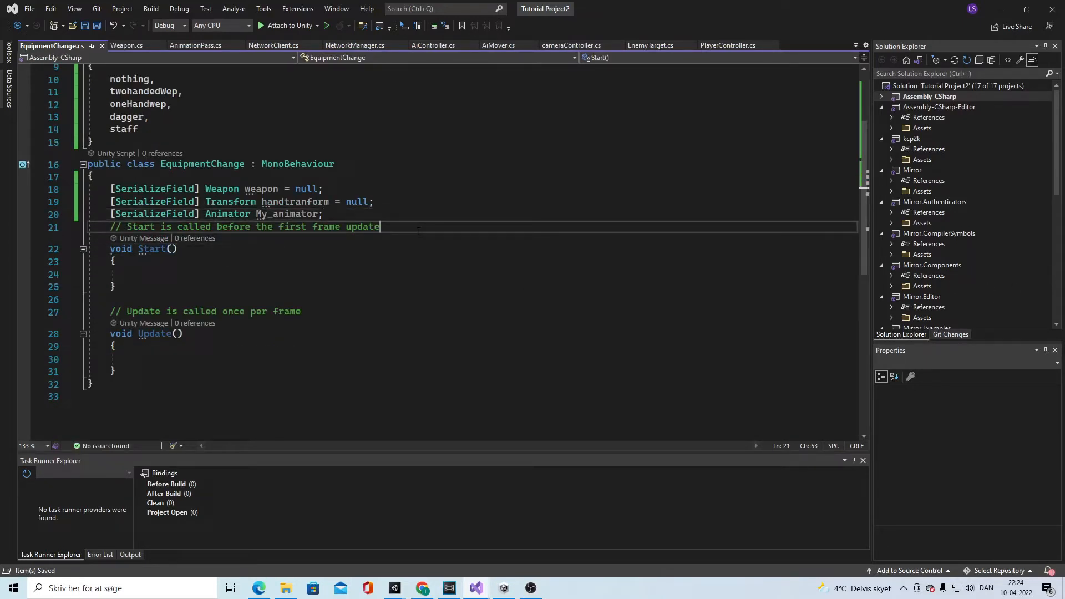
left_click_drag(380, 226, 112, 372)
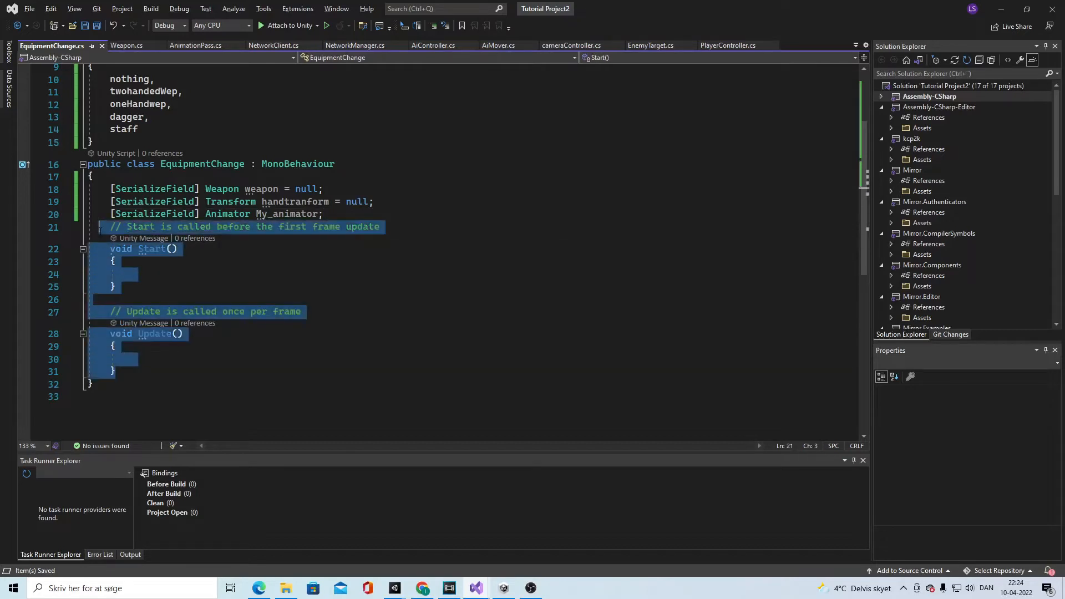
key("Delete")
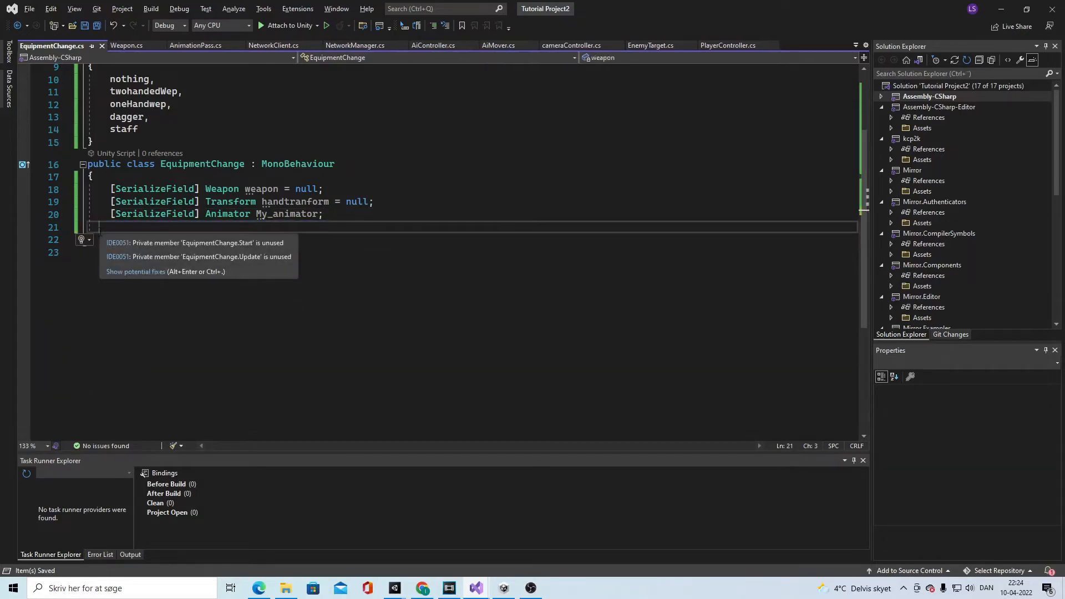
Write a [SyncVar(hook = nameof(...))] attribute with a placeholder hook name
type("[SerializeField] Animator My_animator2;")
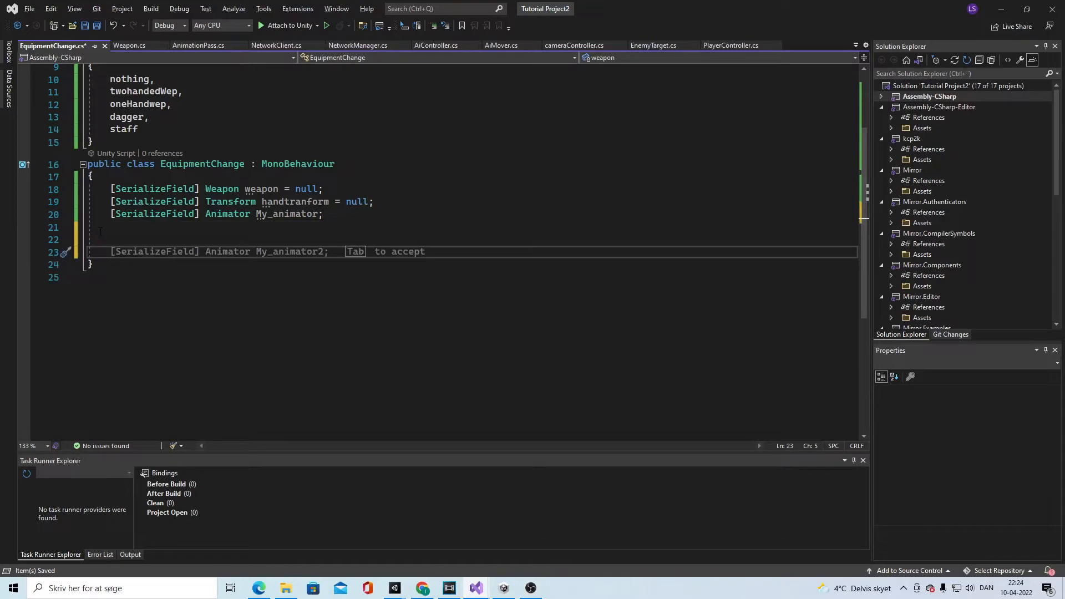
type("[SyncVar]")
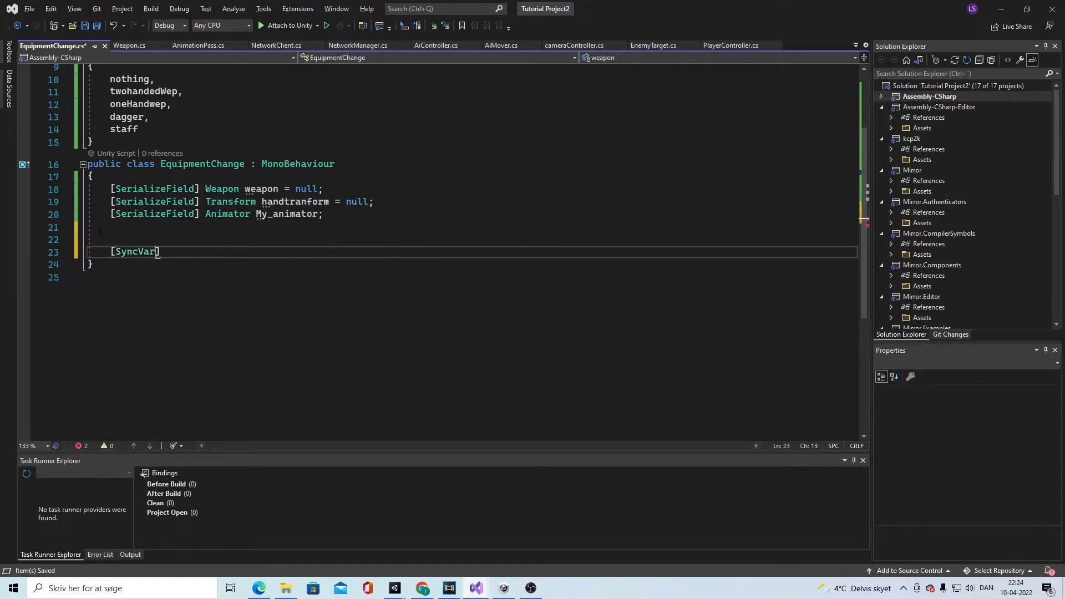
type("(hook =")
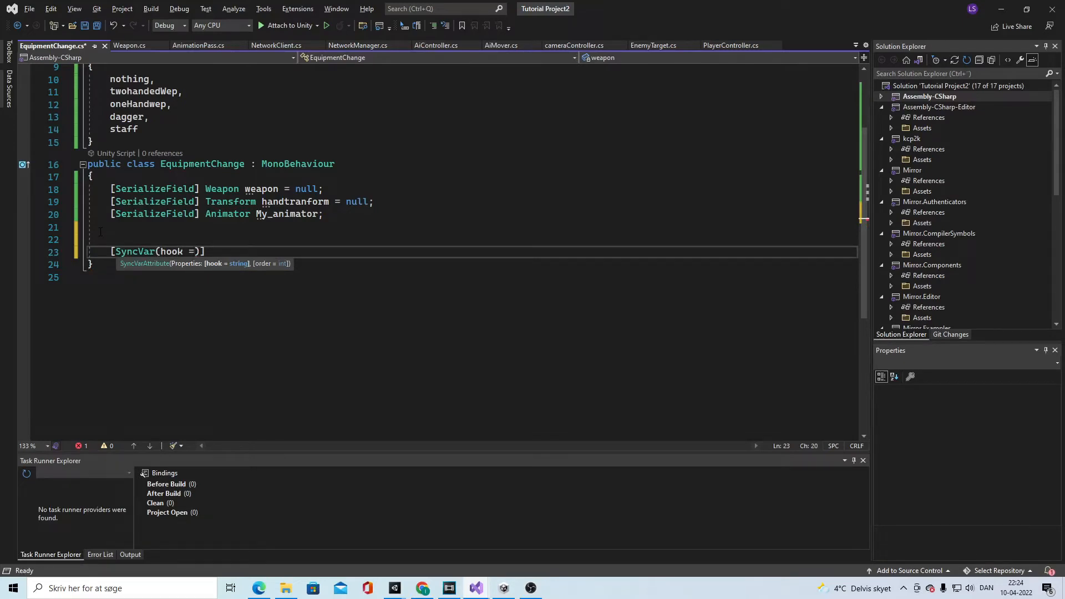
type("nameof (My_animator))")
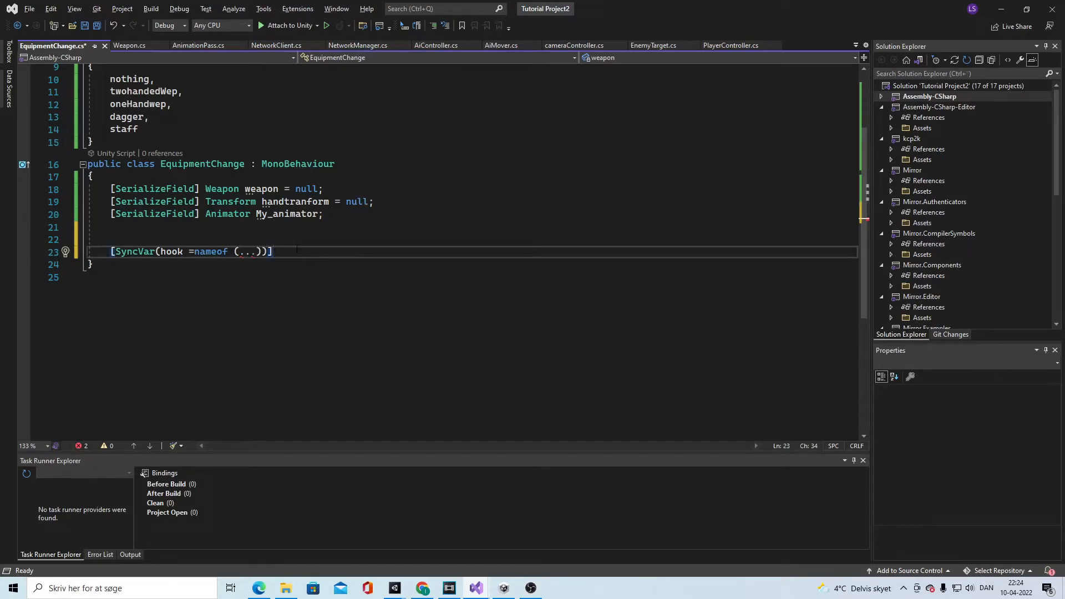
Declare 'public EquipptedItem equippedItem;' under the SyncVar attribute
type("public E")
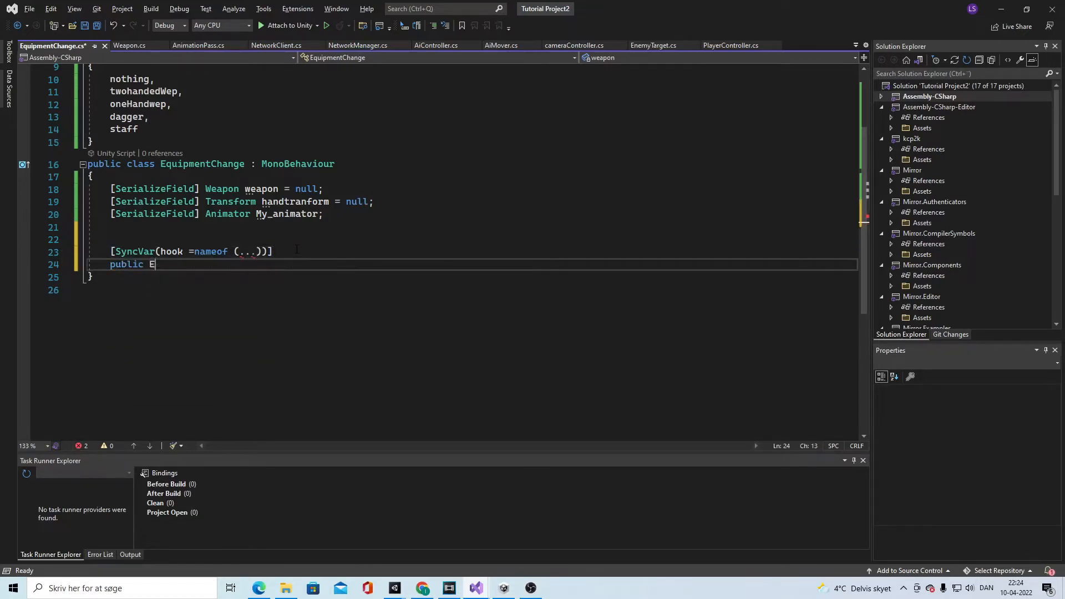
type("quipptedItem")
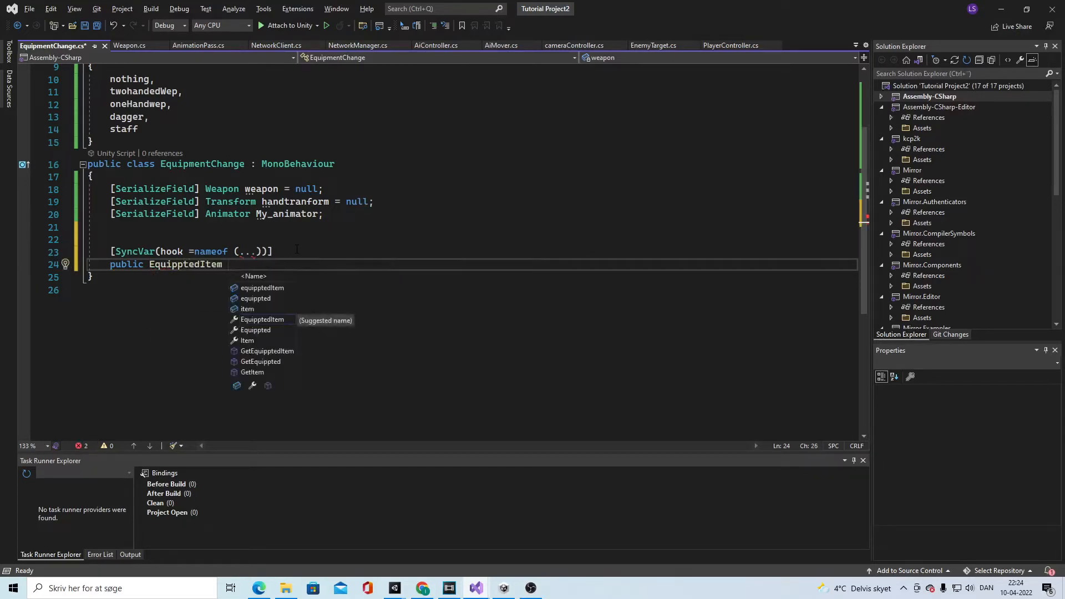
type("equi")
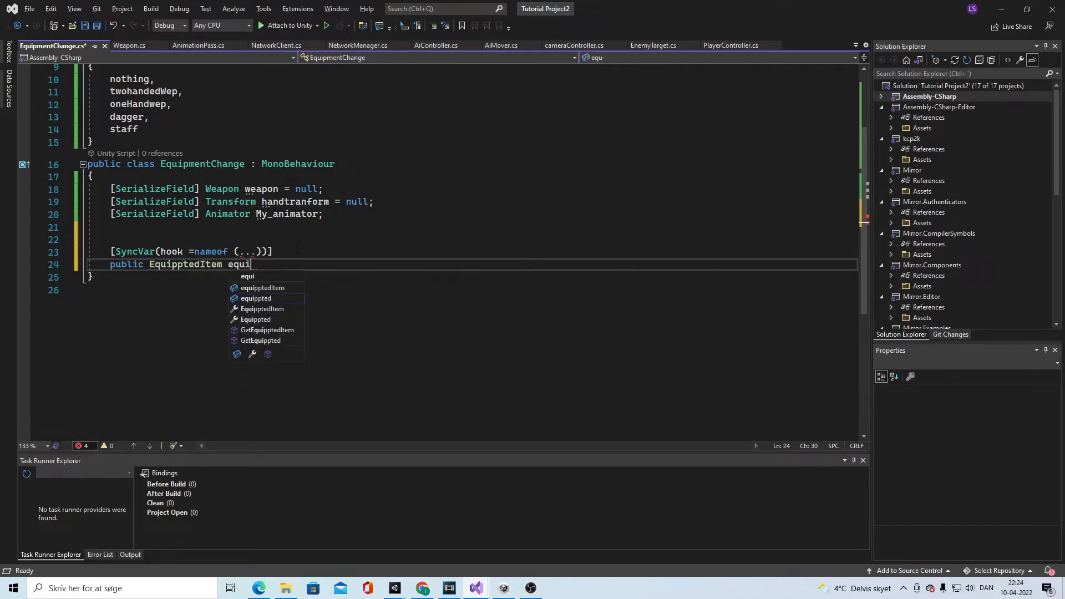
type("pped")
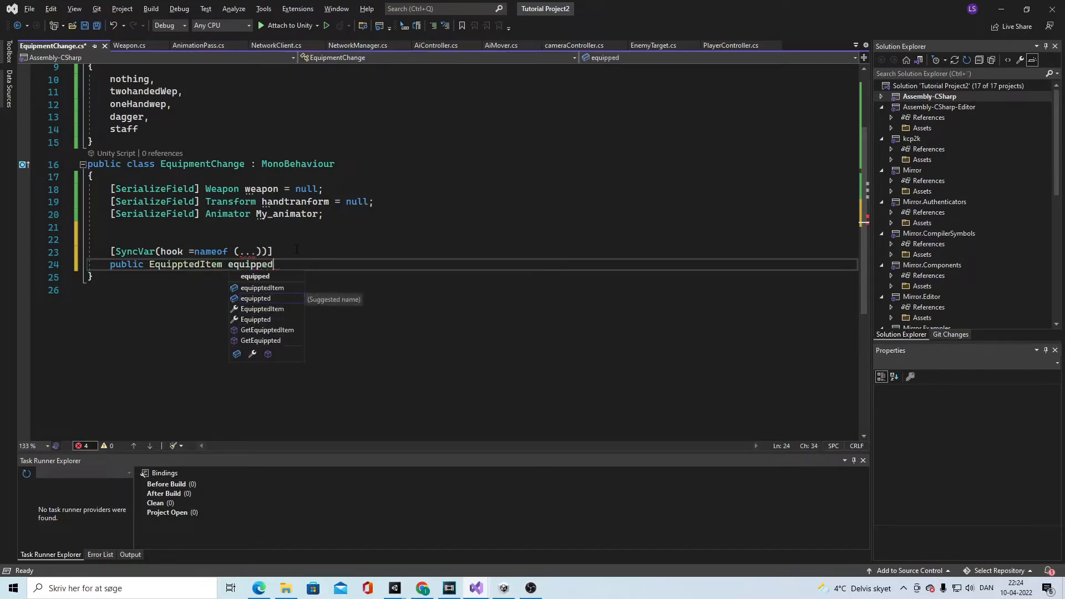
type("Item;")
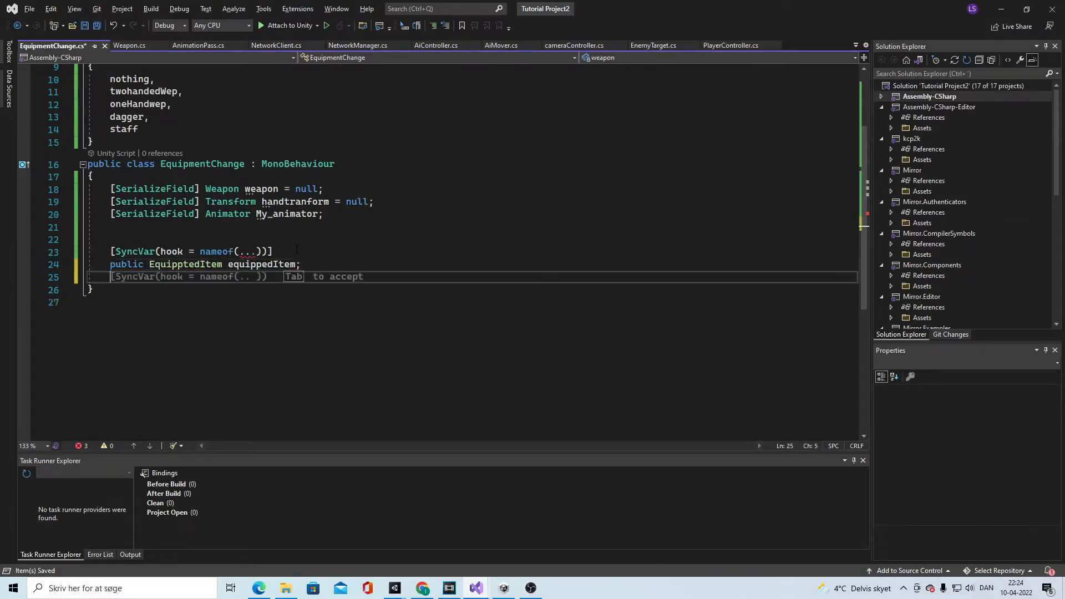
Start 'void OnChangeEquipment(EquipptedItem oldEquippeditem' as the hook method
type("void O")
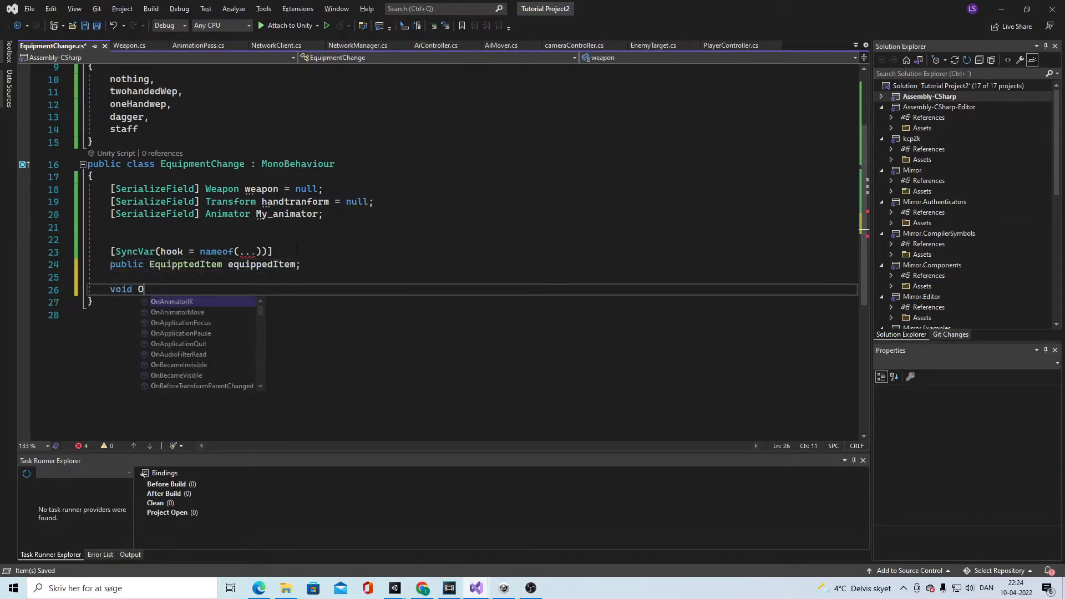
type("nChangeR")
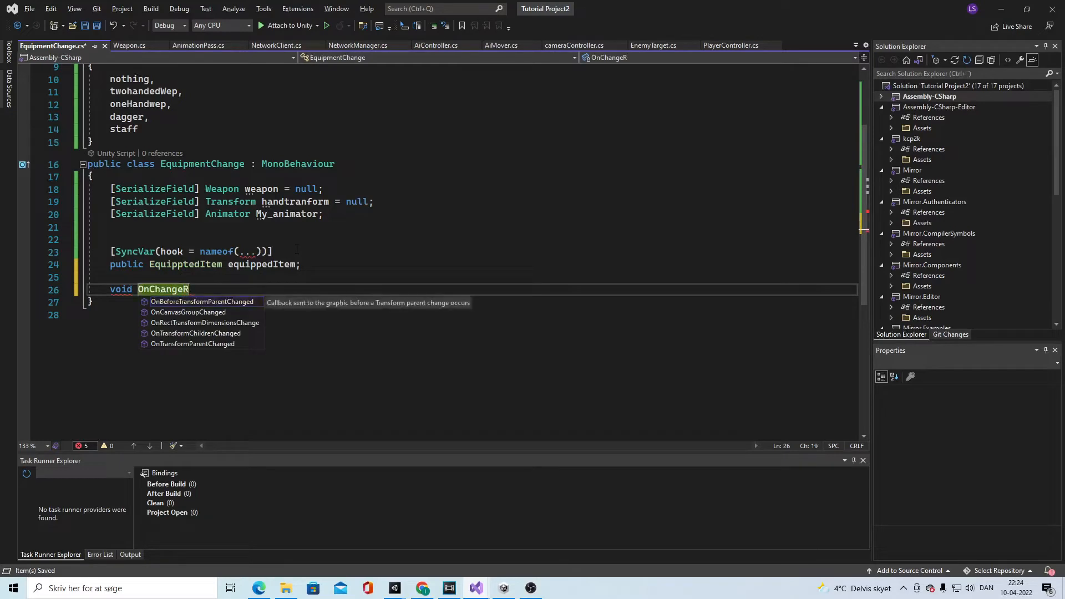
type("Equi")
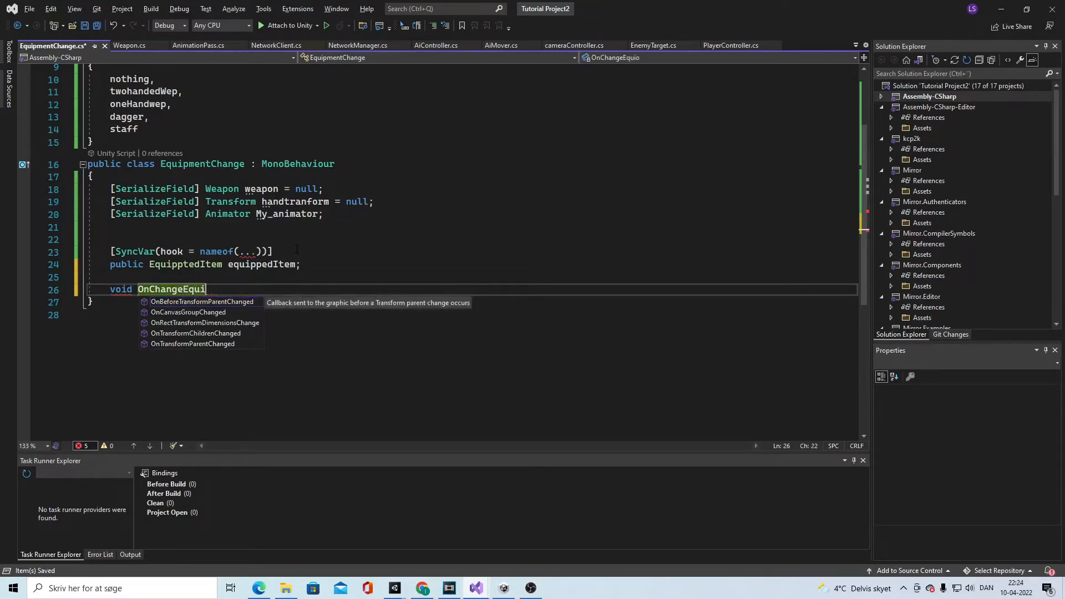
type("pment (")
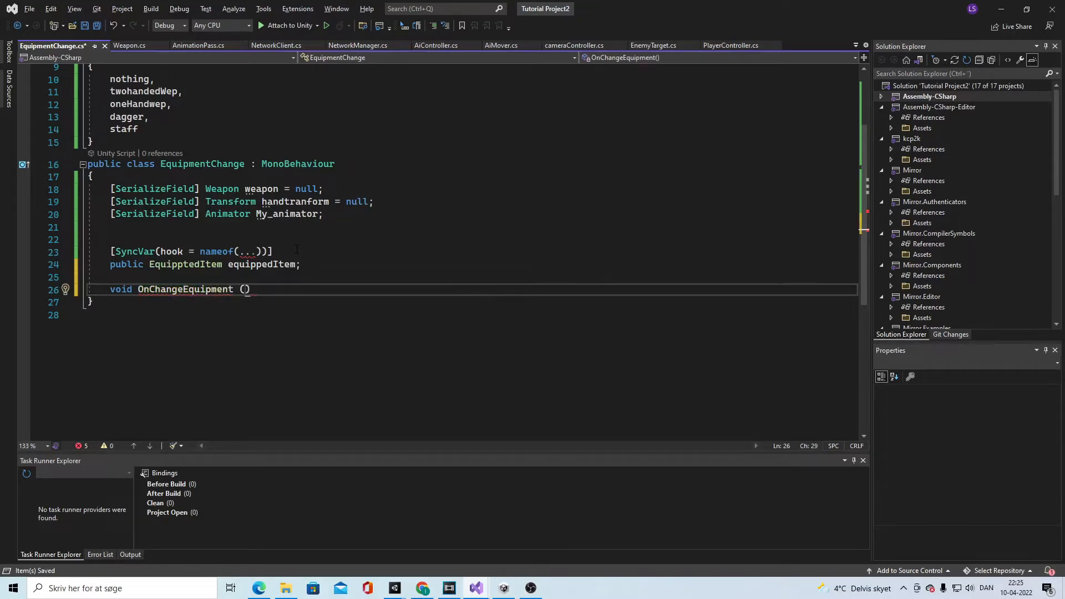
type("Eq")
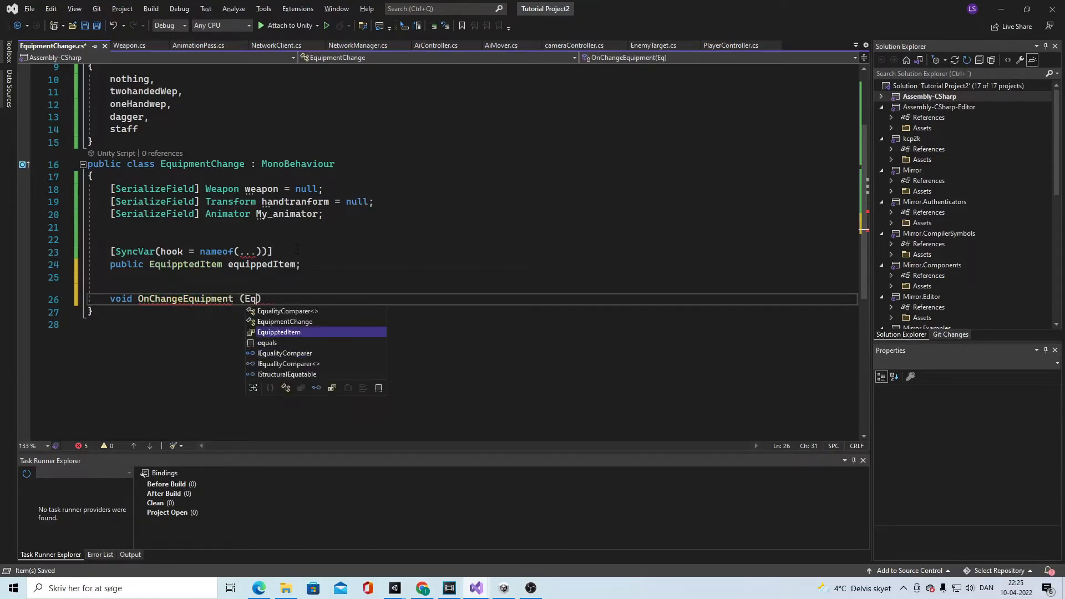
type("EquipptedItem")
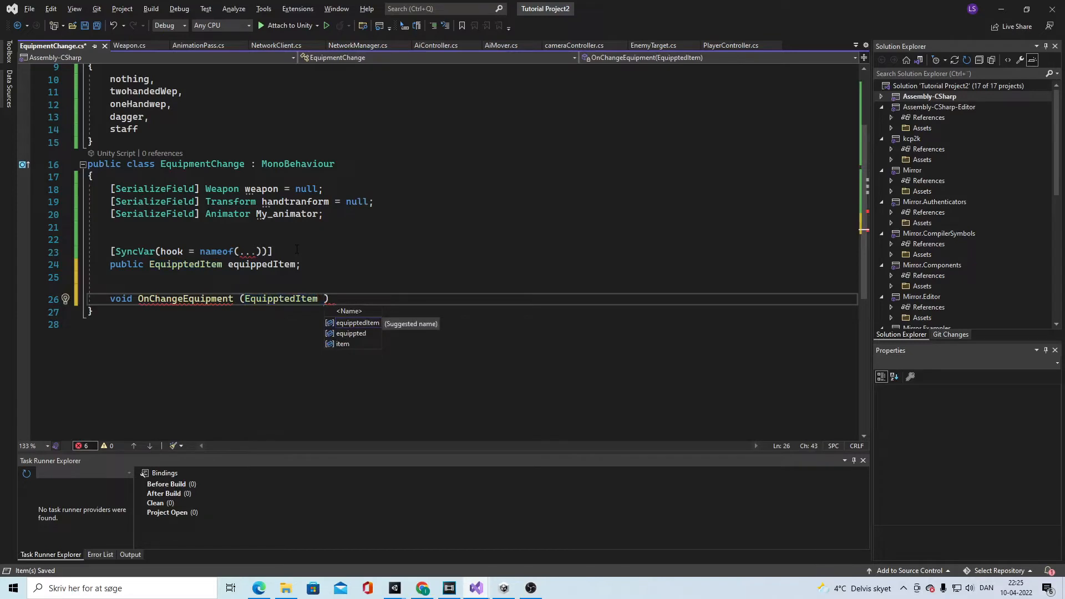
type("oldE")
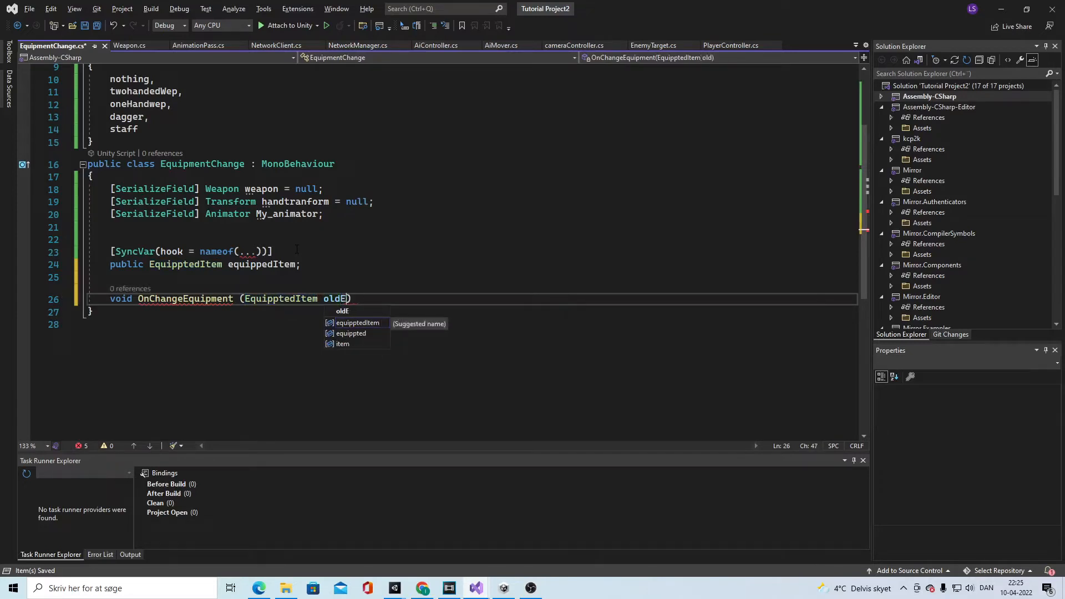
type("qu")
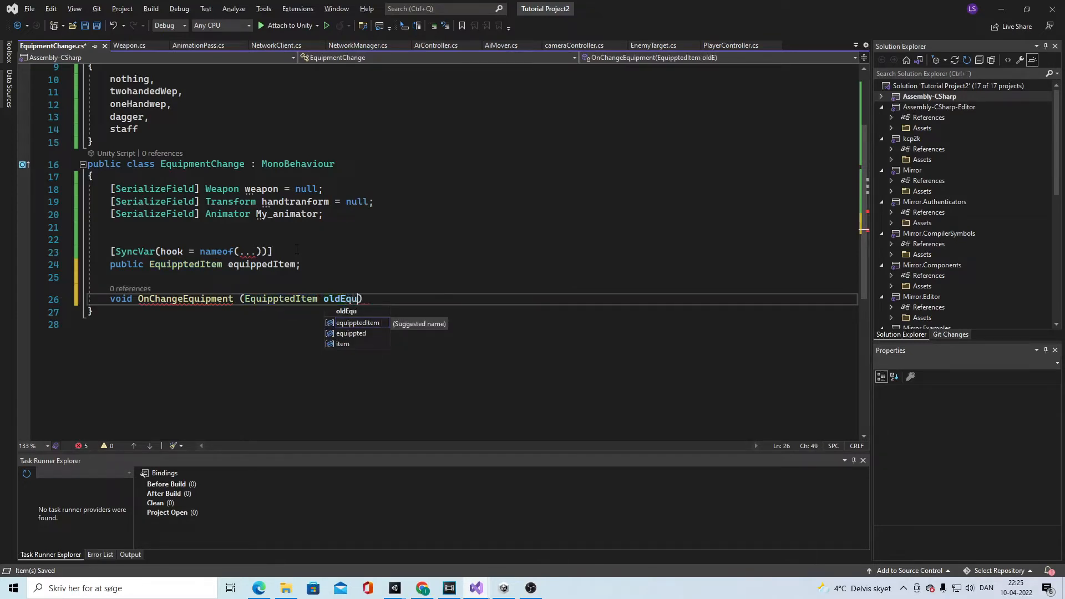
type("ppedtem, EquipptedItem")
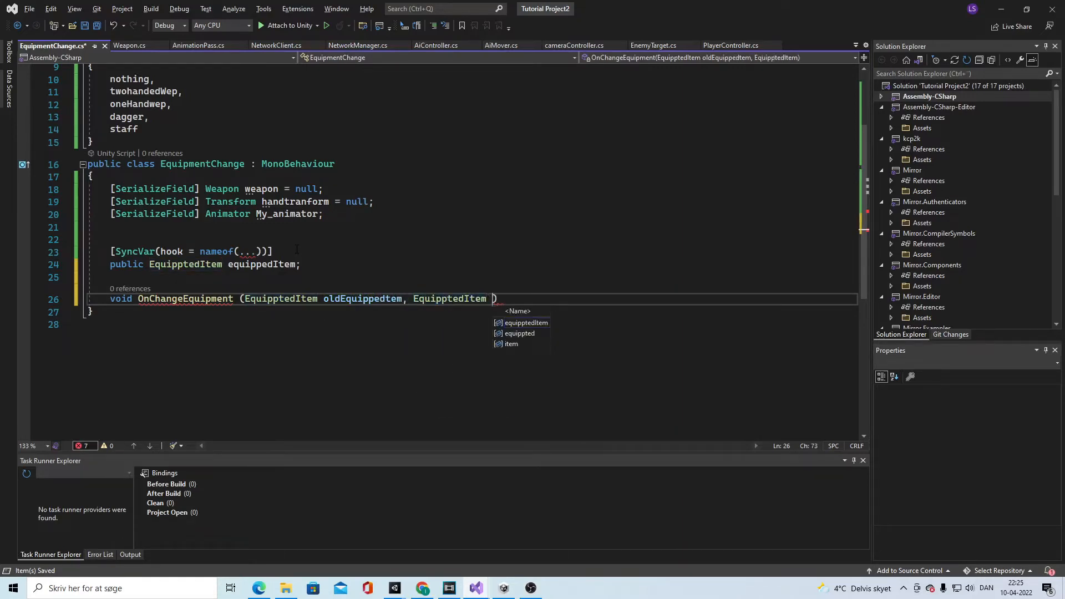
Add the newEquippeditem parameter, leave the body empty, and set the hook to nameof(OnChangeEquipment)
type("new")
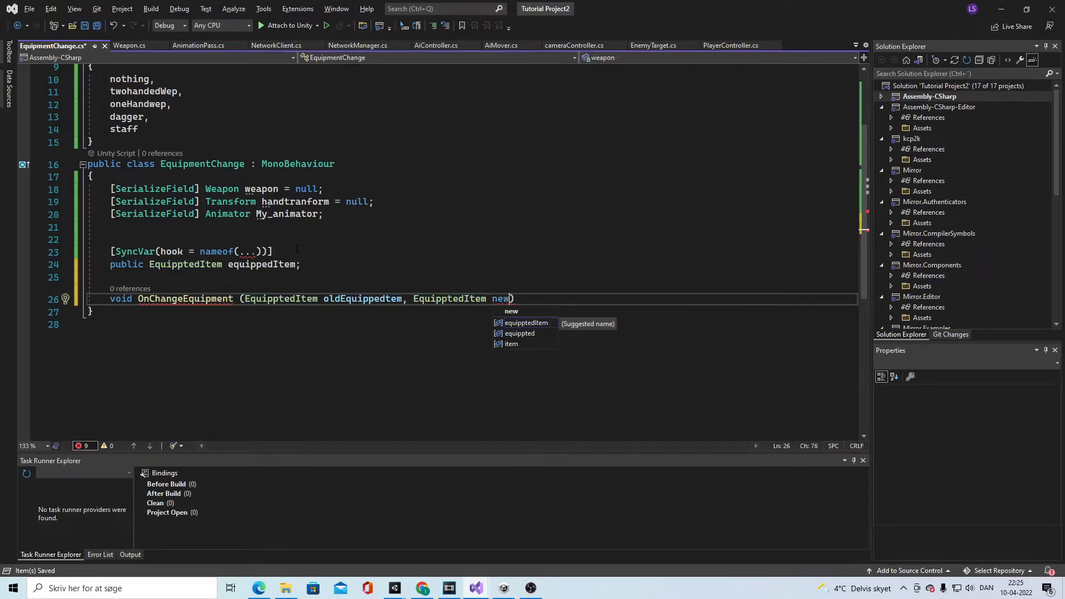
type("Equi")
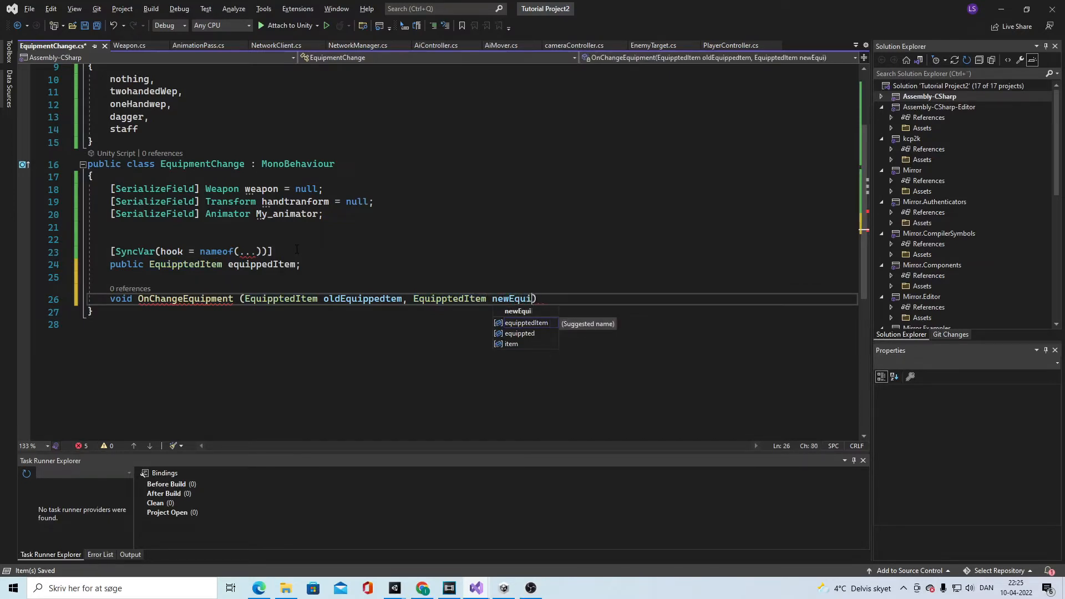
type("ppeditem")
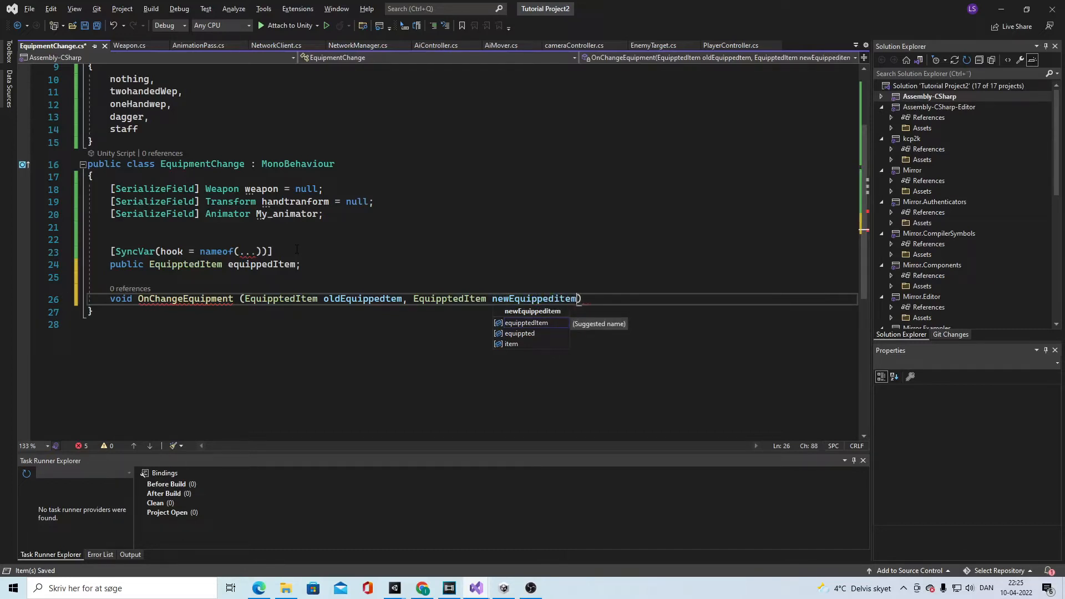
double_click(535, 298)
type("{ ")
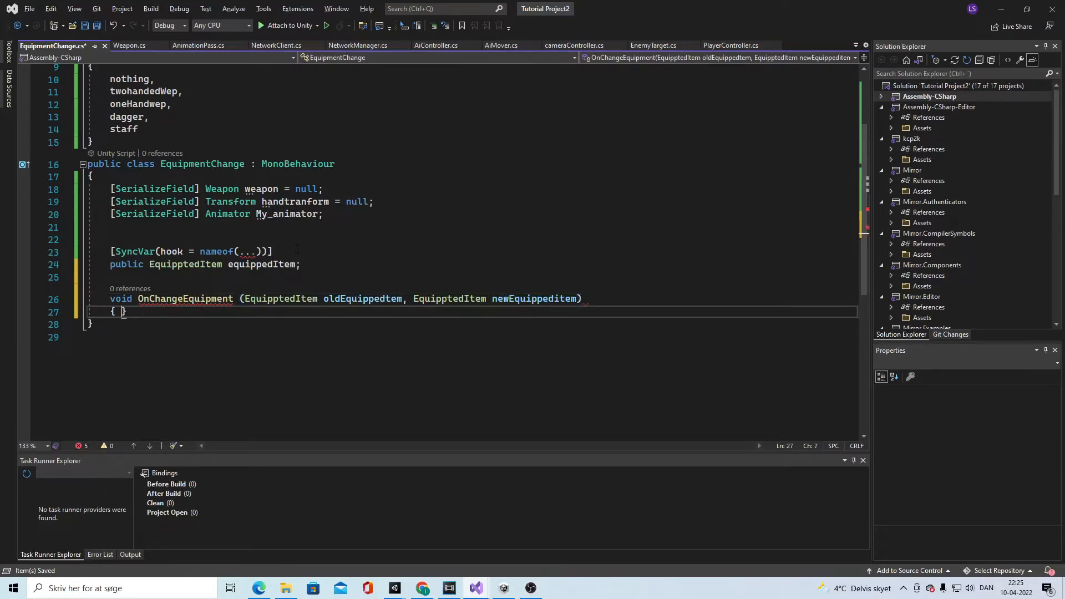
type("if (equippedItem == null)")
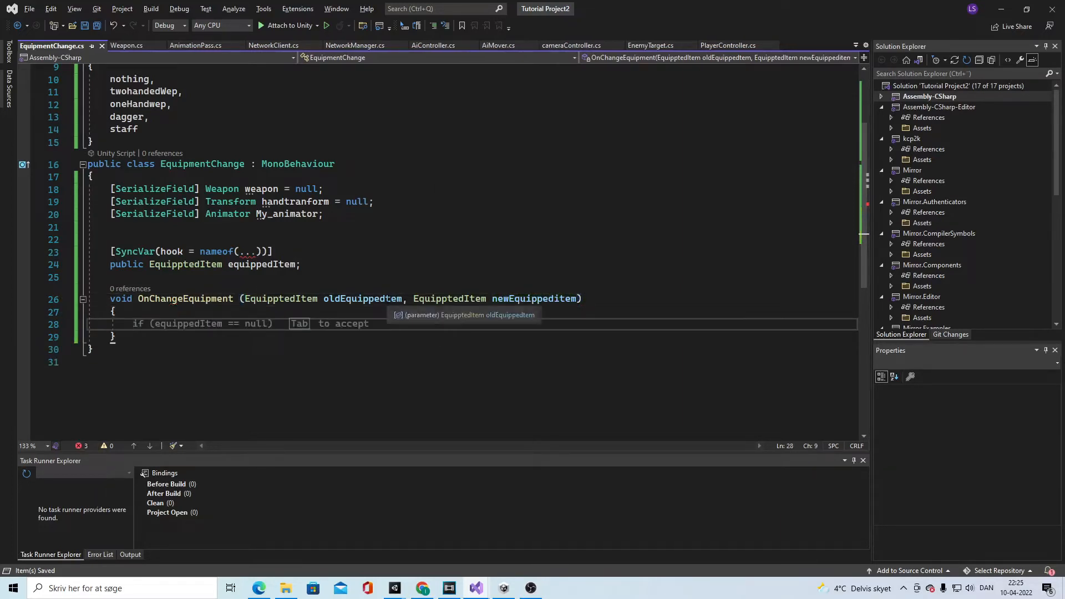
key("Backspace")
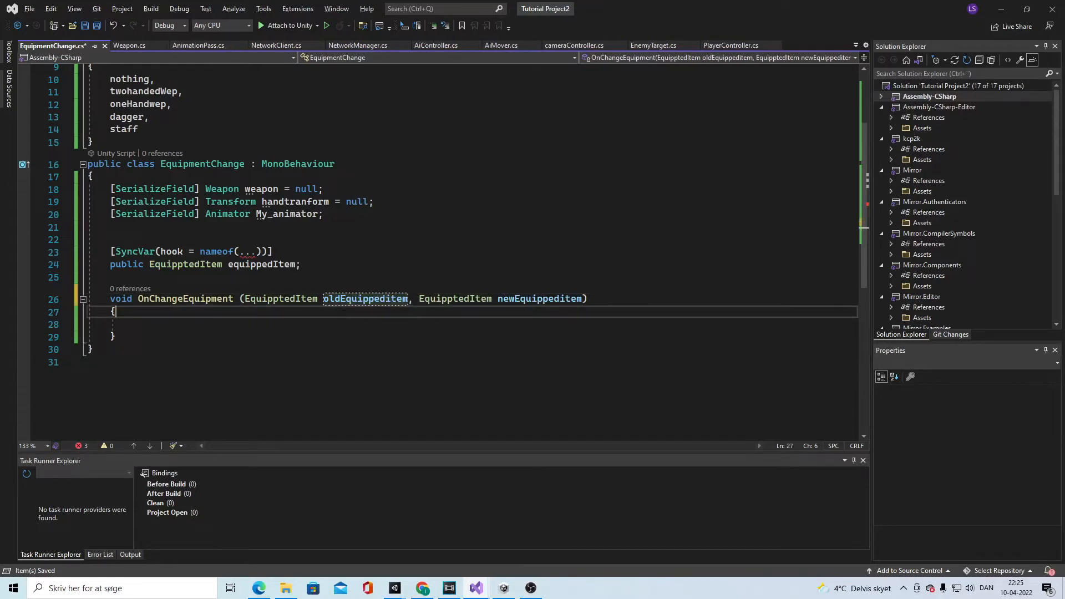
double_click(185, 298)
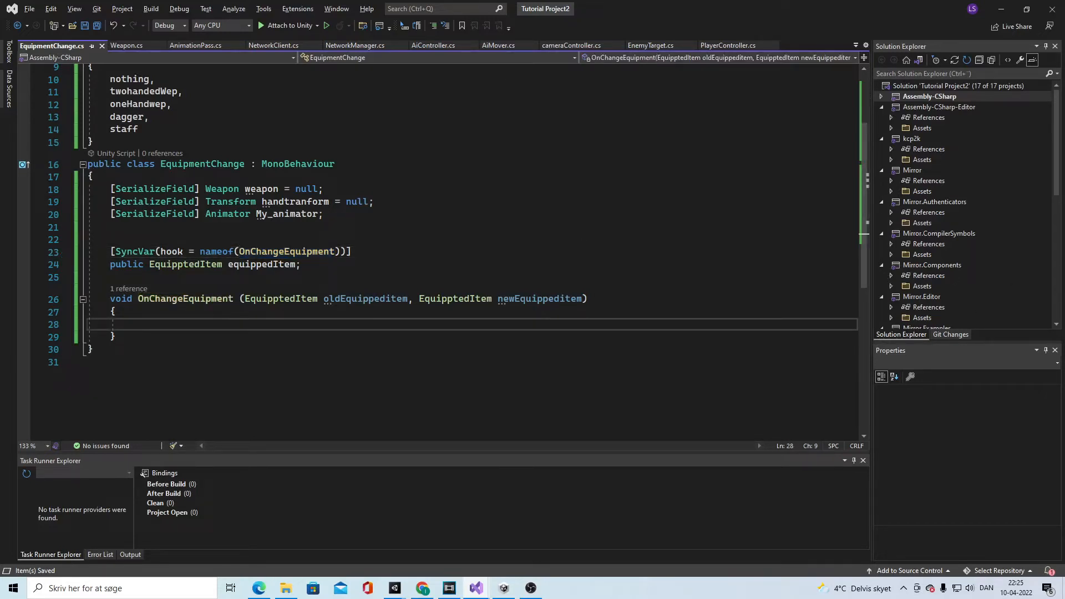
Fill the body with StartCoroutine(OnChangeEquipment(newEquippeditem));
type("star")
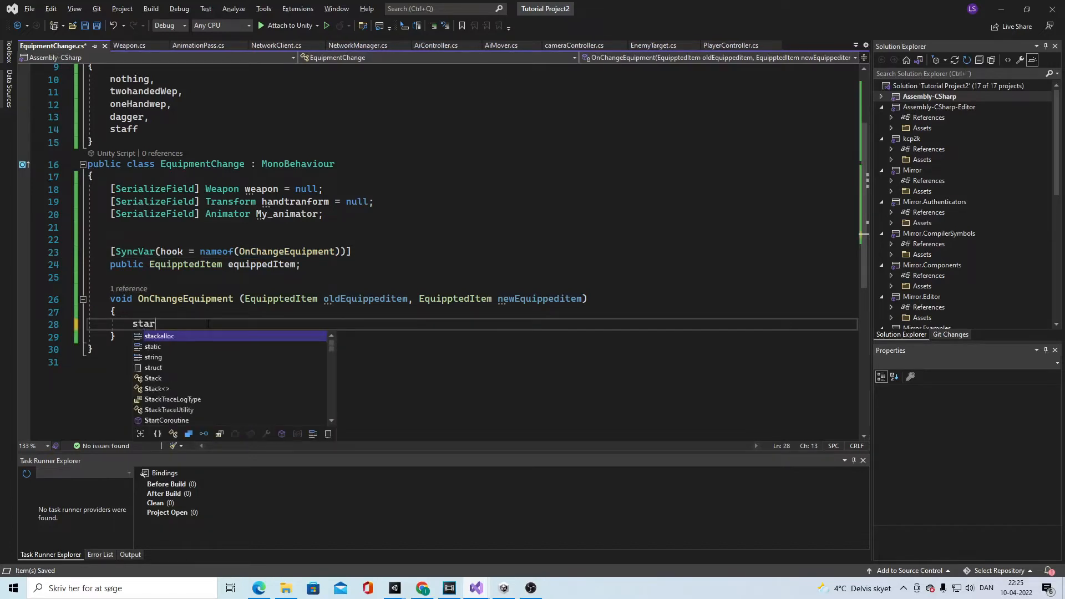
type("tCoroutine")
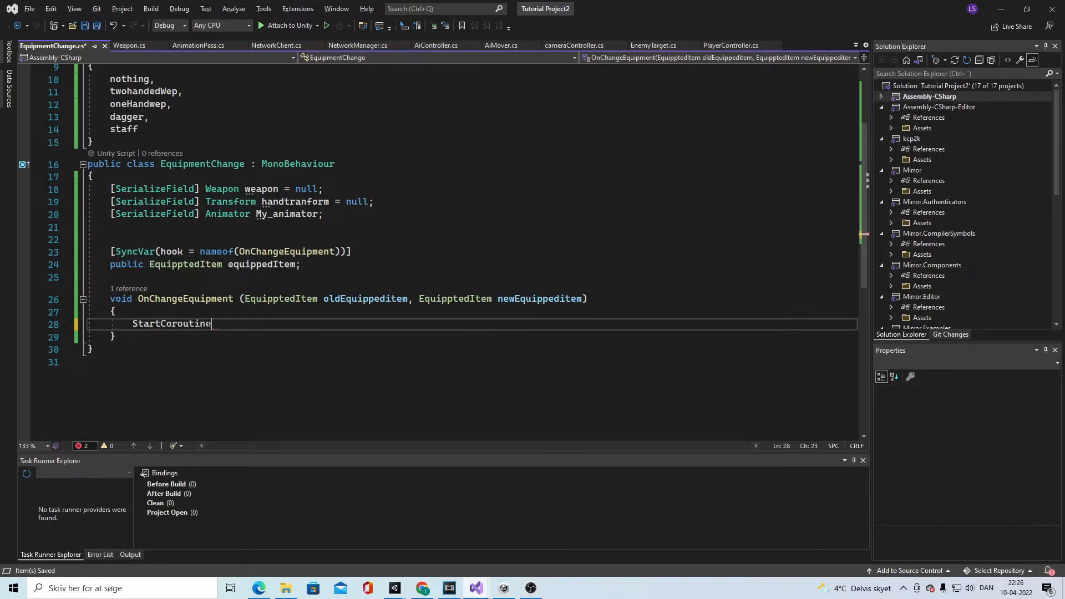
double_click(171, 323)
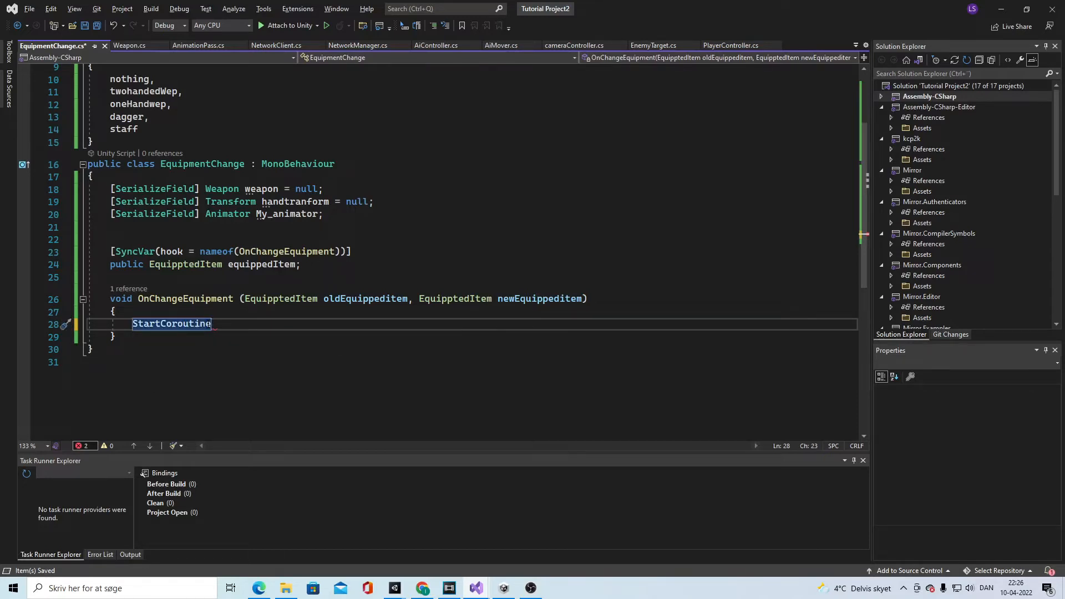
type("(change")
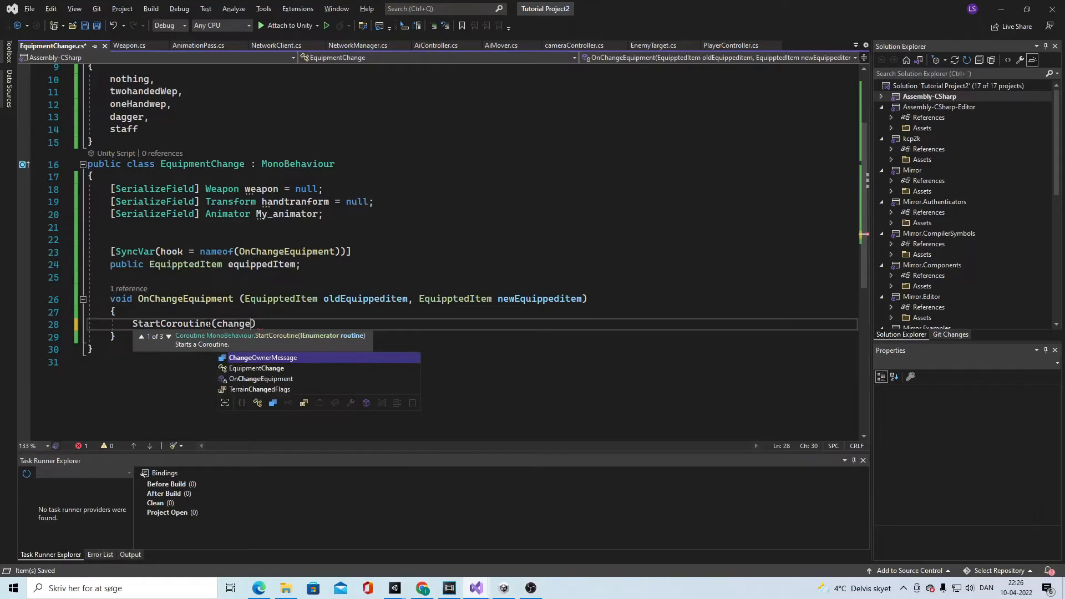
key("Backspace")
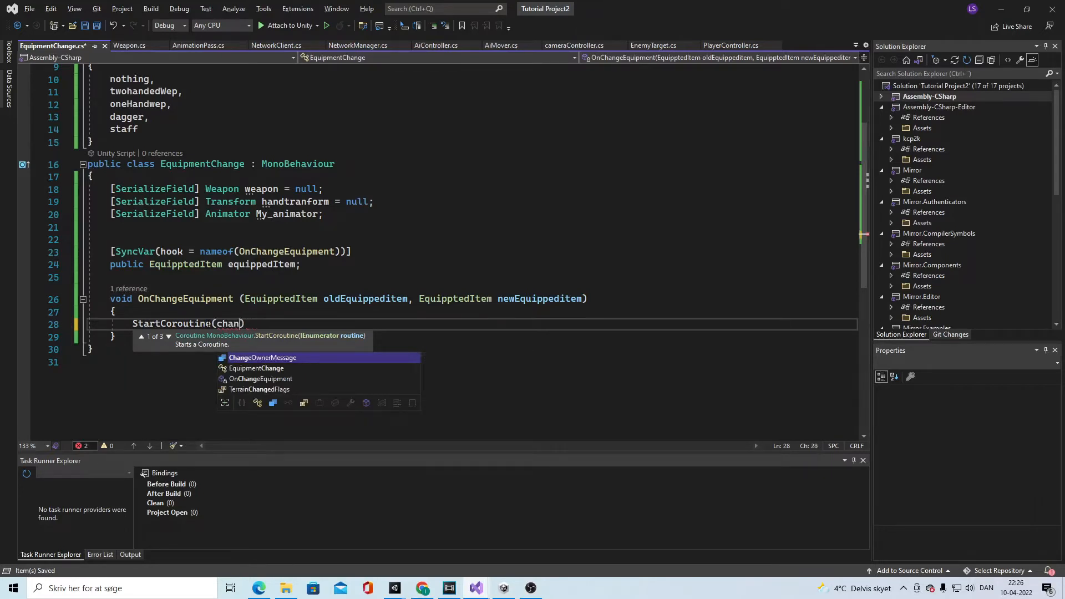
type("g")
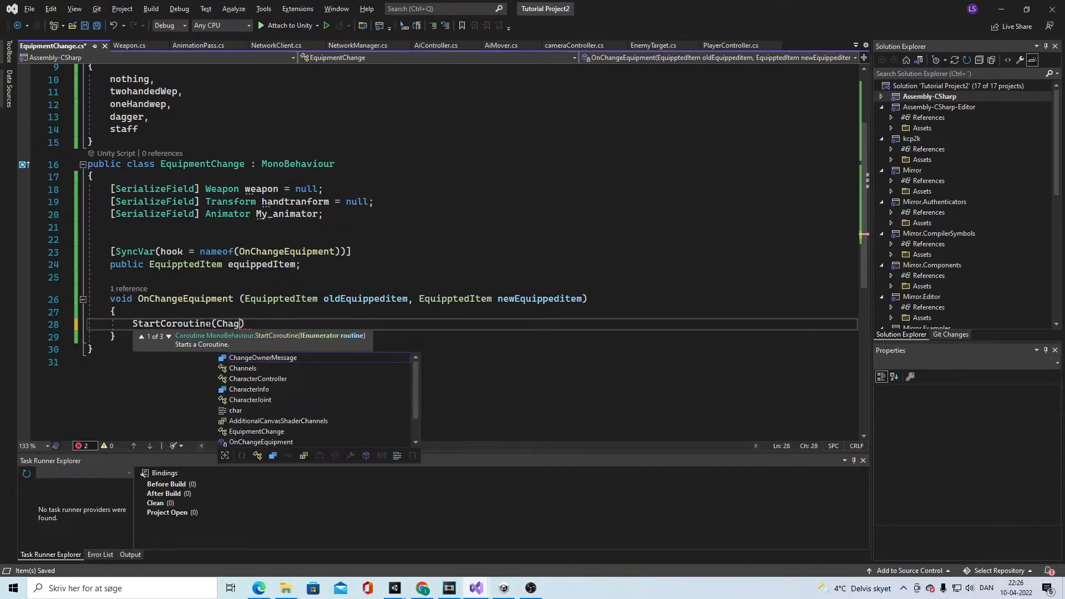
type("ngeEquip")
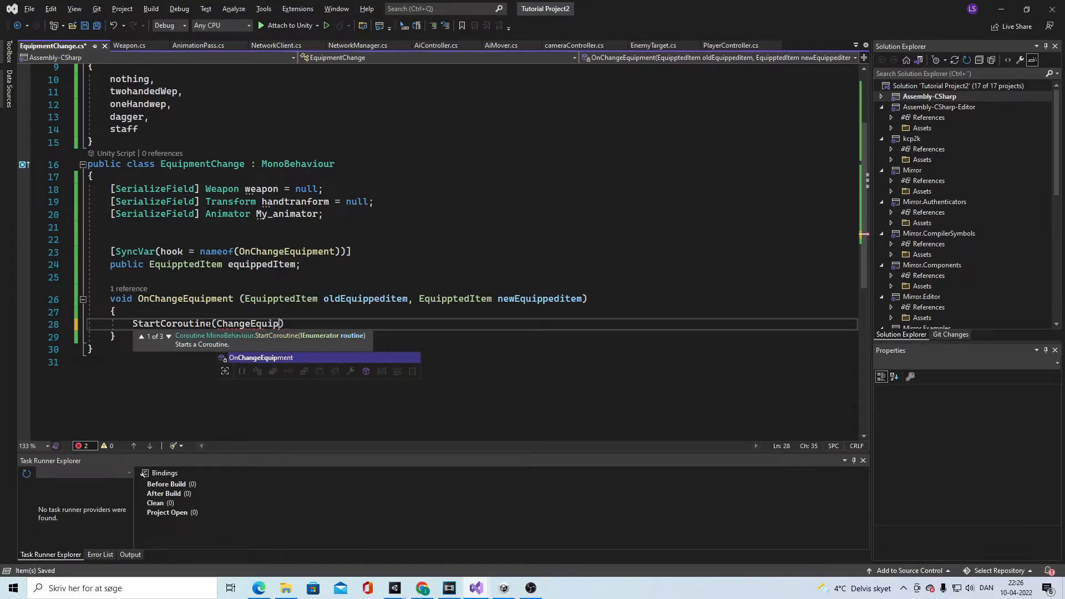
type("OnChangeEquipment (newEquippeditem")
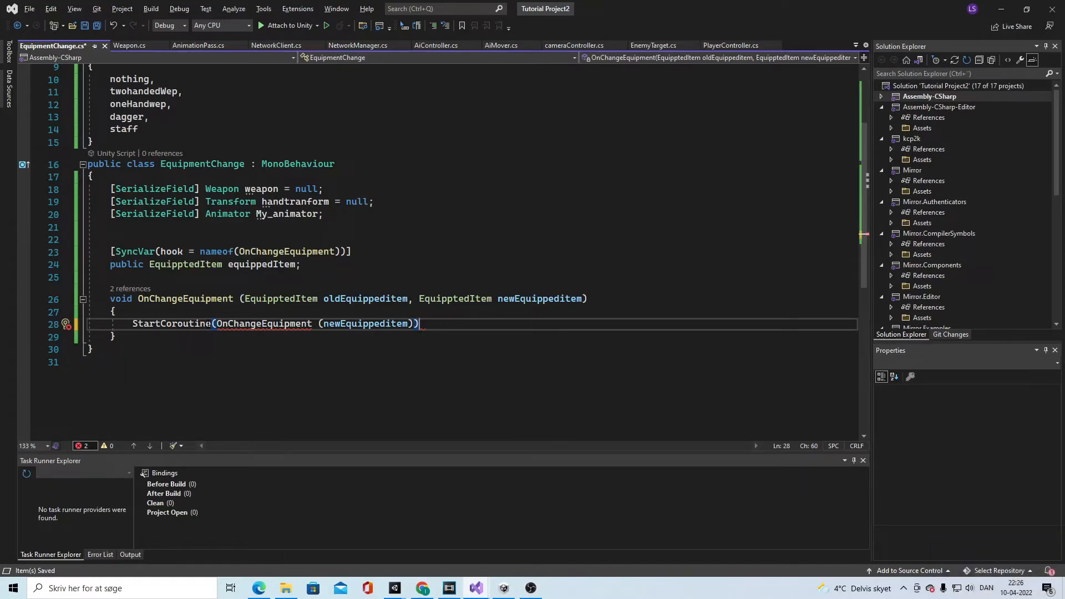
mouse_move(353, 323)
type(";")
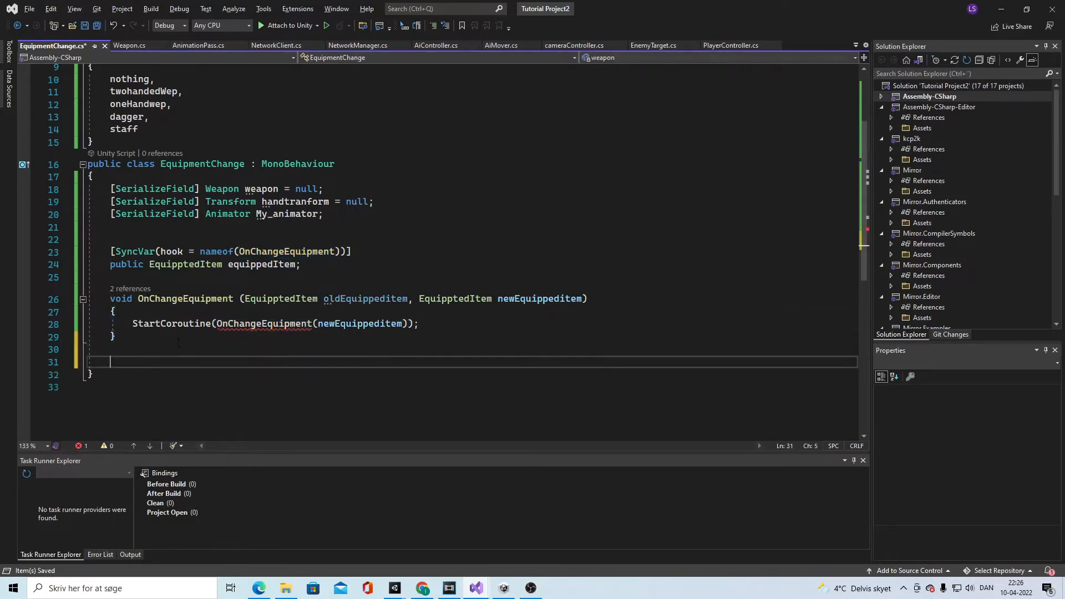
Add an empty 'IEnumerator ChangeEquipment(EquipptedItem newEquippeditem)' coroutine started by OnChangeEquipment
type("Iem")
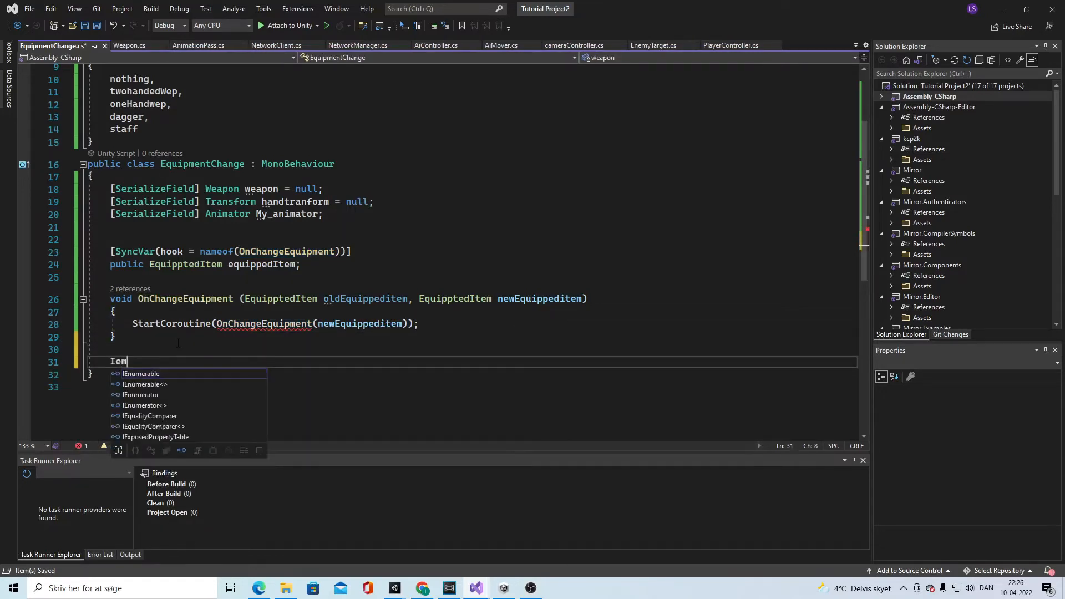
type("Enumerator")
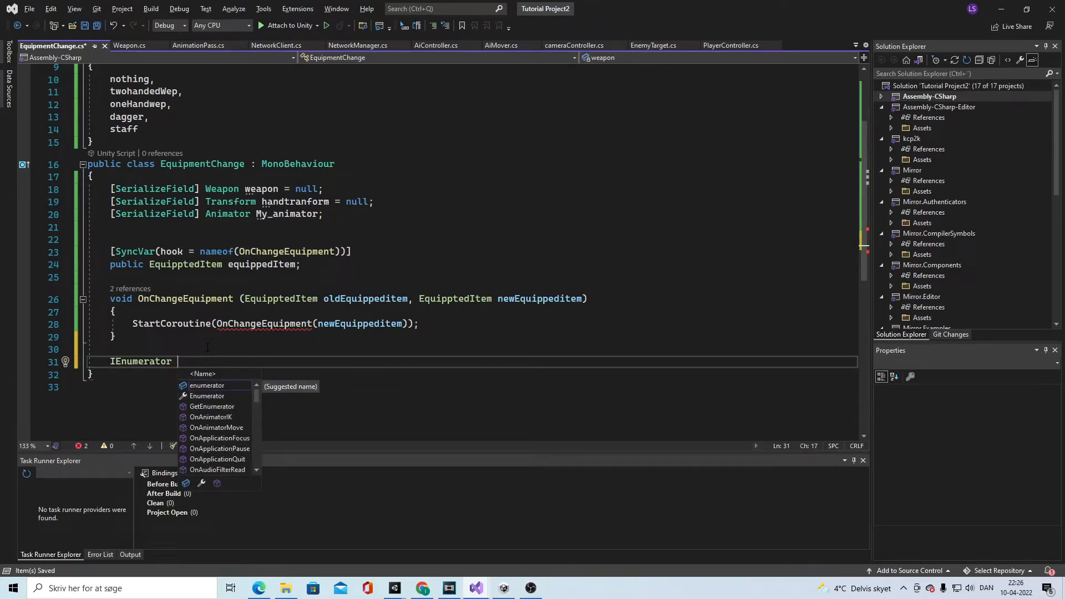
type("Change")
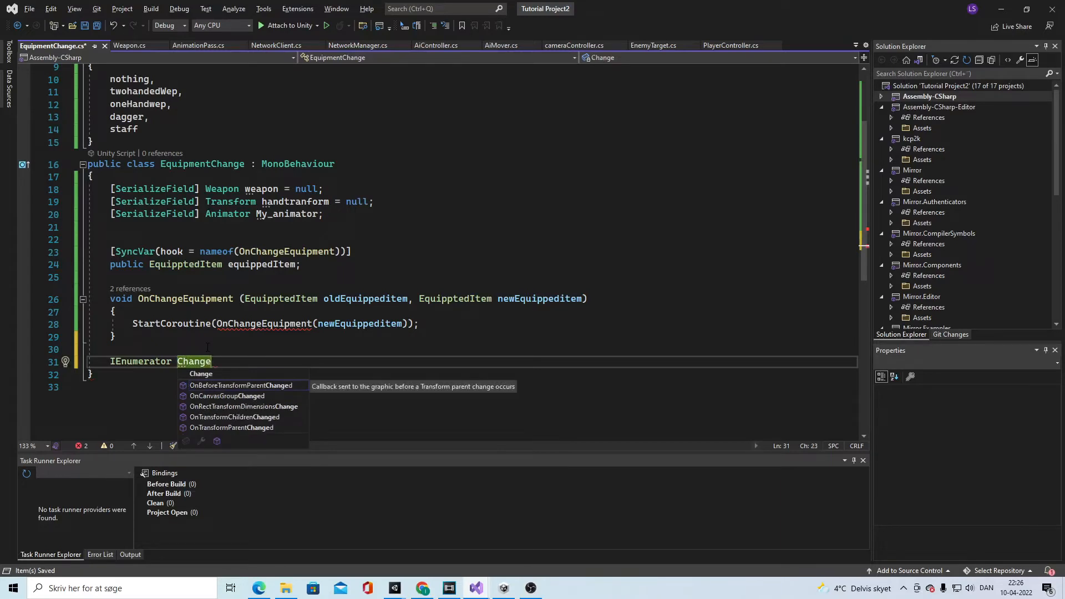
type("Equip")
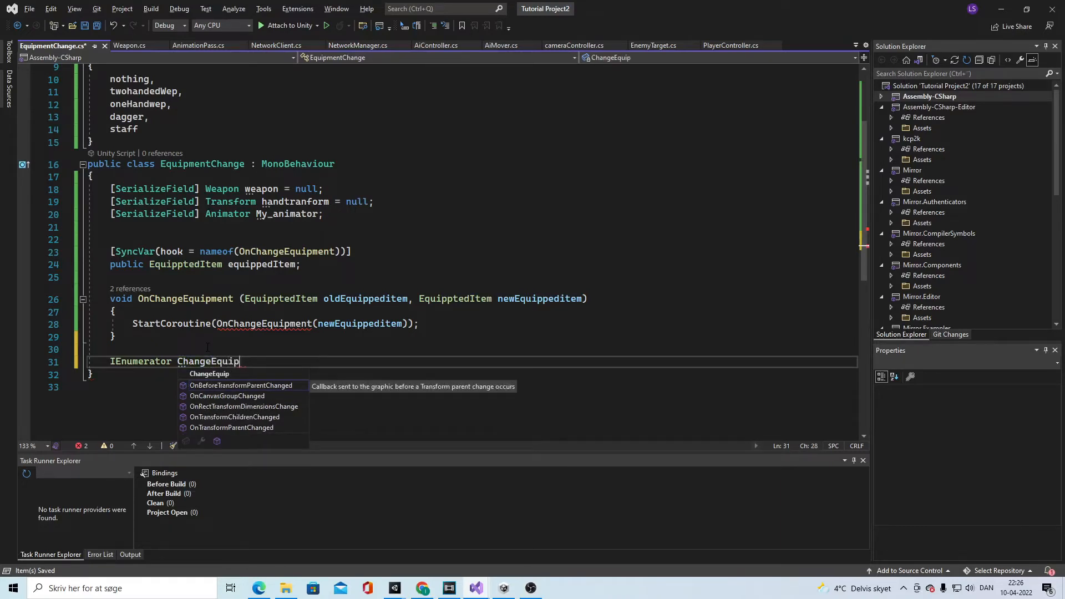
type("ment(")
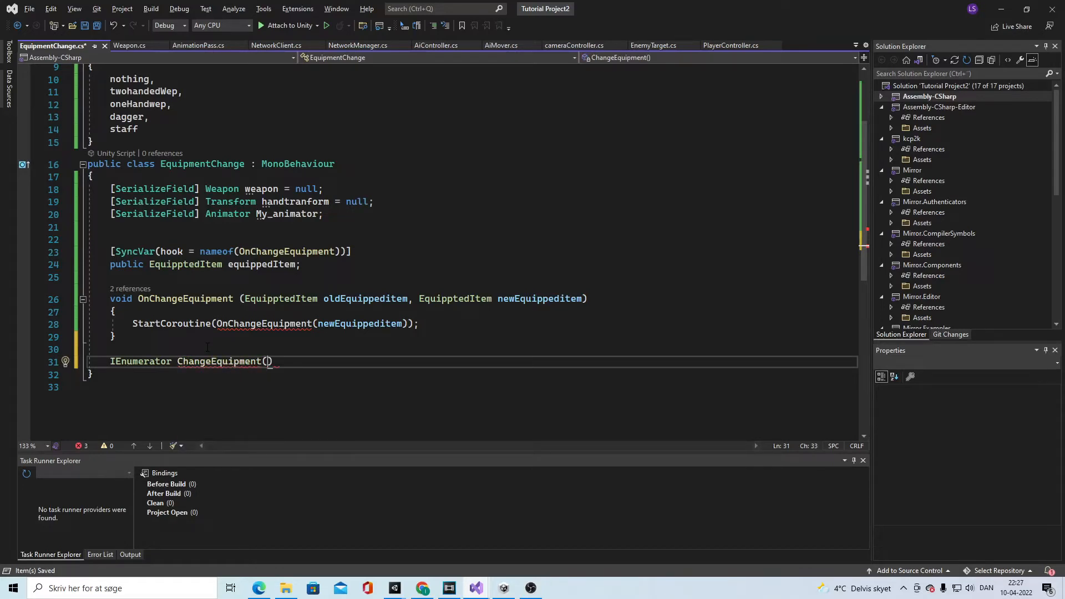
type("eq")
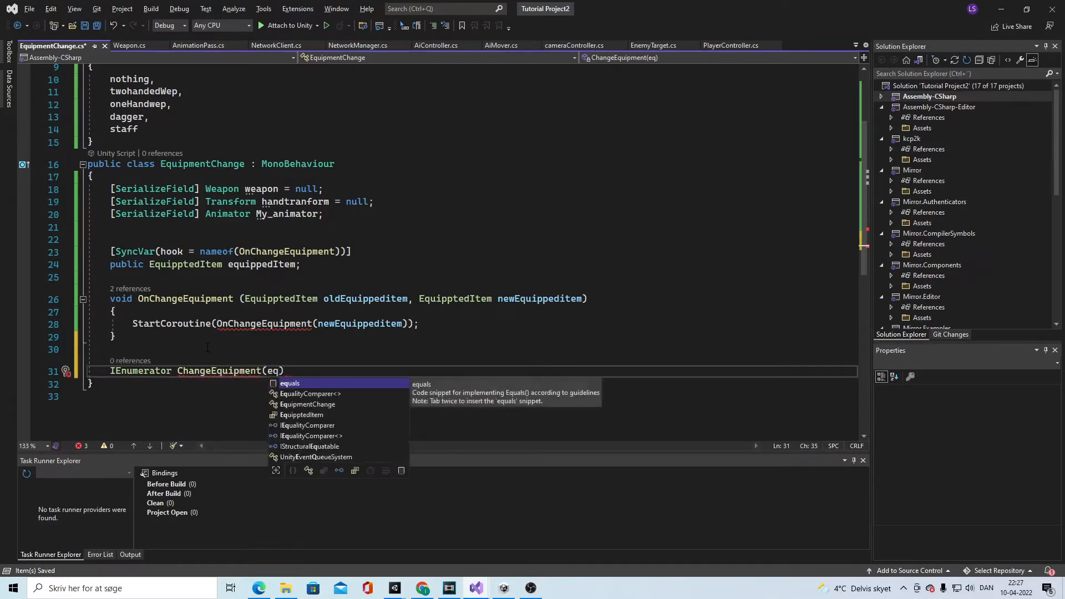
type("EquippedItem")
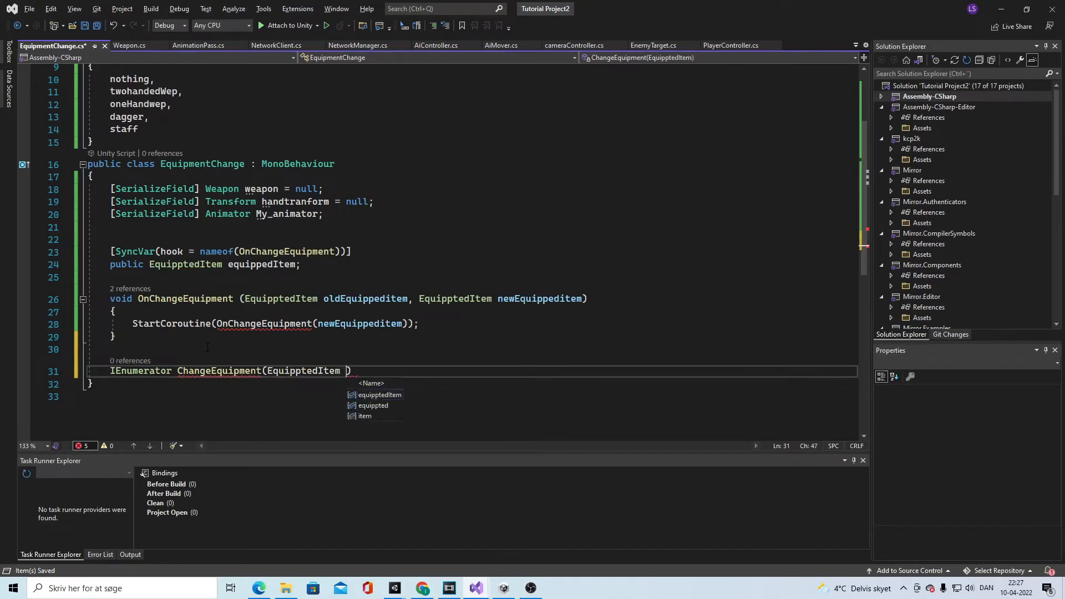
type("newEquippeditem")
type("[SerializeField")
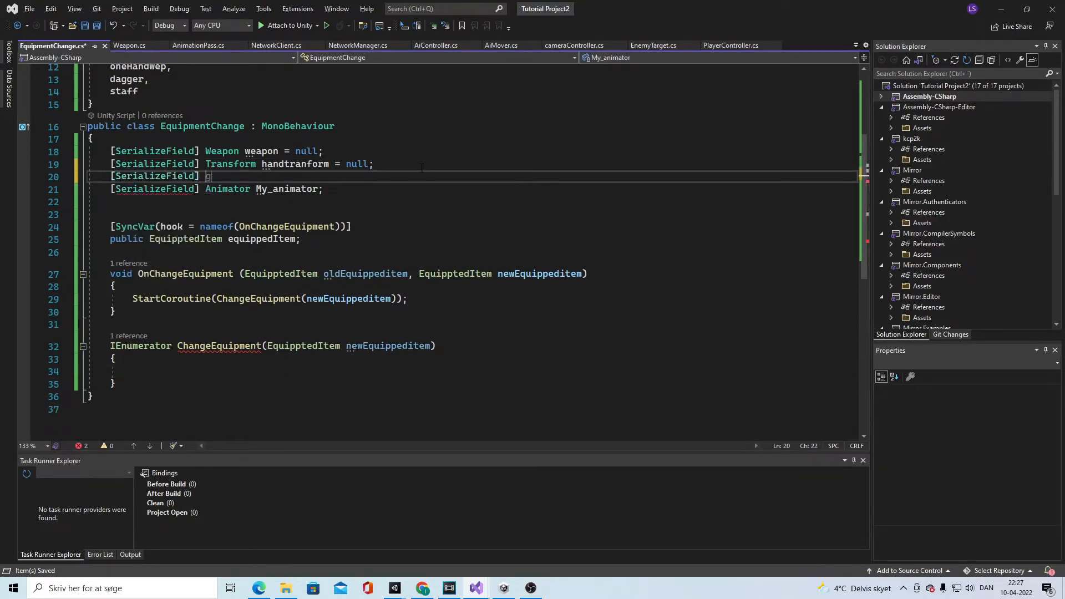
Declare '[SerializeField] GameObject Swordjoin = null;' among the fields
type("GameObject")
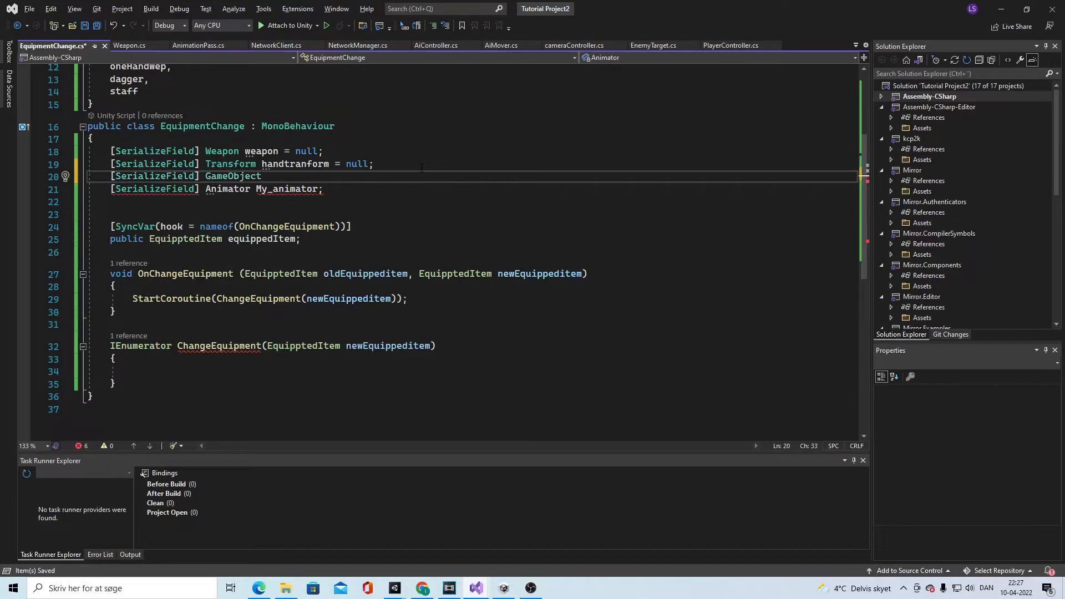
type("Swordjoin = null;")
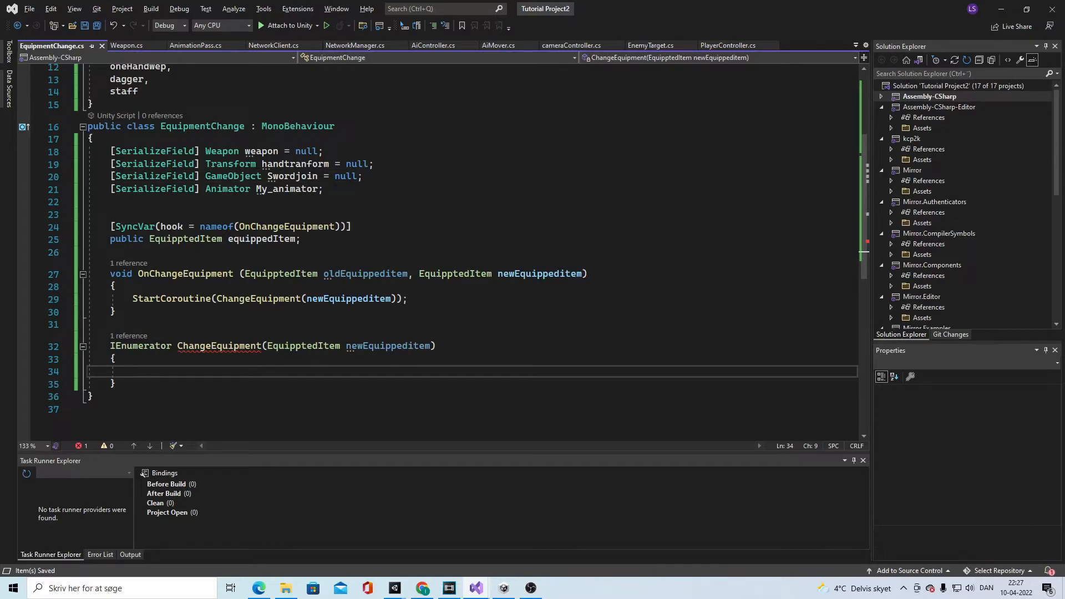
Open a while loop running while Swordjoin.transform has more than 0 children
type("w")
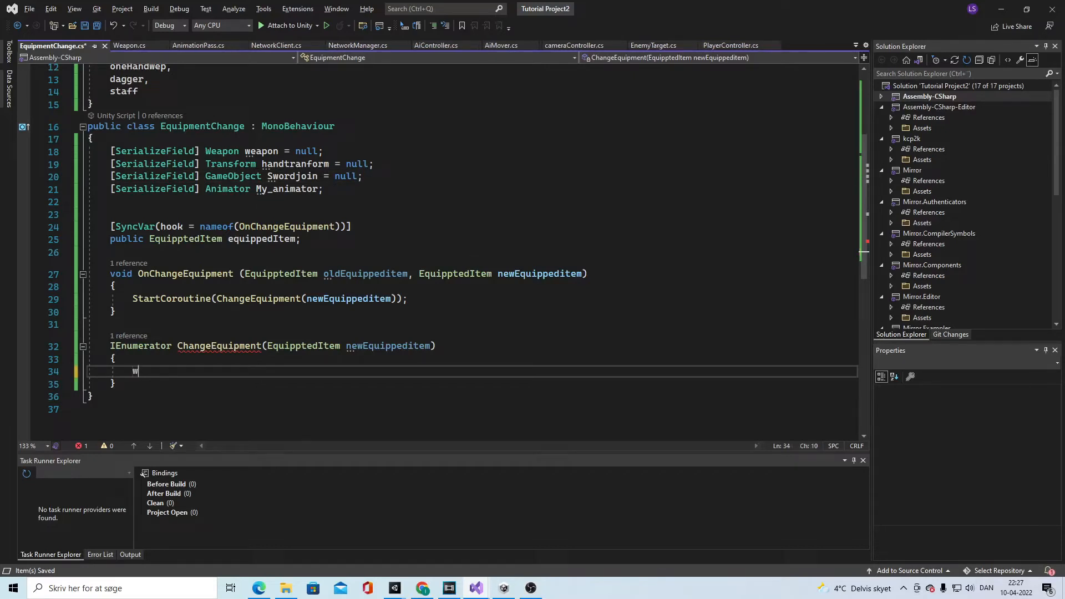
type("hile (Swordjoin != null)")
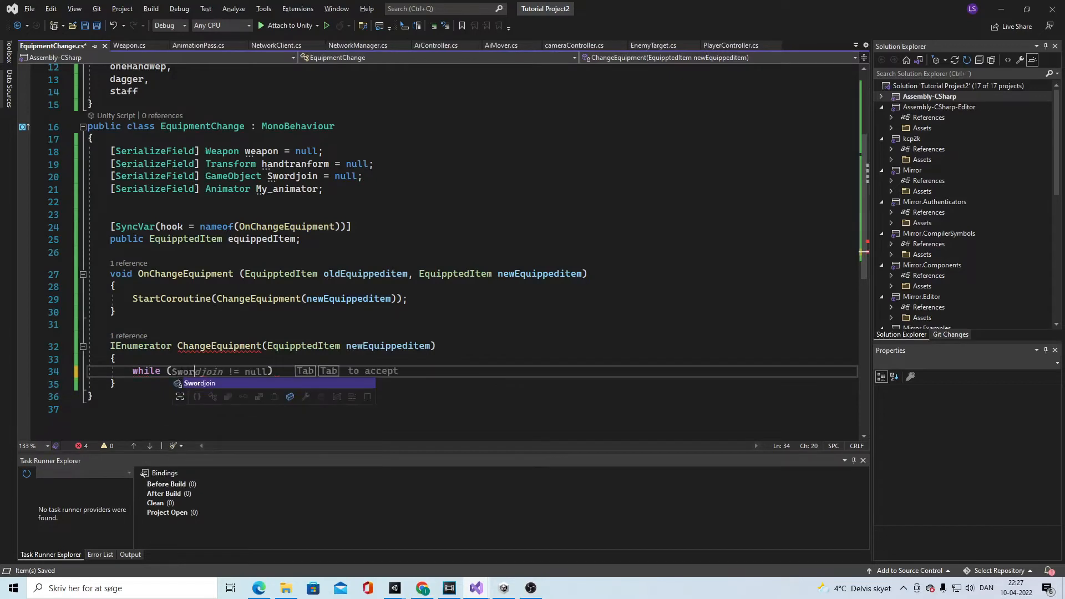
type(".transform.childCount")
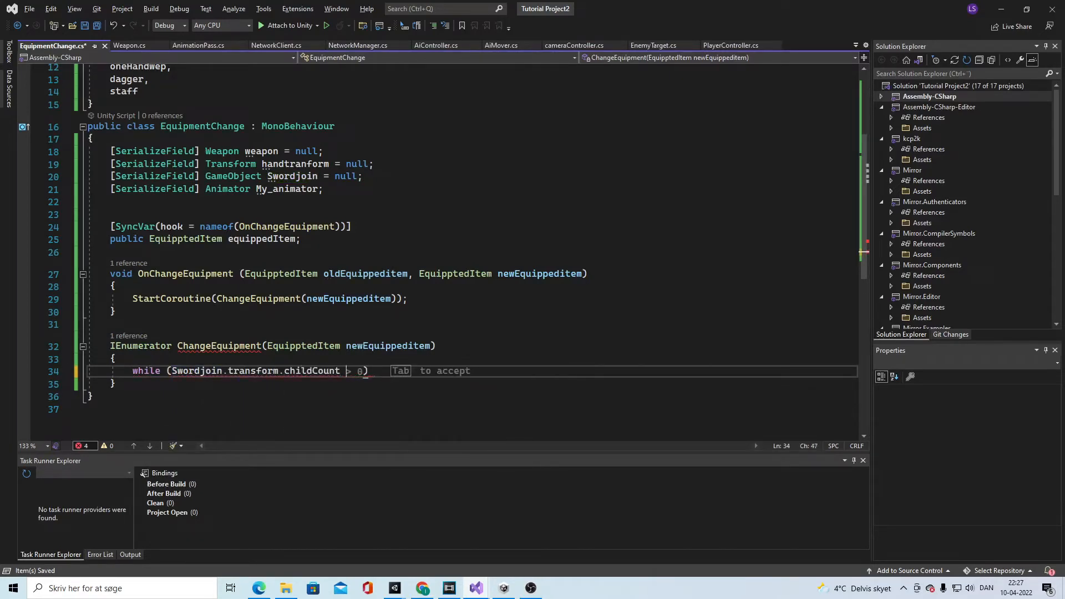
key("Tab")
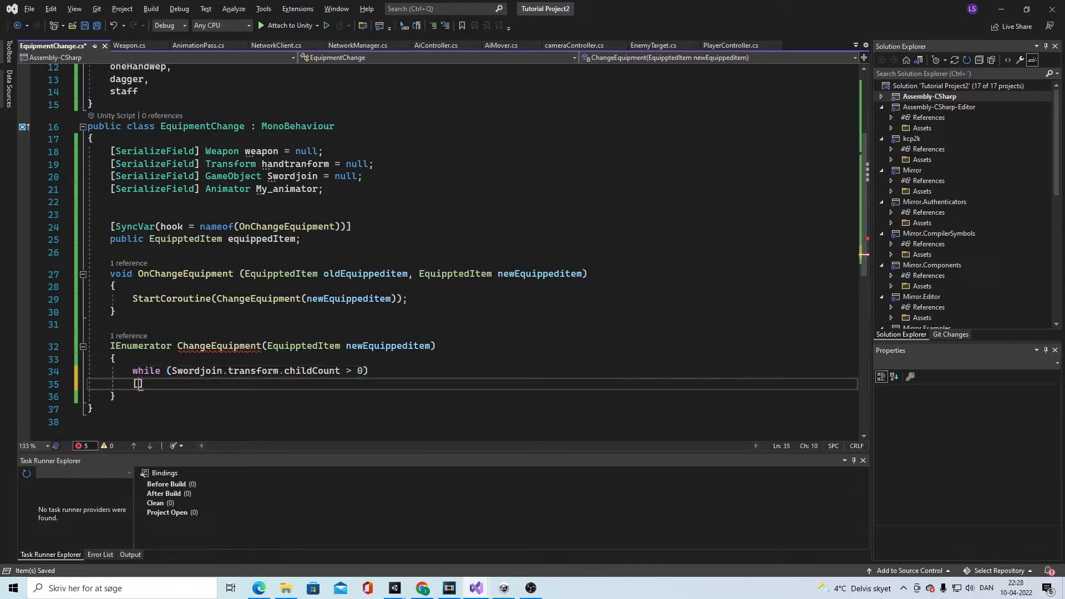
type("{")
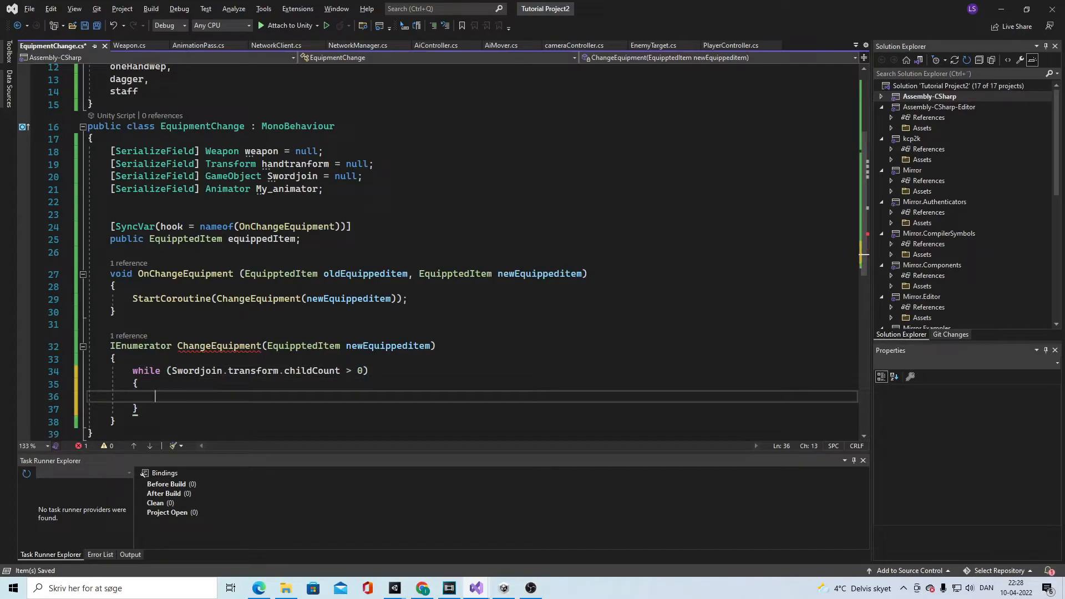
Destroy Swordjoin.transform.GetChild(0).gameObject and 'yield return null;' inside the loop
type("Destroy")
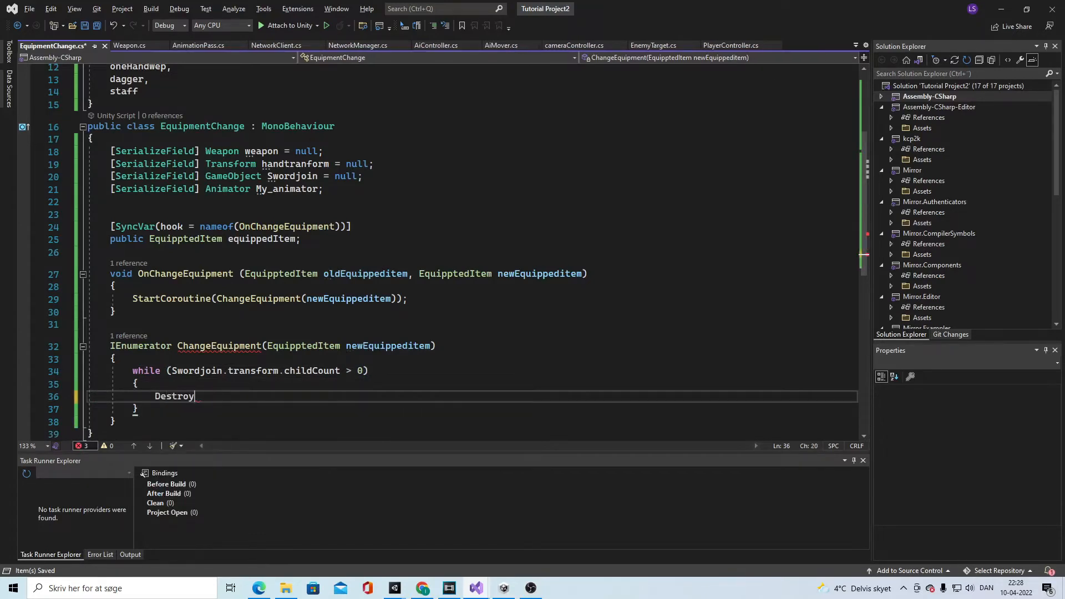
type("(Swordjoin.")
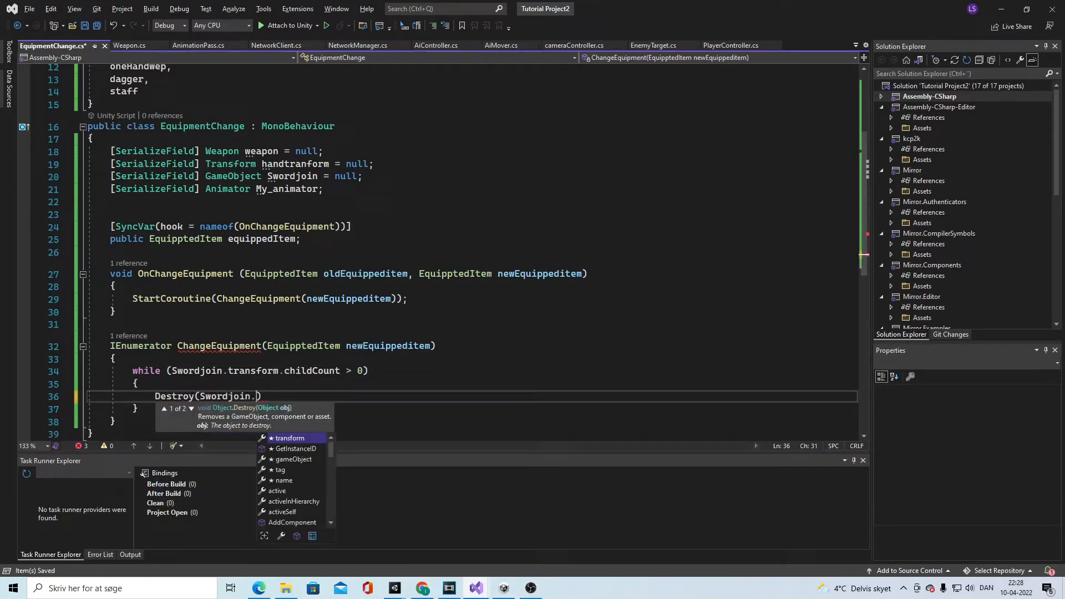
type("transform.ge")
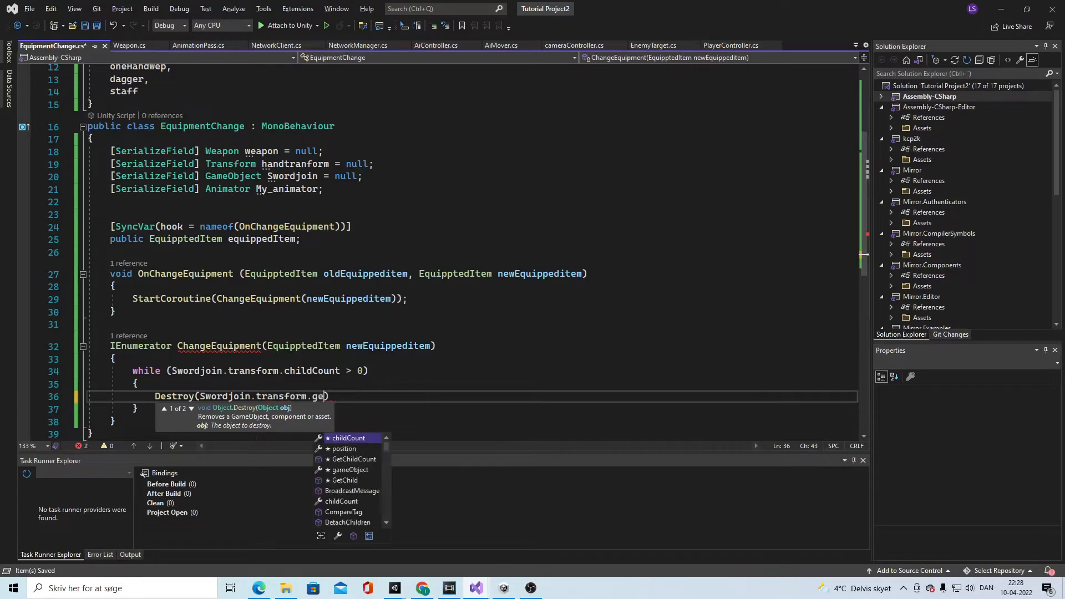
type("GetChild(9")
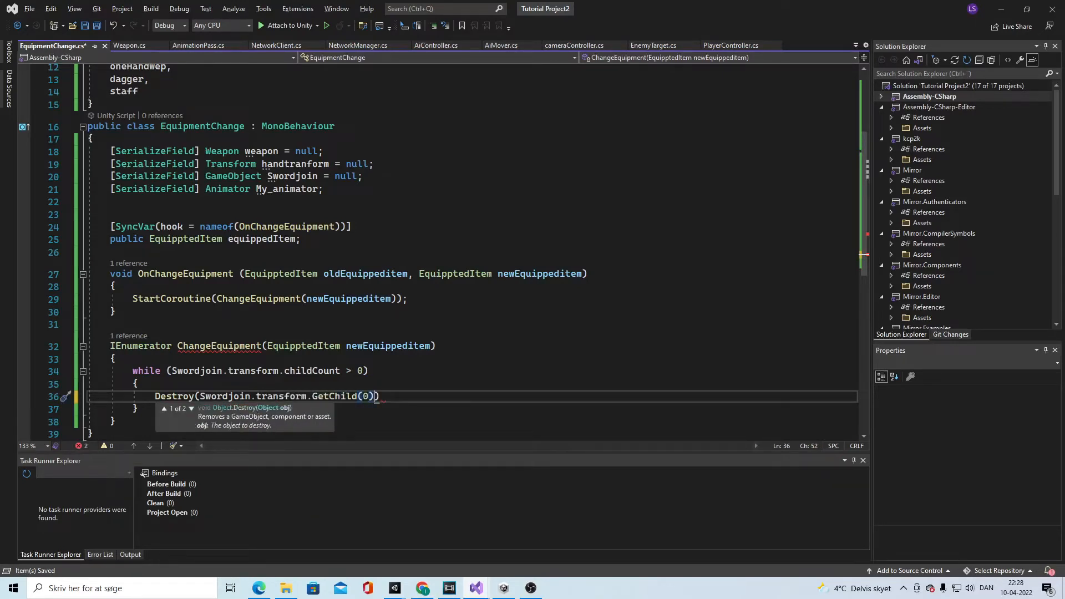
type(".gameObject")
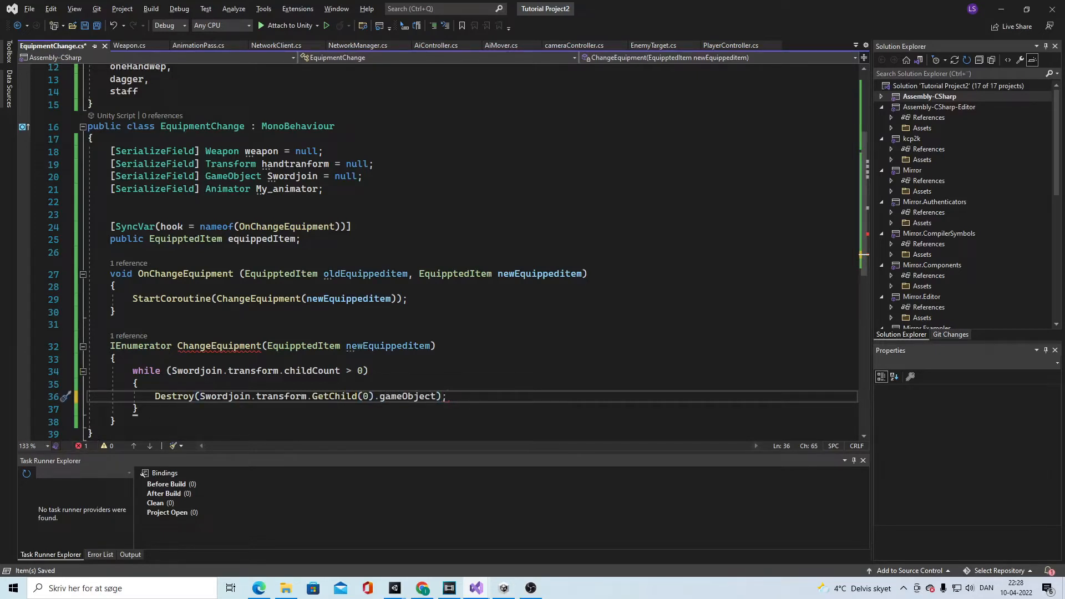
type("yield return null;")
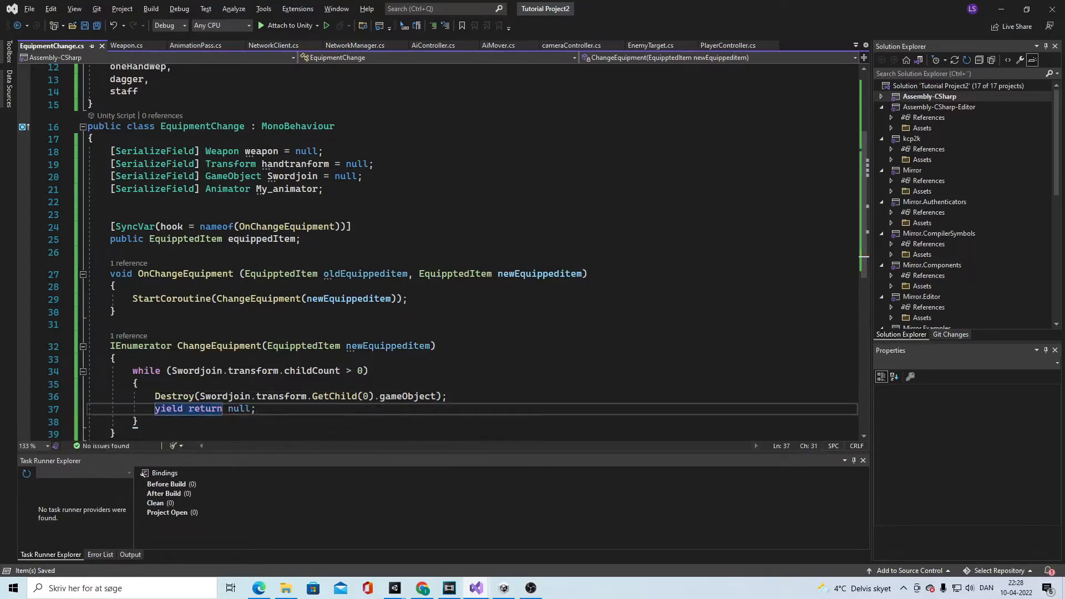
Add a switch block after the loop with 'case EquipptedItem.twohandedWep:'
type("s")
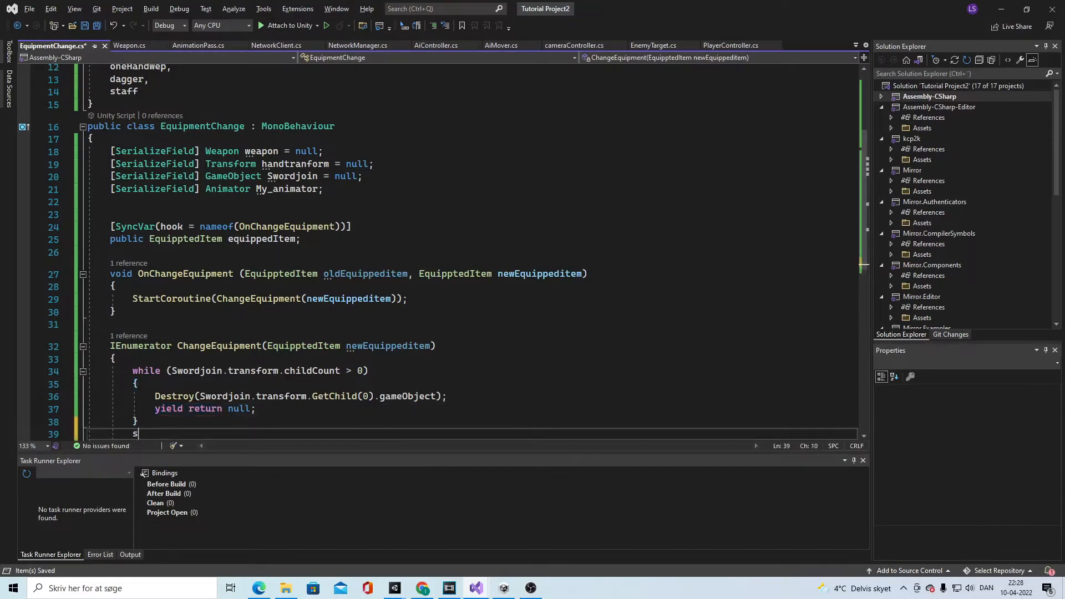
type("witch")
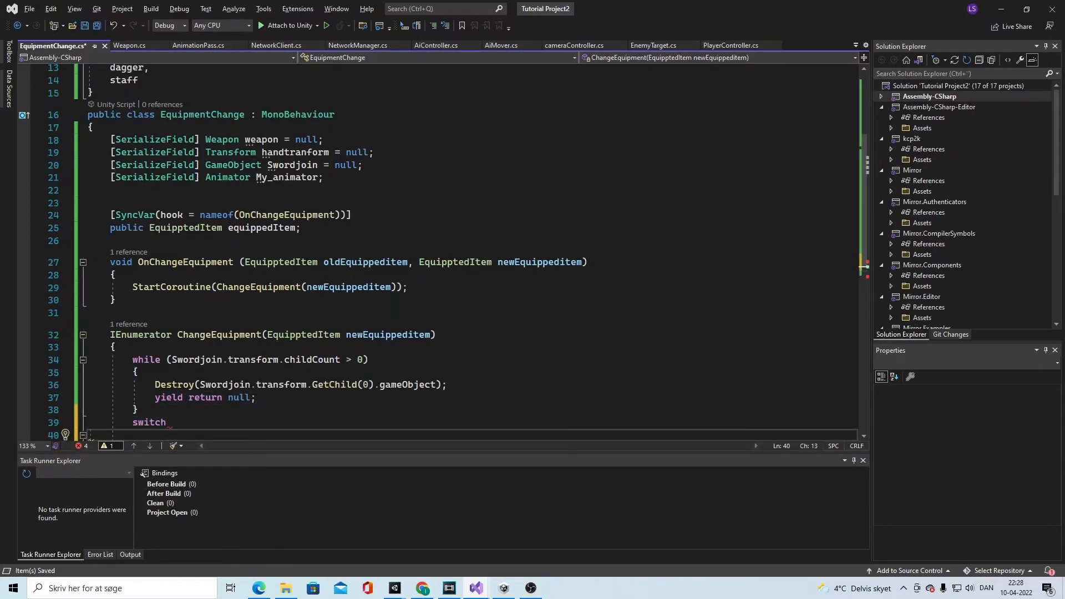
scroll("down", 3)
type("{")
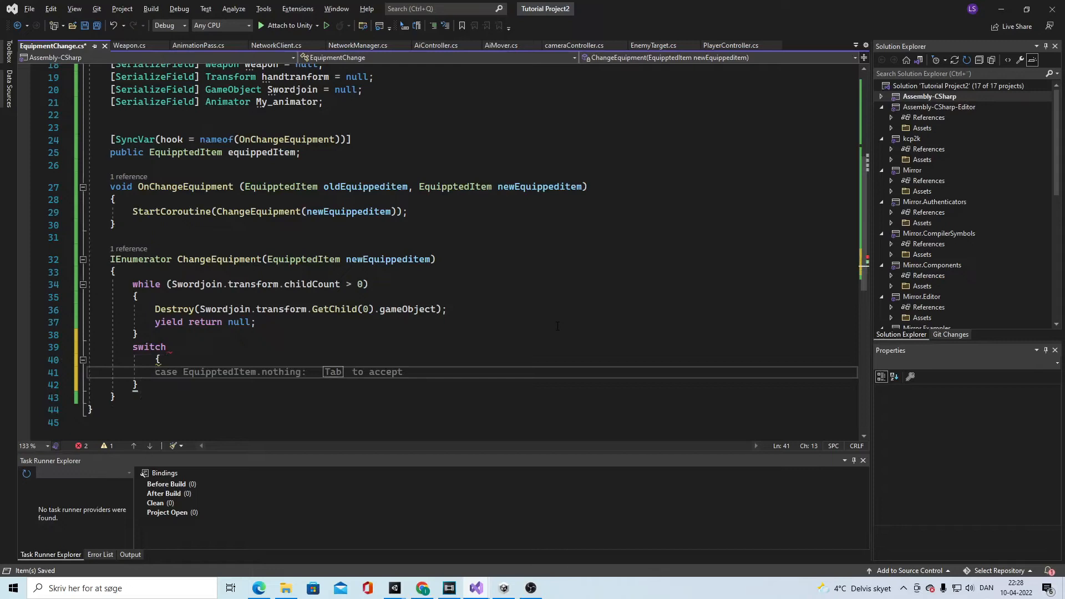
type("Eq")
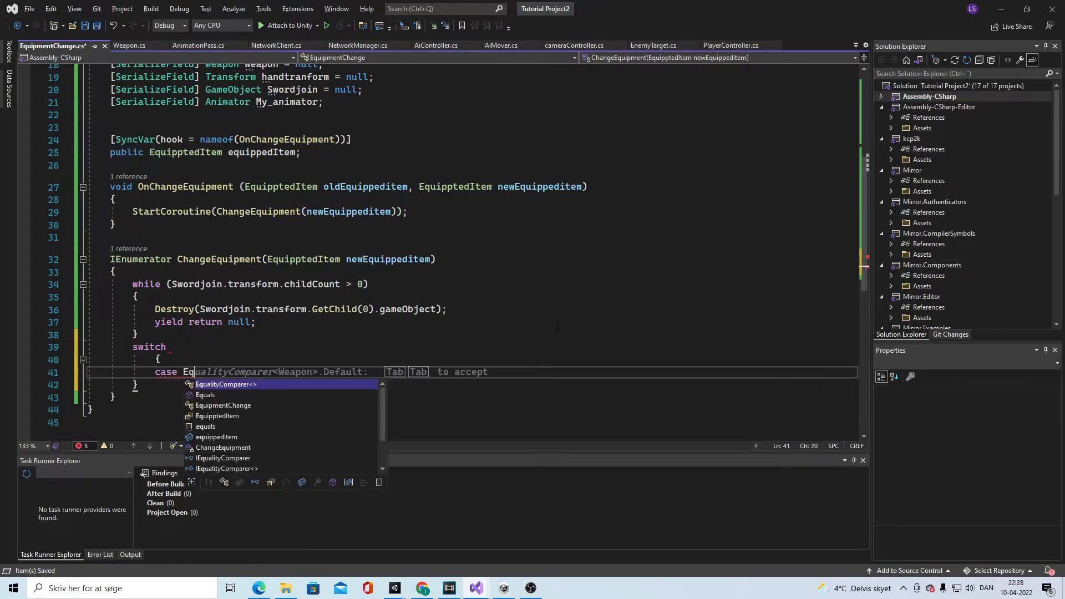
type("uipptedItem.")
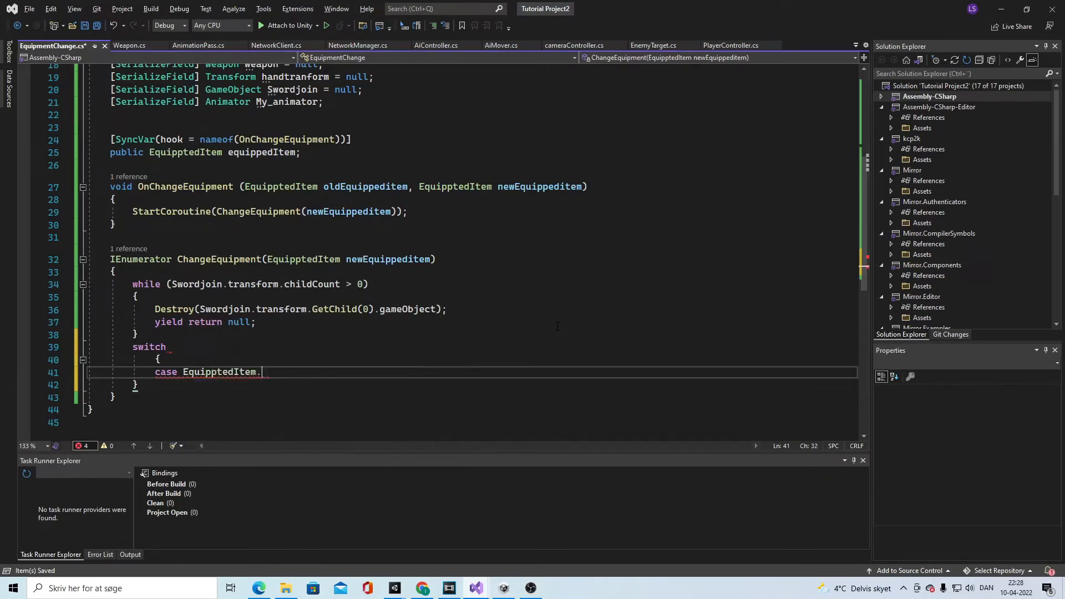
type("tw")
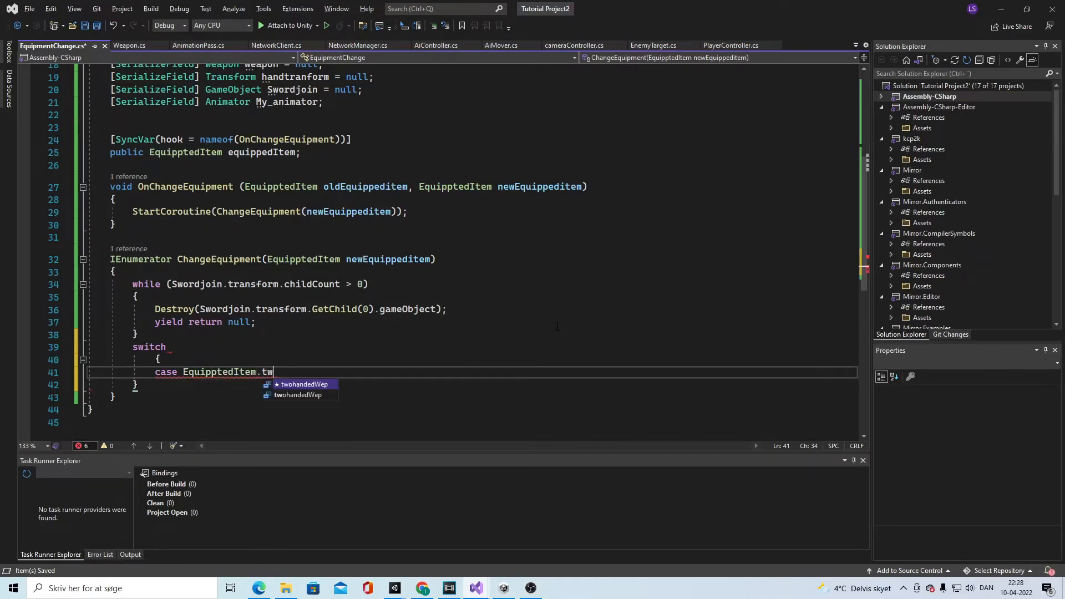
key("Tab")
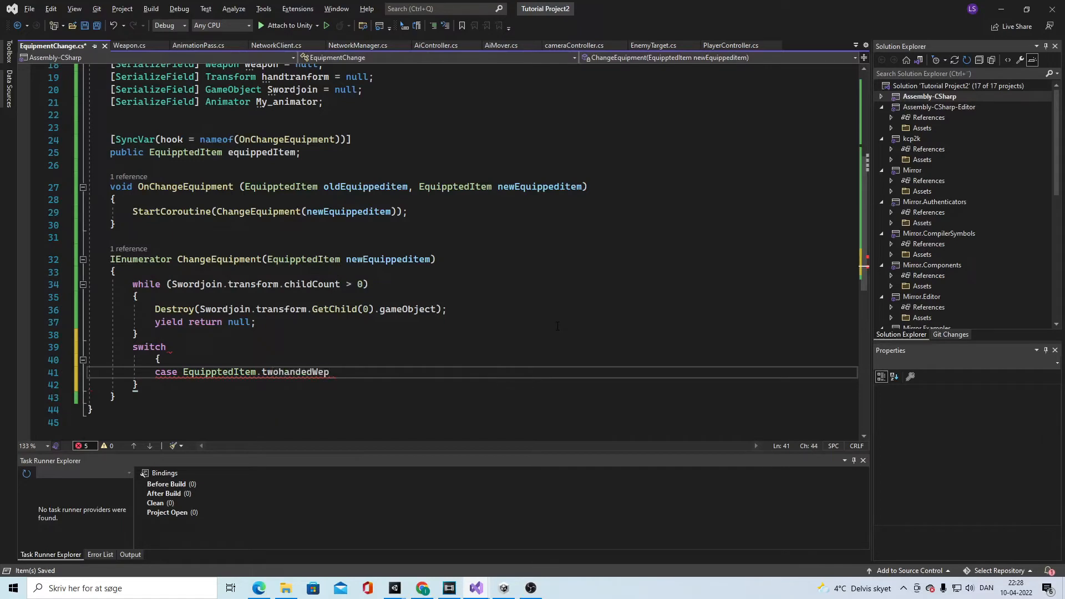
type(":")
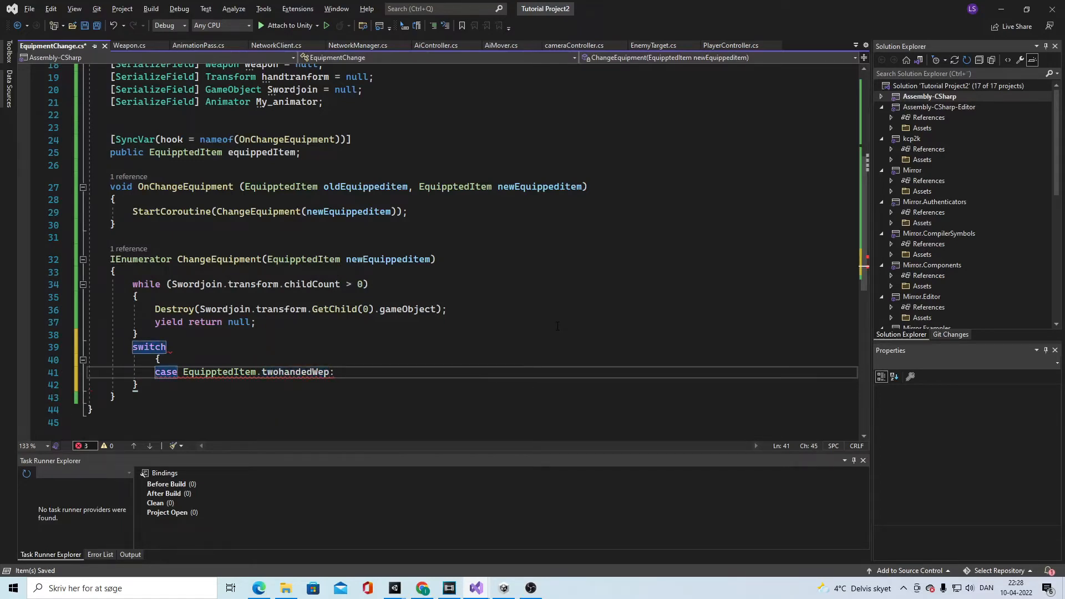
Give the case a '// Do the swap' comment and break, and switch on newEquippeditem
type("// Do the swp")
type("b")
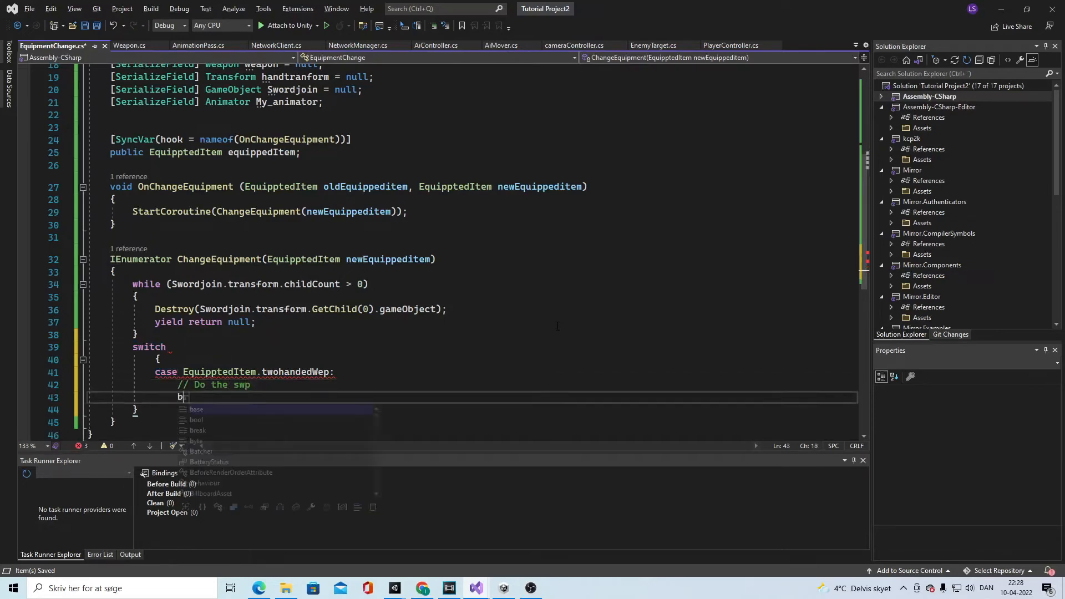
type("reak;")
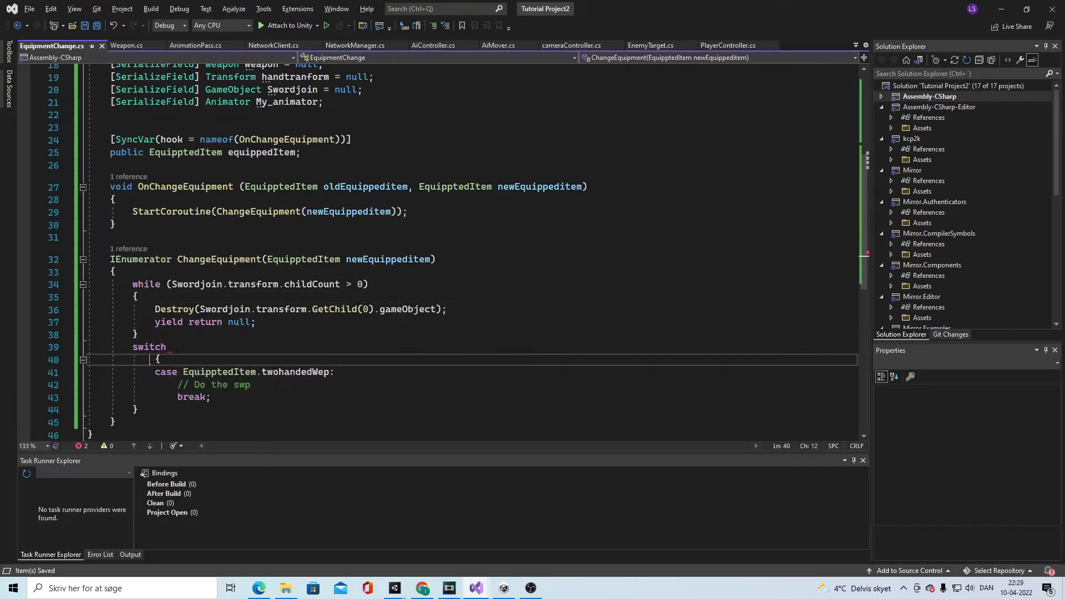
left_click(149, 347)
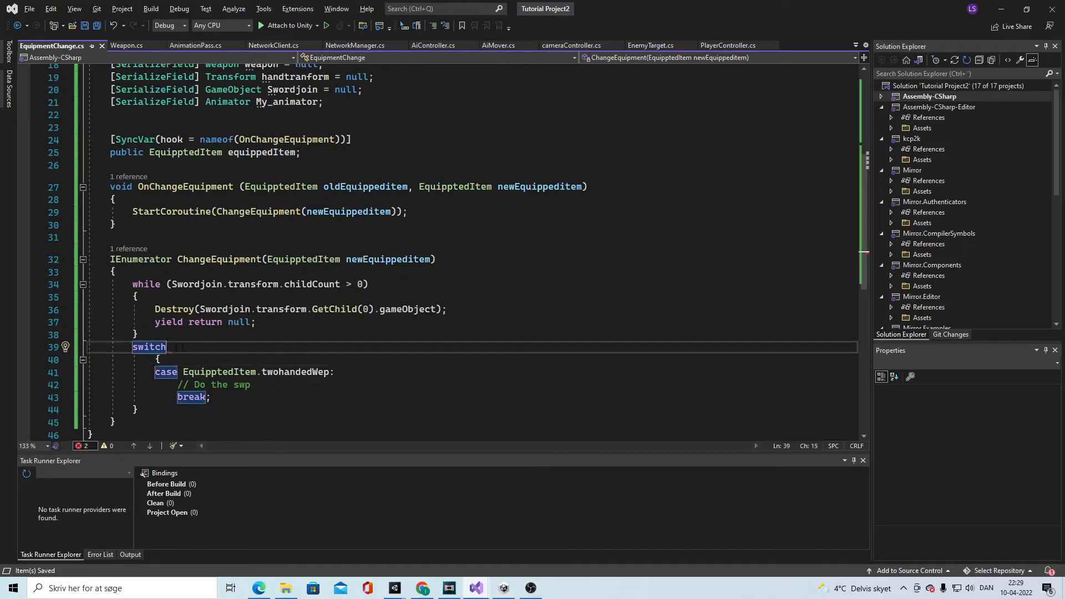
type("(newEquippeditem")
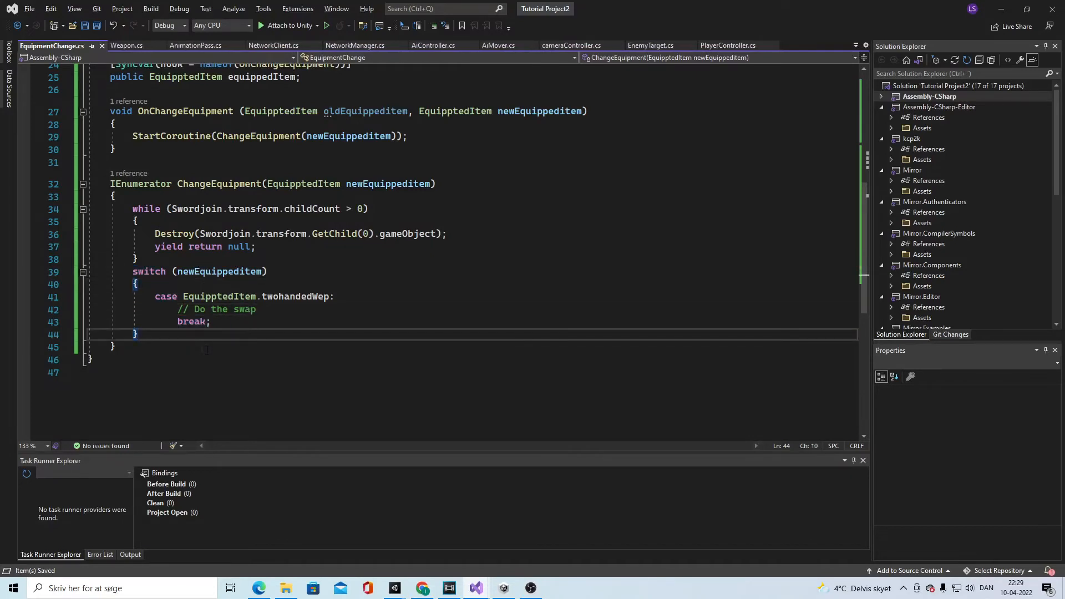
left_click(115, 348)
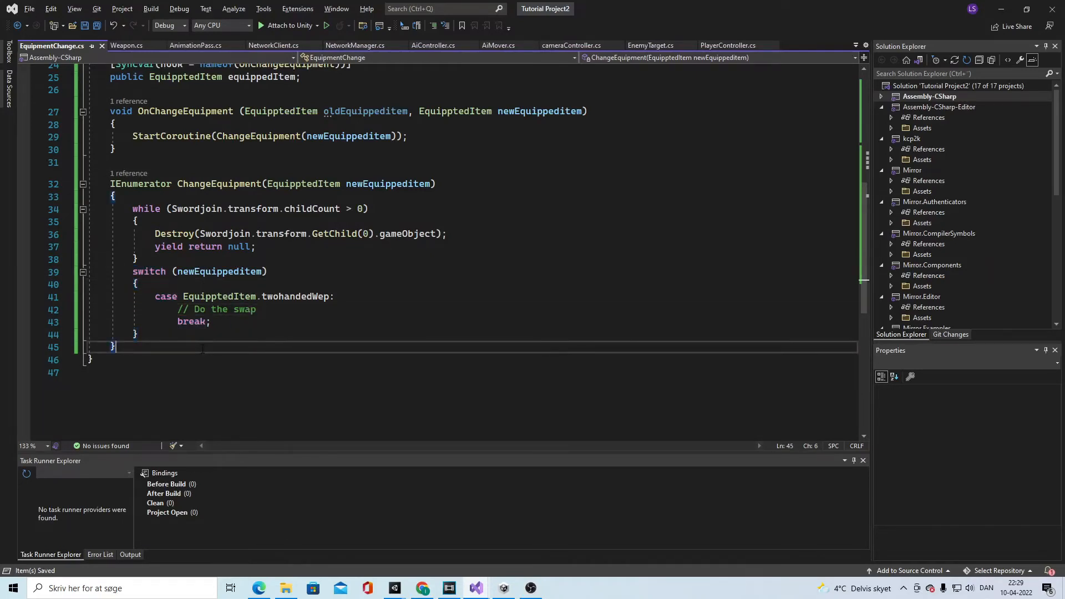
type("void")
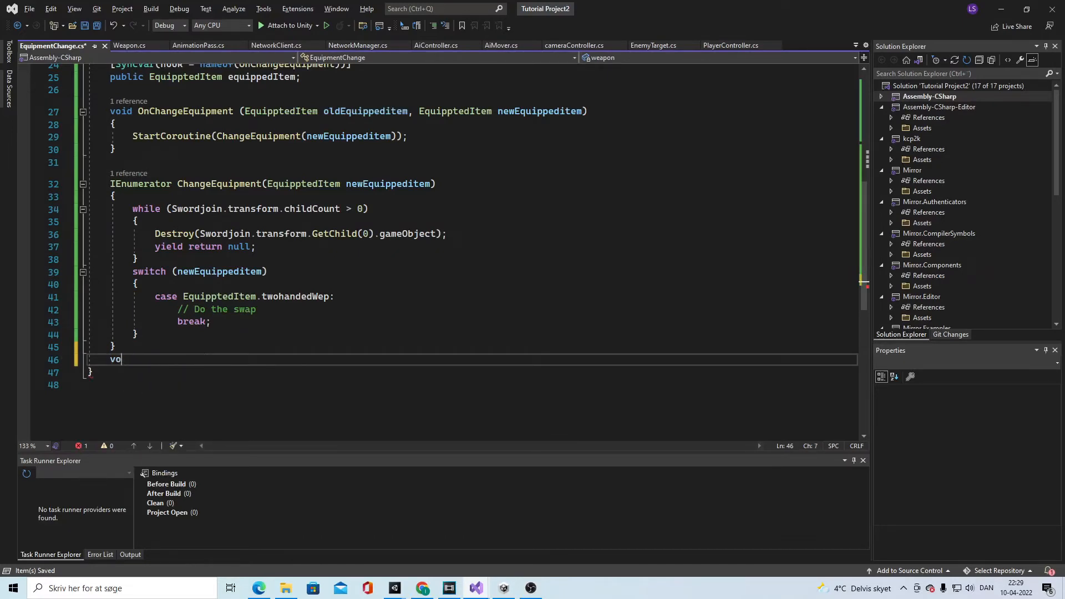
Add a private void SpawnWeapon method that returns early if weapon is null
type("private v")
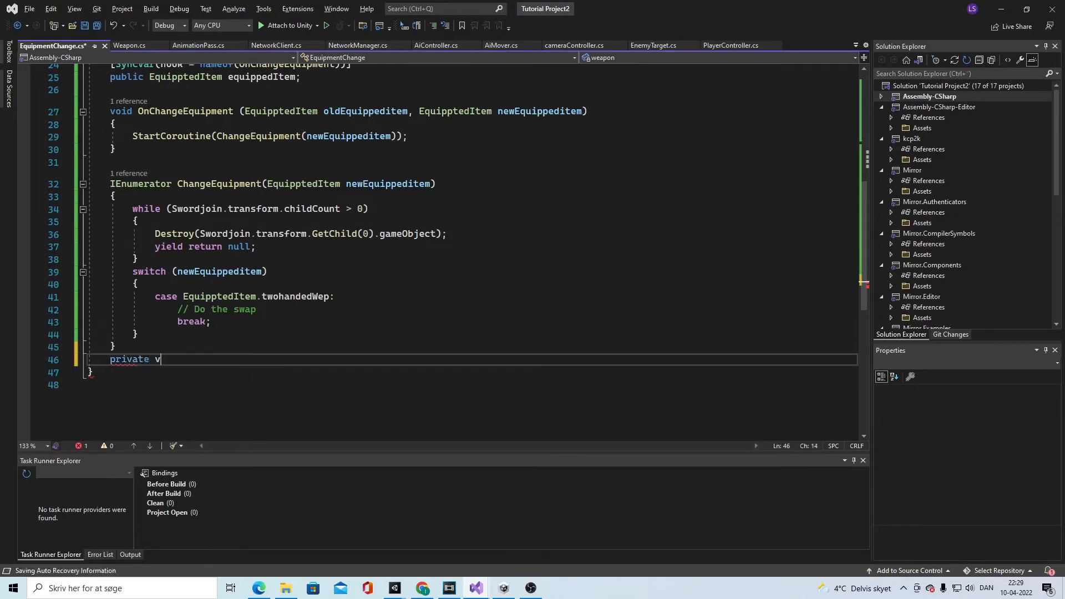
type("oid")
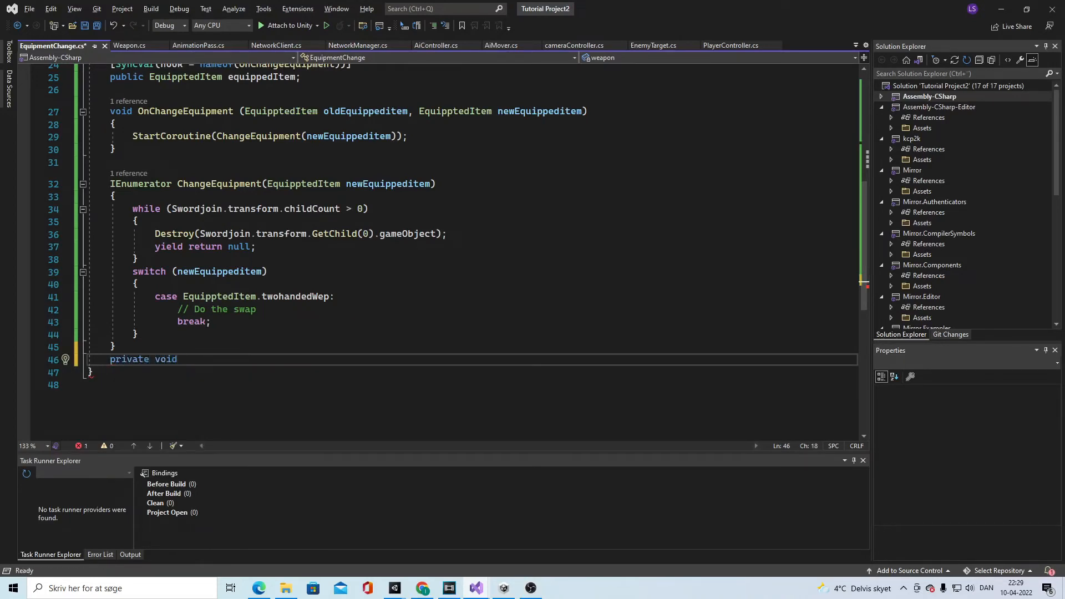
type("Swapn")
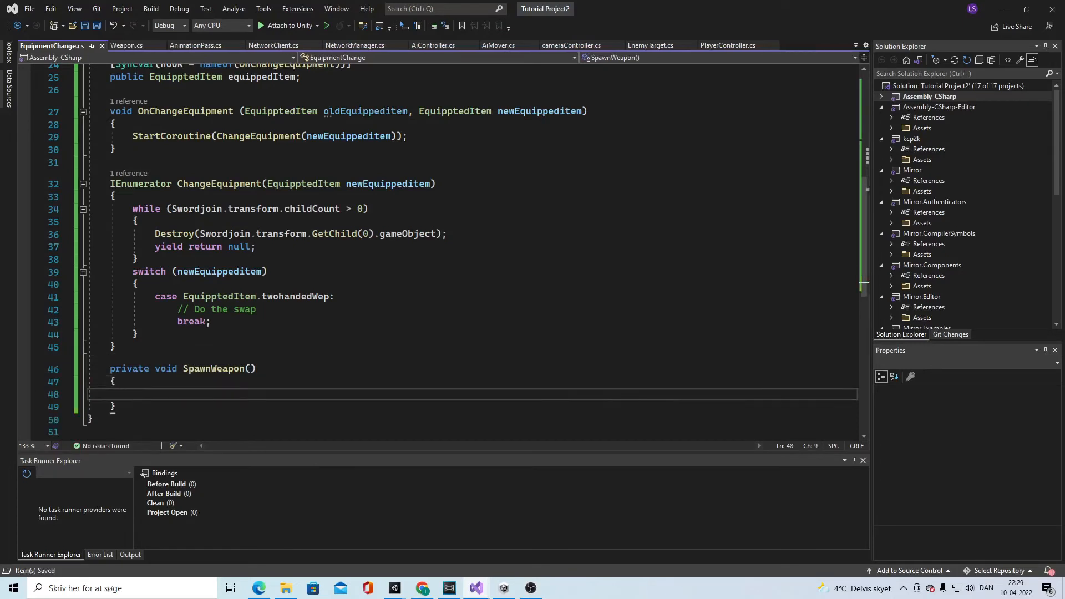
type("if (weapon == null)")
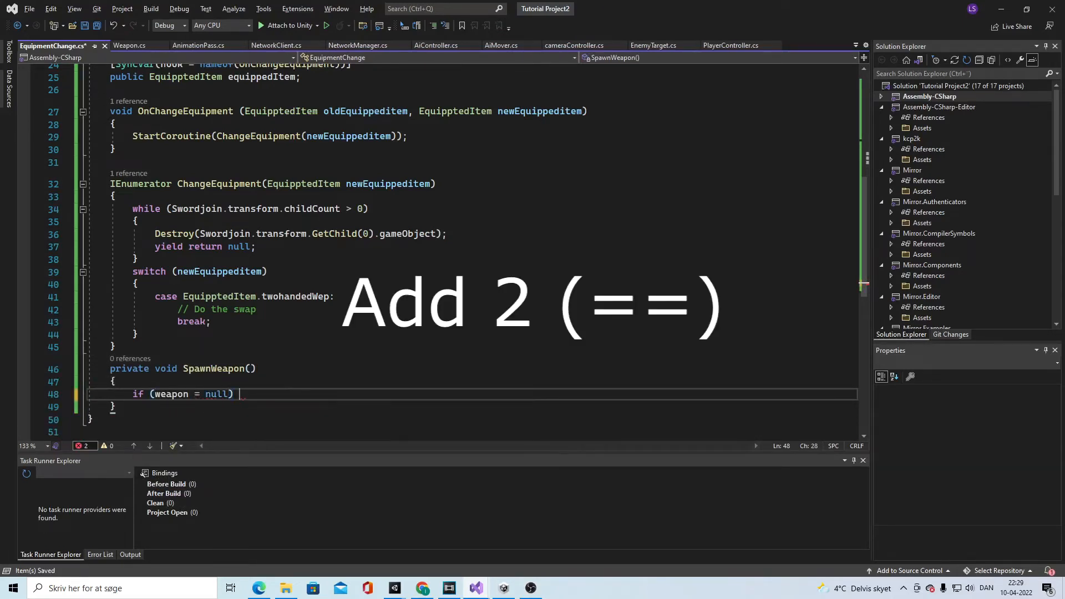
type("return;")
type("{ }")
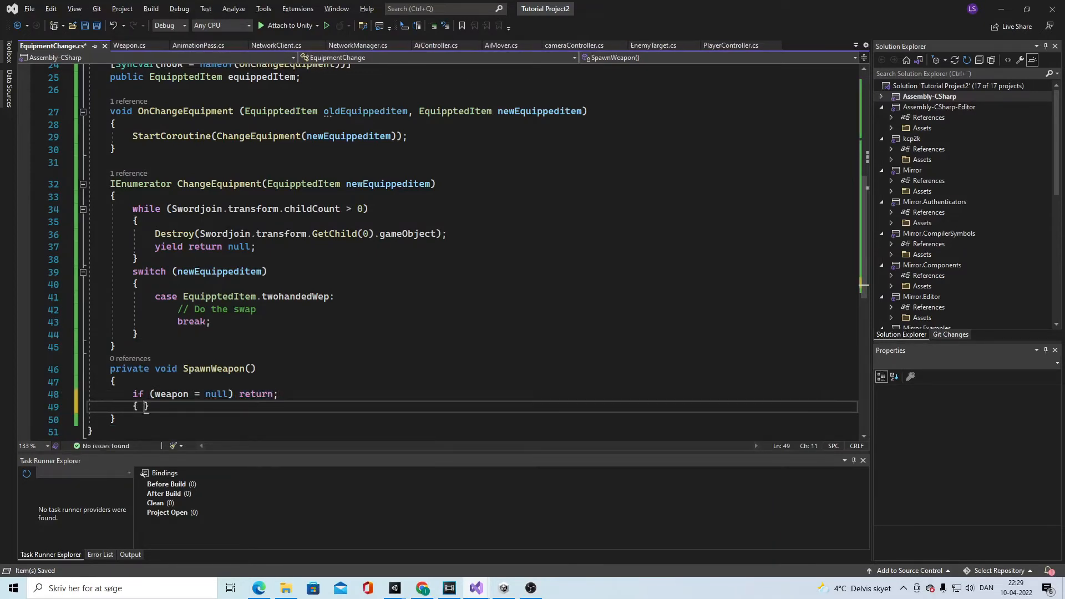
key("enter")
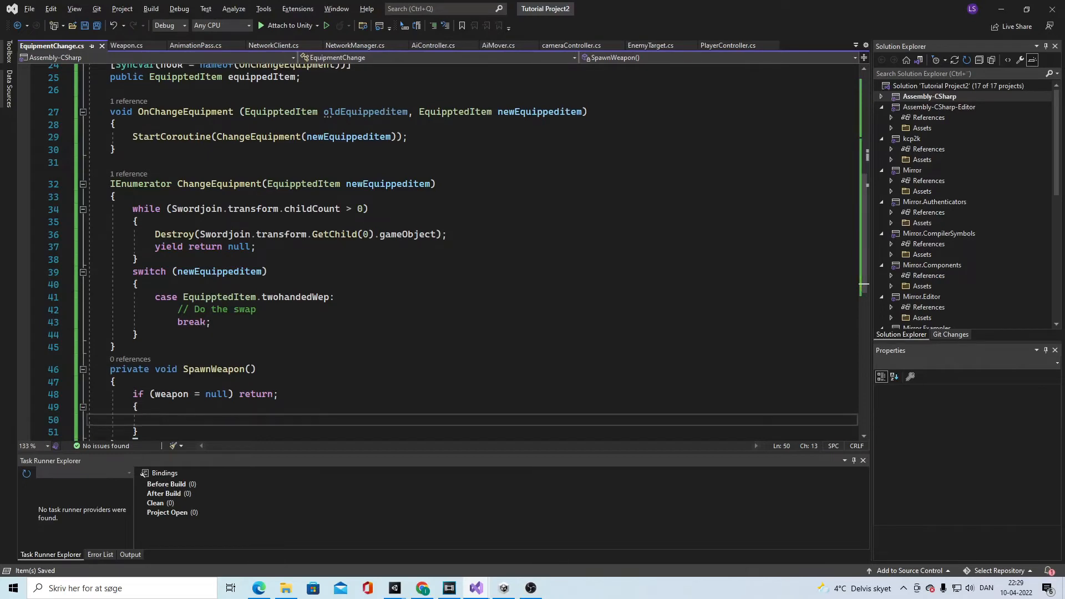
Store weapon.My_WeaponOveride in a local weaponOverride controller variable
type("anima")
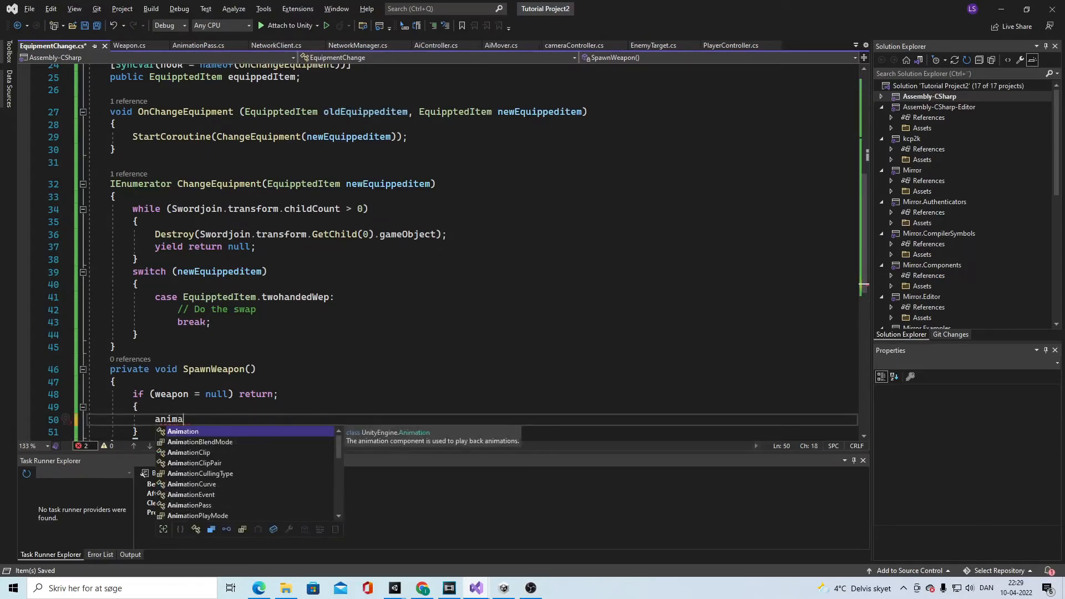
type("torOverrideController")
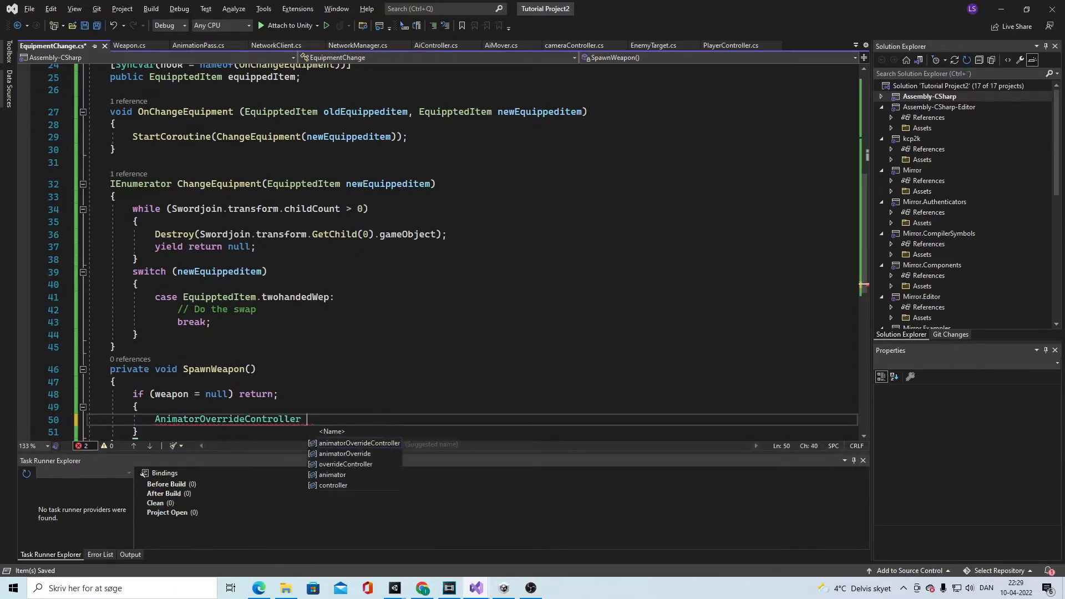
type("weap")
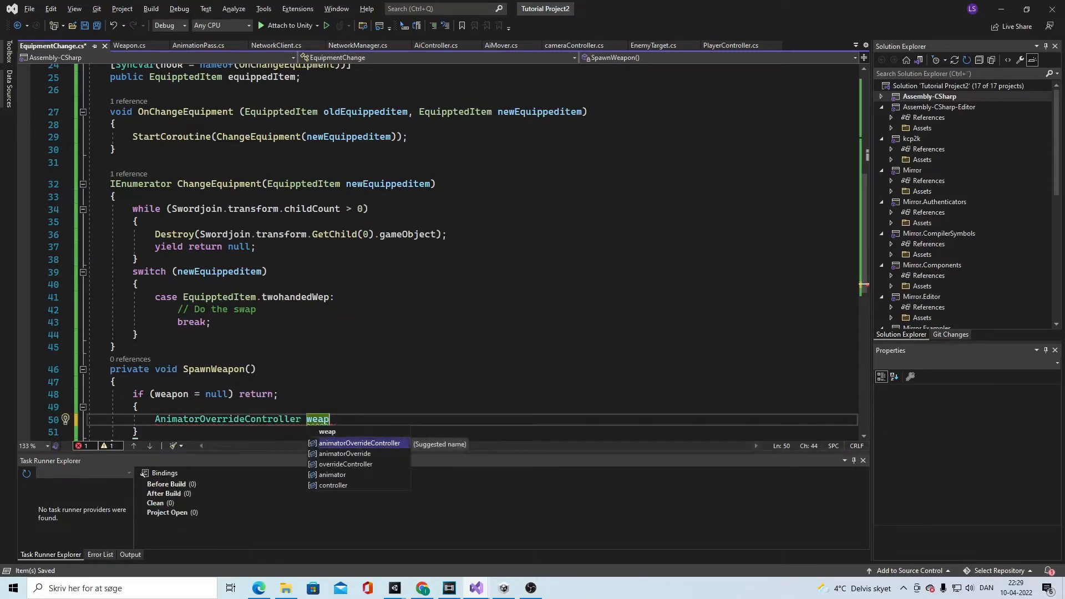
type("animatorOverrid")
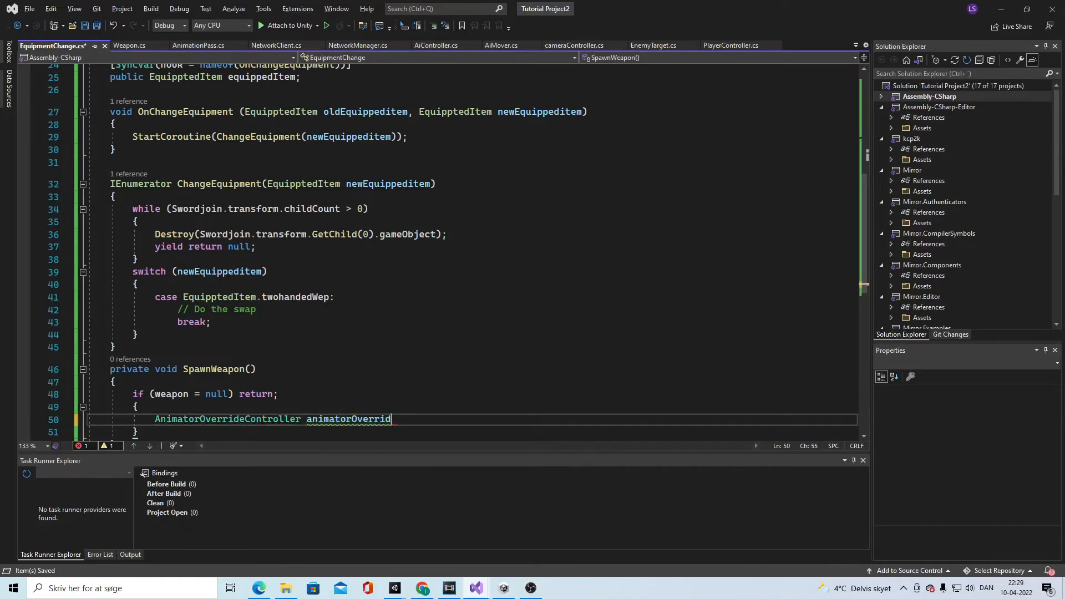
key("BackSpace")
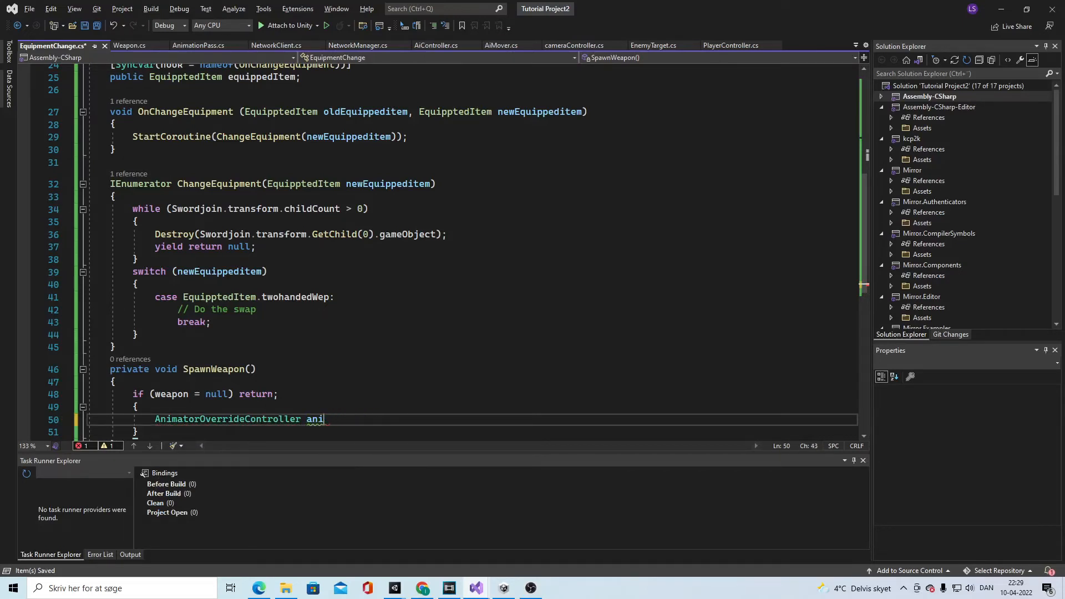
type("weapon")
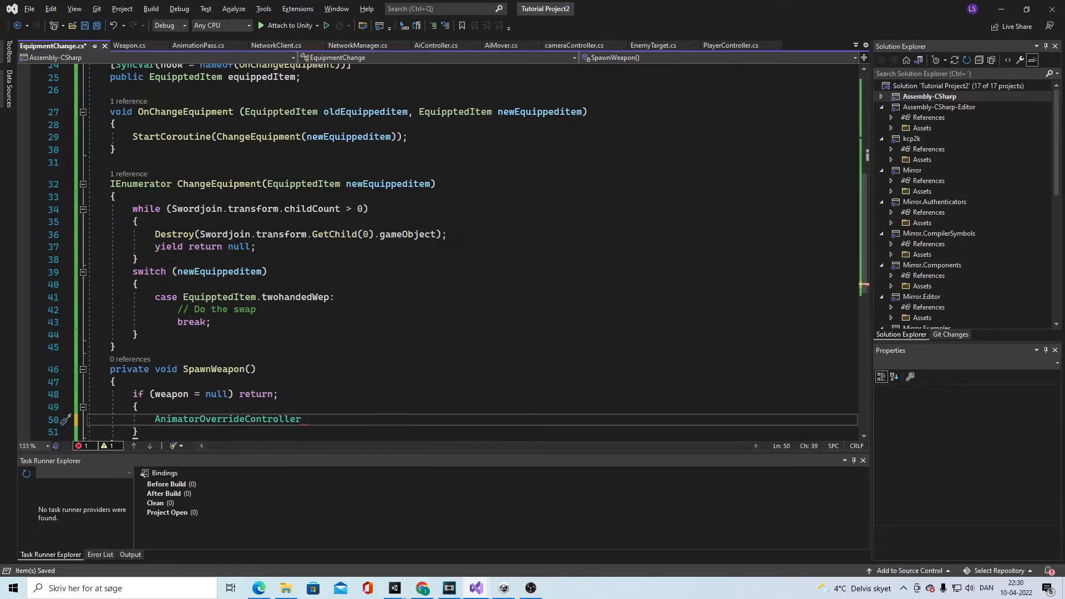
type("we")
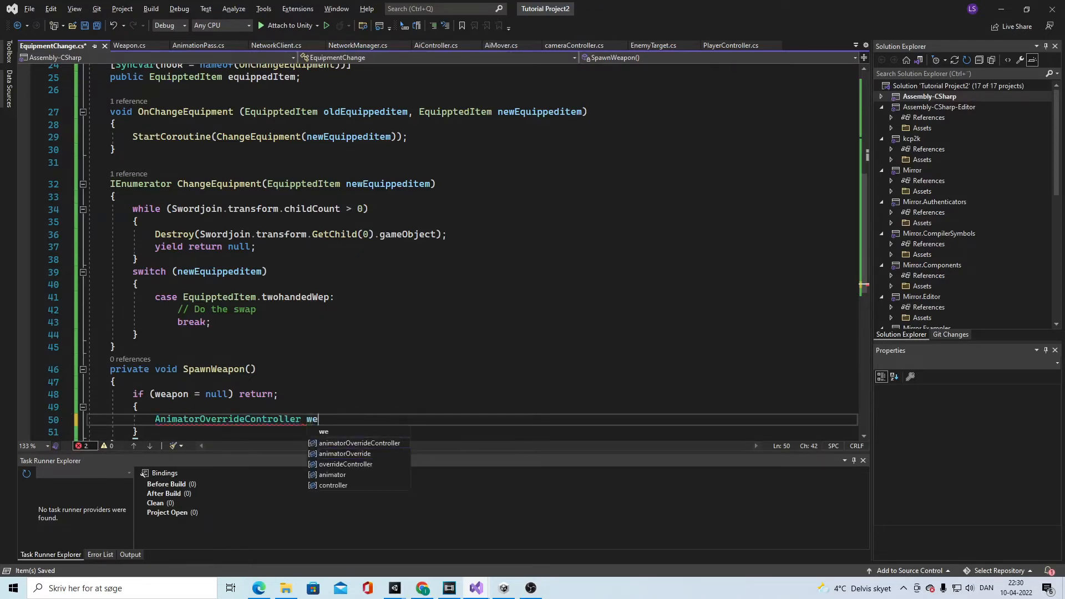
type("aponOverride")
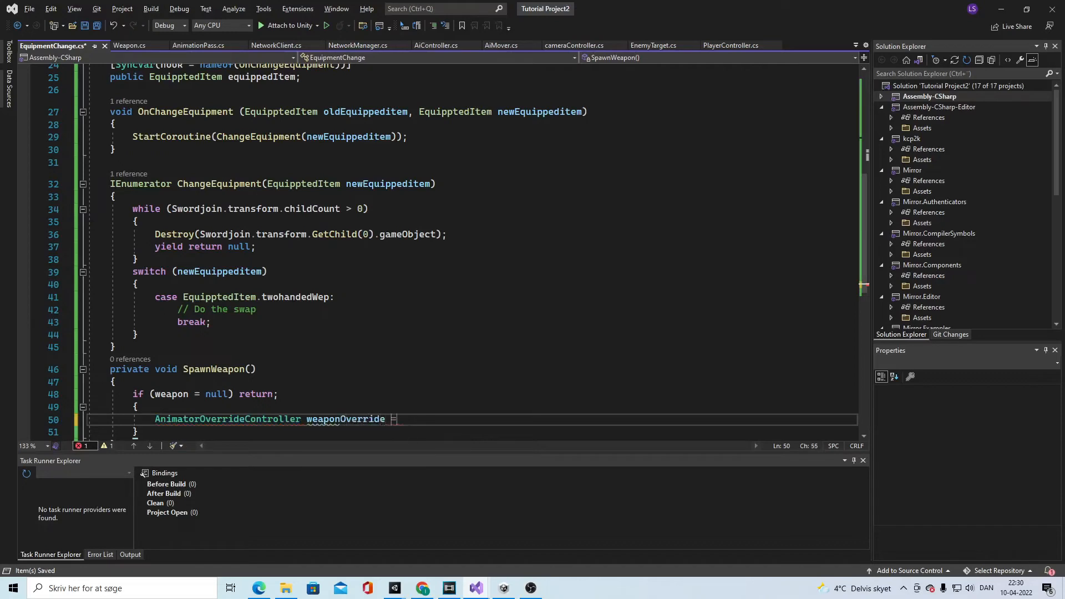
type("= weapon")
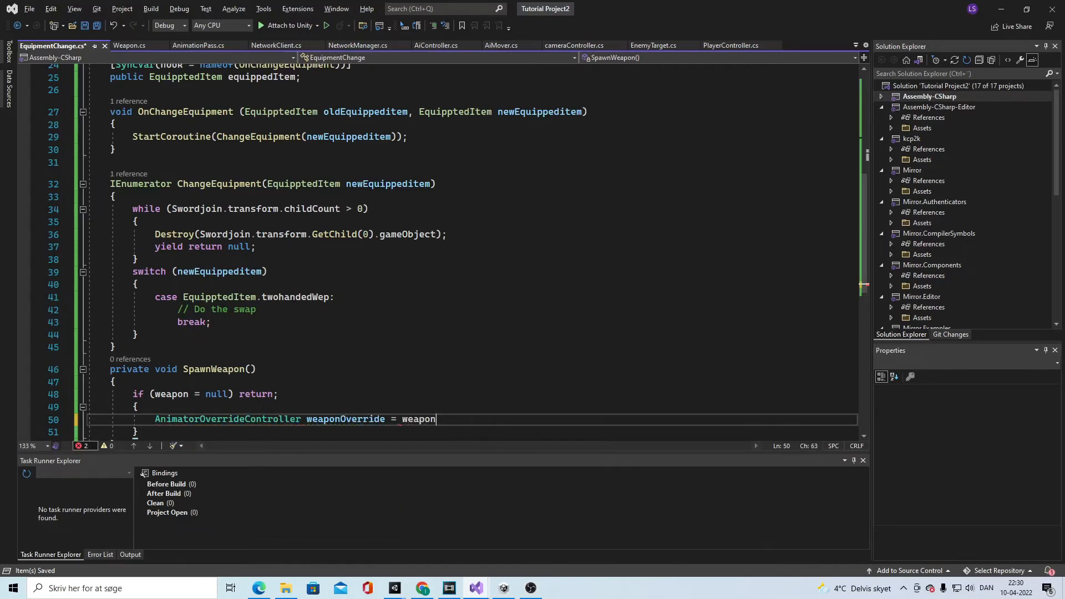
type(".My_WeaponOverride;")
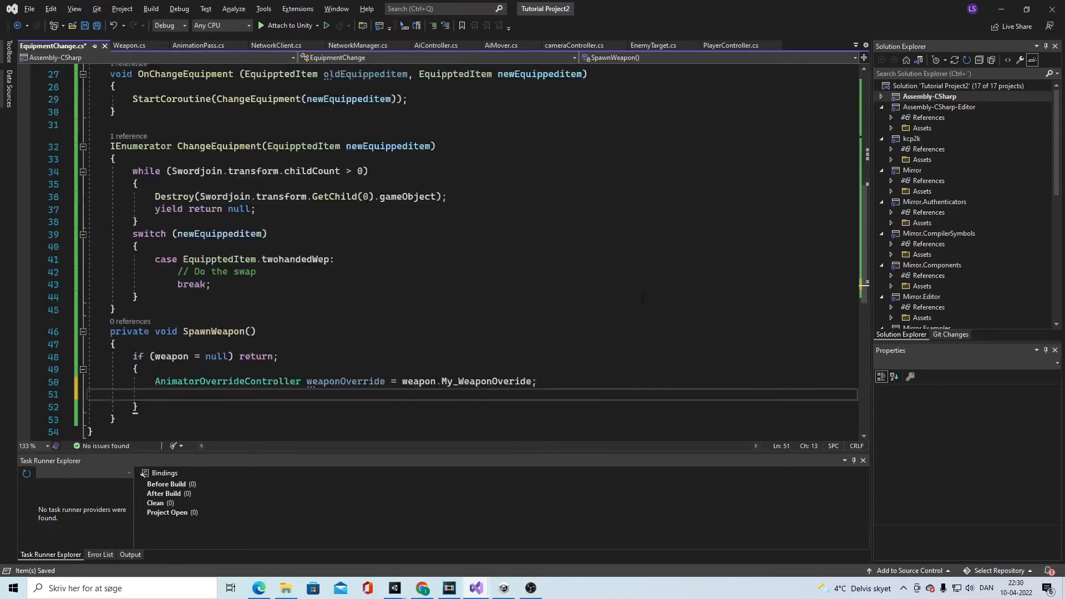
Call weapon.Spawn(handtranform, My_animator) to spawn the weapon in hand
type("weapon.sp")
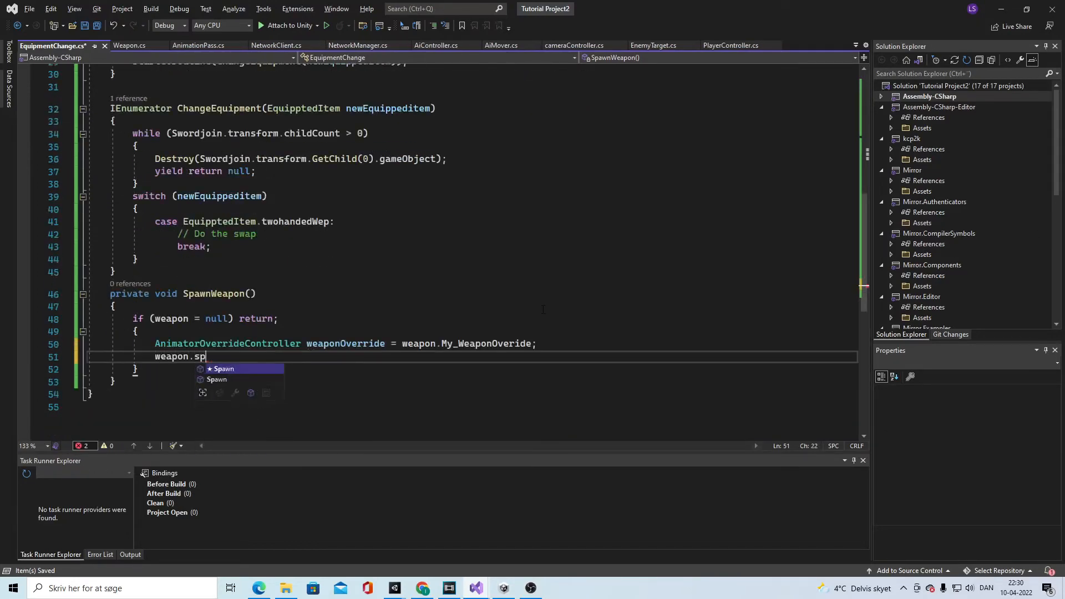
key("Tab")
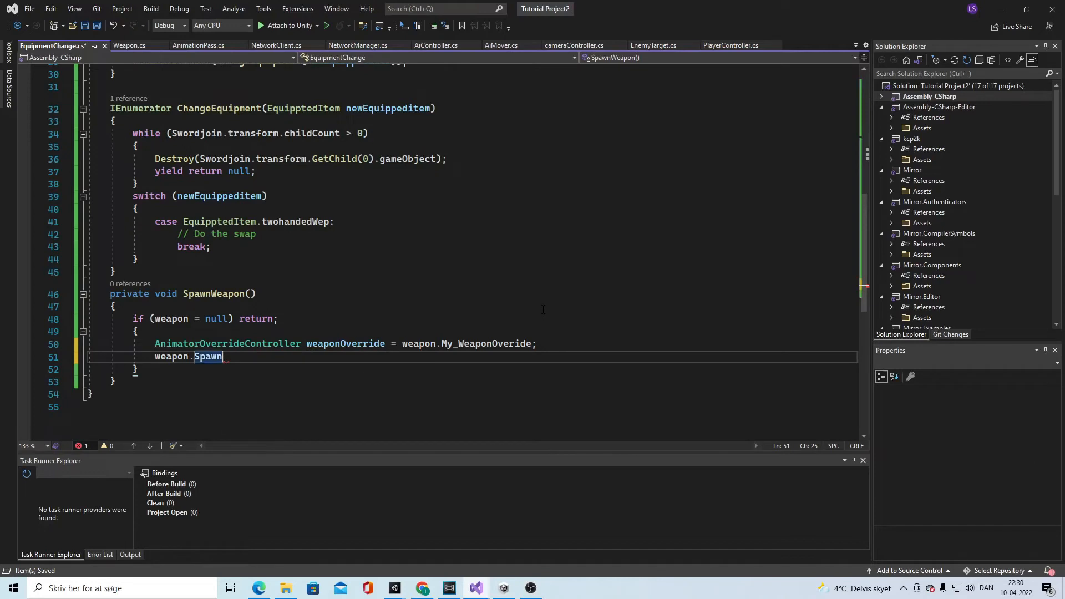
type("(handtranform)")
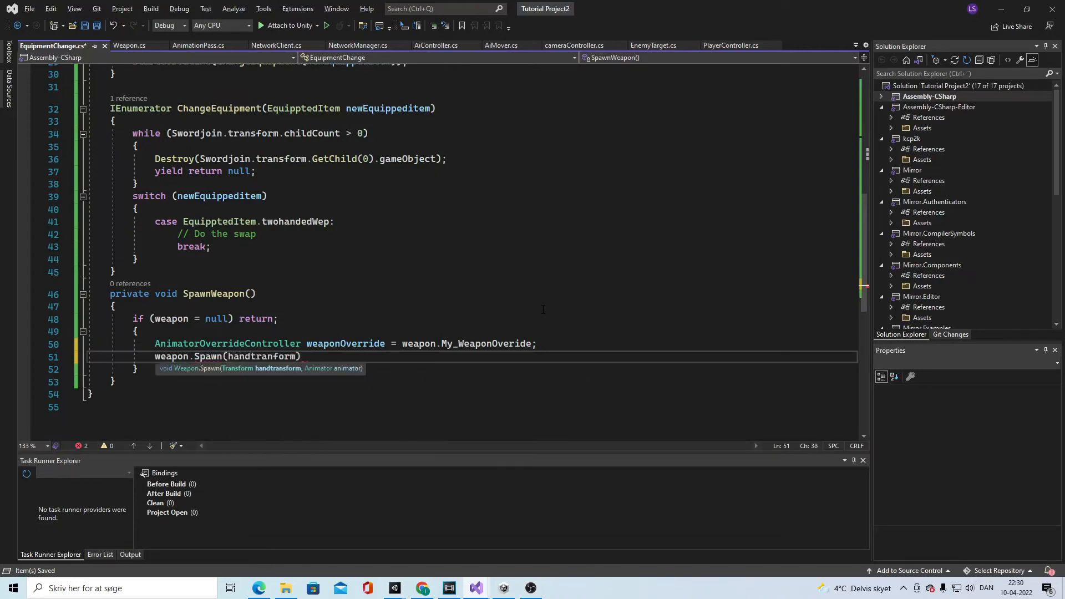
type(", My")
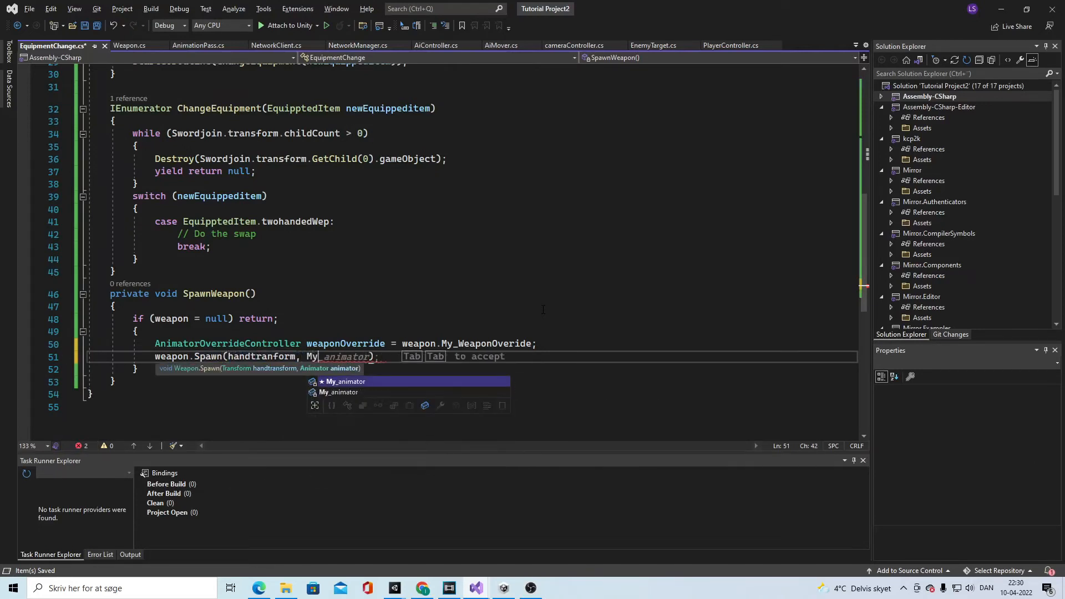
key("Tab")
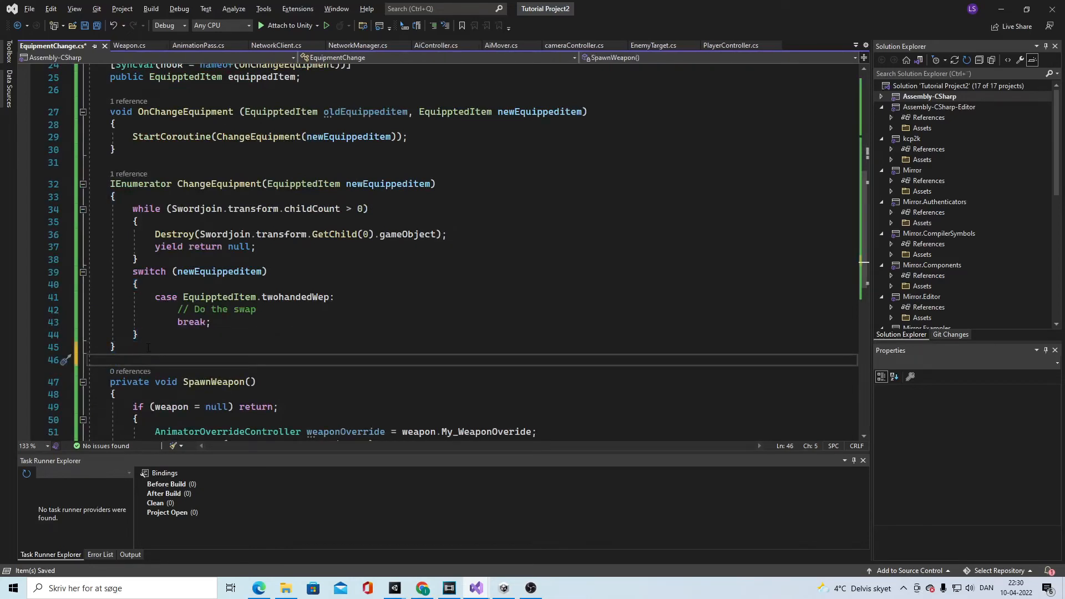
Write private void Update() whose body returns early with if (!isLocalPlayer) return;
type("private void Update()")
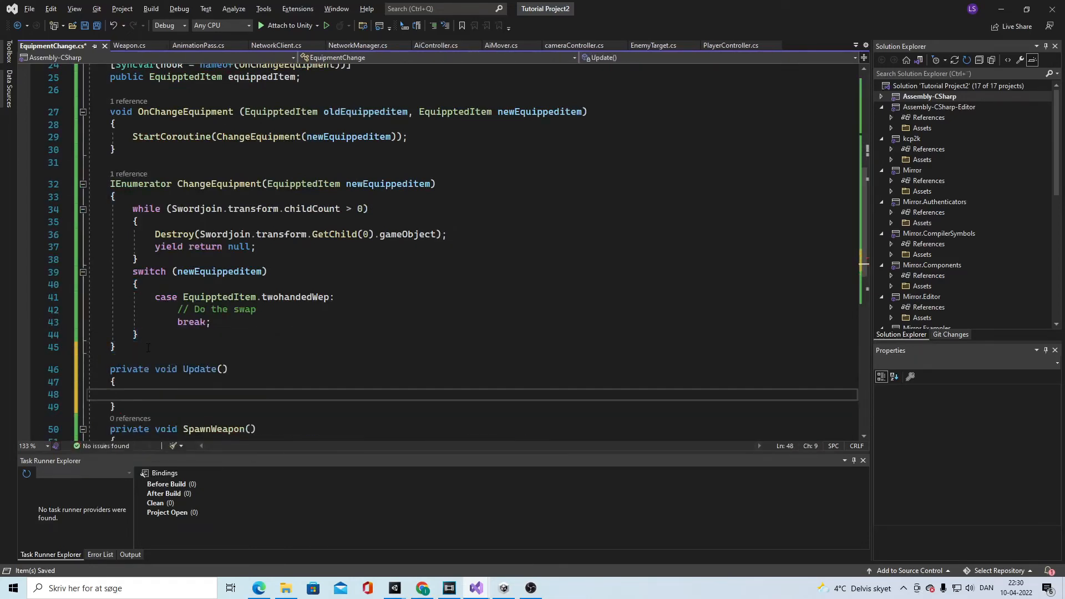
scroll("down", 3)
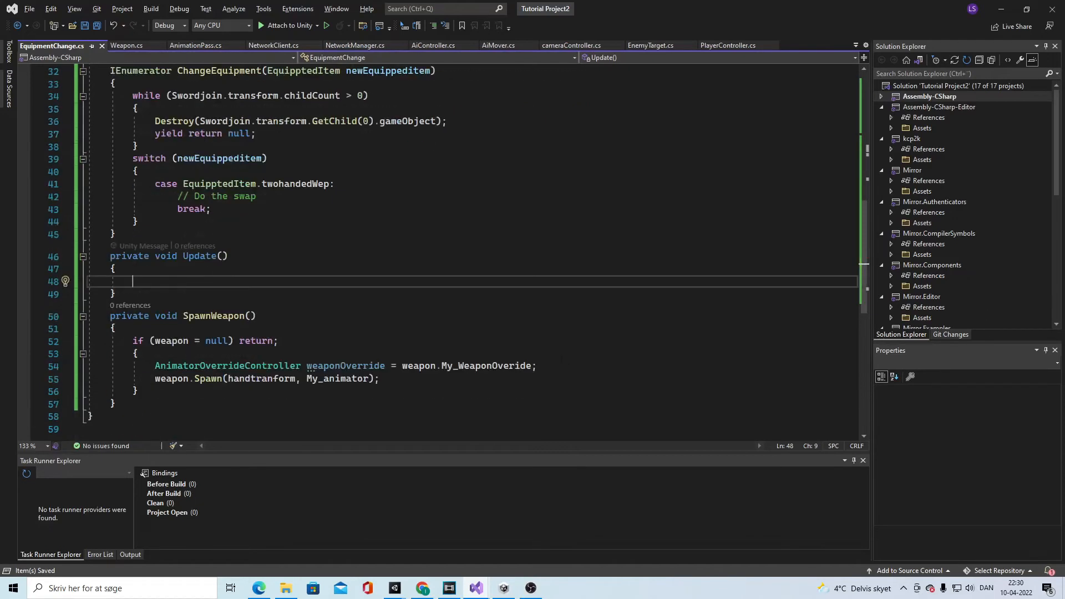
type("if(")
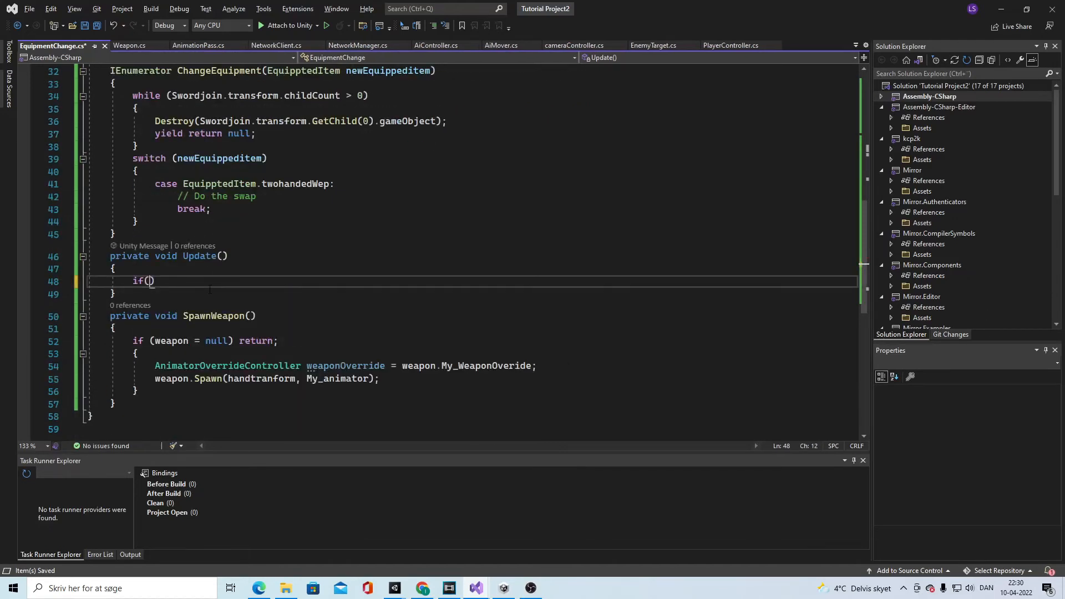
type("!i")
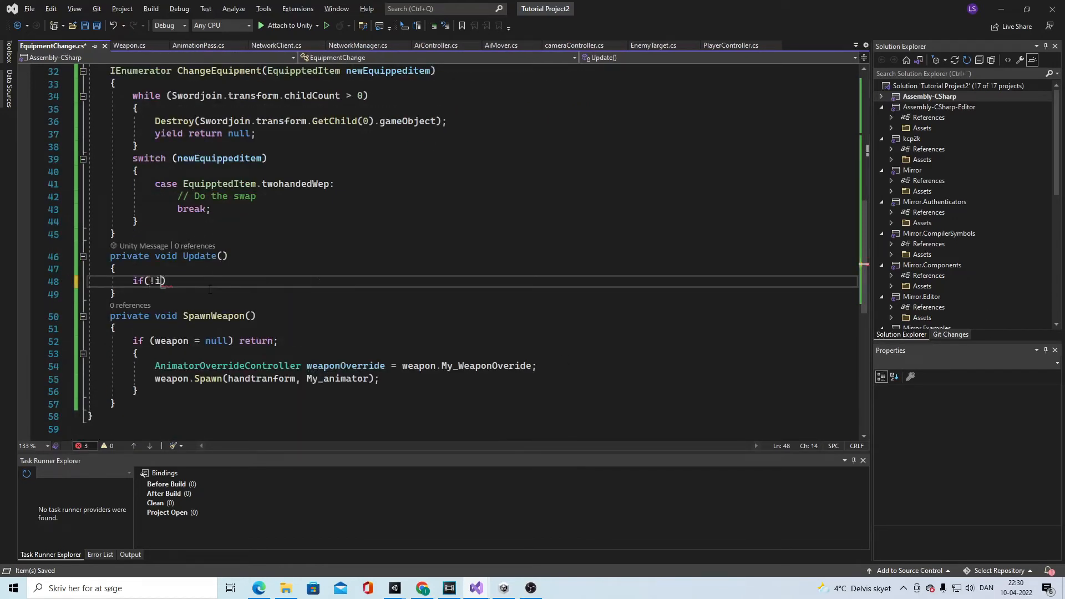
type("sloca")
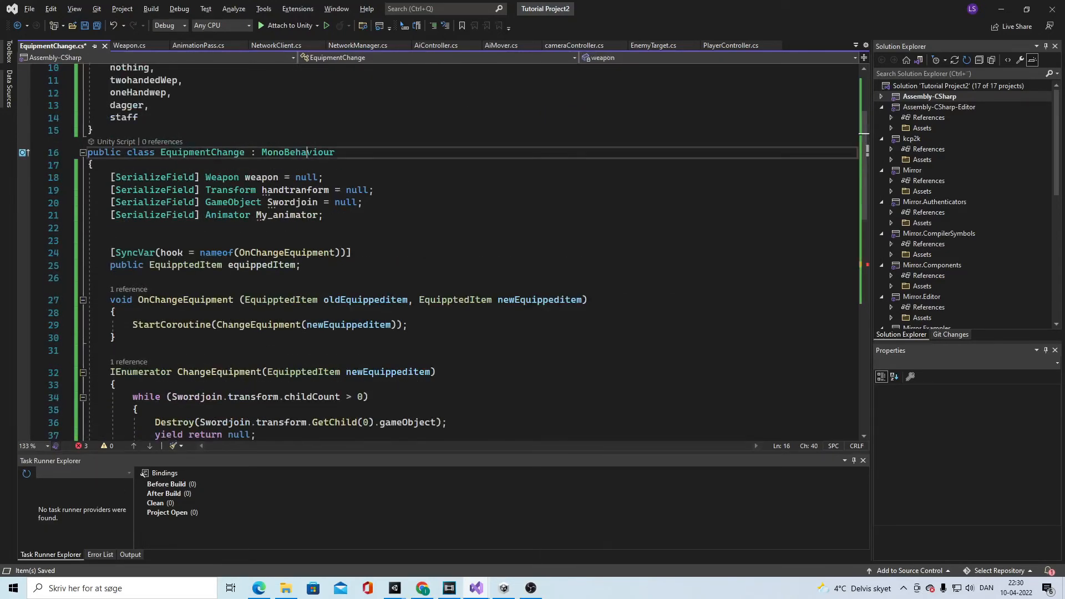
type("New")
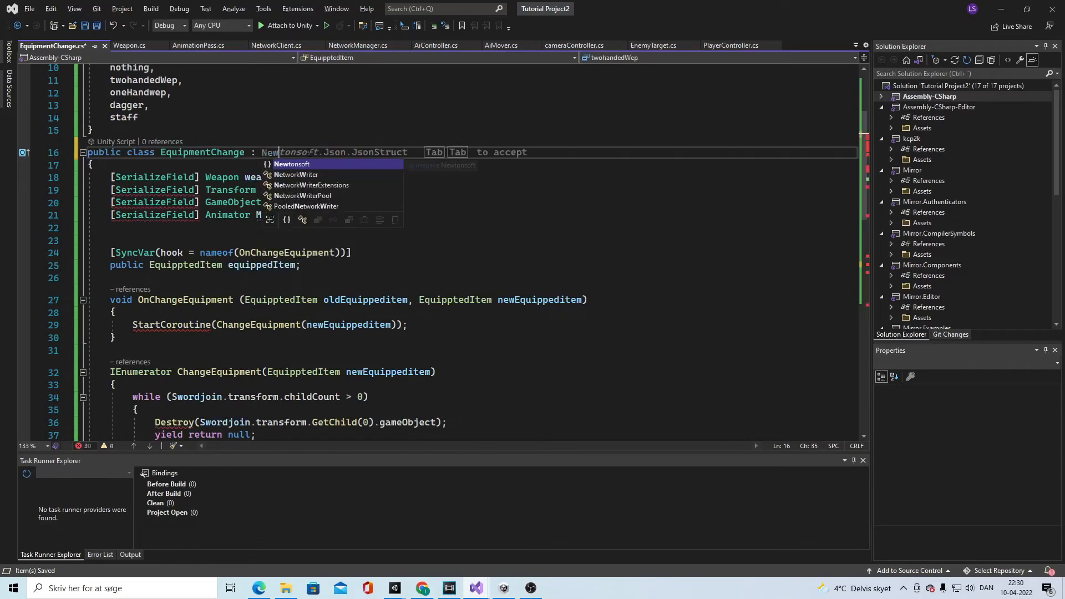
type("netwok")
type("if(!isLocalPlayer")
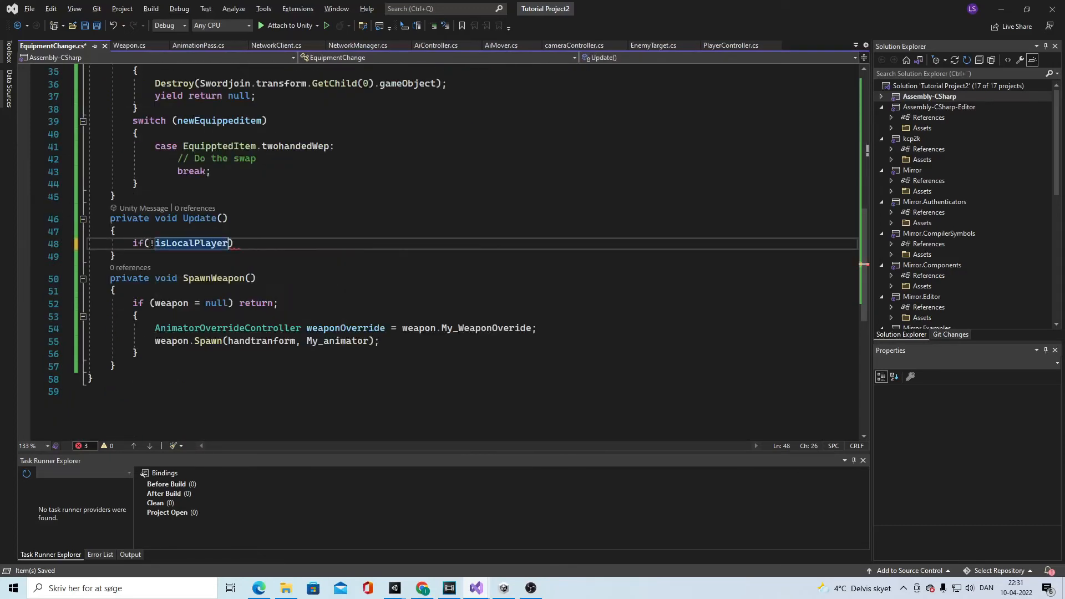
type("return;")
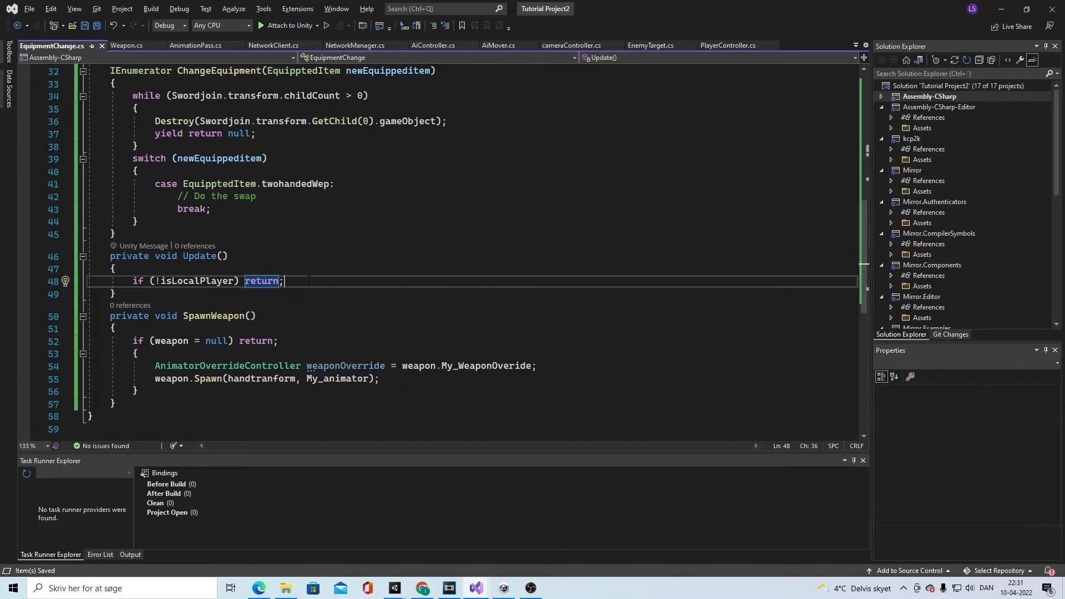
Add if (Input.GetKeyDown(KeyCode.Z) && equippedItem != EquipptedItem.nothing) below the local-player check
key("enter")
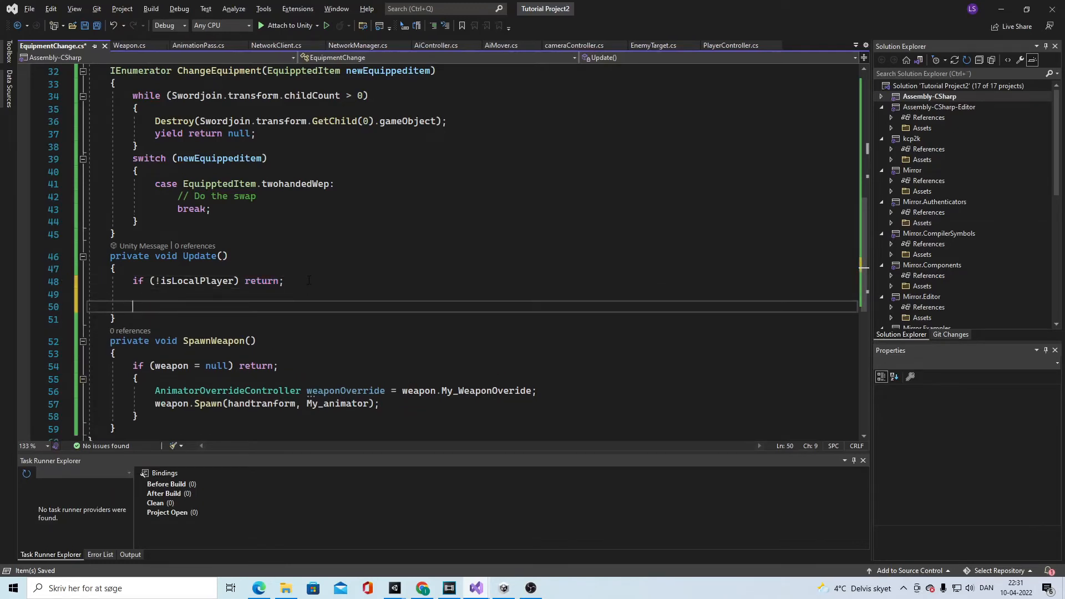
type("if (inpu")
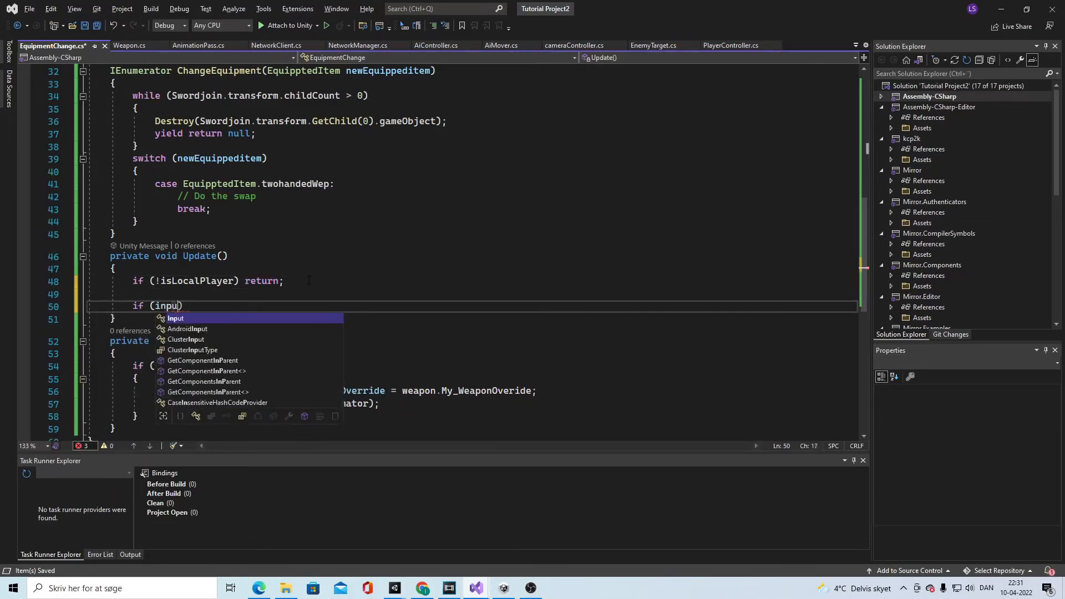
type("Input.getKeyDown(key")
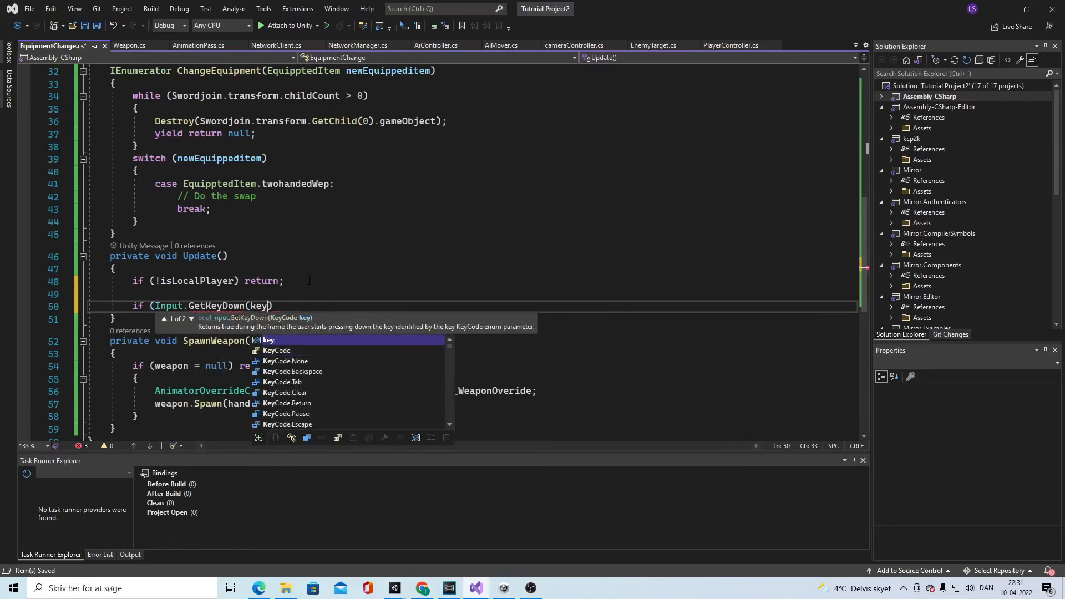
type("KeyCode.Z")
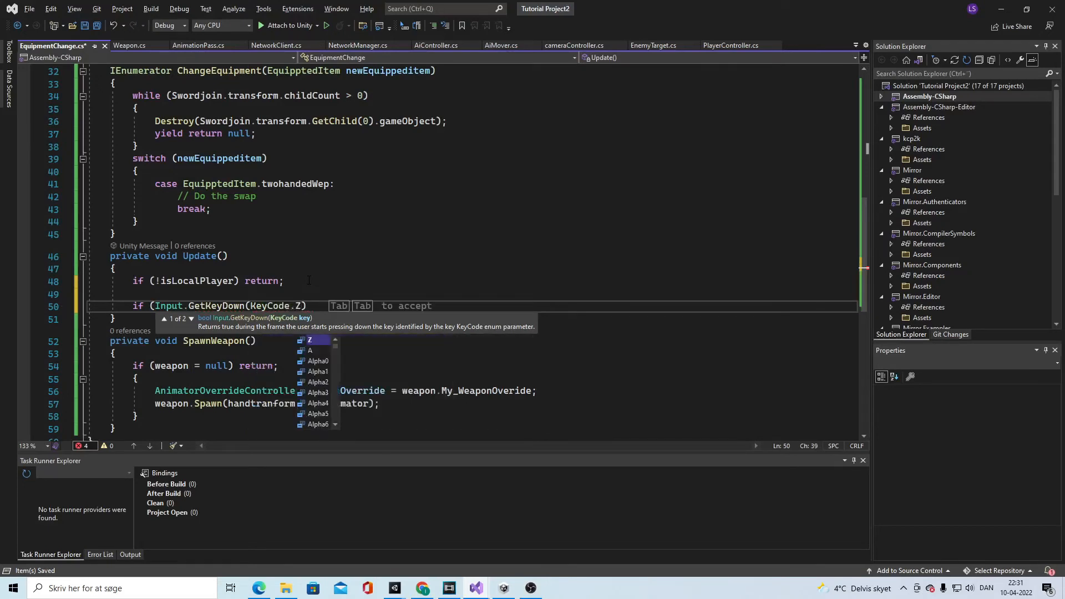
type("&& weapon != null")
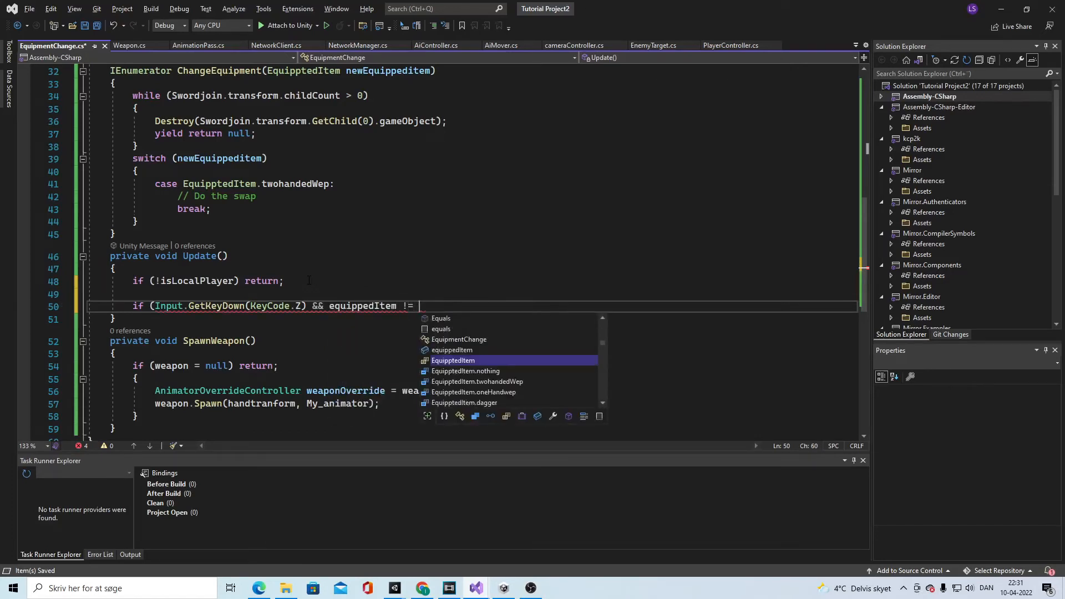
type("eq")
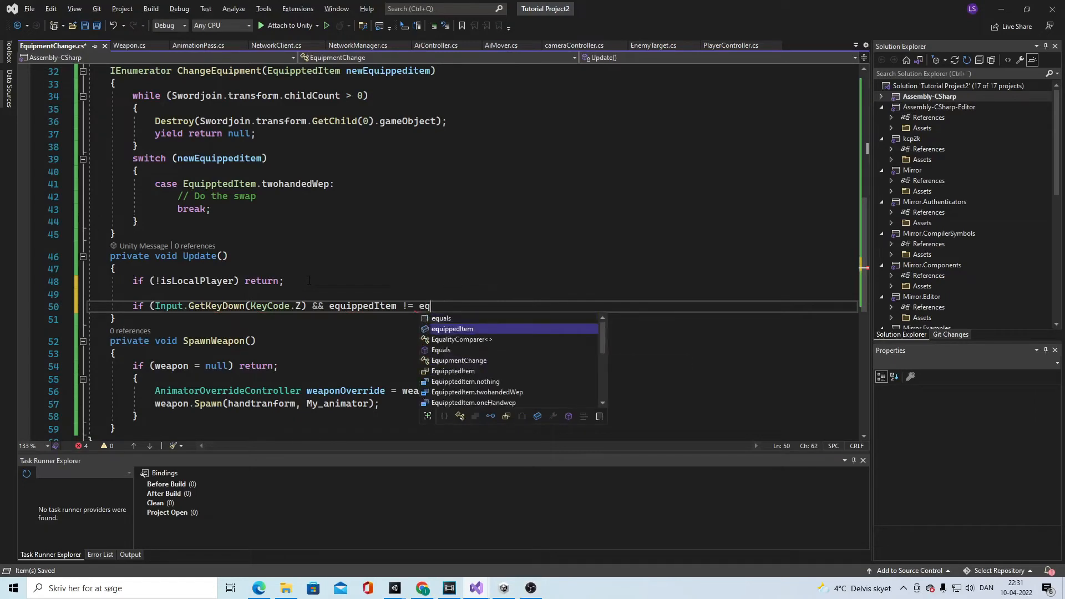
type("uippedItem.not")
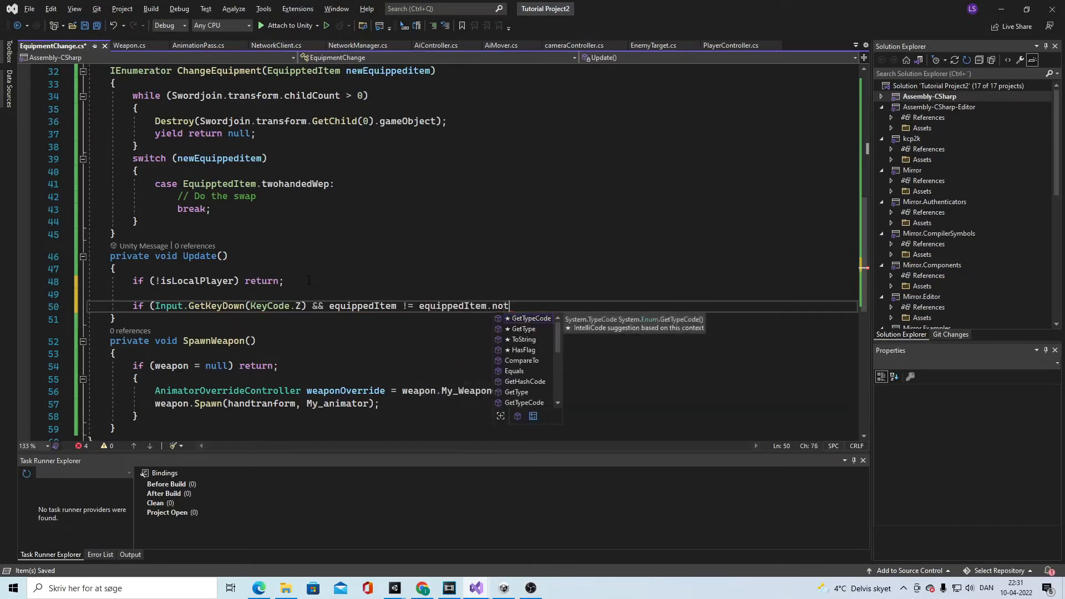
type("hing)")
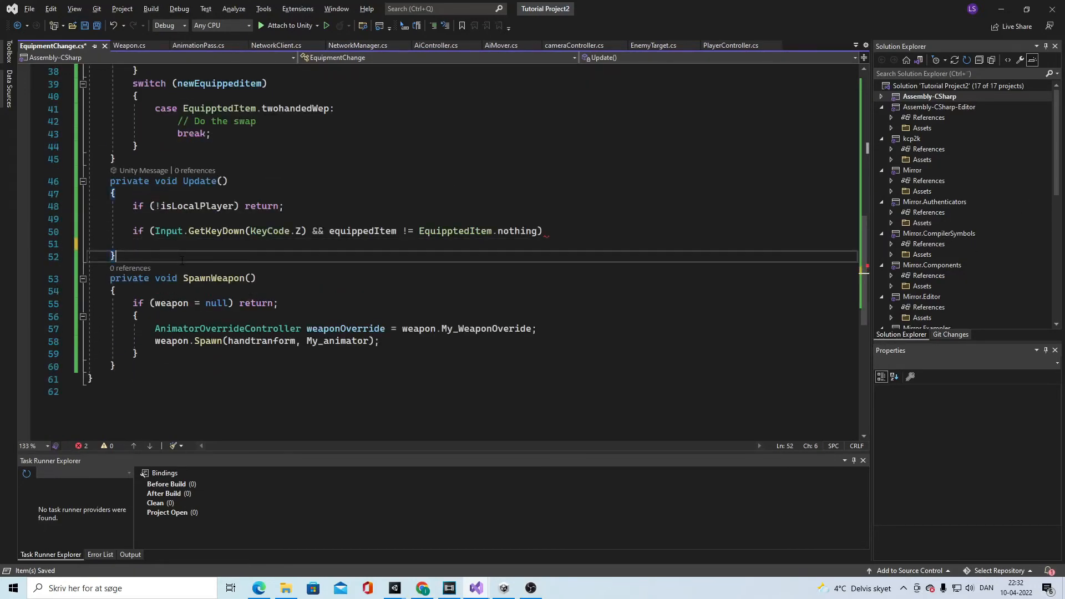
Write [Command] void CmDChangeEquippedItem(EquipptedItem selectedItem) that assigns equippedItem = selectedItem
type("[c")
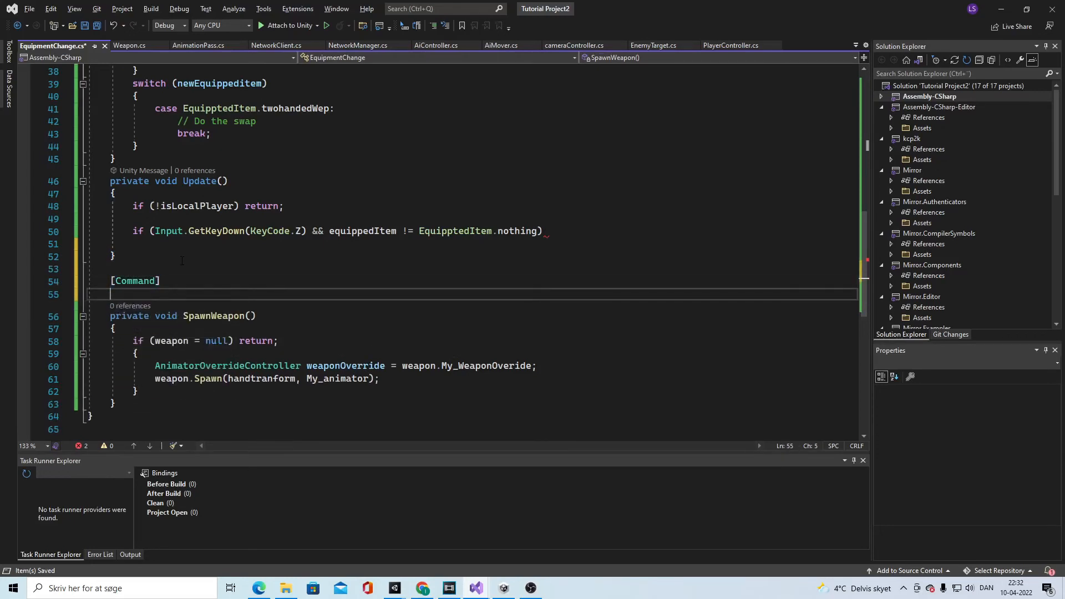
type("void")
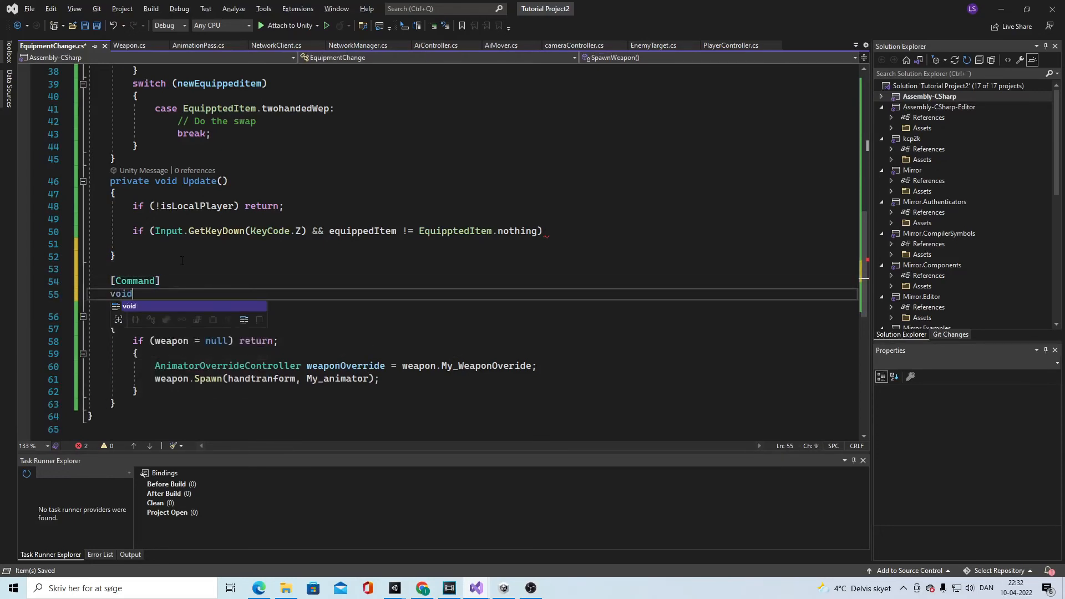
type("Cm")
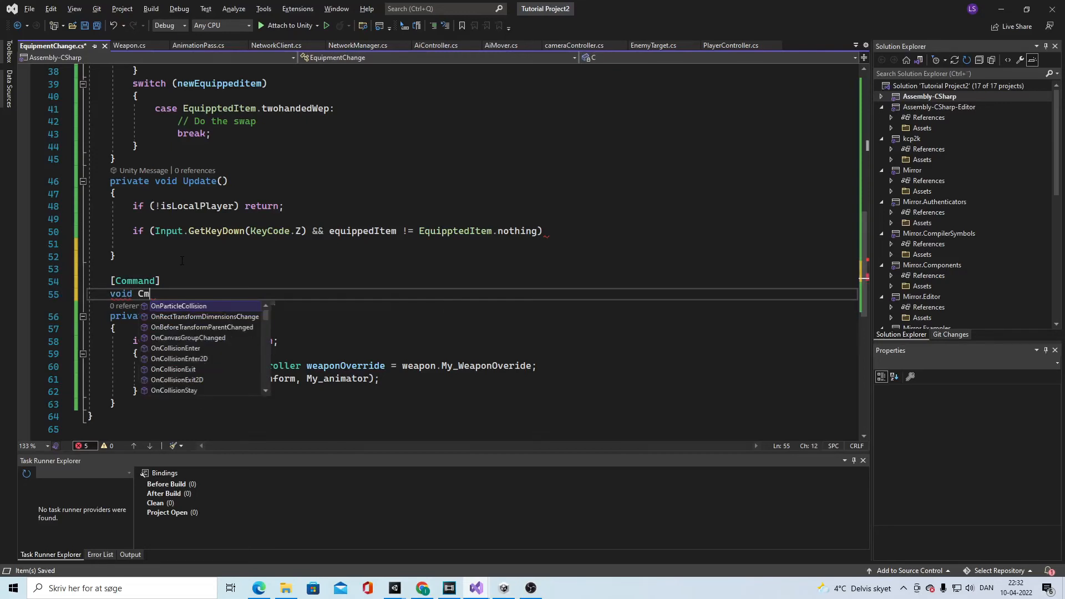
type("DChangeEqu")
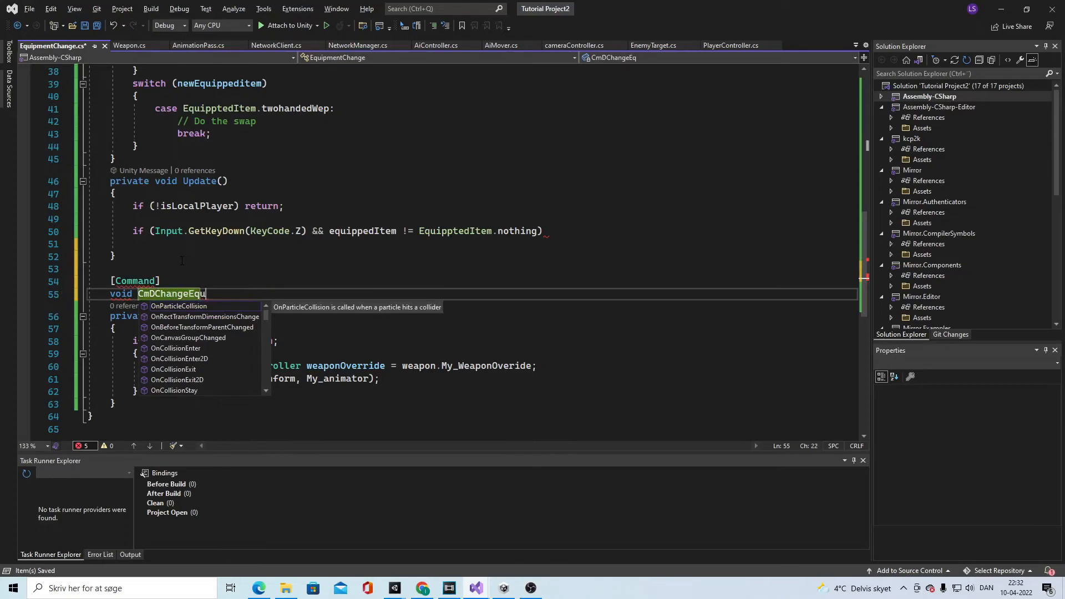
type("ipp")
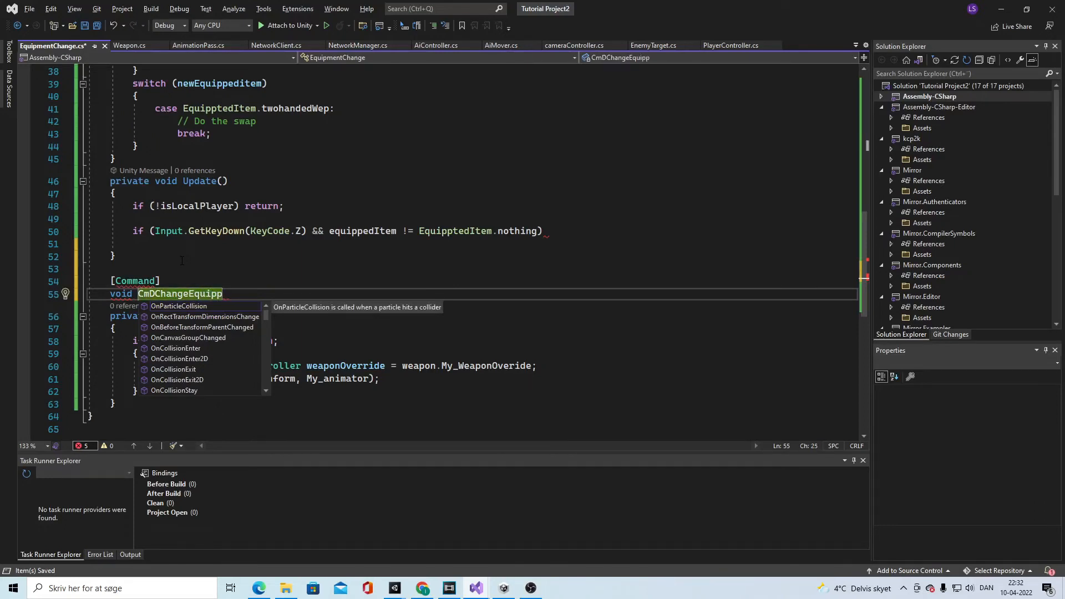
type("edItem()")
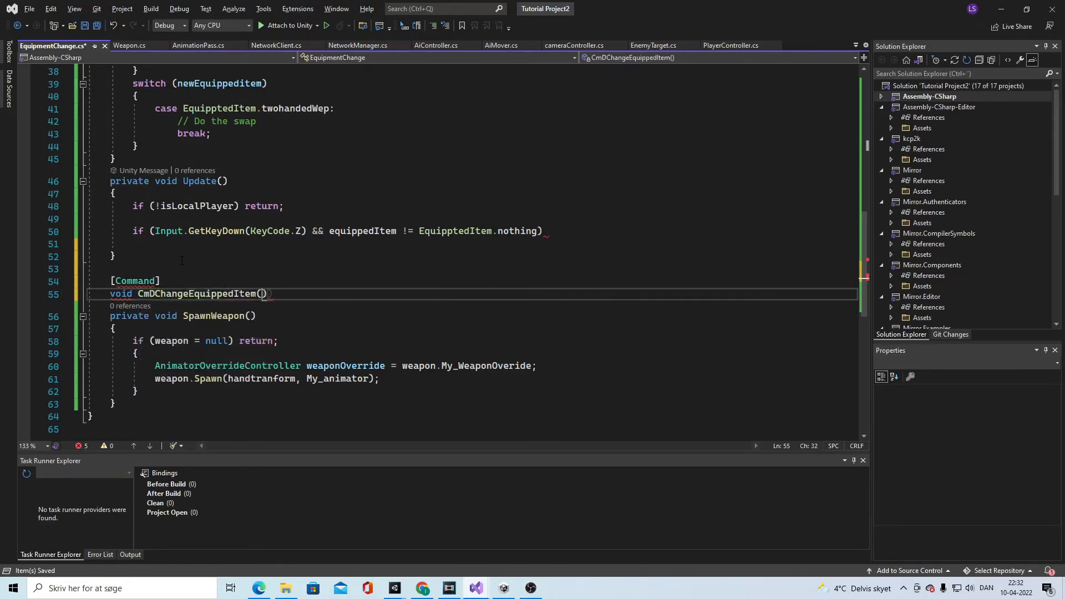
type("equip")
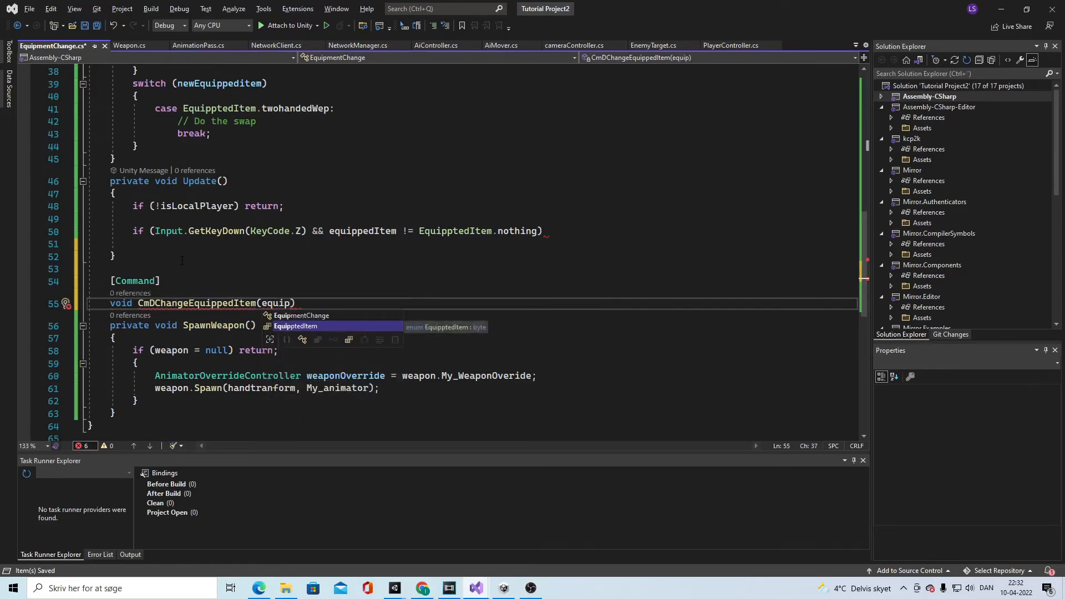
type("EquipptedItem sele")
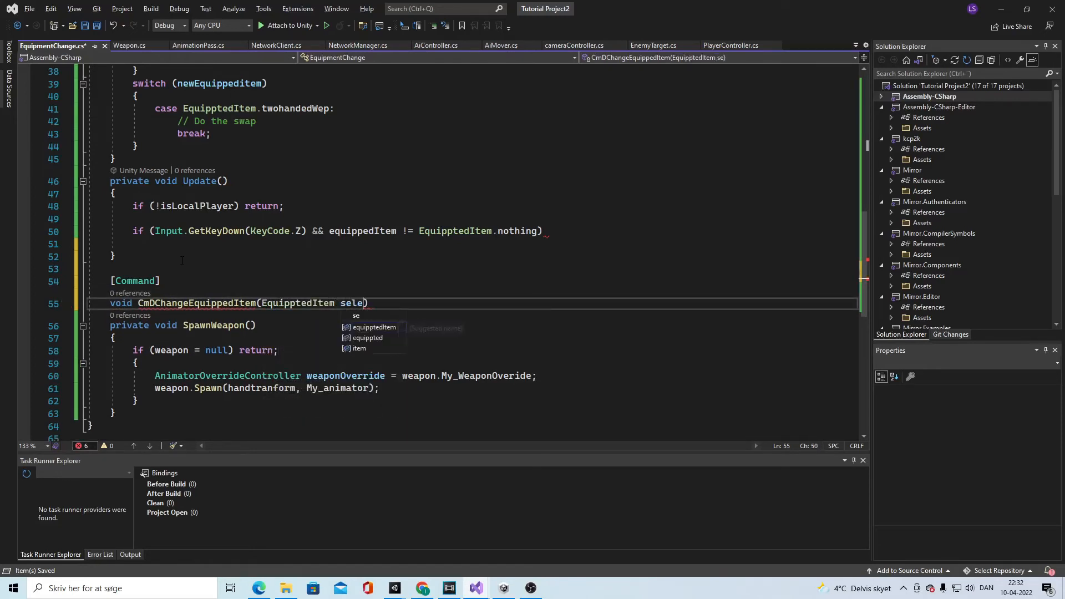
type("lectedItem")
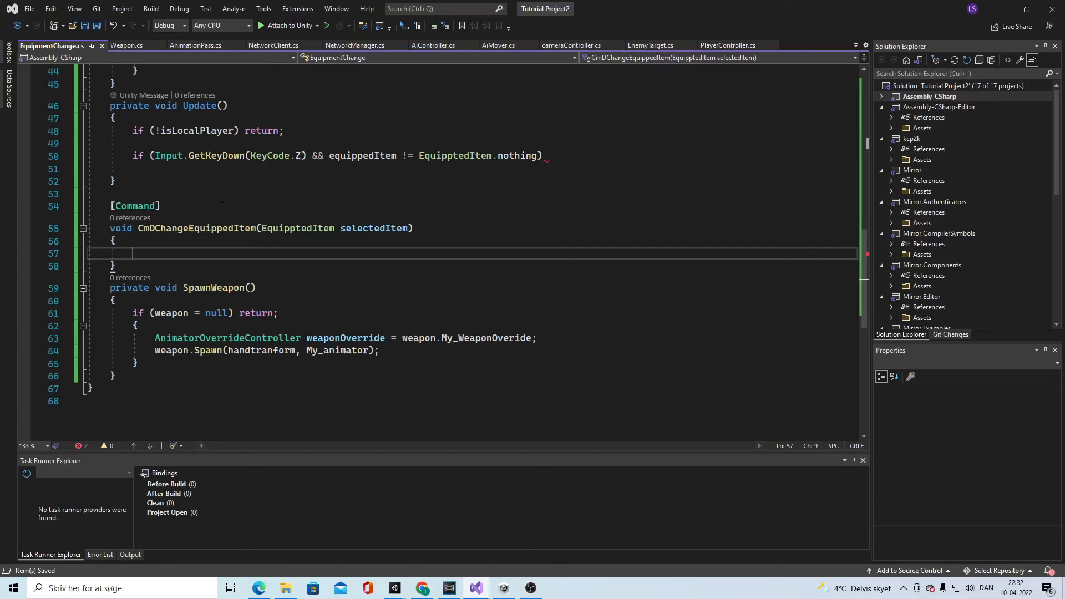
type("equippedItem = selectedItem;")
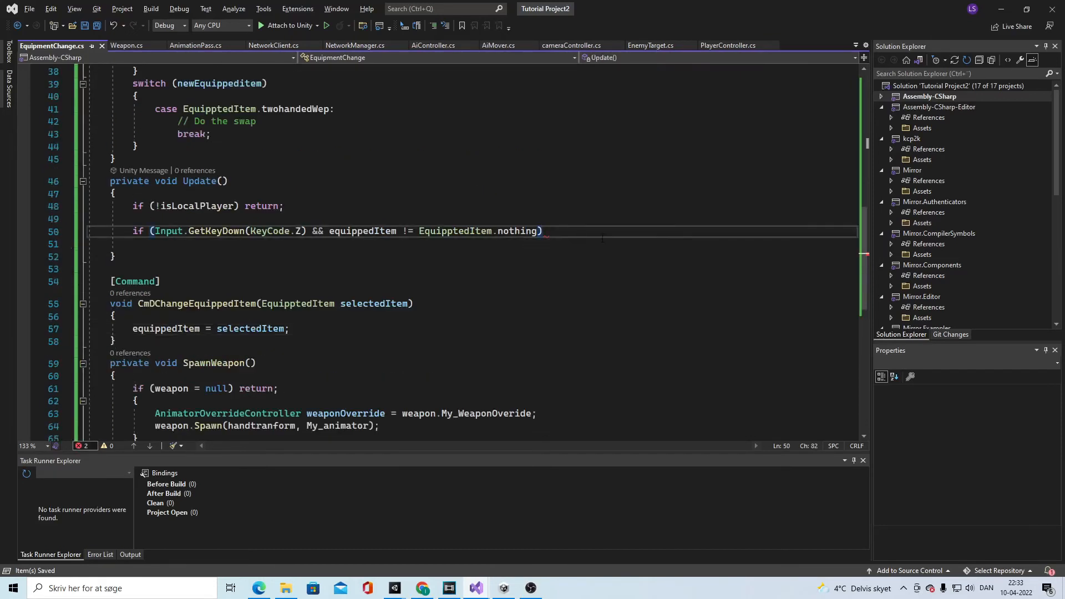
Call CmDChangeEquippedItem(EquipptedItem.nothing) inside the Z-key condition
type("c")
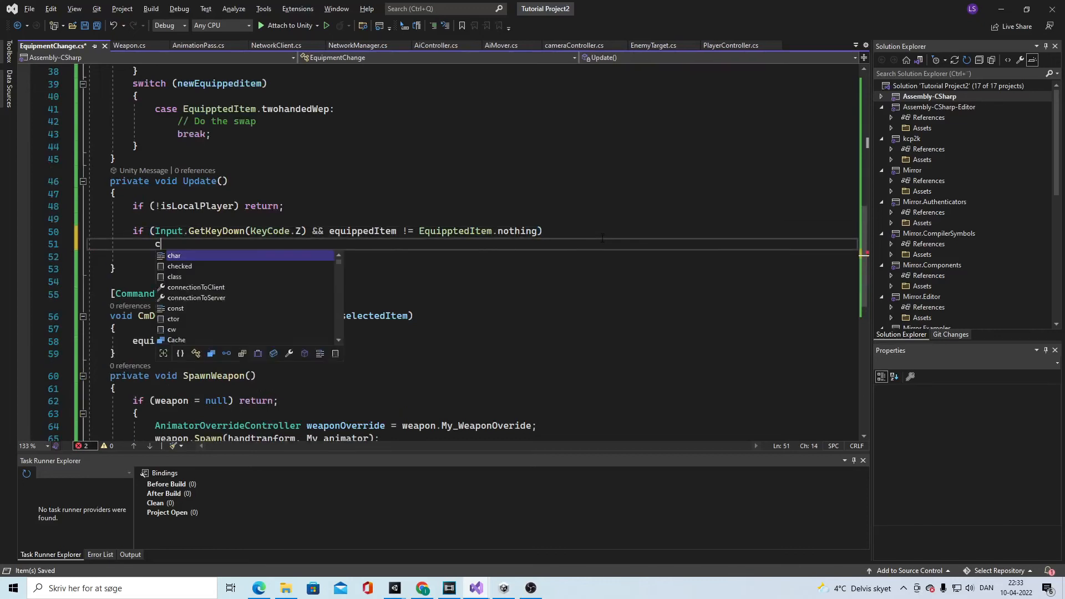
type("mDChangeEquippedItem(equippedItem")
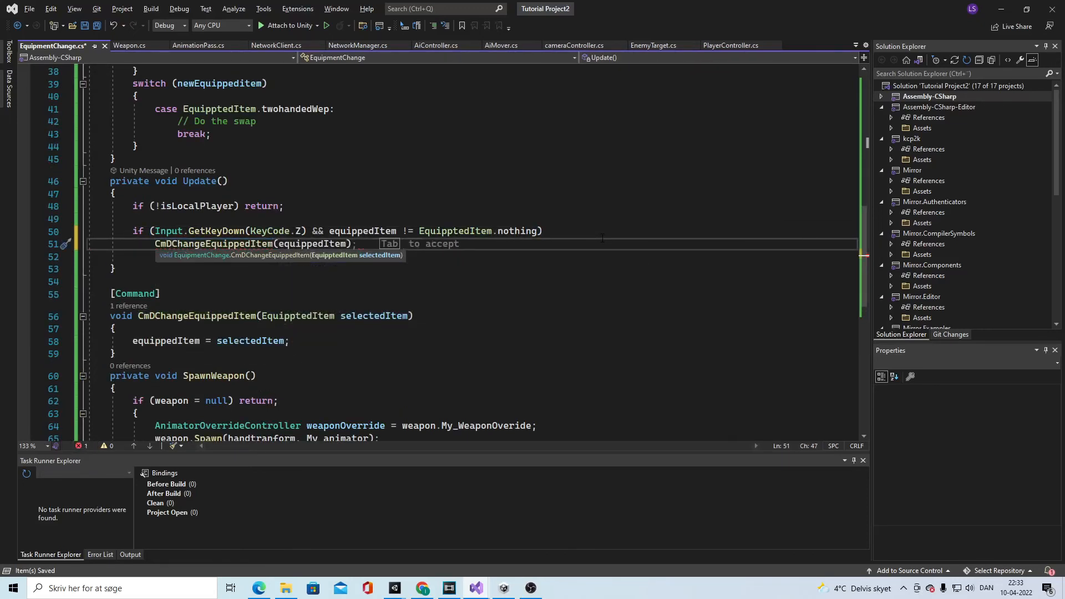
type(".nothing")
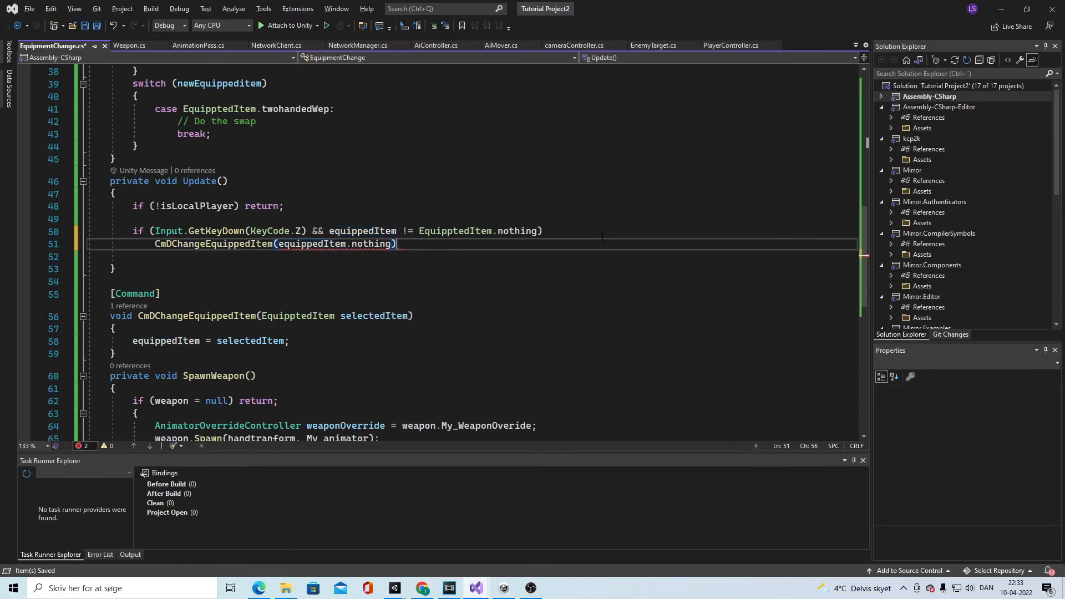
type(";")
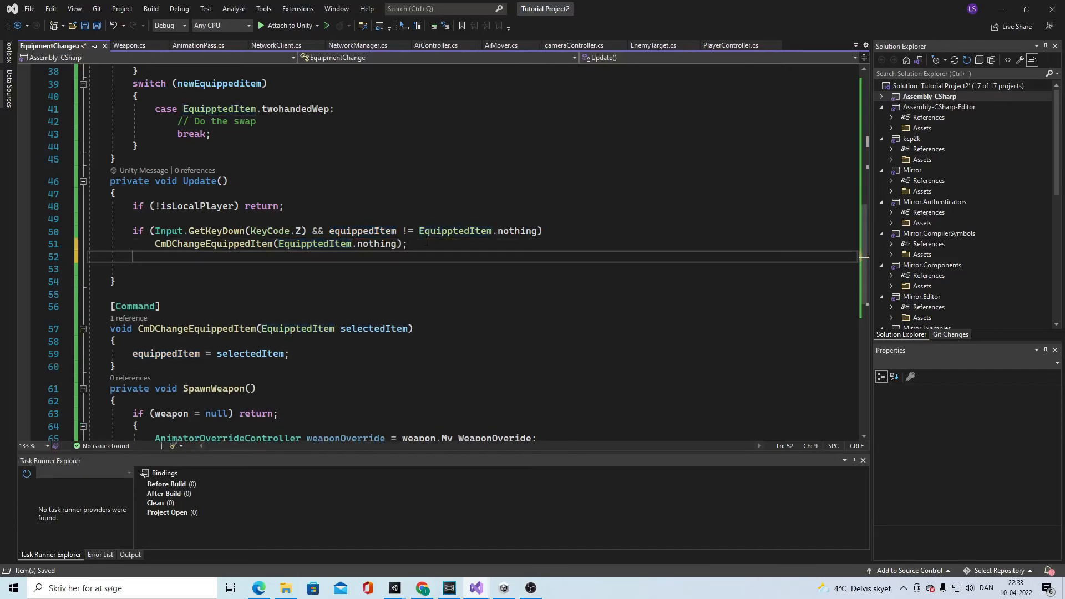
Add a KeyCode.X check comparing against twohandedWep and calling CmDChangeEquippedItem(EquipptedItem.twohandedWep)
type("if (Input.GetKeyDown(KeyCode.X))")
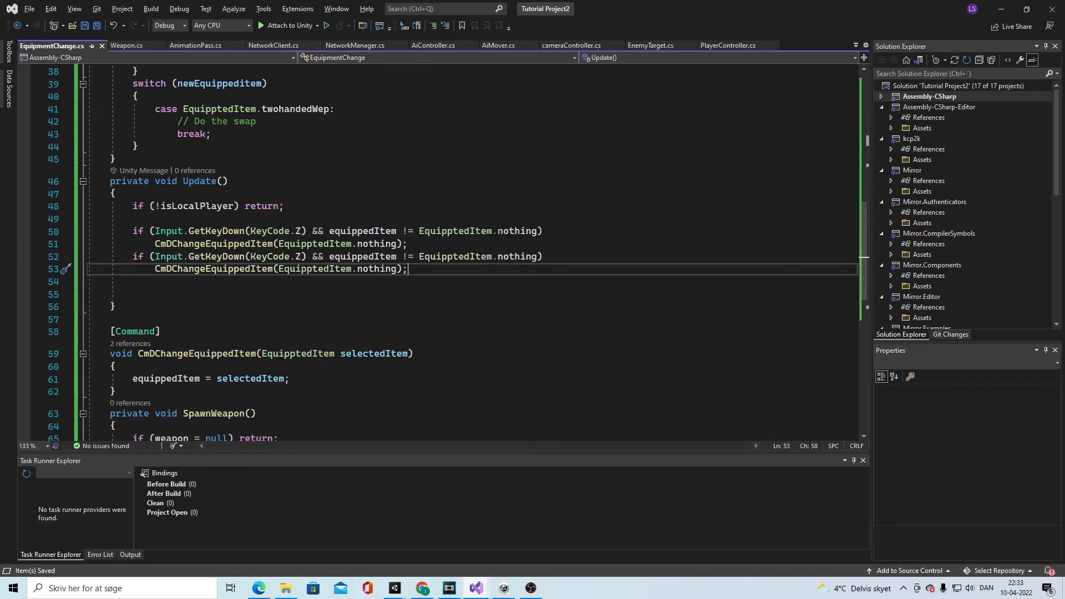
type("X")
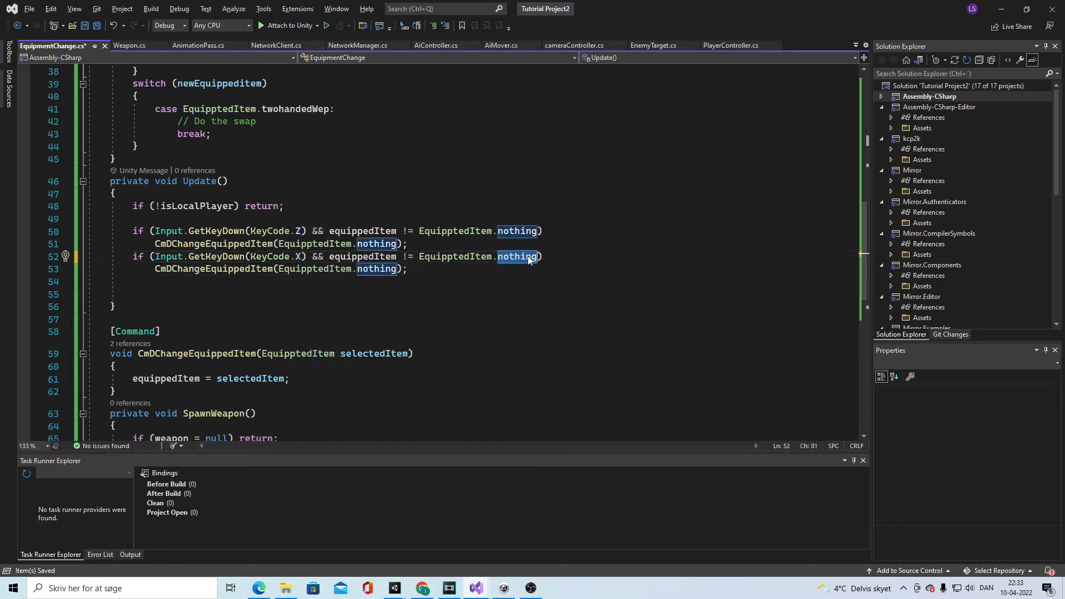
type("twohandedWep")
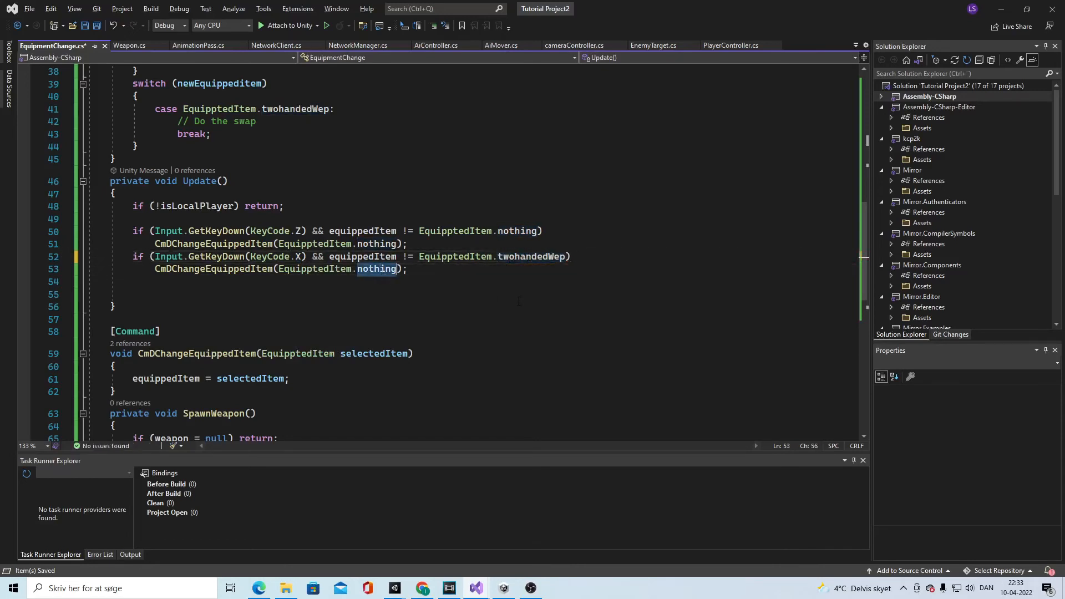
type("twohandedWep")
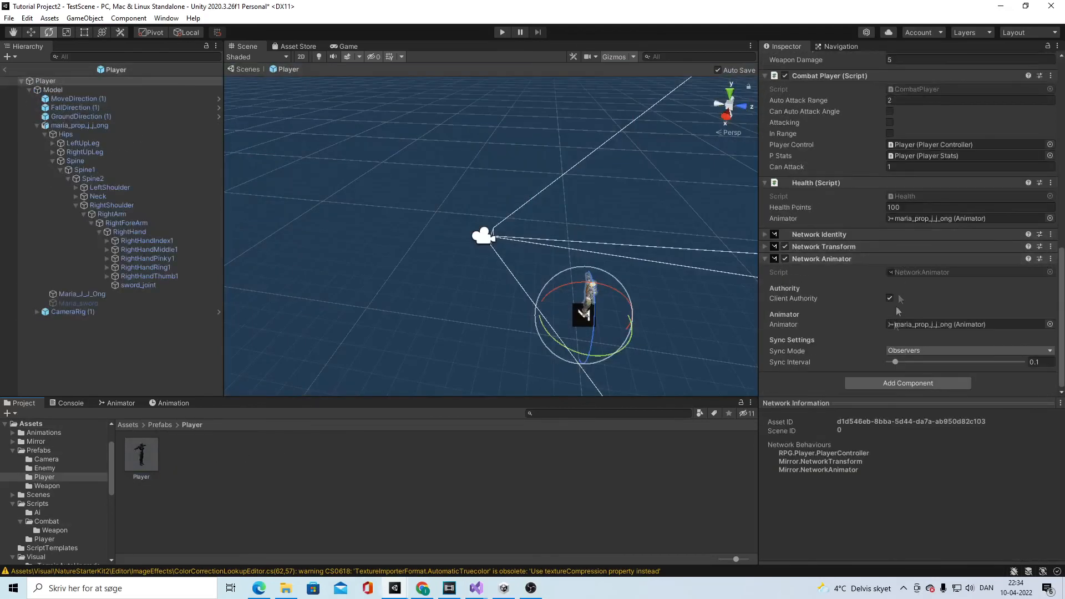
Add the EquipmentChange component to Player and assign the two-handed weapon, hand transform, sword joint and animator
type("EquipmentChange")
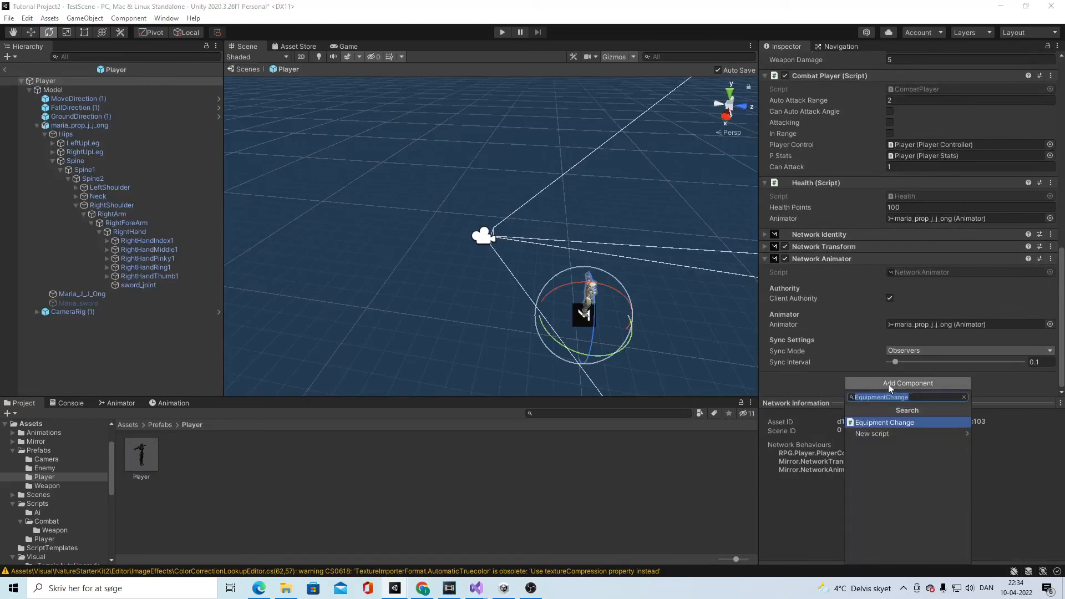
left_click(884, 422)
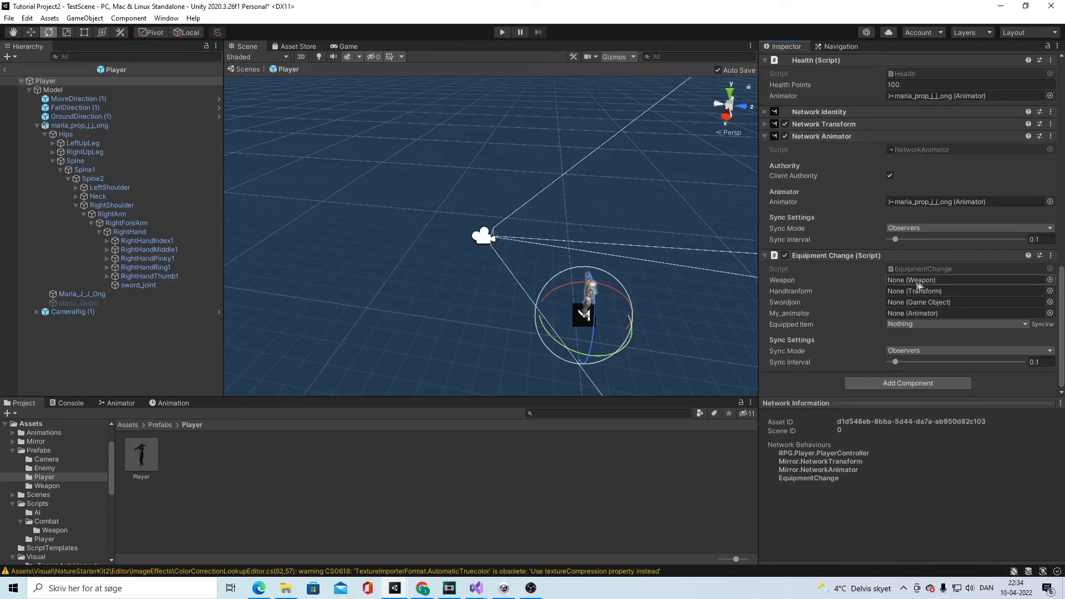
mouse_move(994, 287)
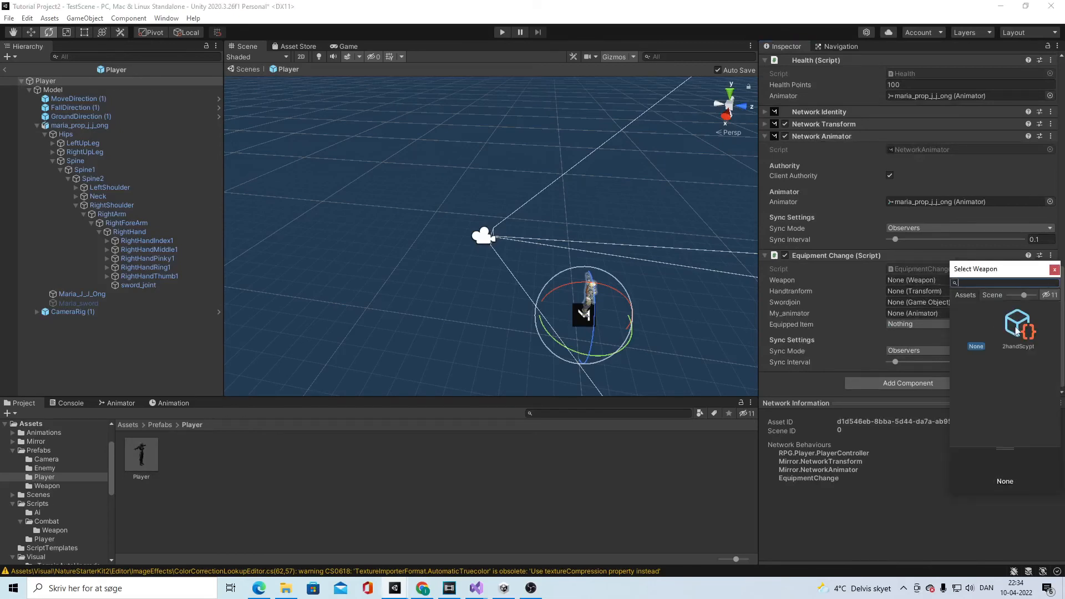
left_click(1017, 326)
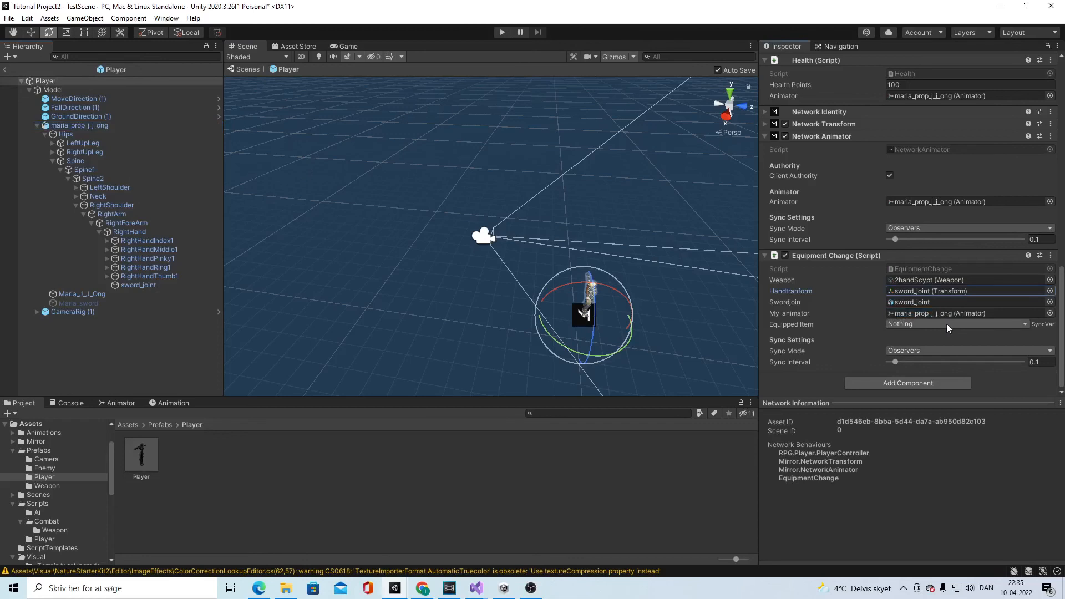
mouse_move(572, 155)
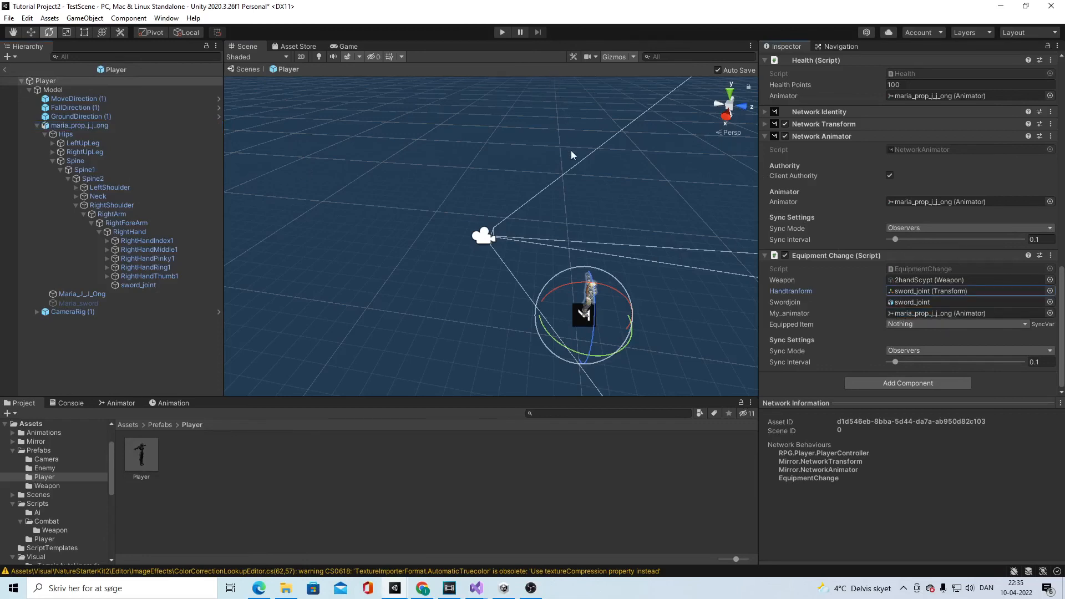
mouse_move(520, 216)
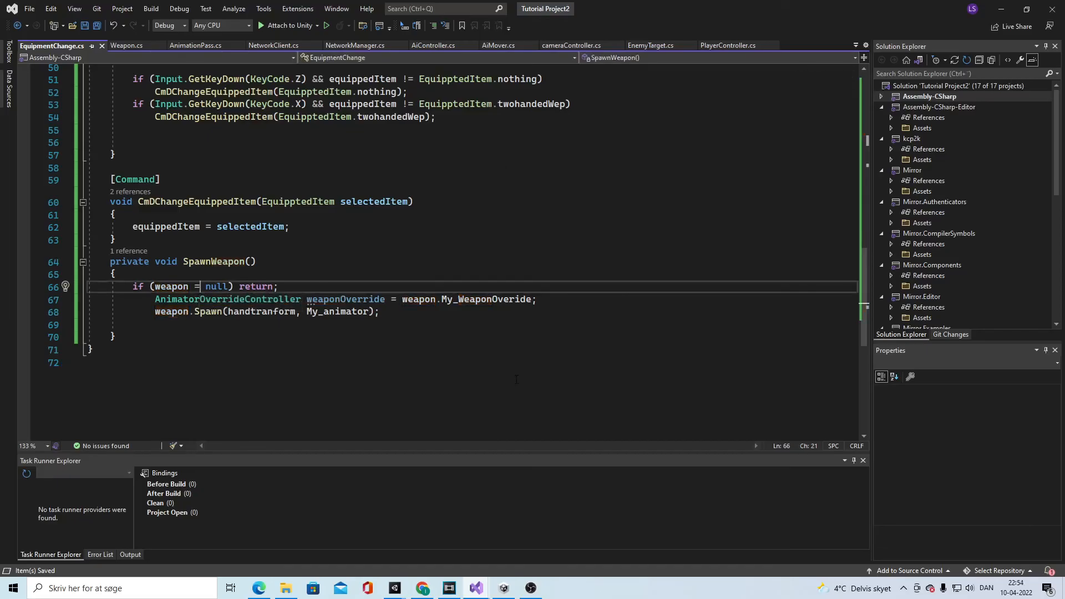
Correct SpawnWeapon's check to weapon == null and save the script
type("=")
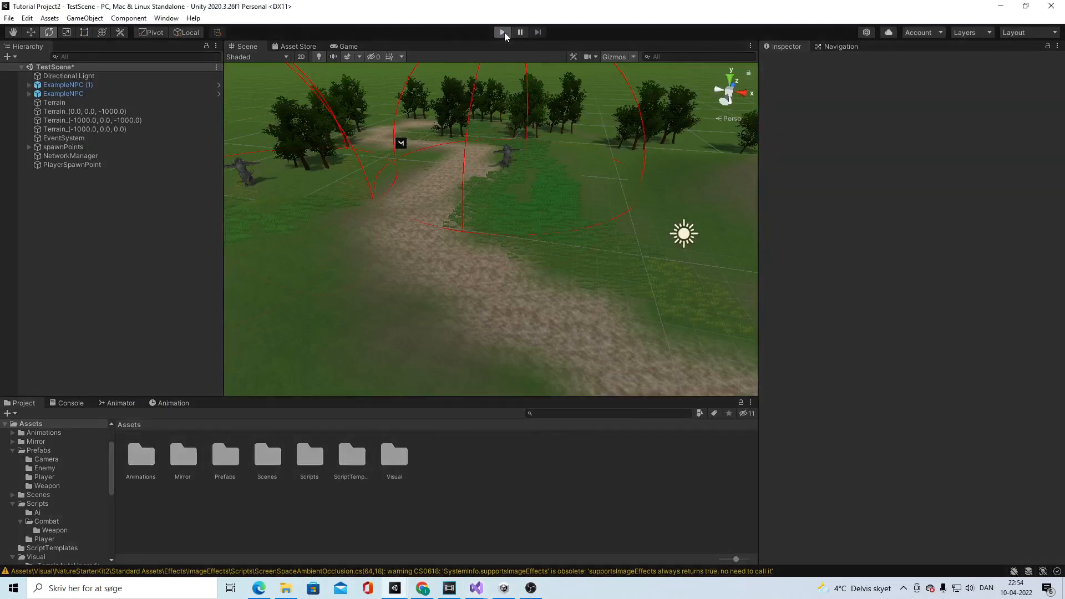
Briefly play and stop TestScene, then Build And Run a standalone copy that starts as host
left_click(501, 32)
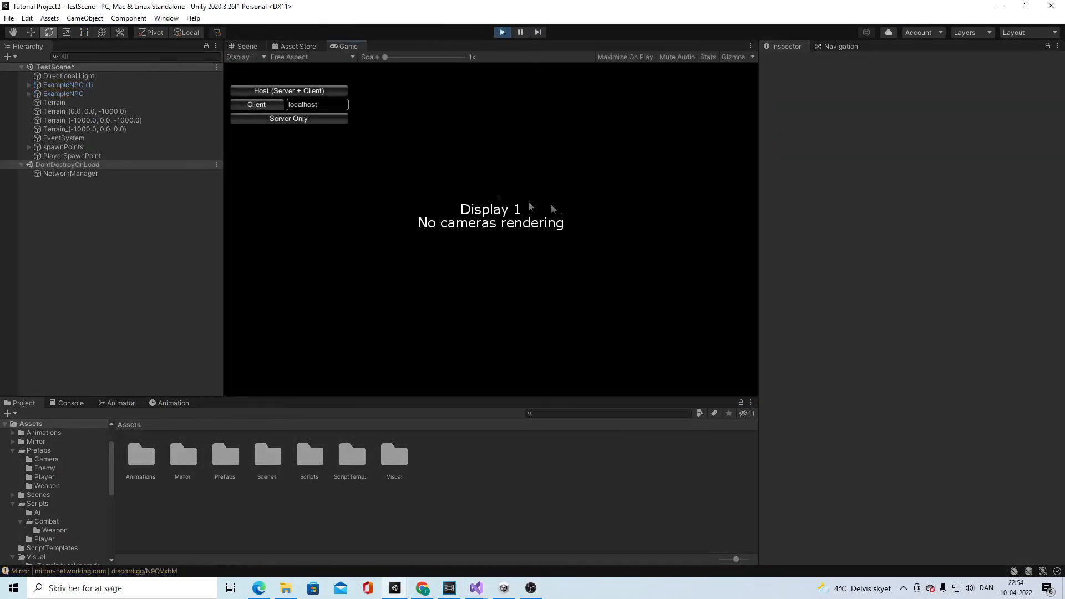
left_click(288, 89)
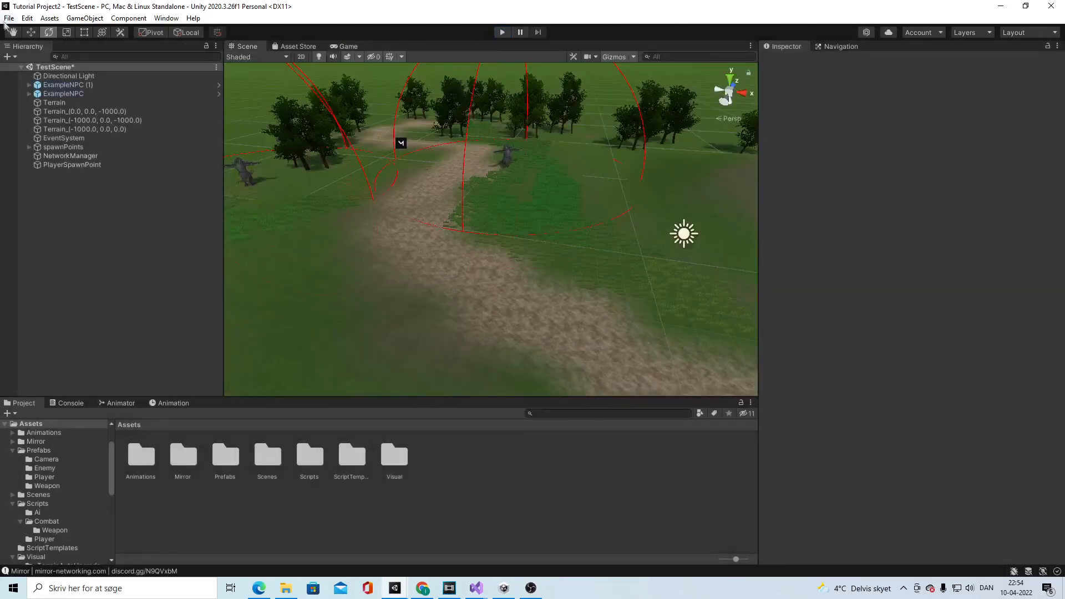
left_click(9, 18)
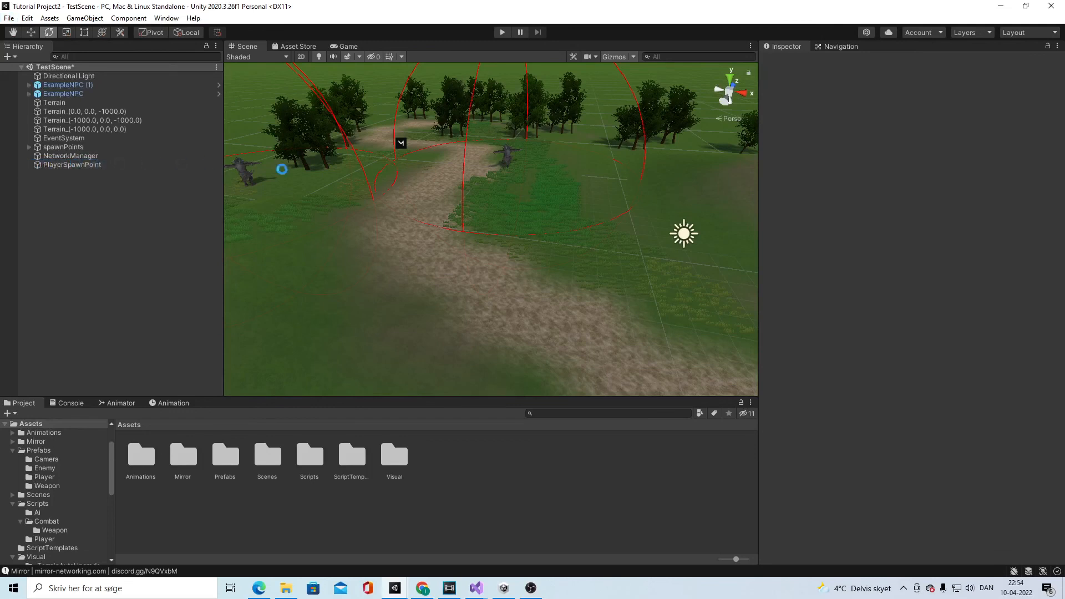
left_click(502, 32)
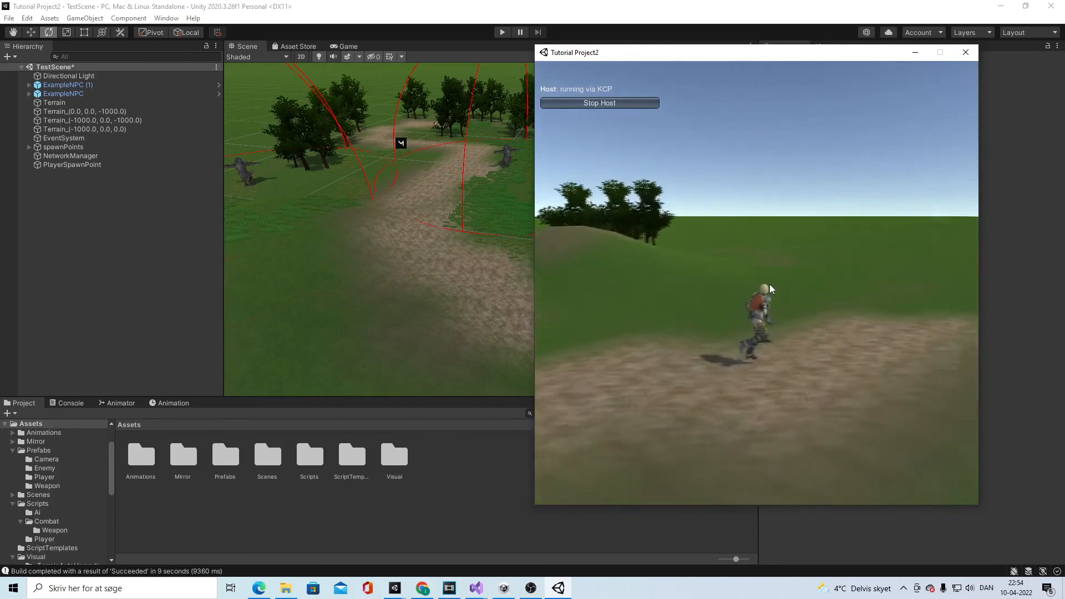
Play in the editor and join the standalone host as a client over localhost, showing both players
left_click(965, 52)
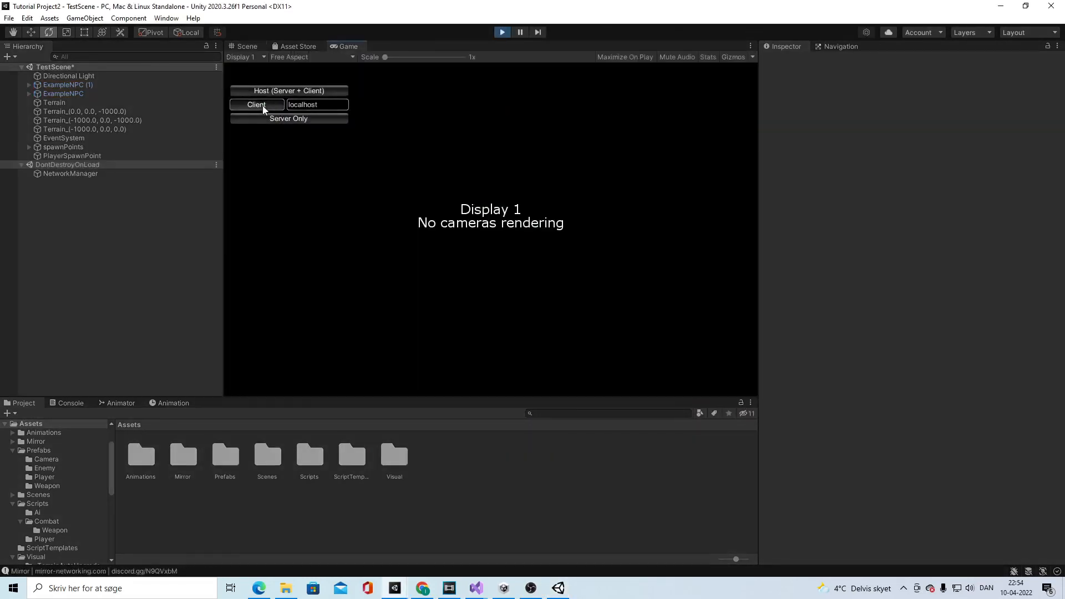
left_click(256, 105)
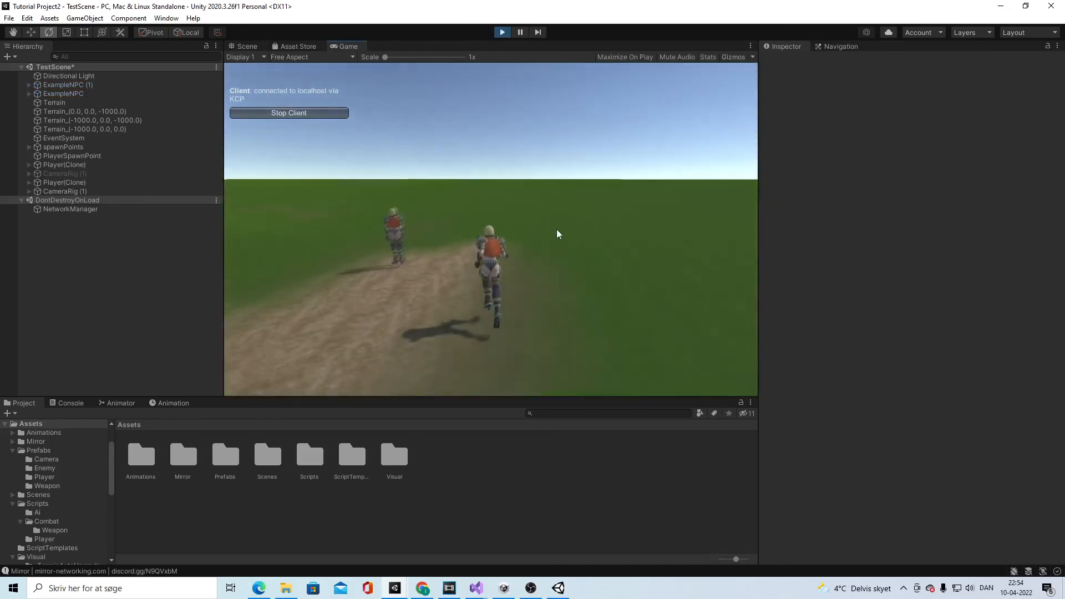